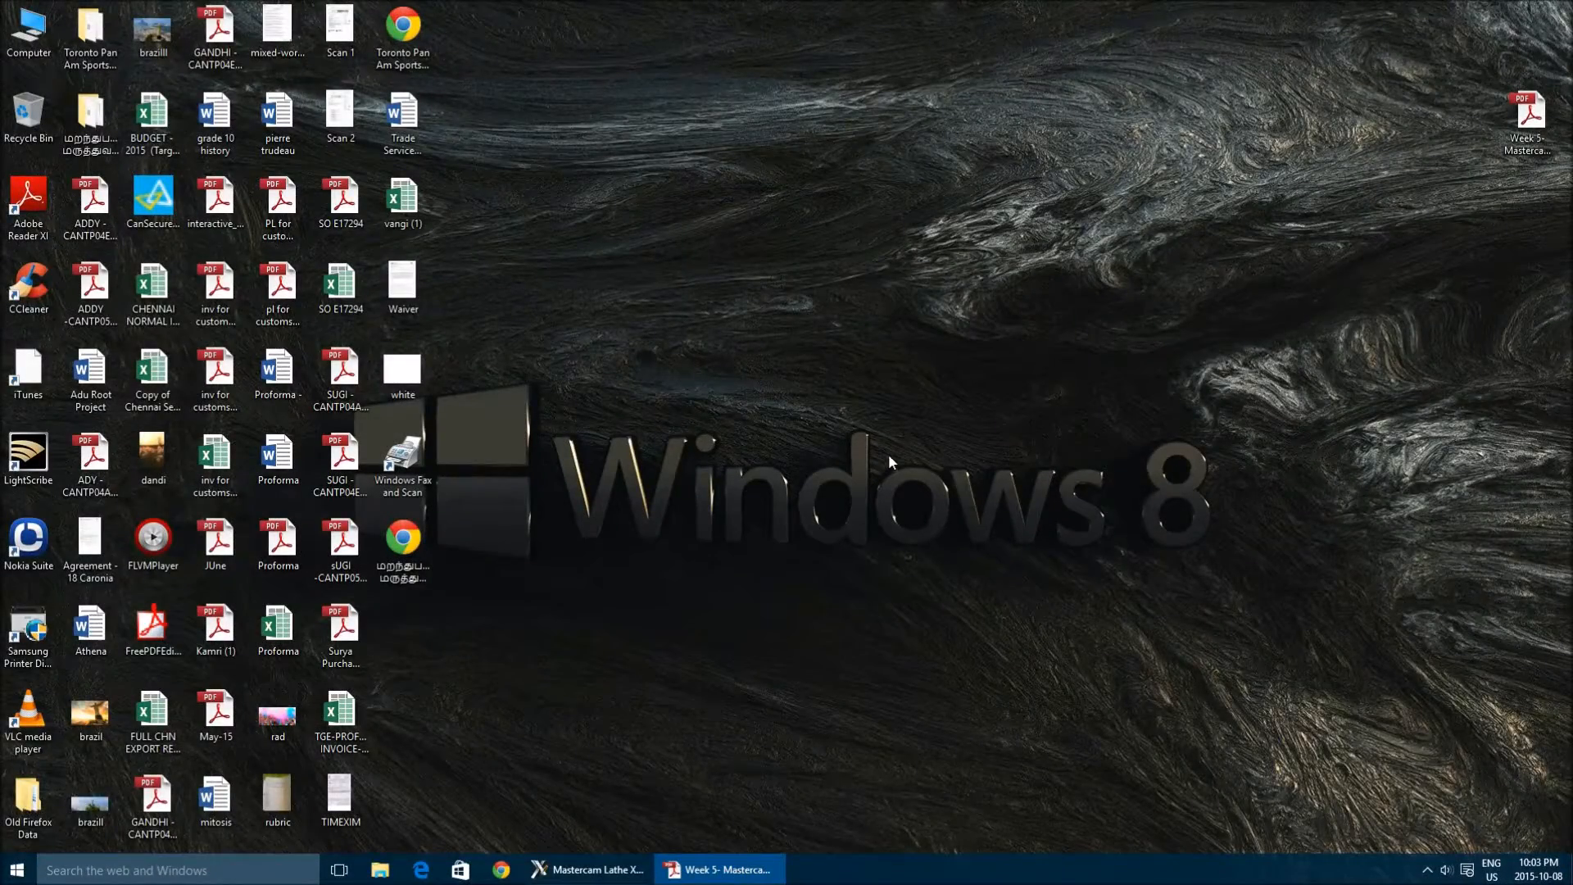
mouse_move(731, 712)
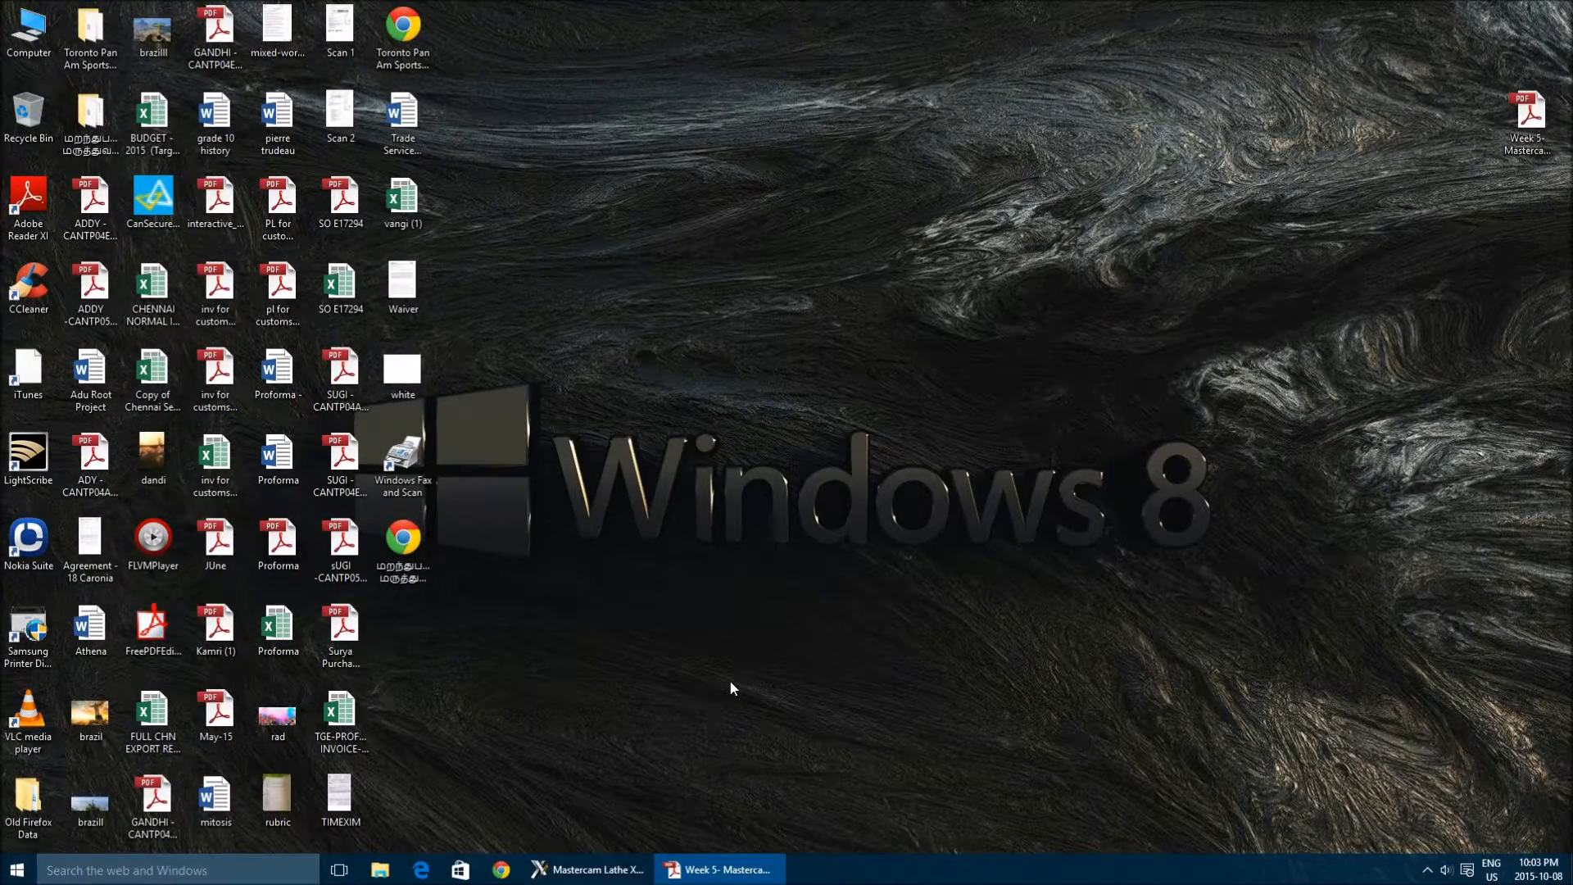
mouse_move(682, 743)
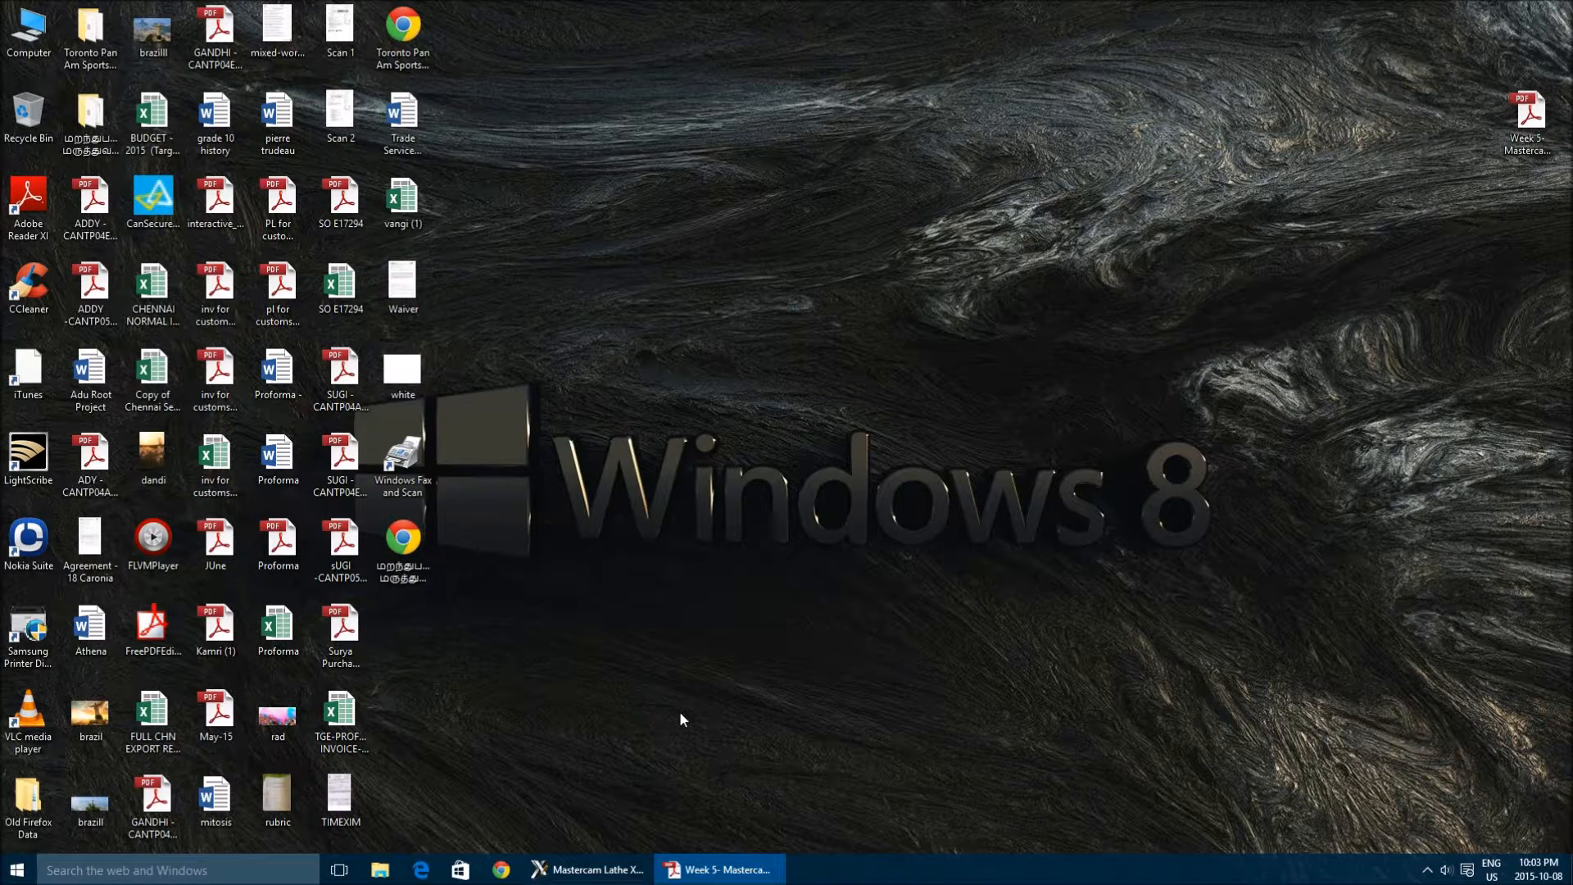
mouse_move(695, 752)
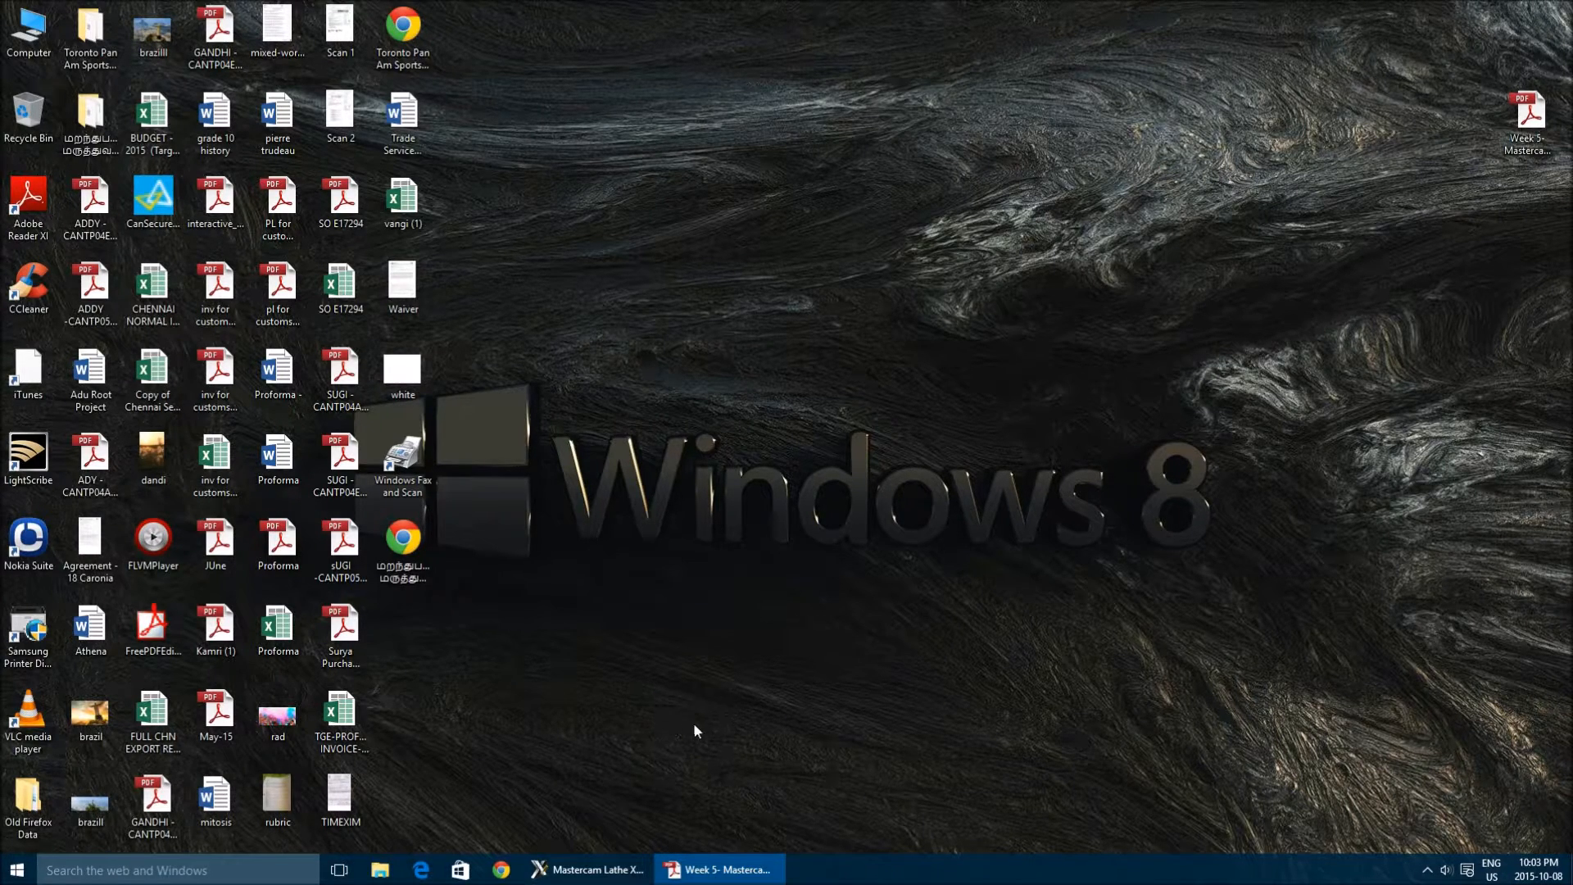
Bring the Week 5 lathe exercise PDF with the shaft drawing to the front
click(721, 869)
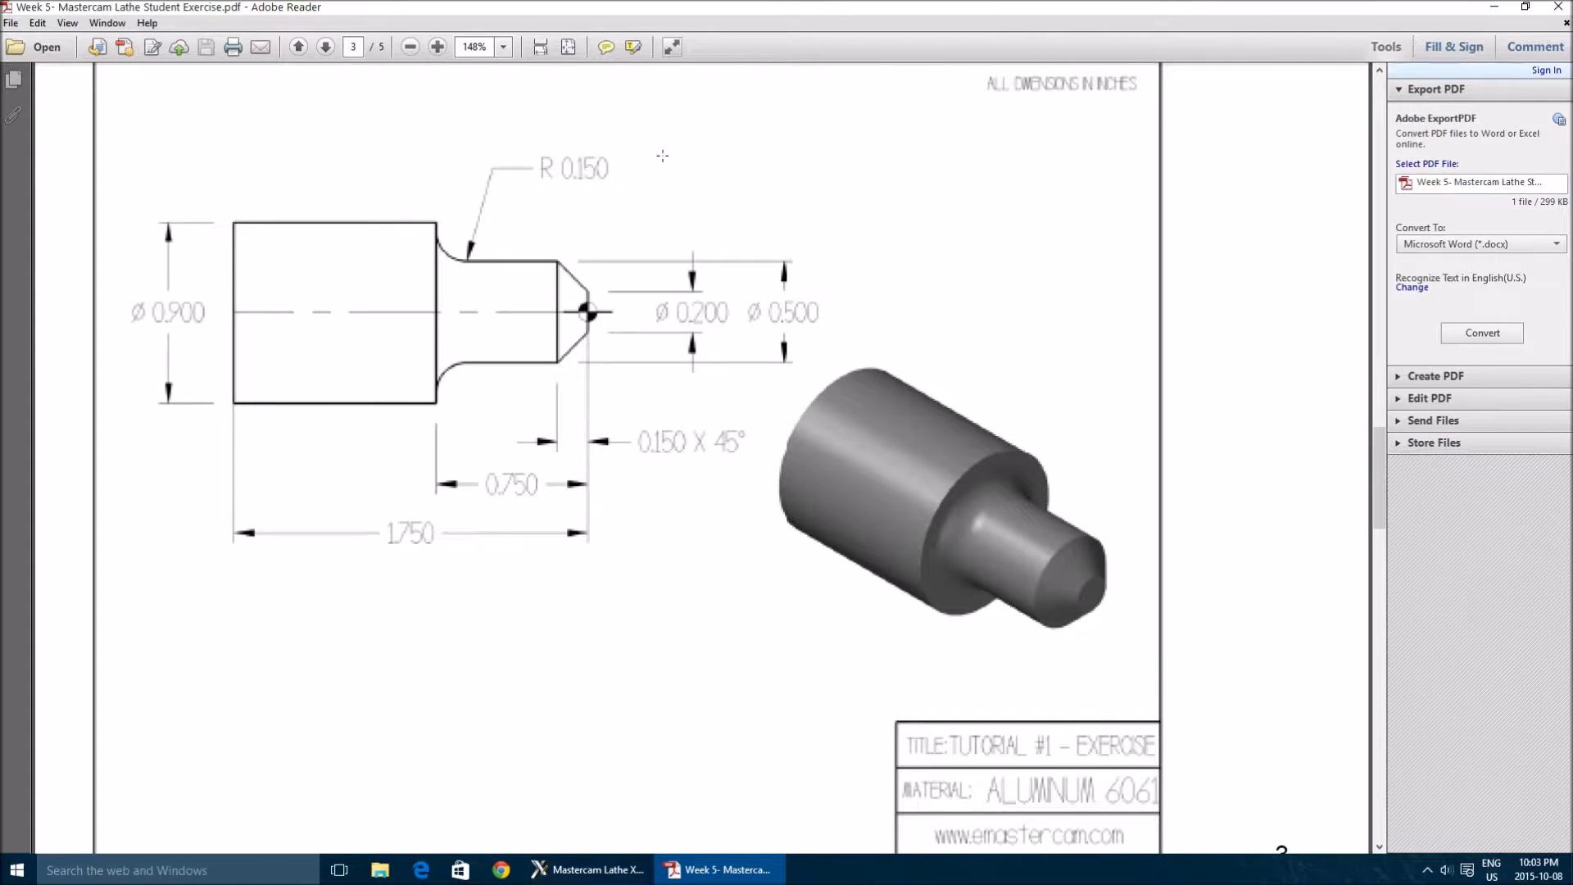
mouse_move(1102, 639)
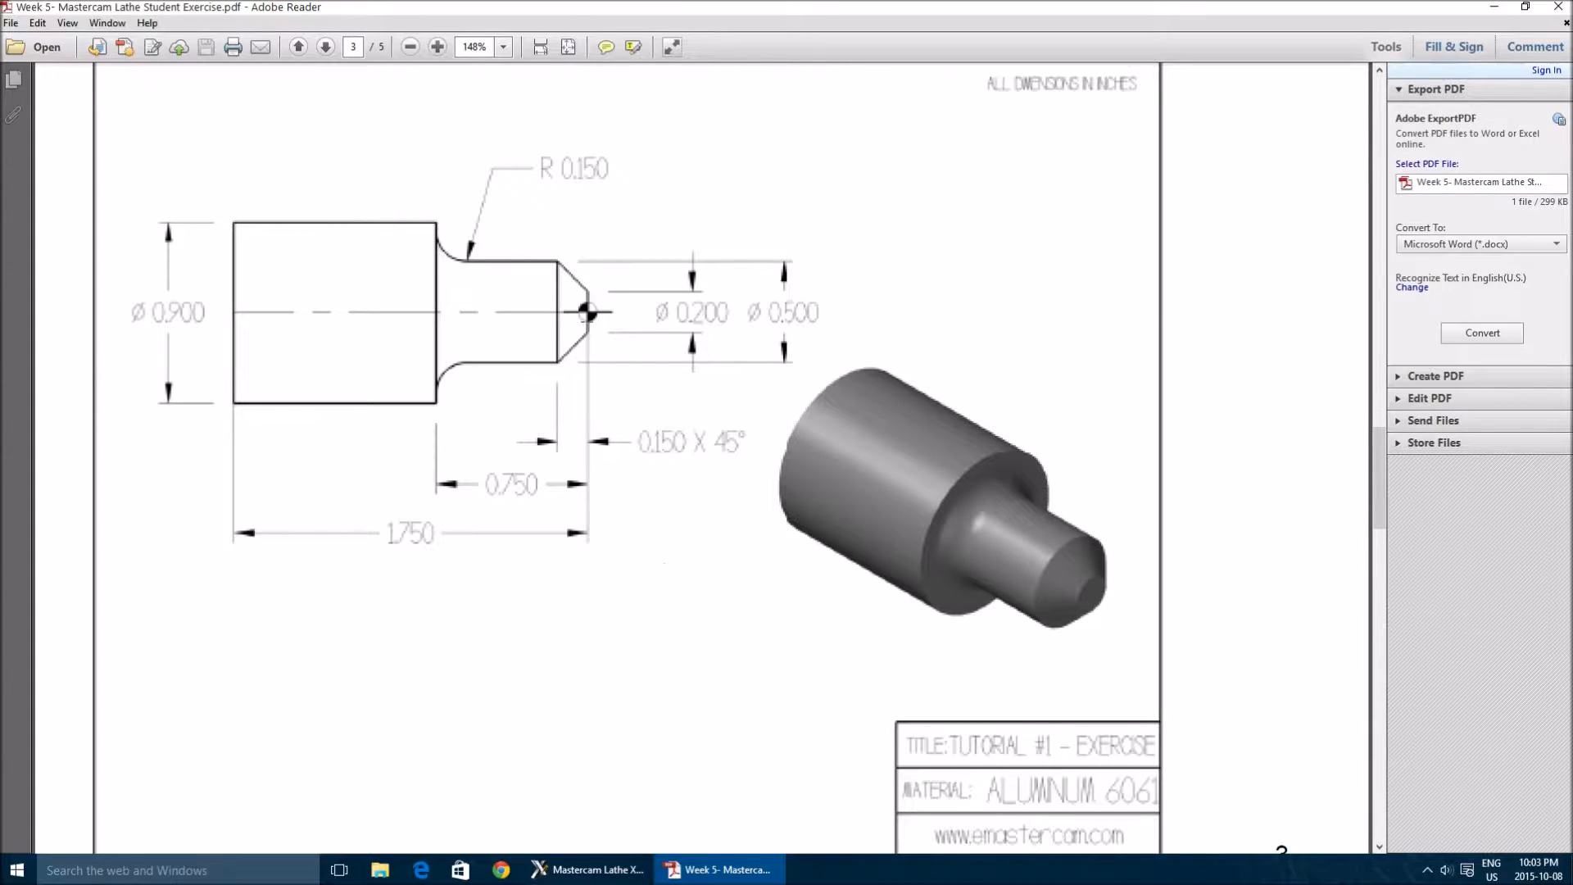
Bring Mastercam Lathe X9 forward with its empty drawing area
click(590, 869)
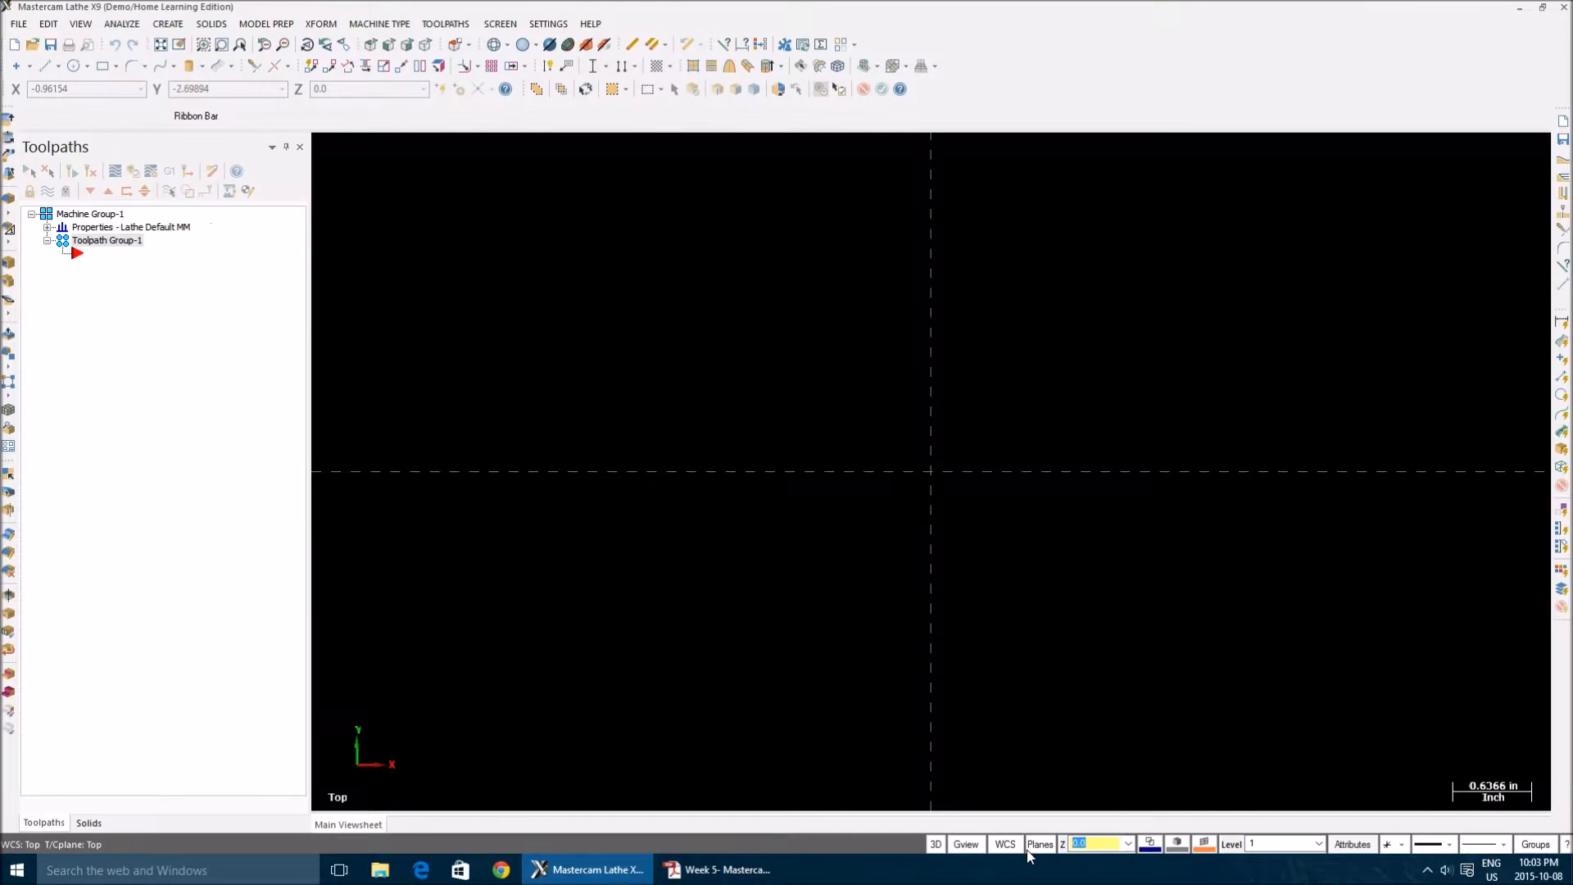
mouse_move(927, 482)
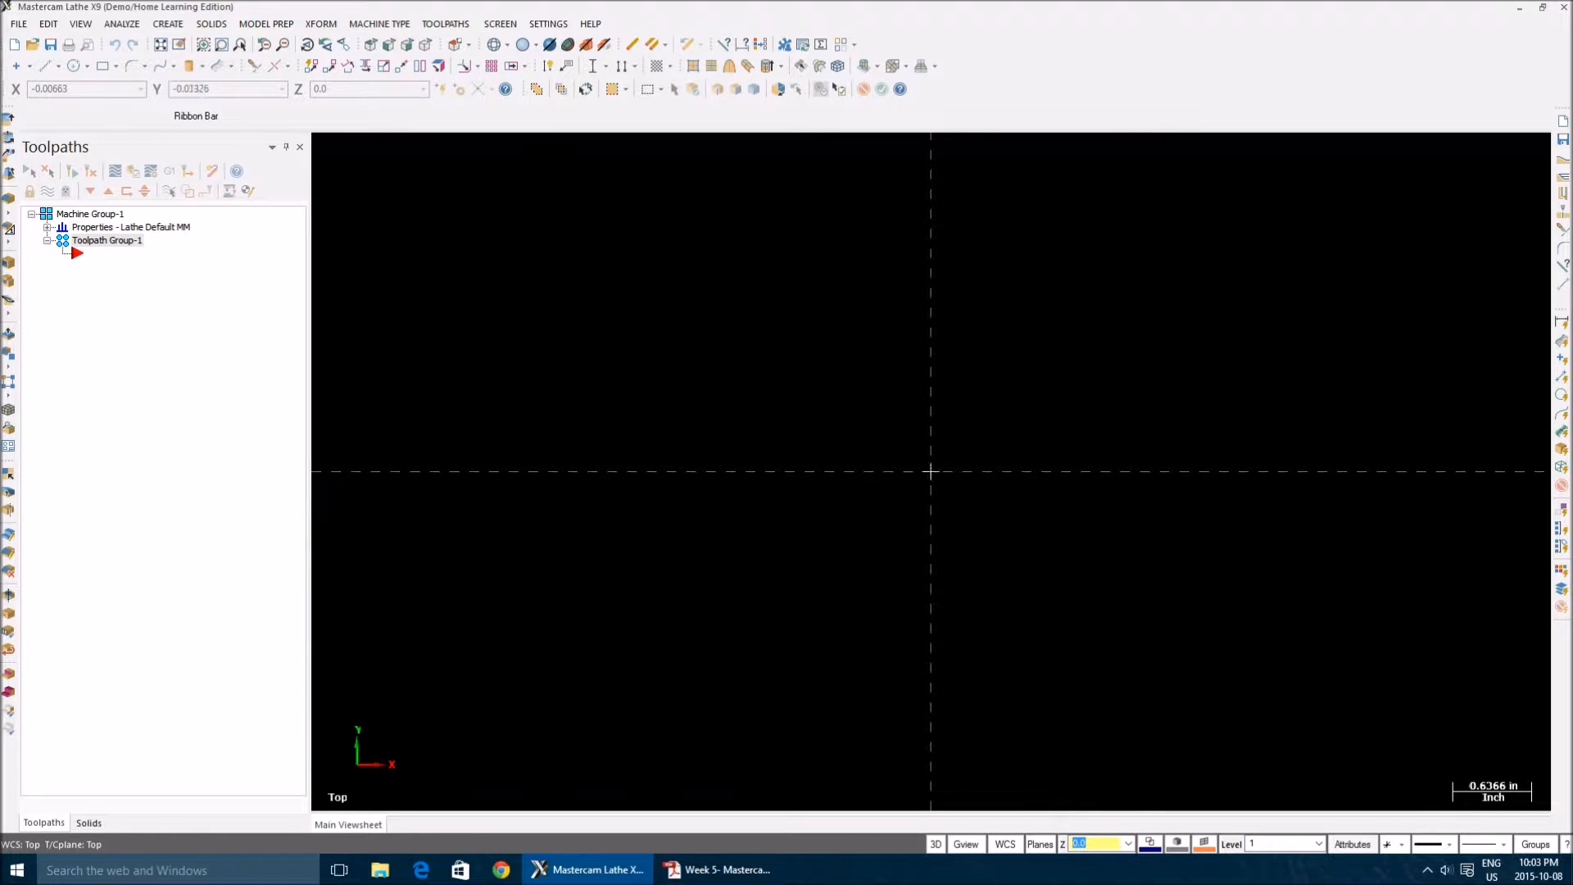
mouse_move(921, 588)
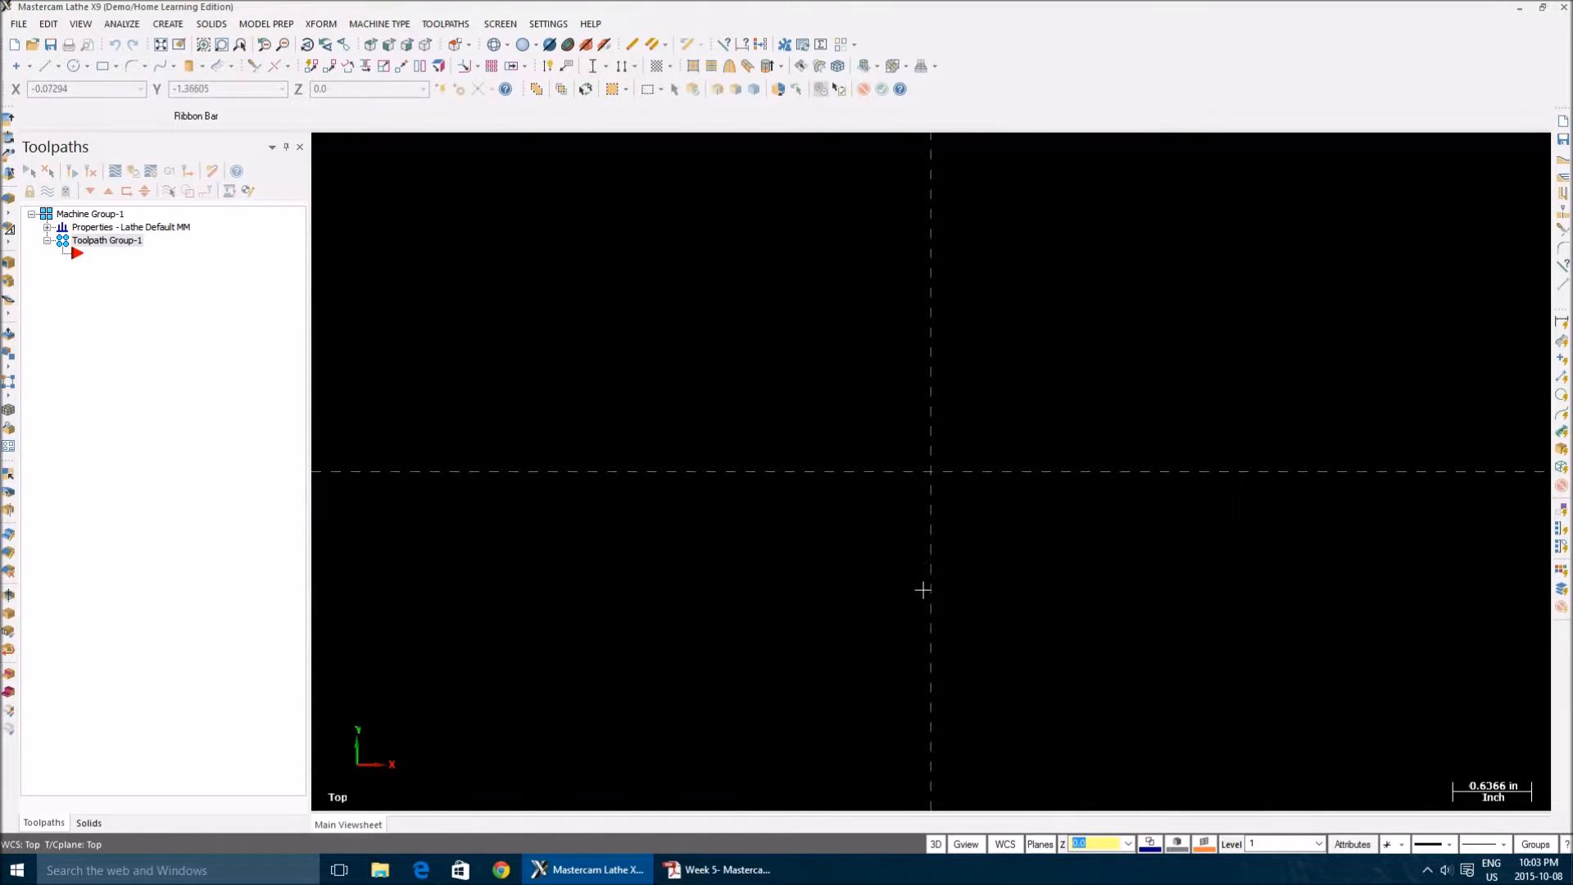
mouse_move(929, 472)
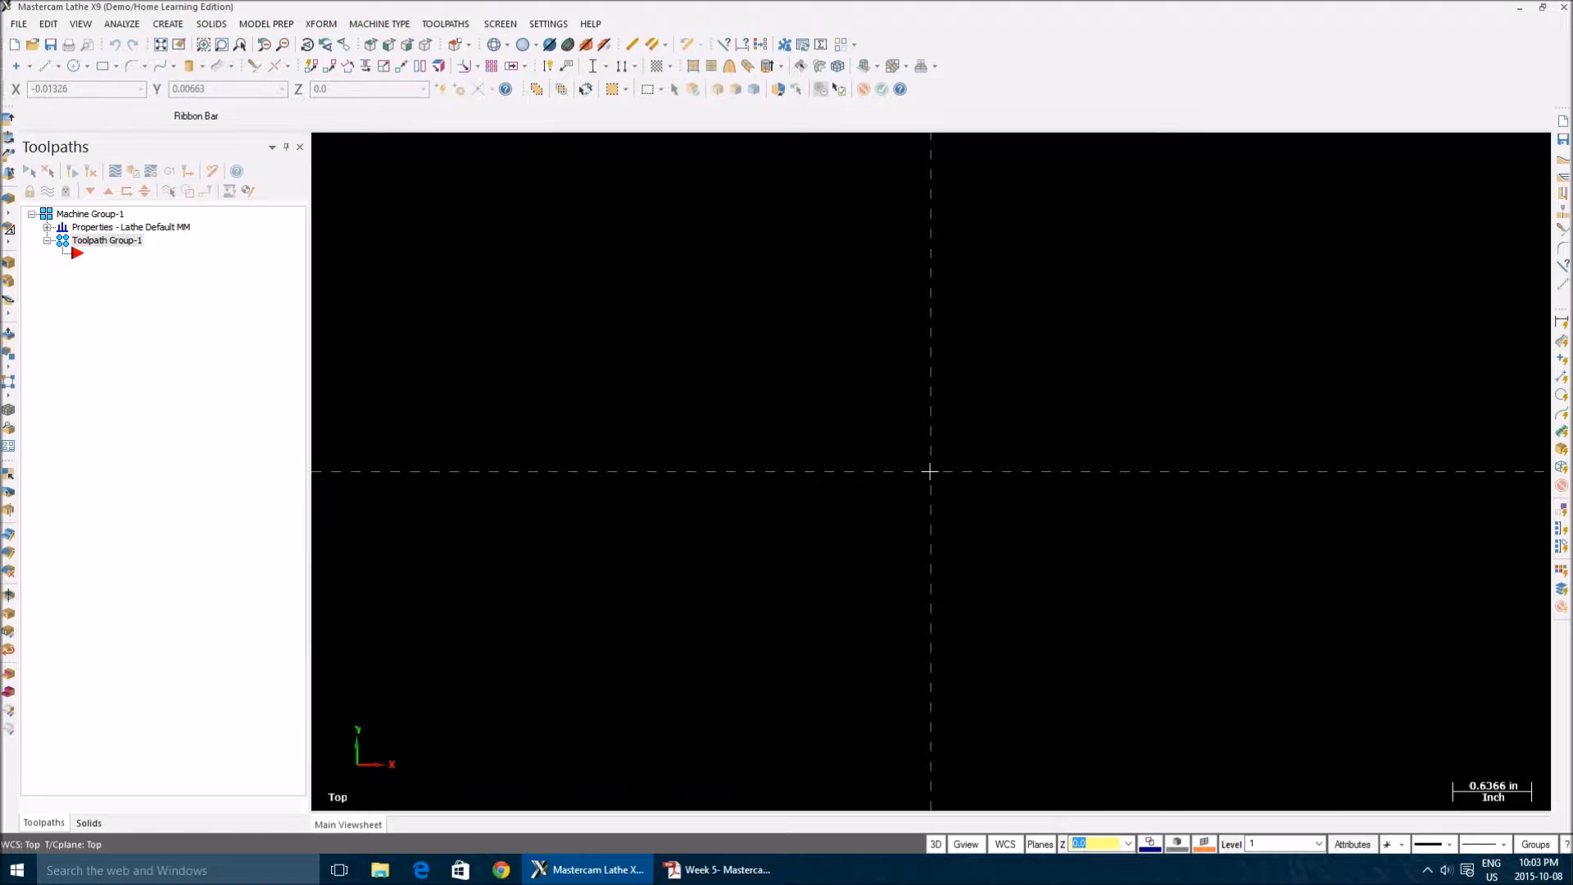
mouse_move(865, 793)
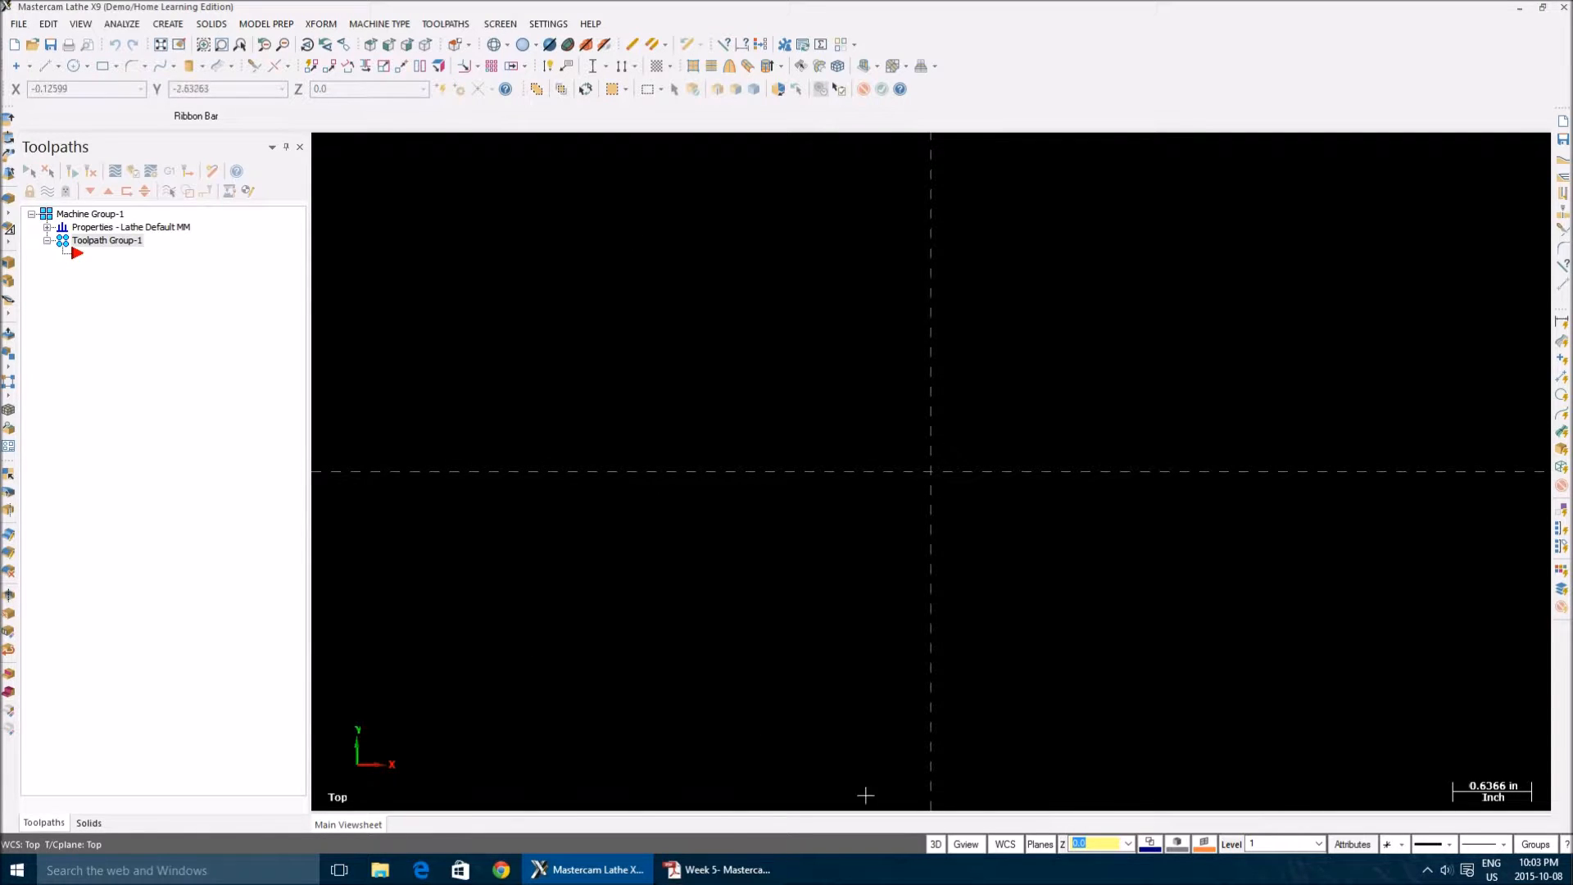
mouse_move(751, 574)
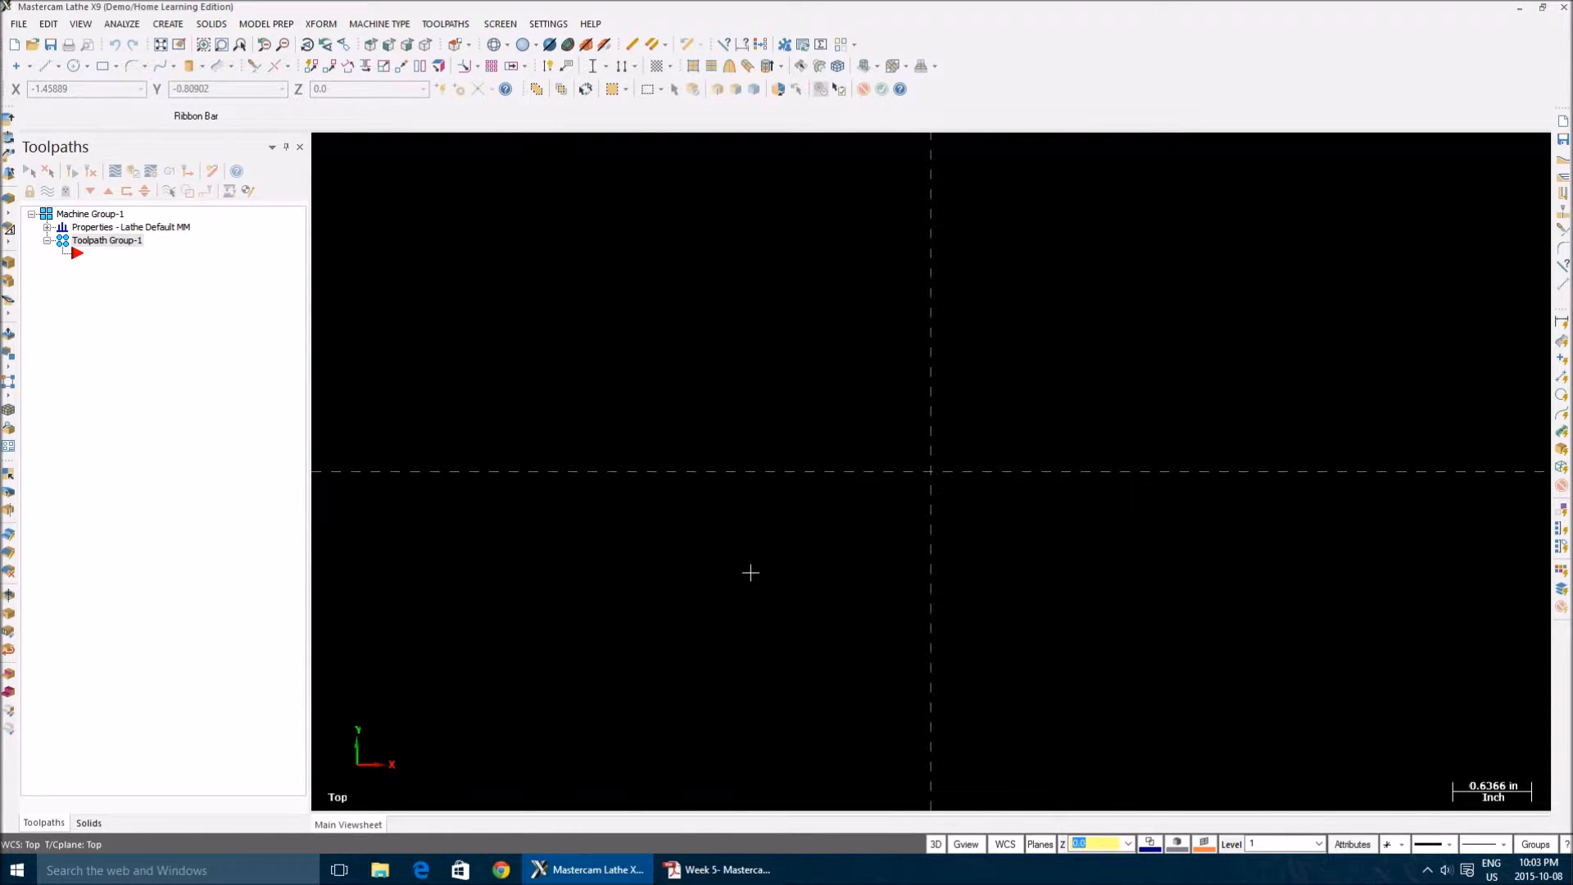
mouse_move(738, 588)
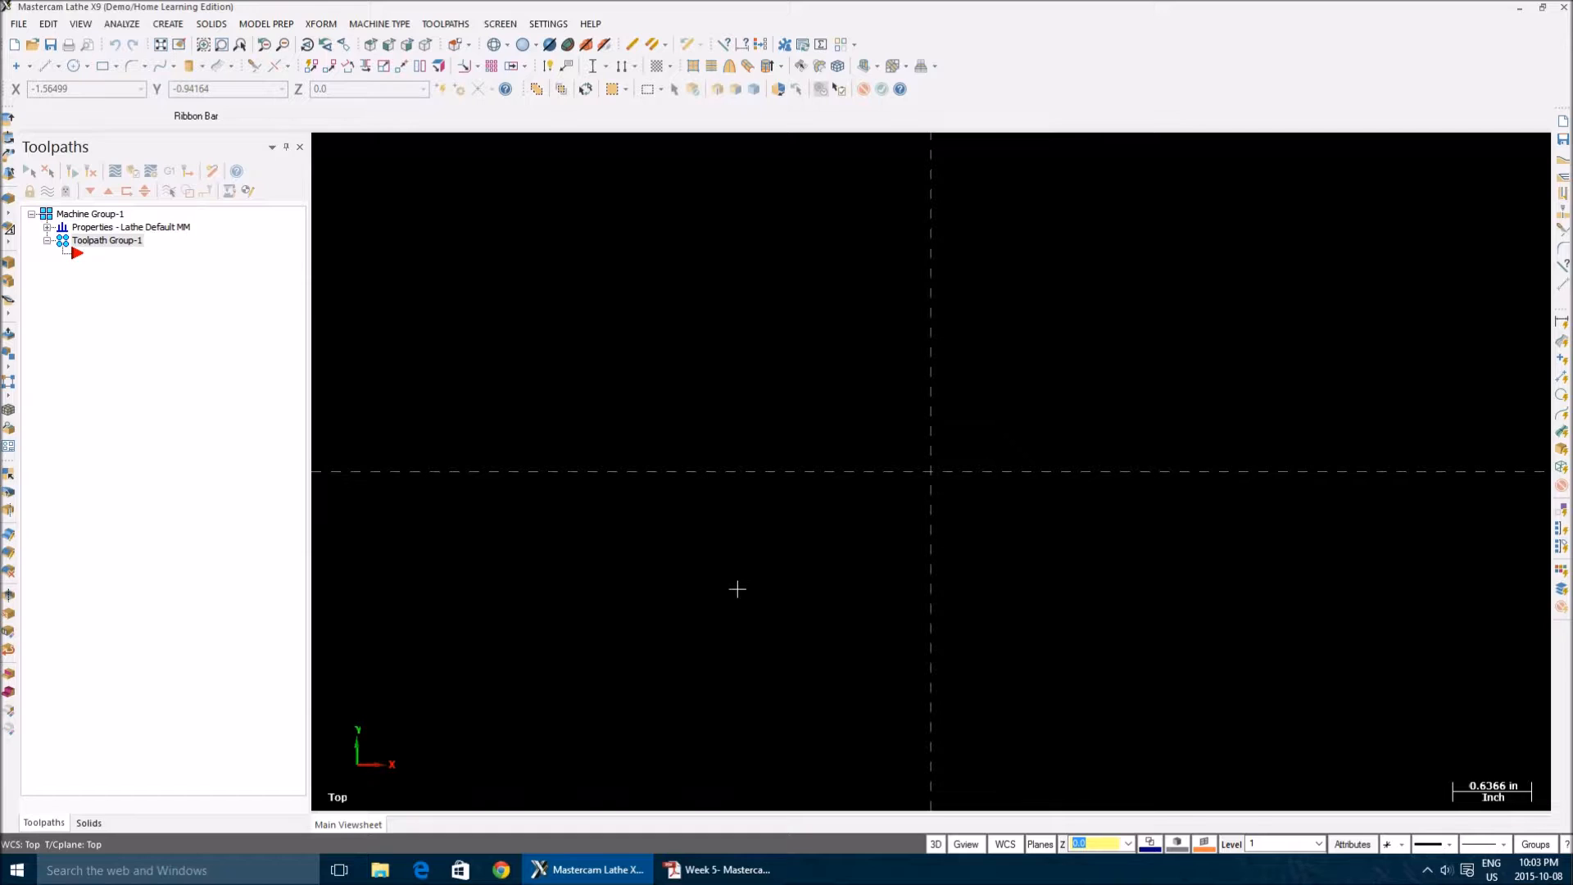
Return to the PDF to check the 0.900, 0.500, 0.200 diameters and 1.750 length
click(726, 868)
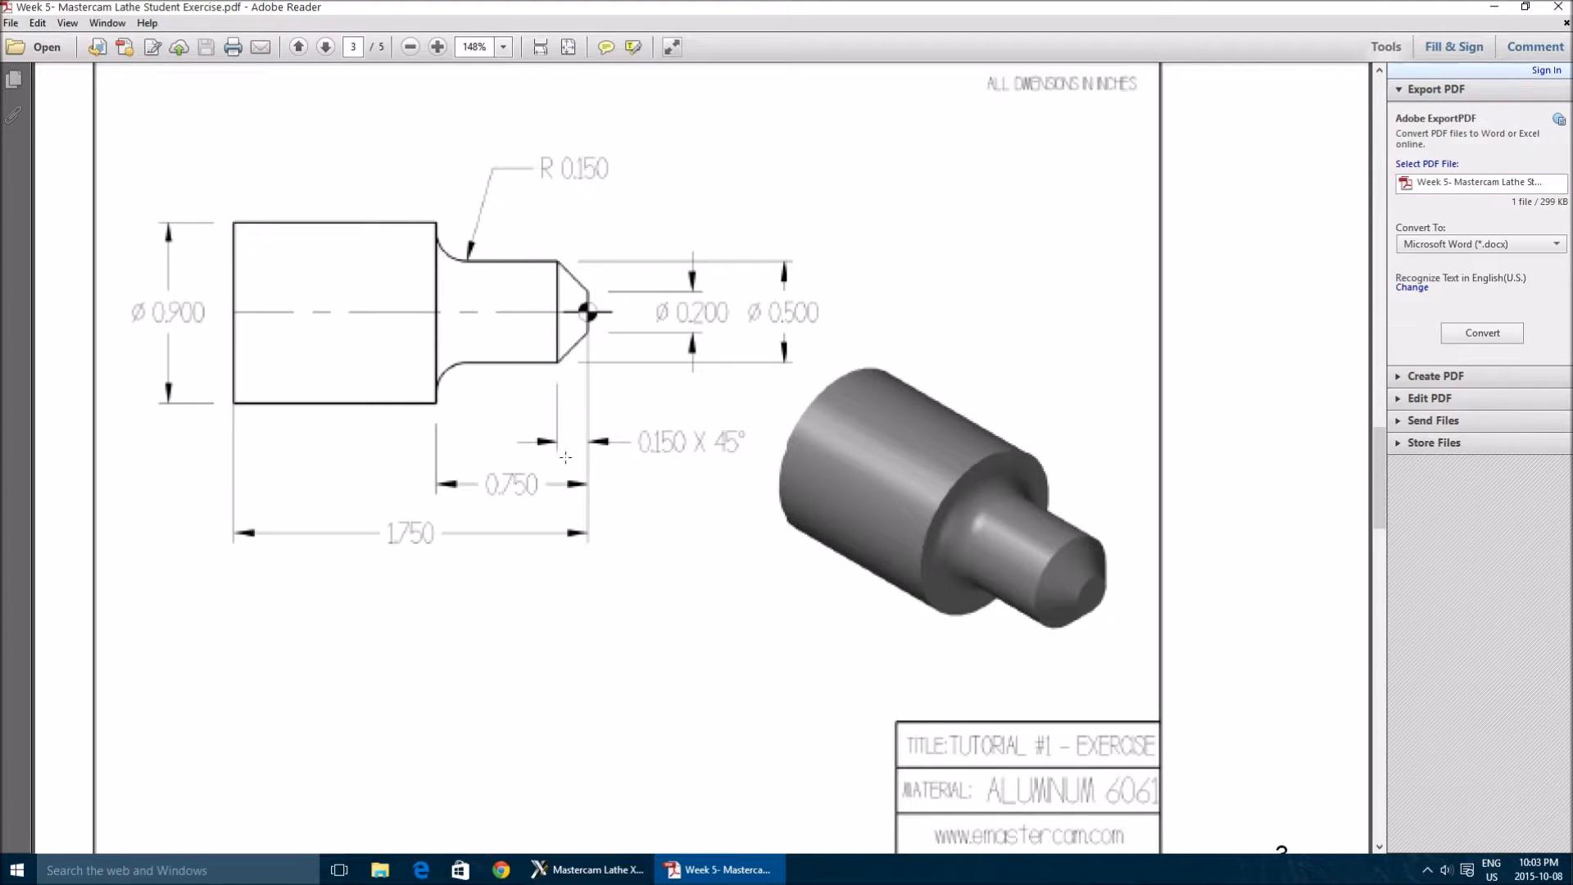
mouse_move(409, 318)
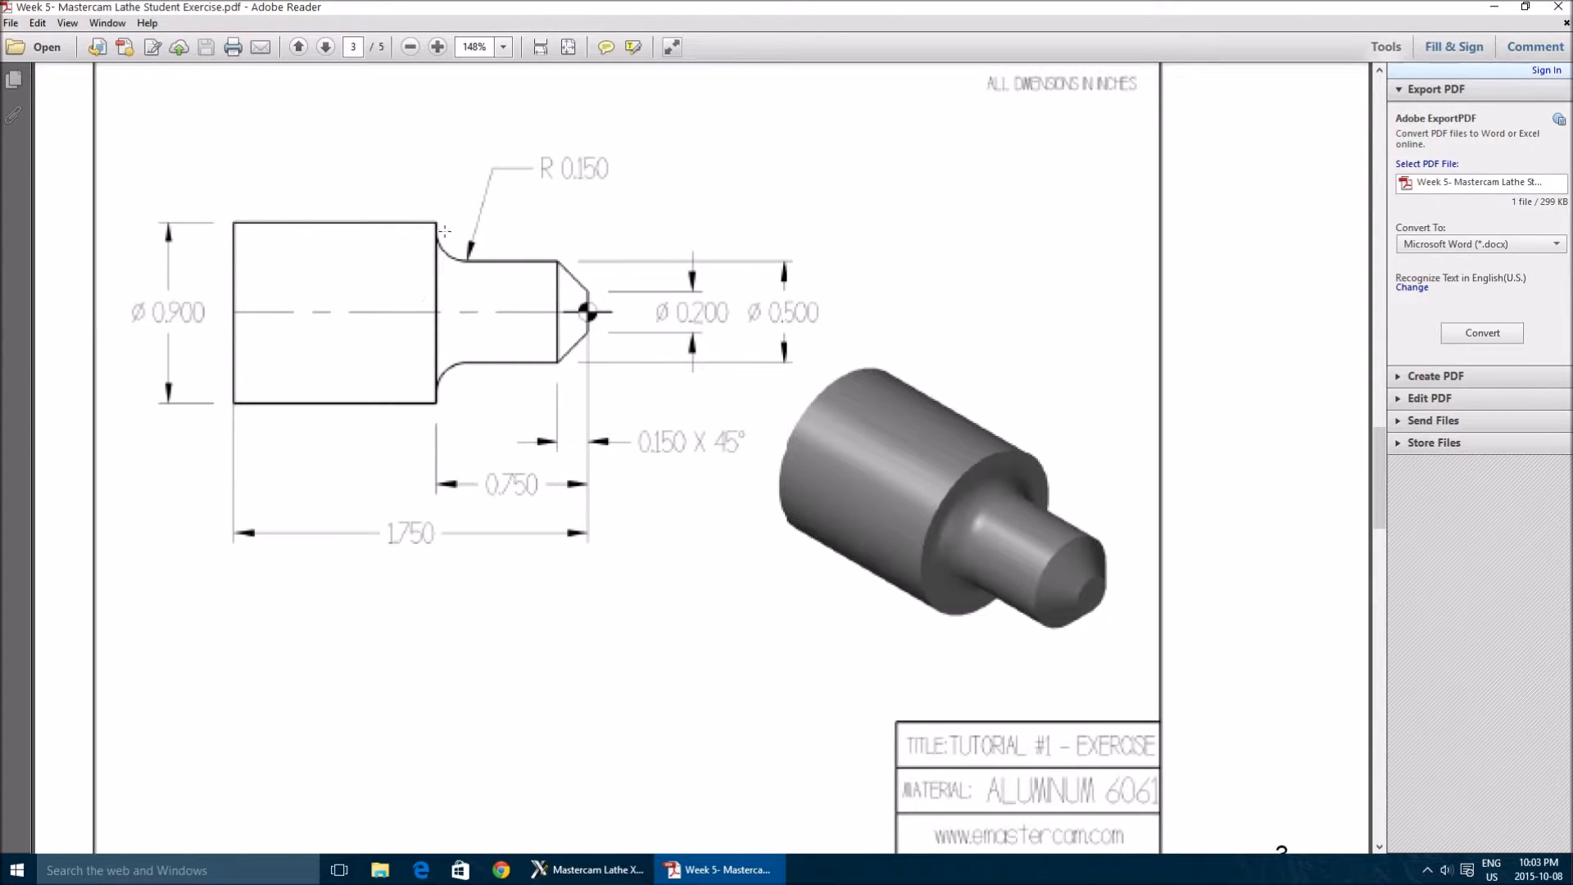
mouse_move(574, 446)
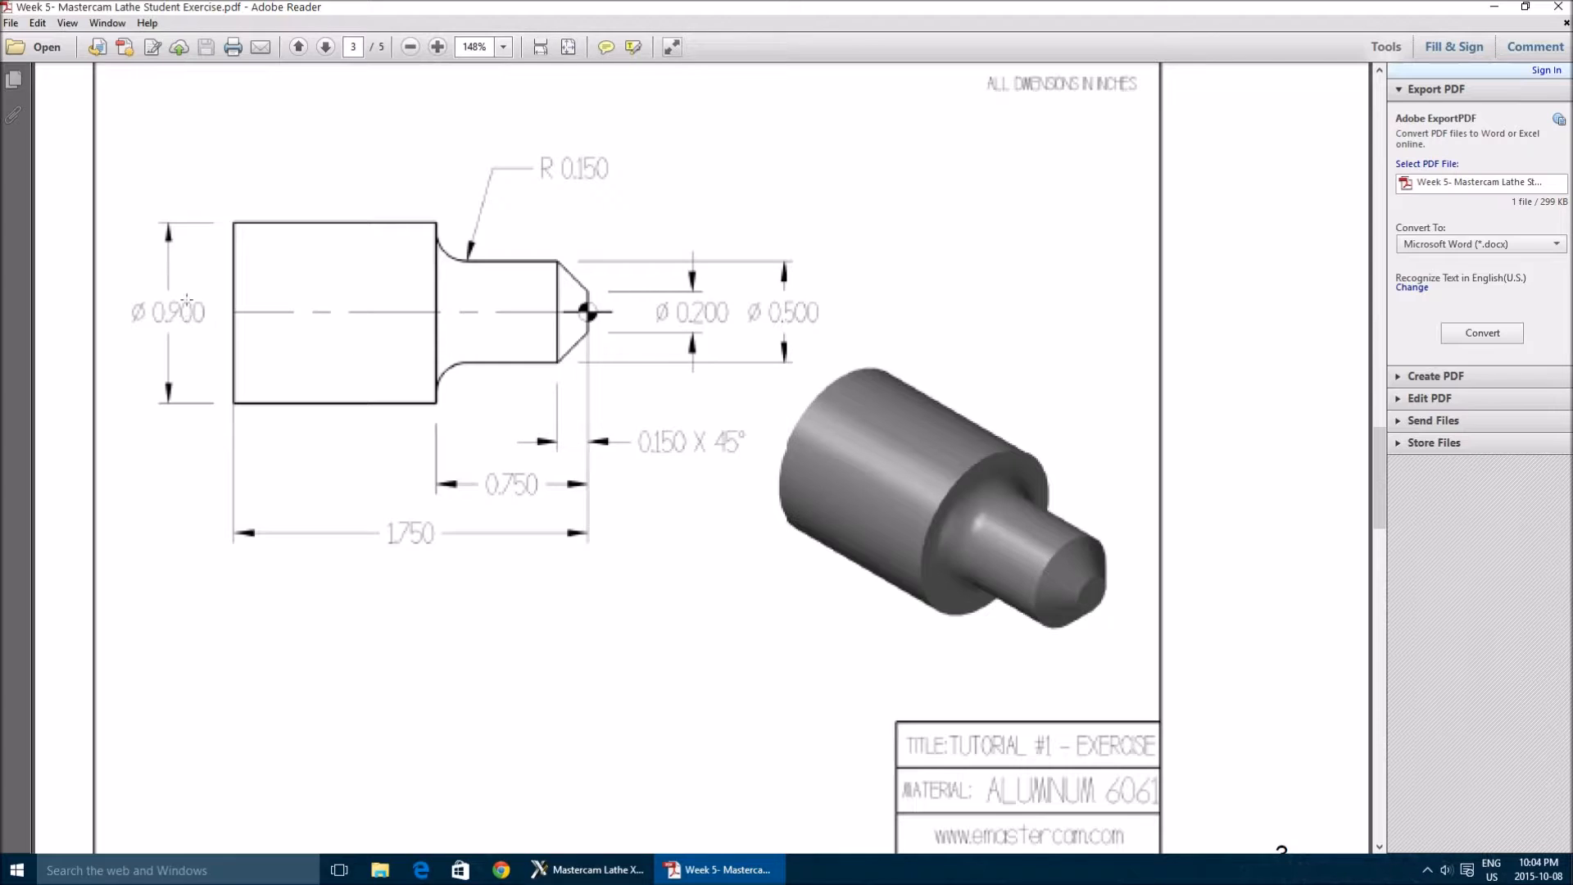
mouse_move(623, 382)
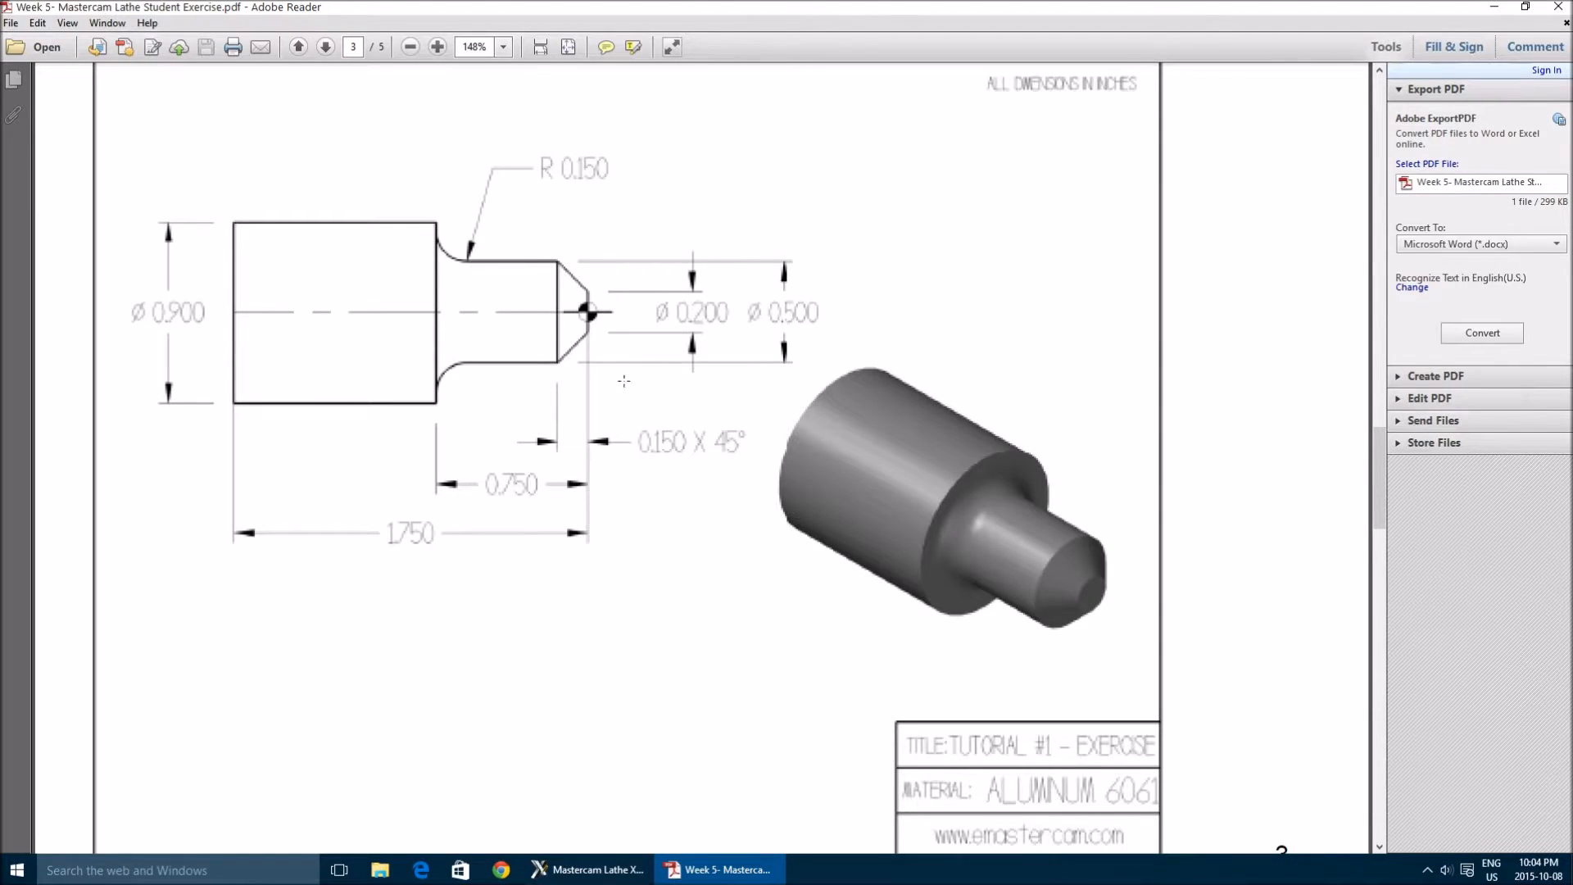
mouse_move(662, 469)
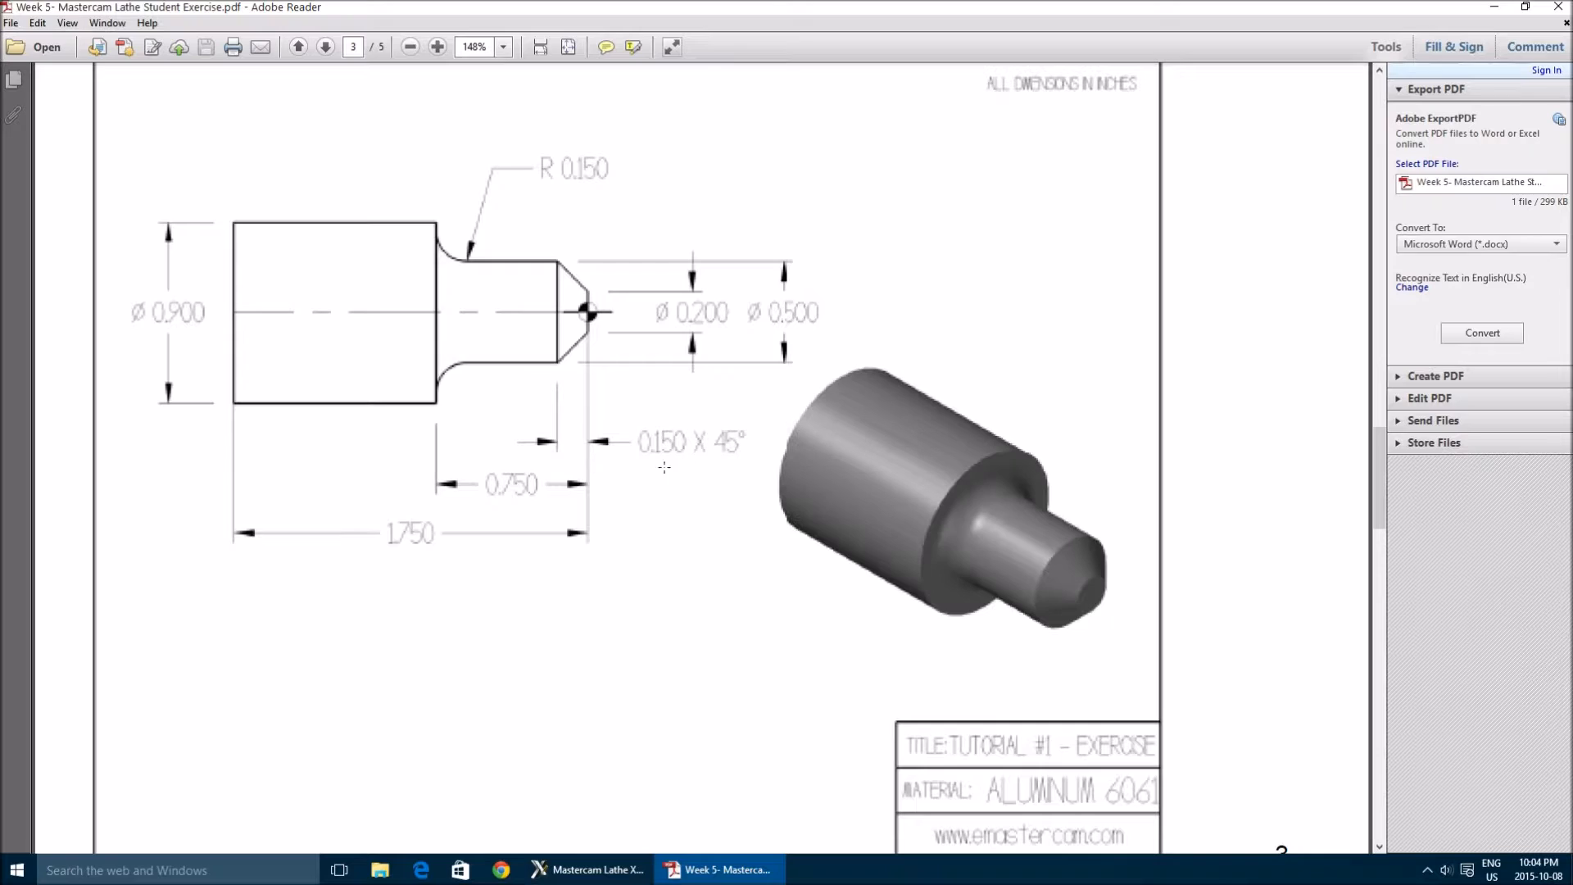
mouse_move(478, 534)
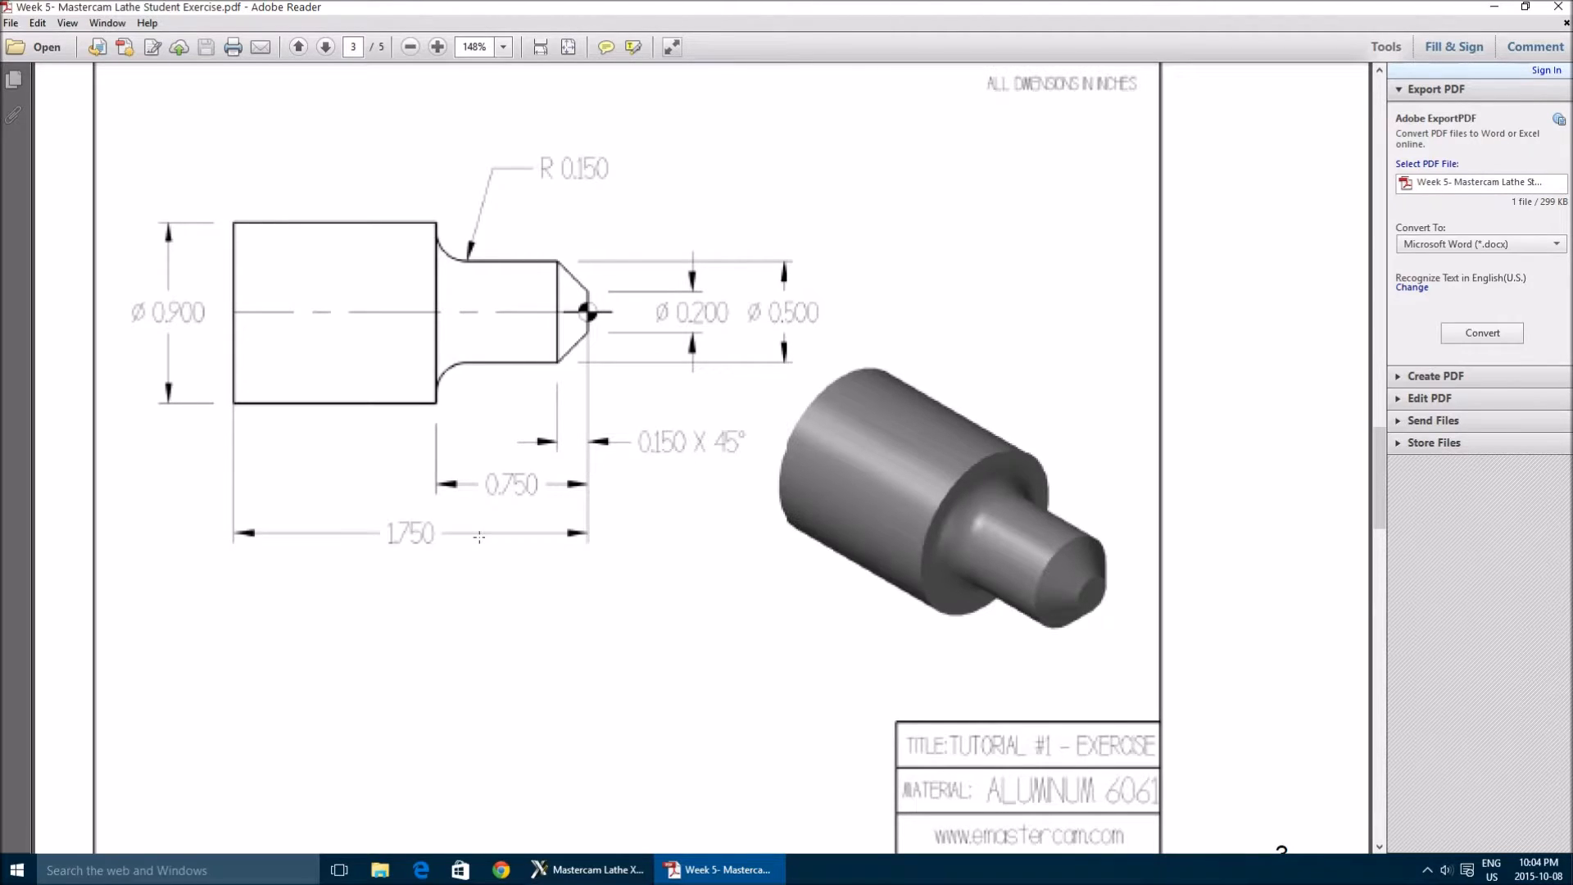
mouse_move(347, 419)
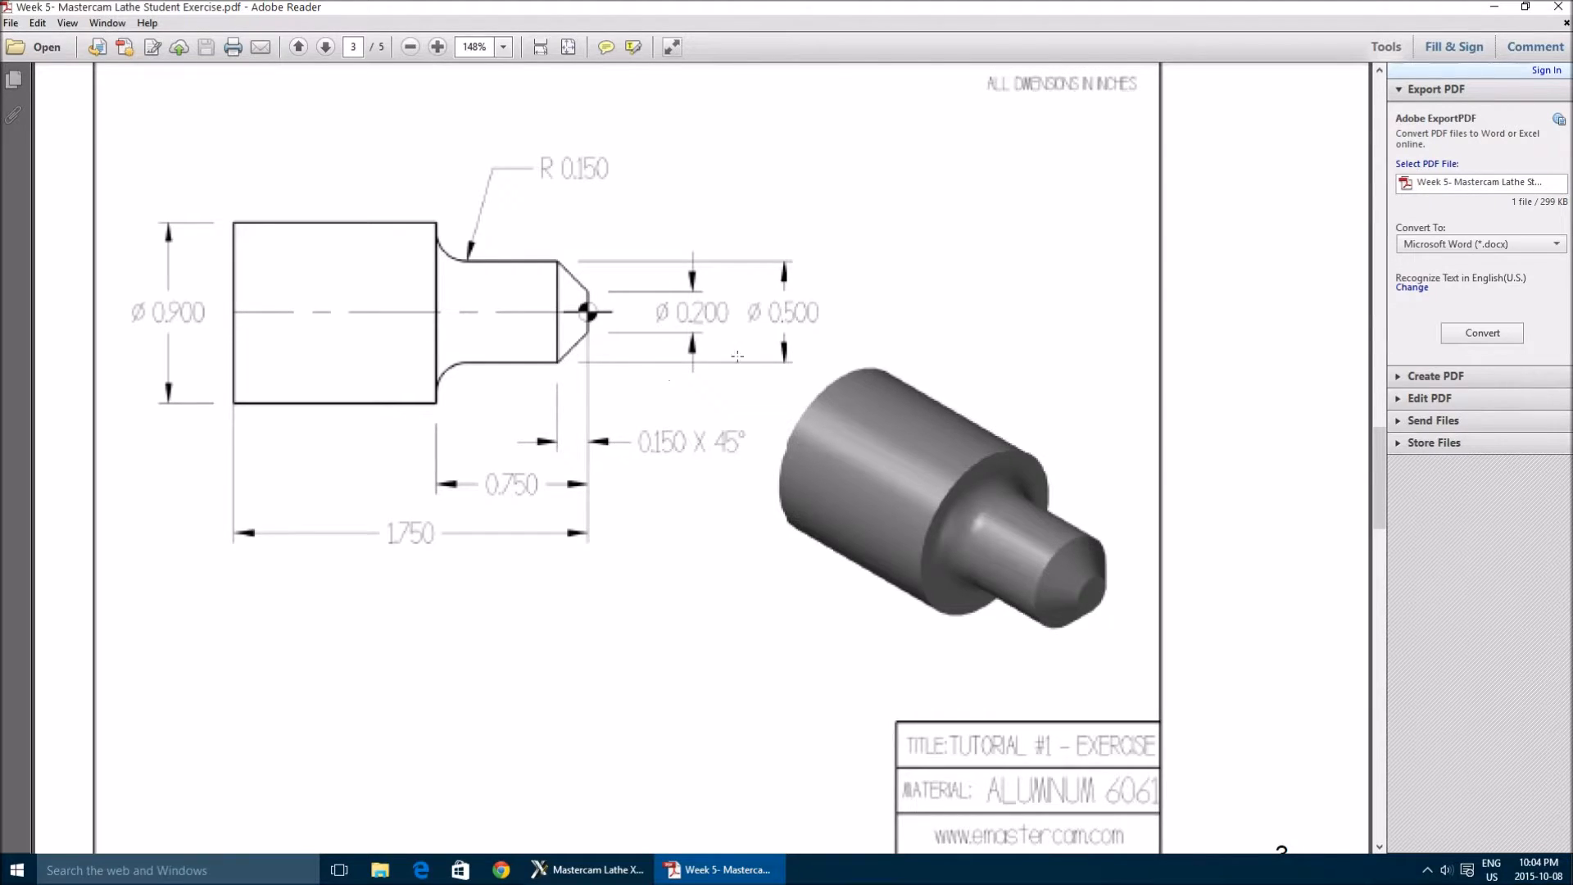
mouse_move(806, 365)
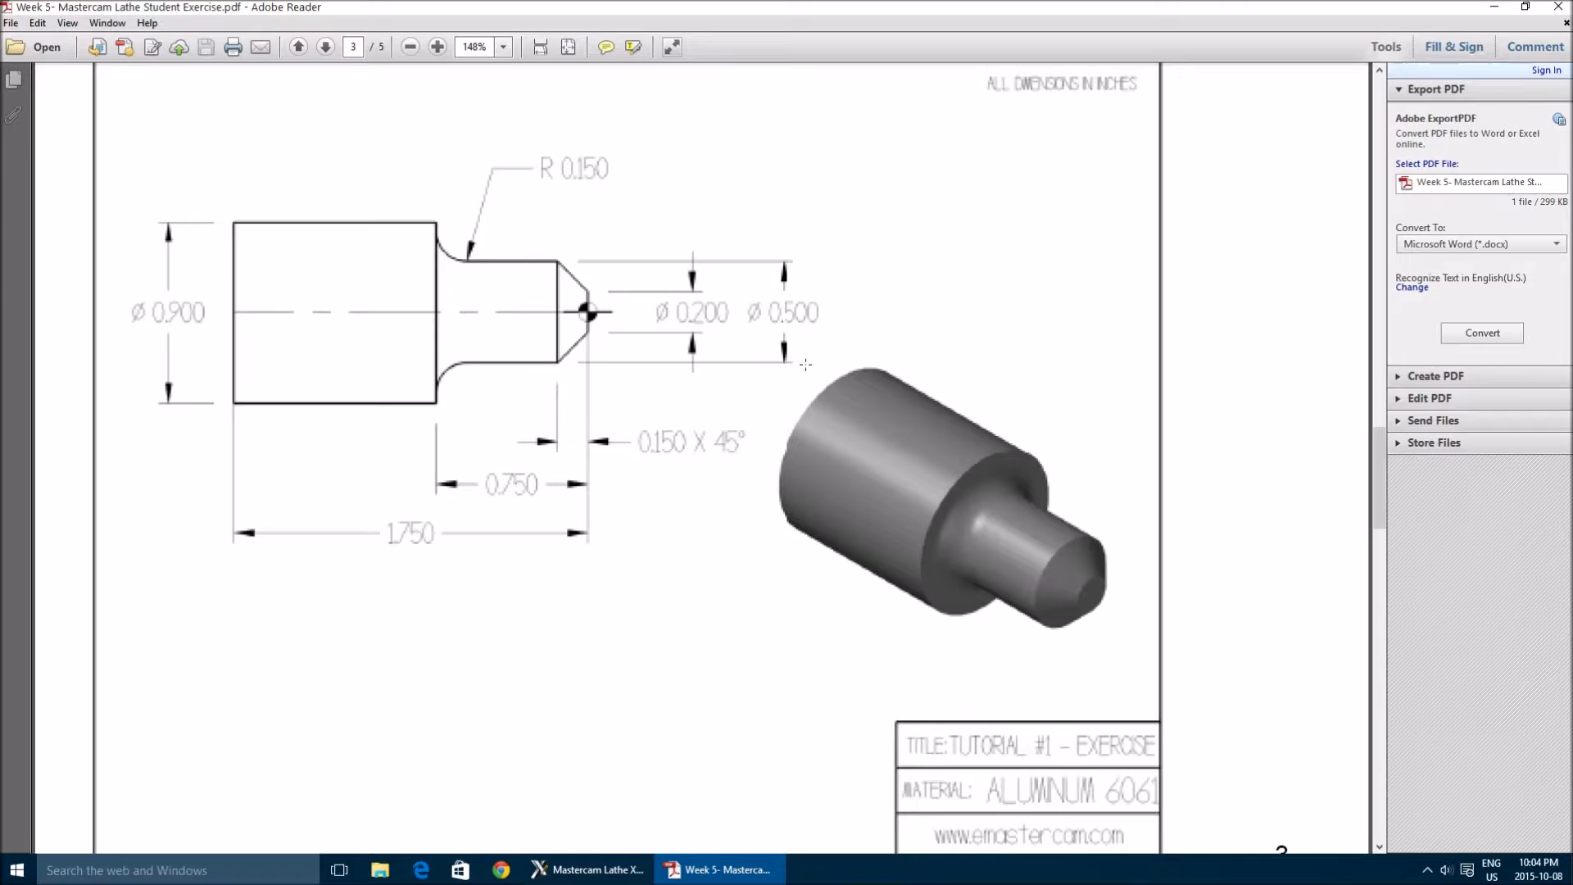
mouse_move(616, 600)
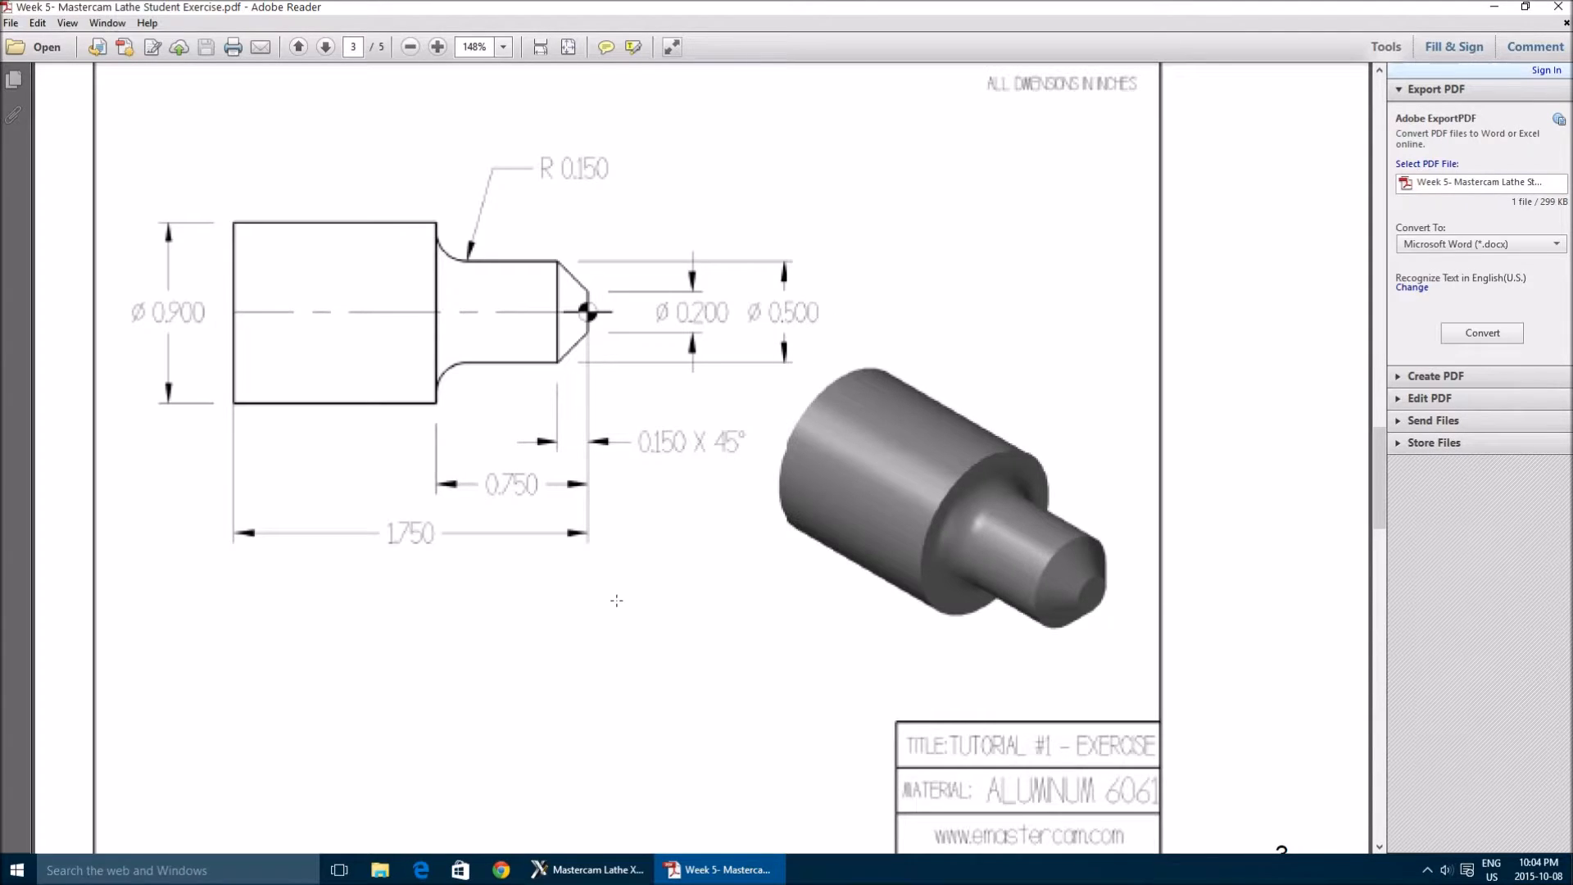
Create a rectangle from the origin, 1.75 wide with height entered as .9/4
click(590, 869)
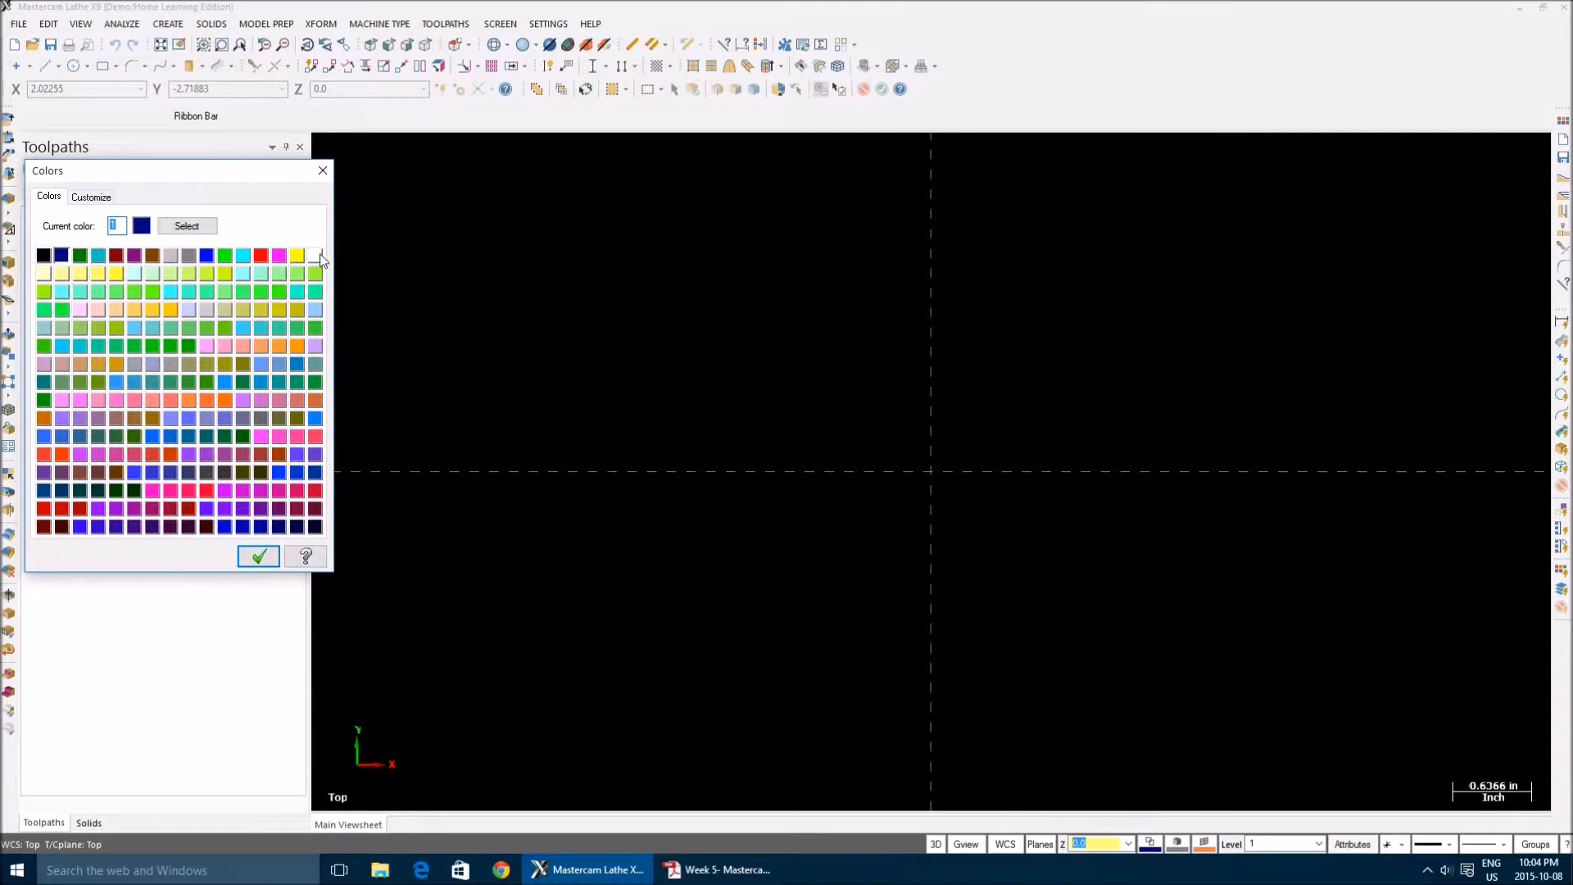
click(259, 555)
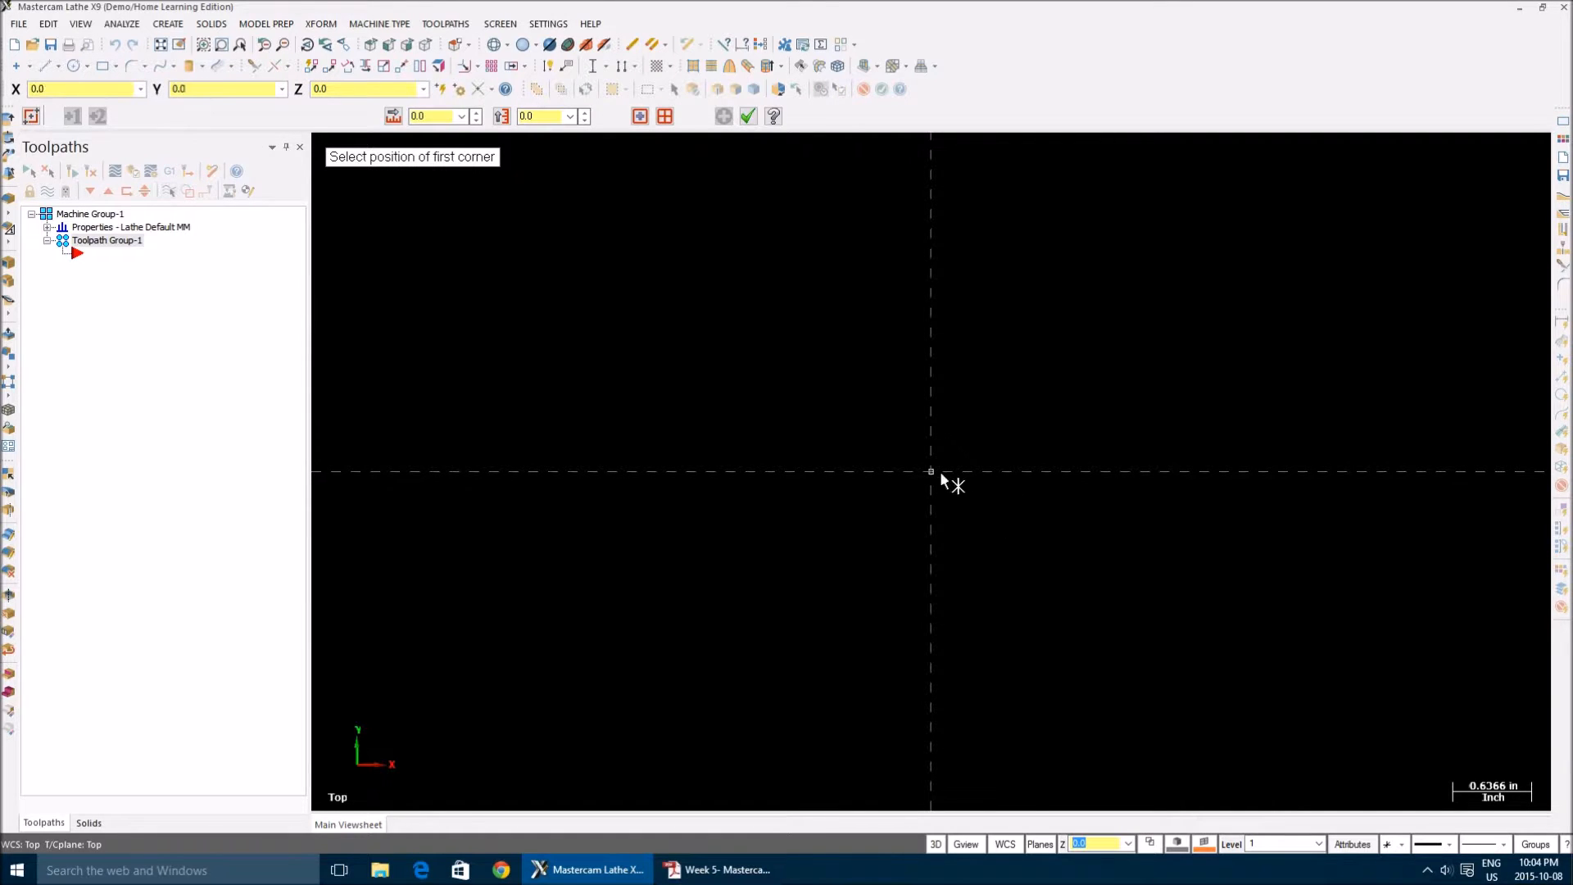
click(929, 472)
text(-1.75)
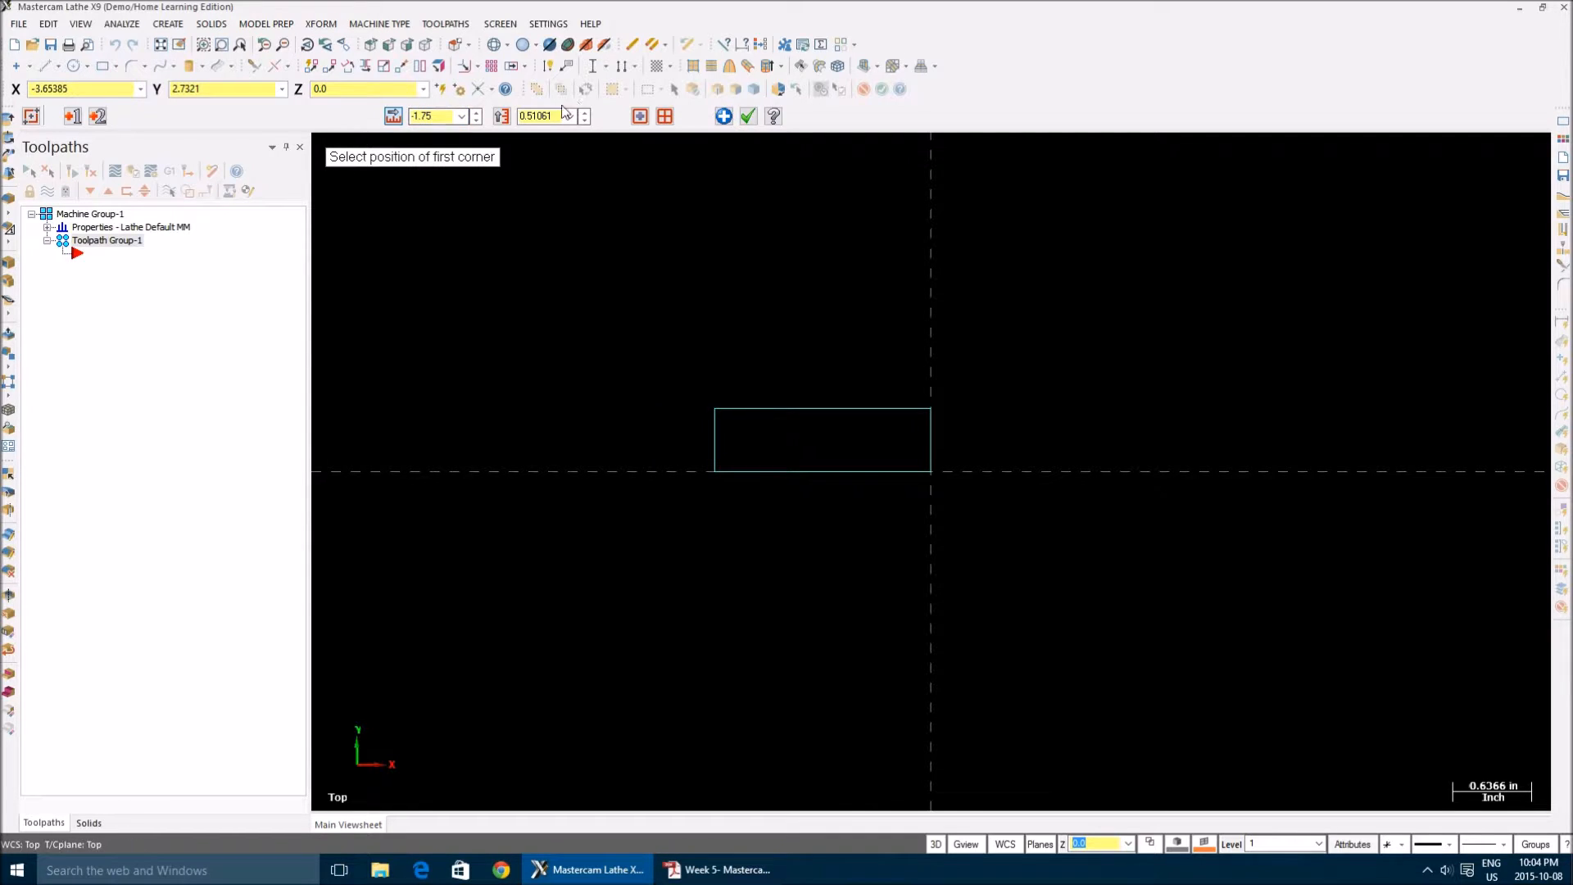
text(.9/4)
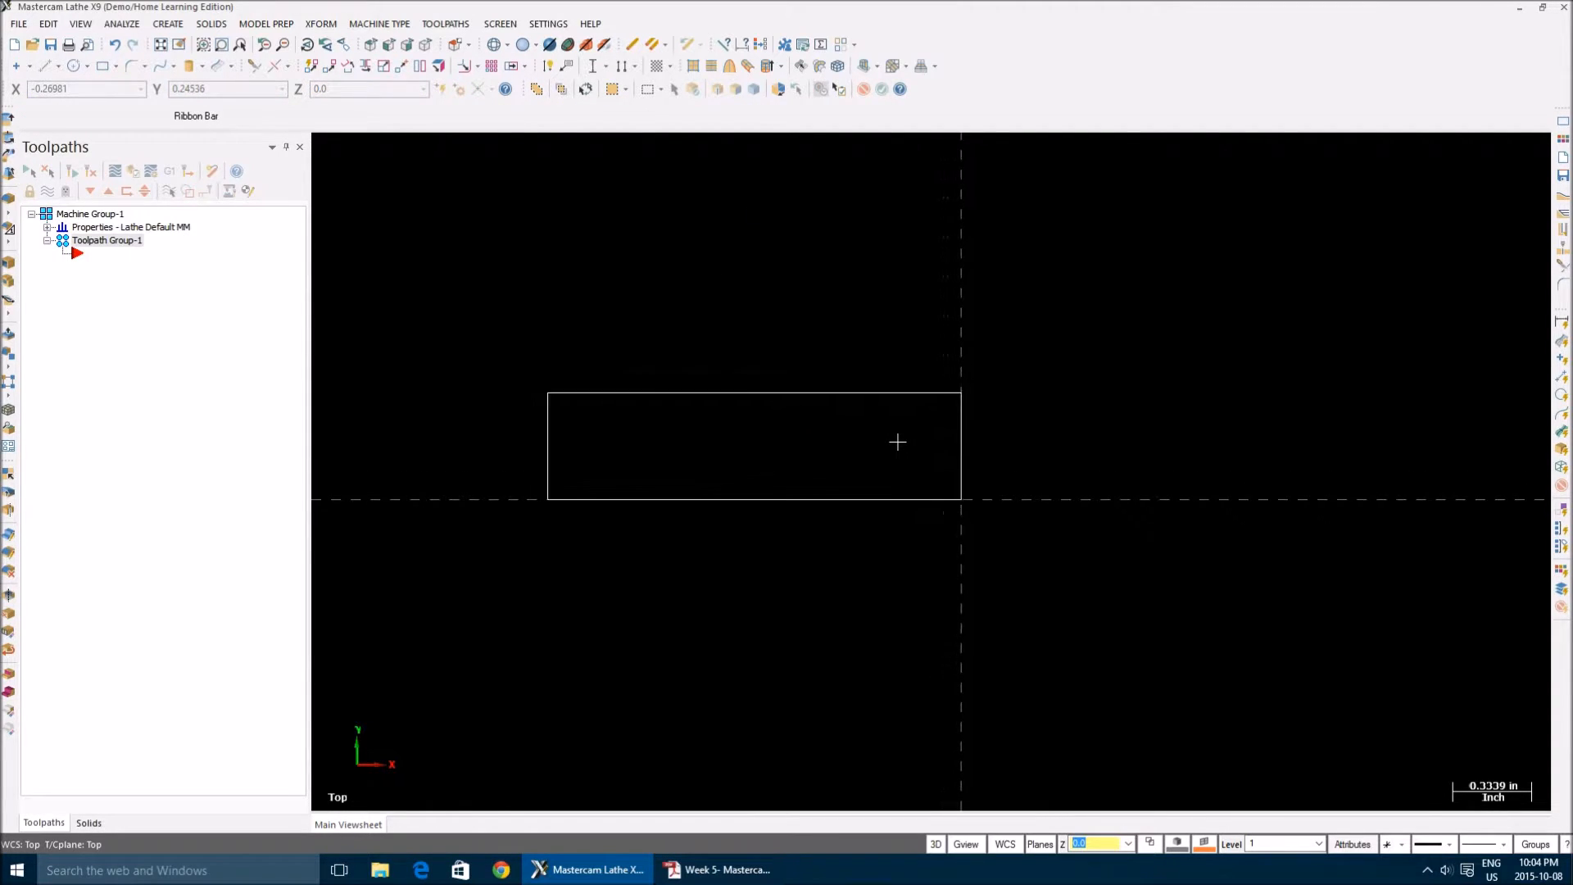
Add two vertical parallel lines inside the rectangle marking the shoulder lengths
click(55, 66)
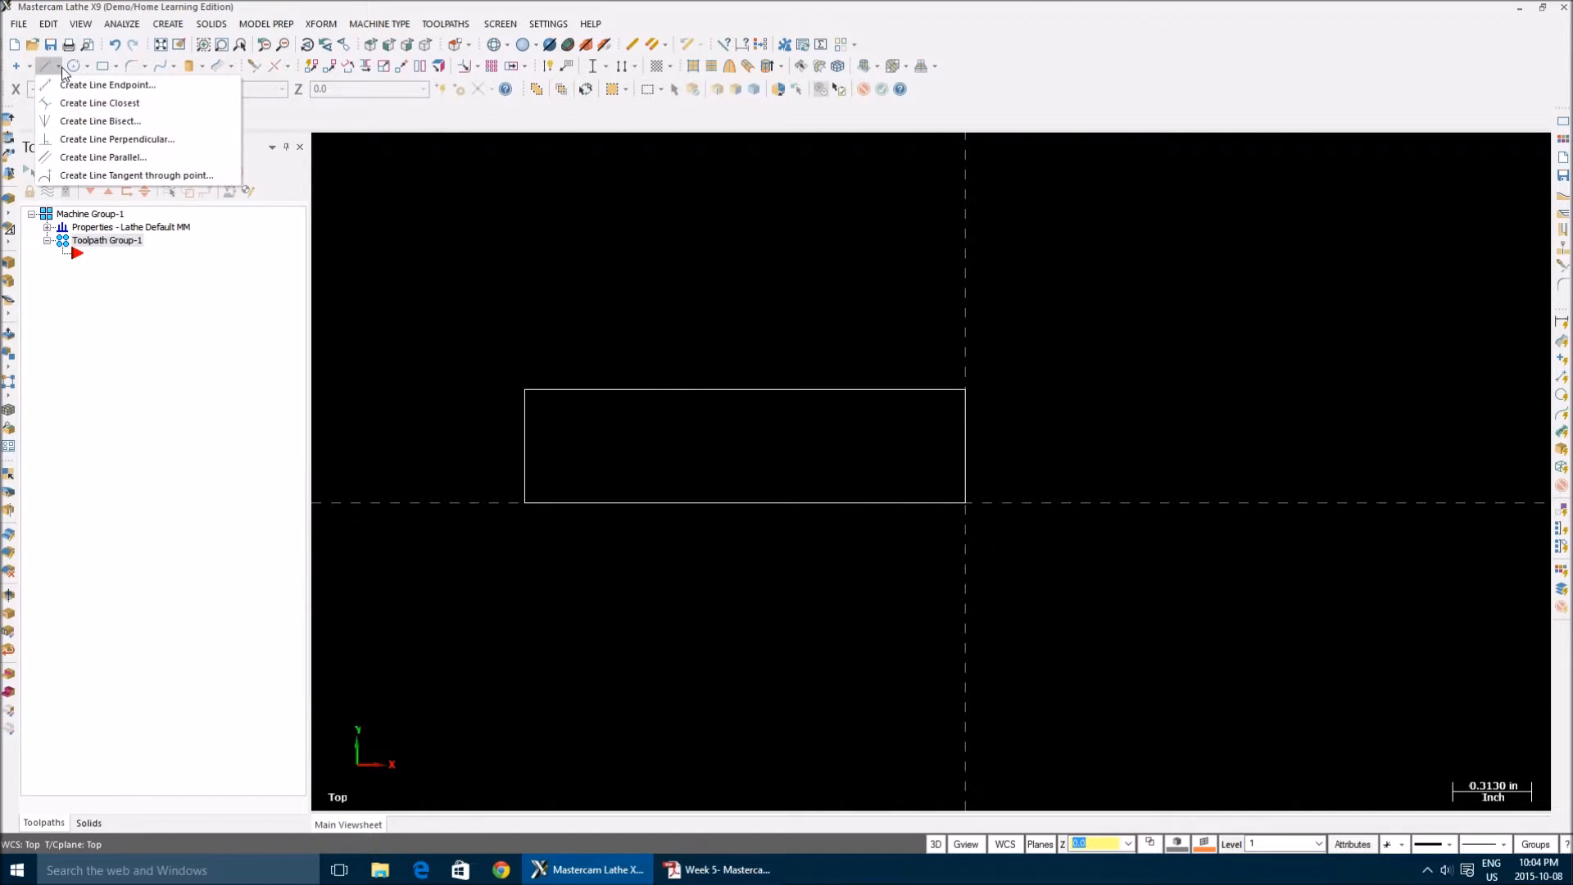
mouse_move(69, 158)
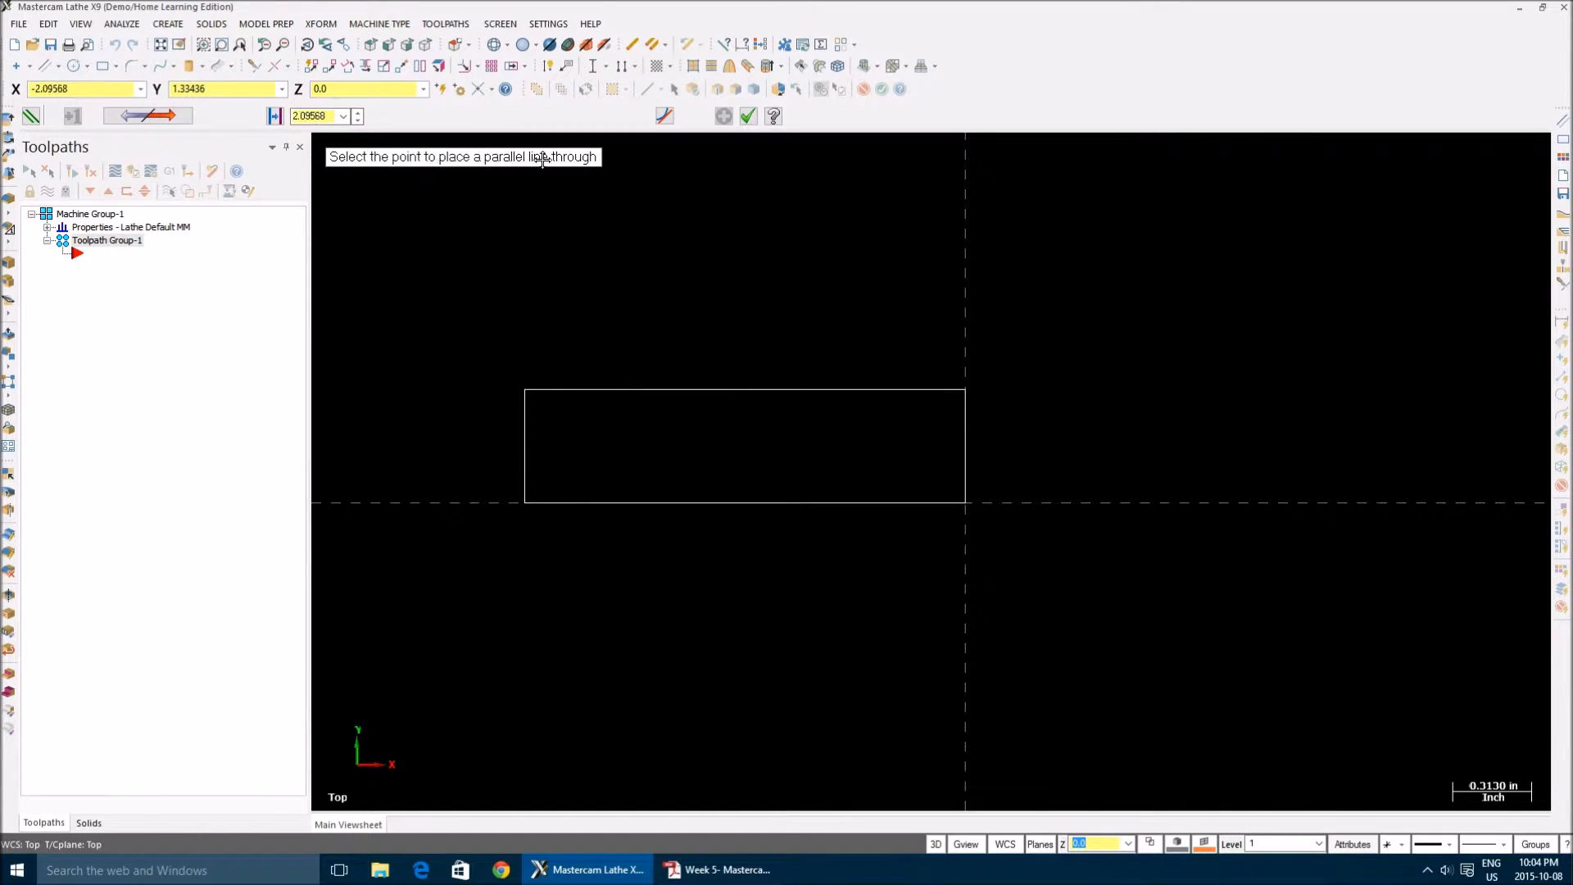
mouse_move(494, 197)
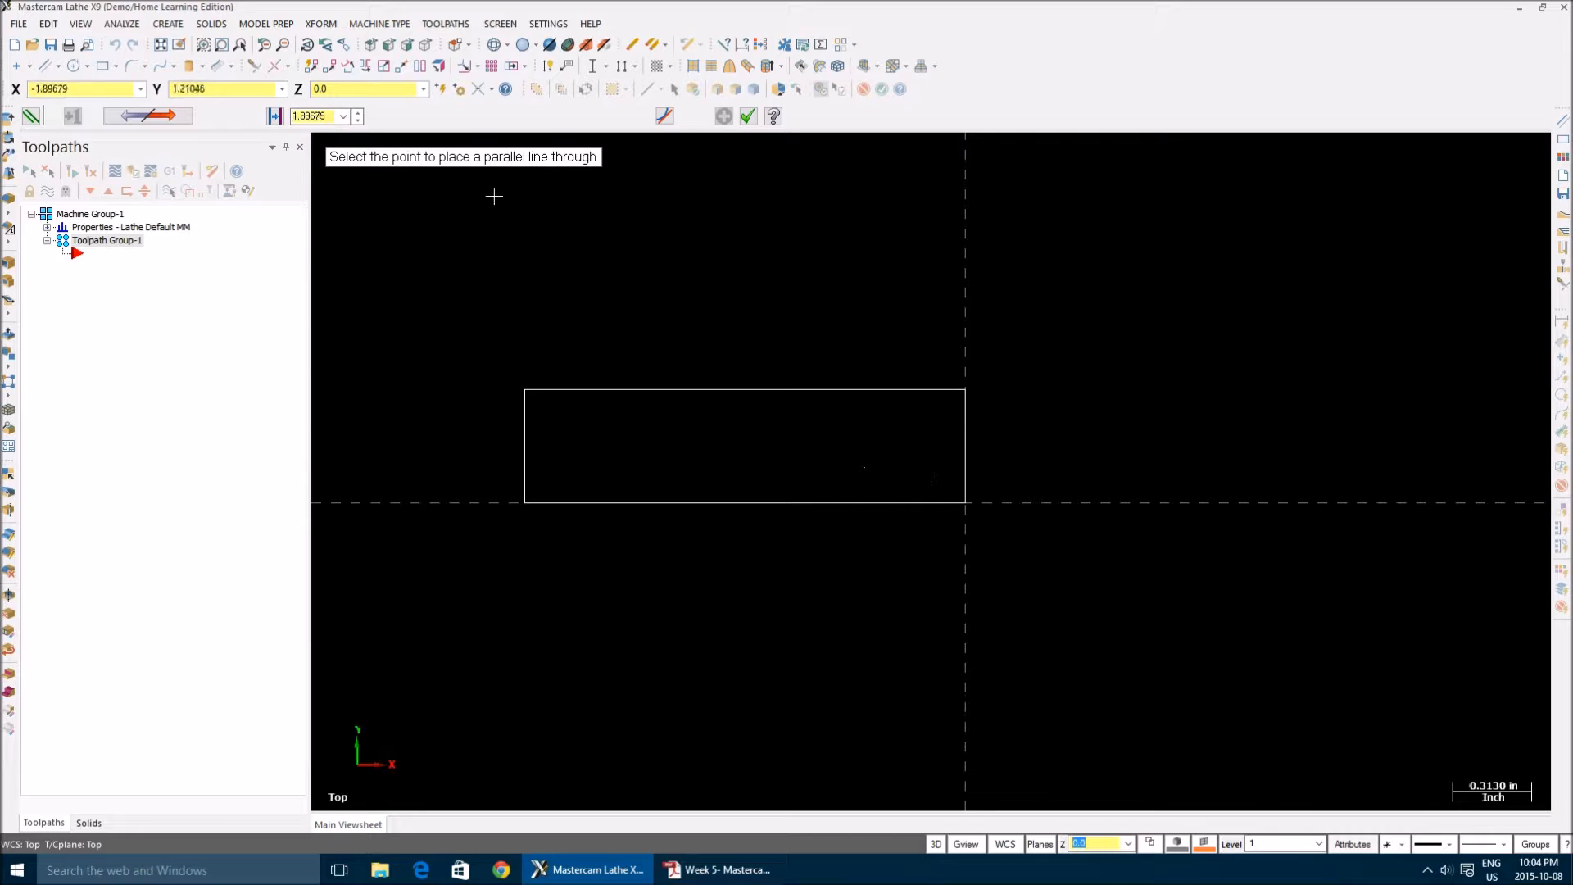
mouse_move(795, 361)
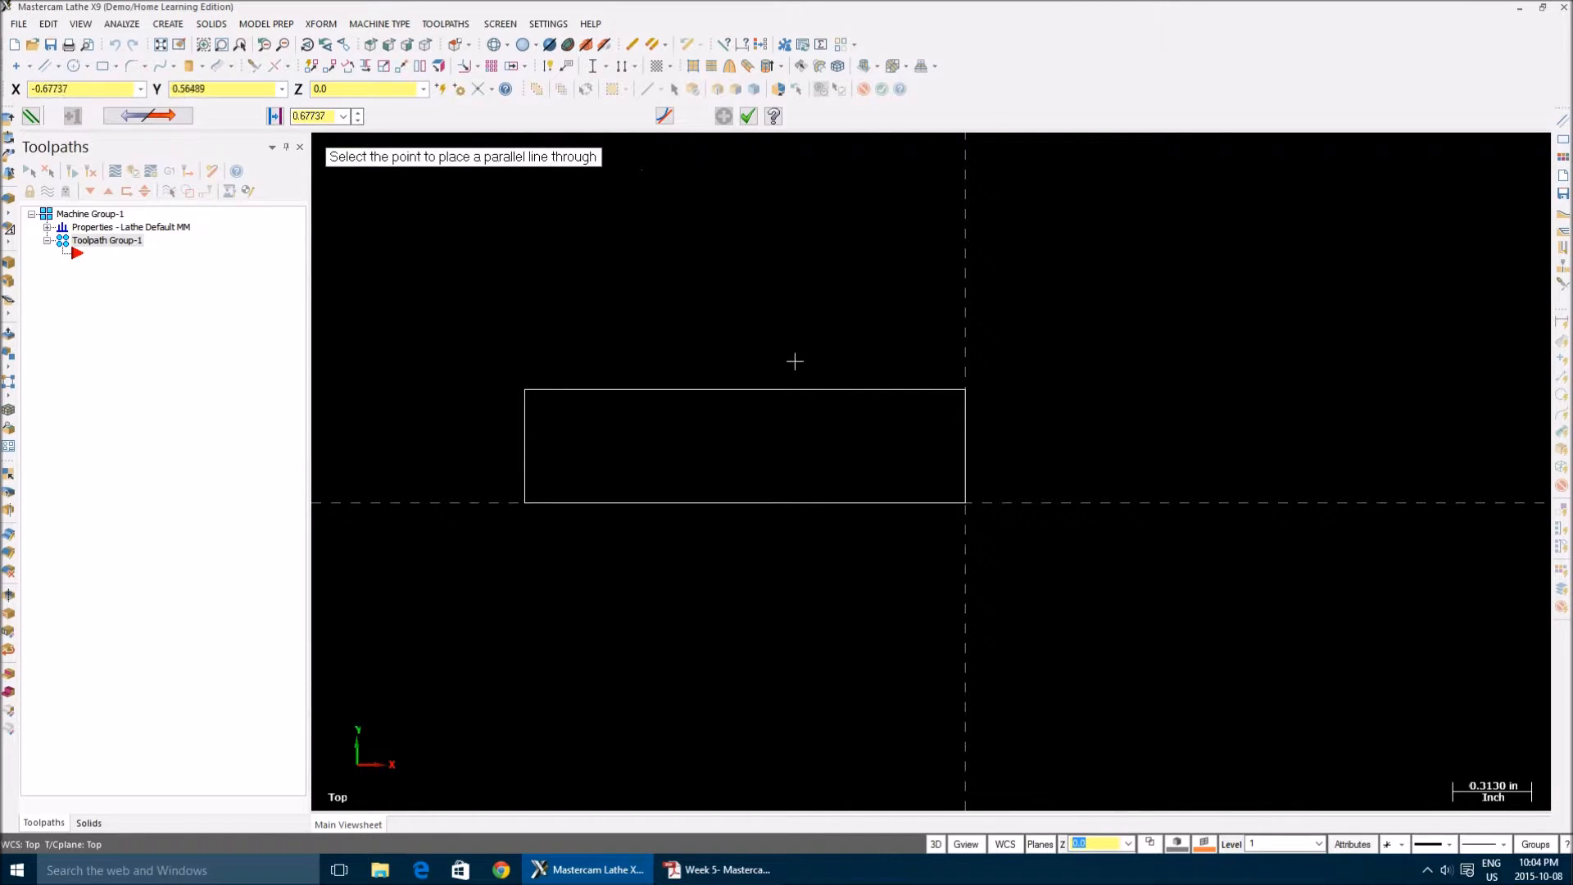
mouse_move(826, 443)
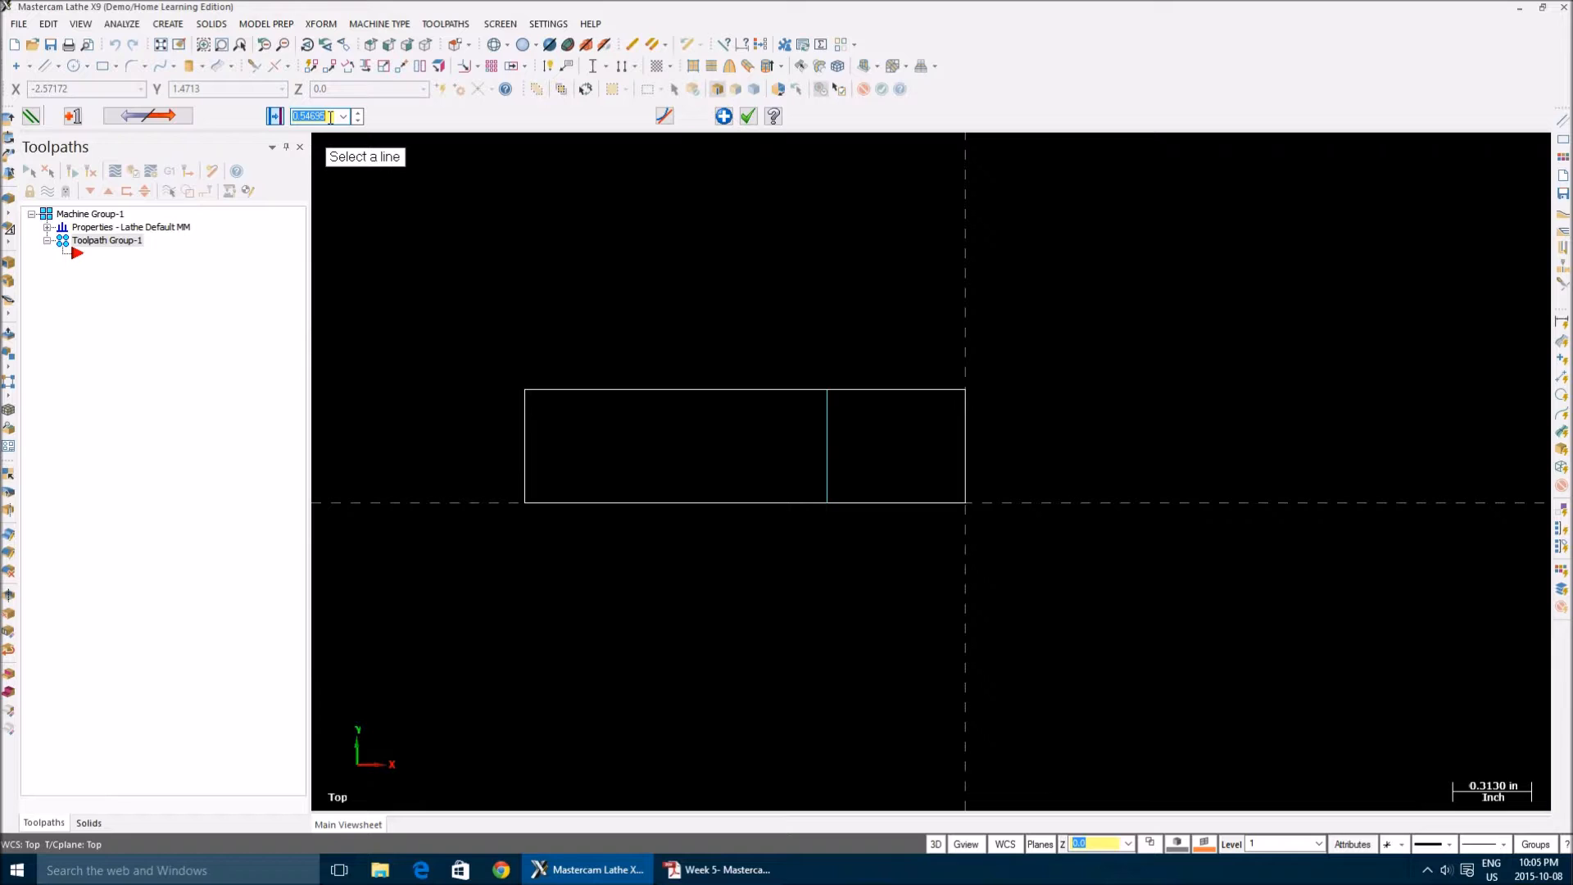
text(75)
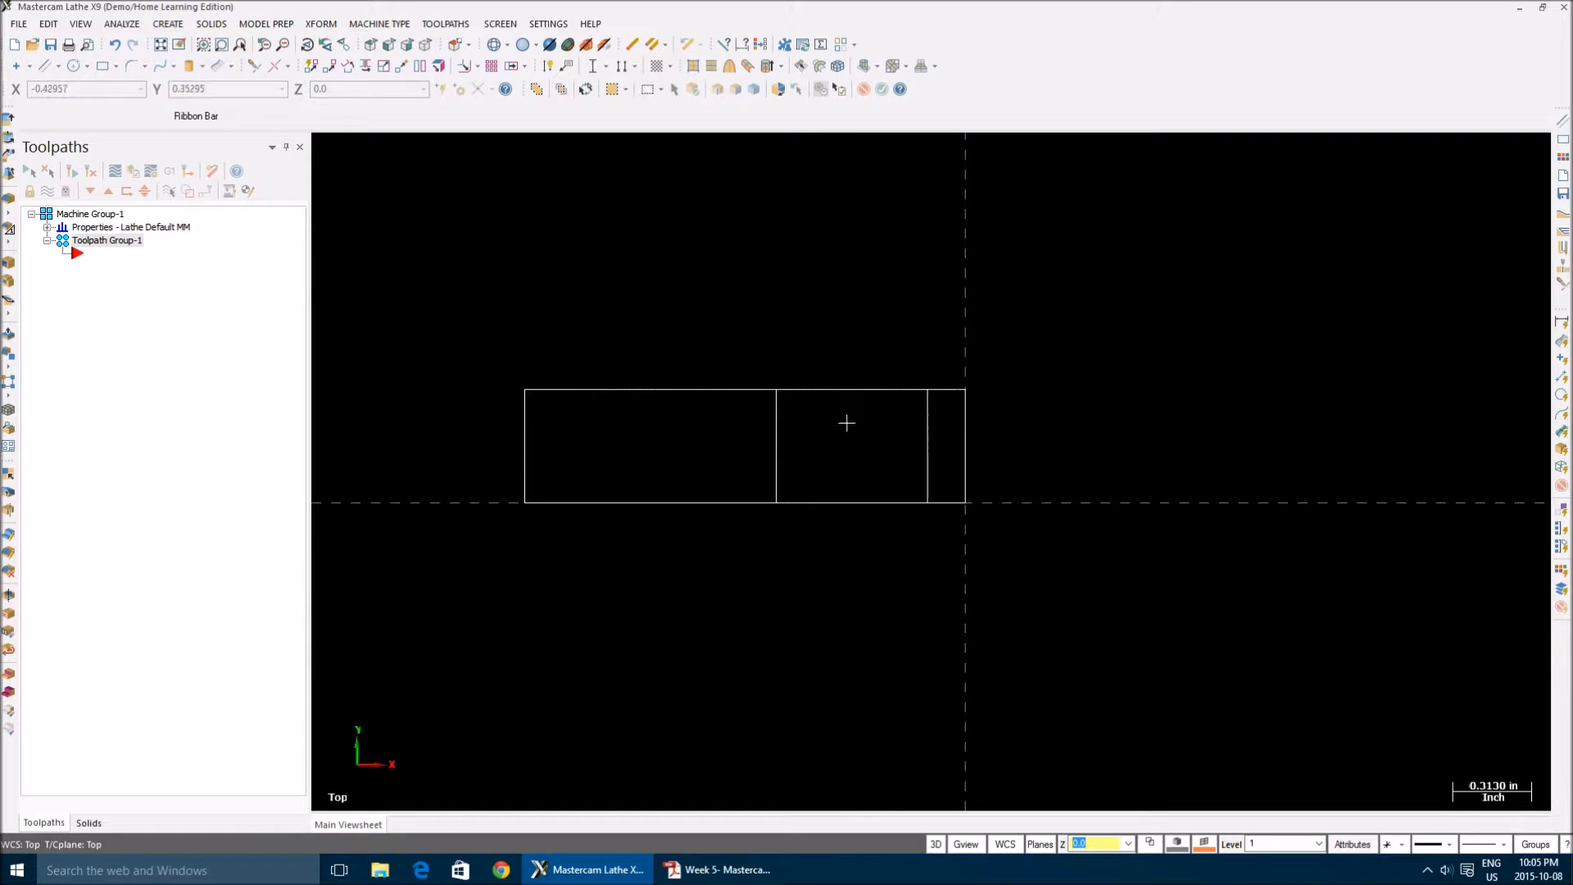
Draw the horizontal step line and set its endpoint X to -0.15 via Entity Properties
click(49, 65)
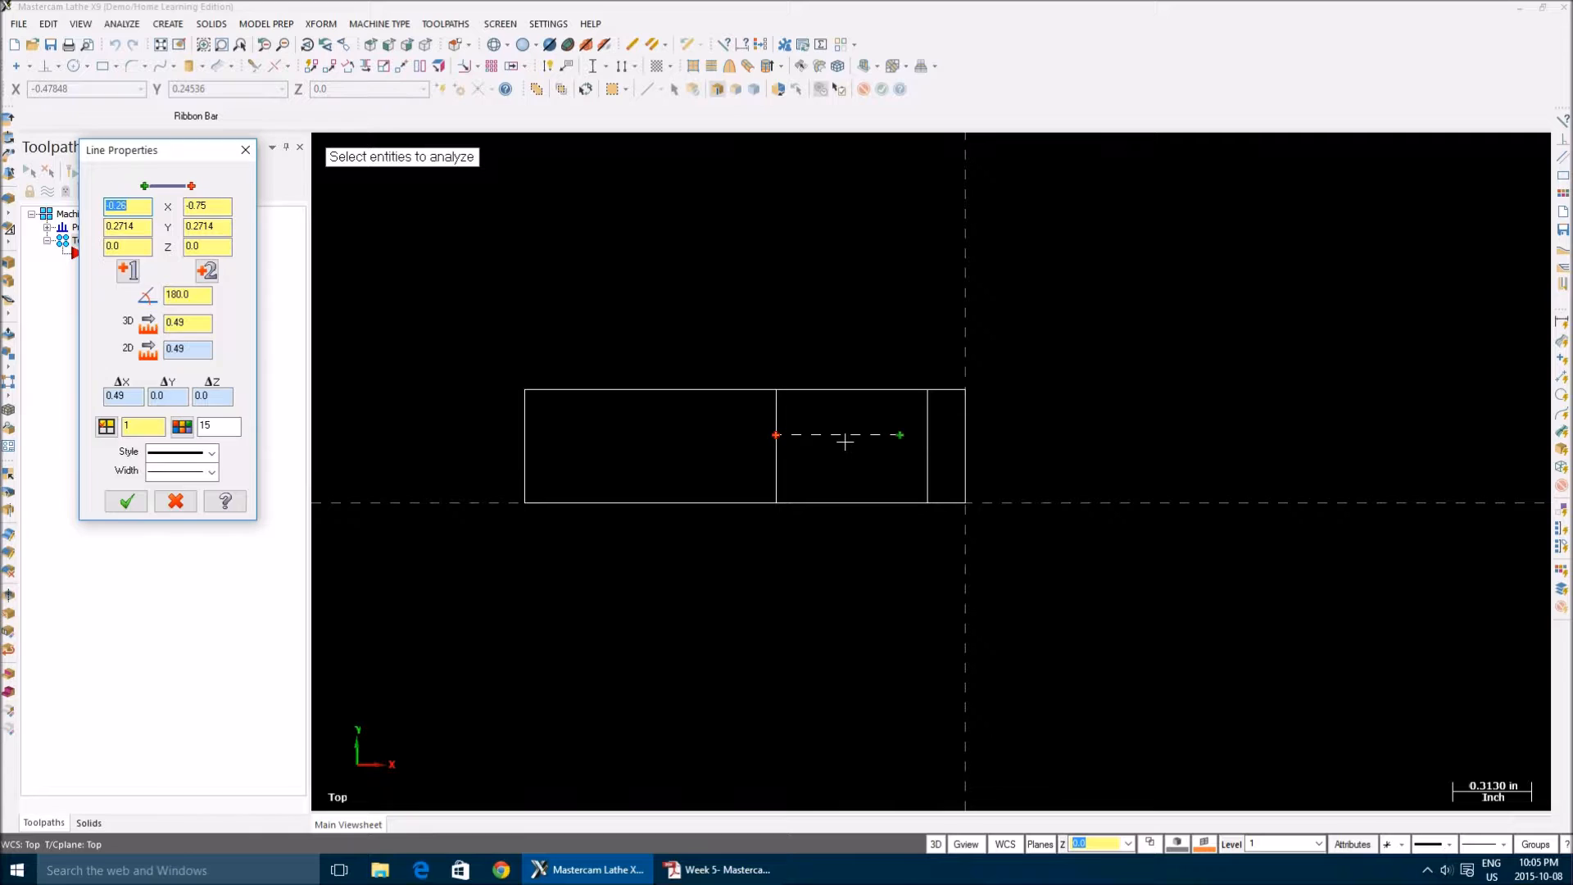
mouse_move(706, 442)
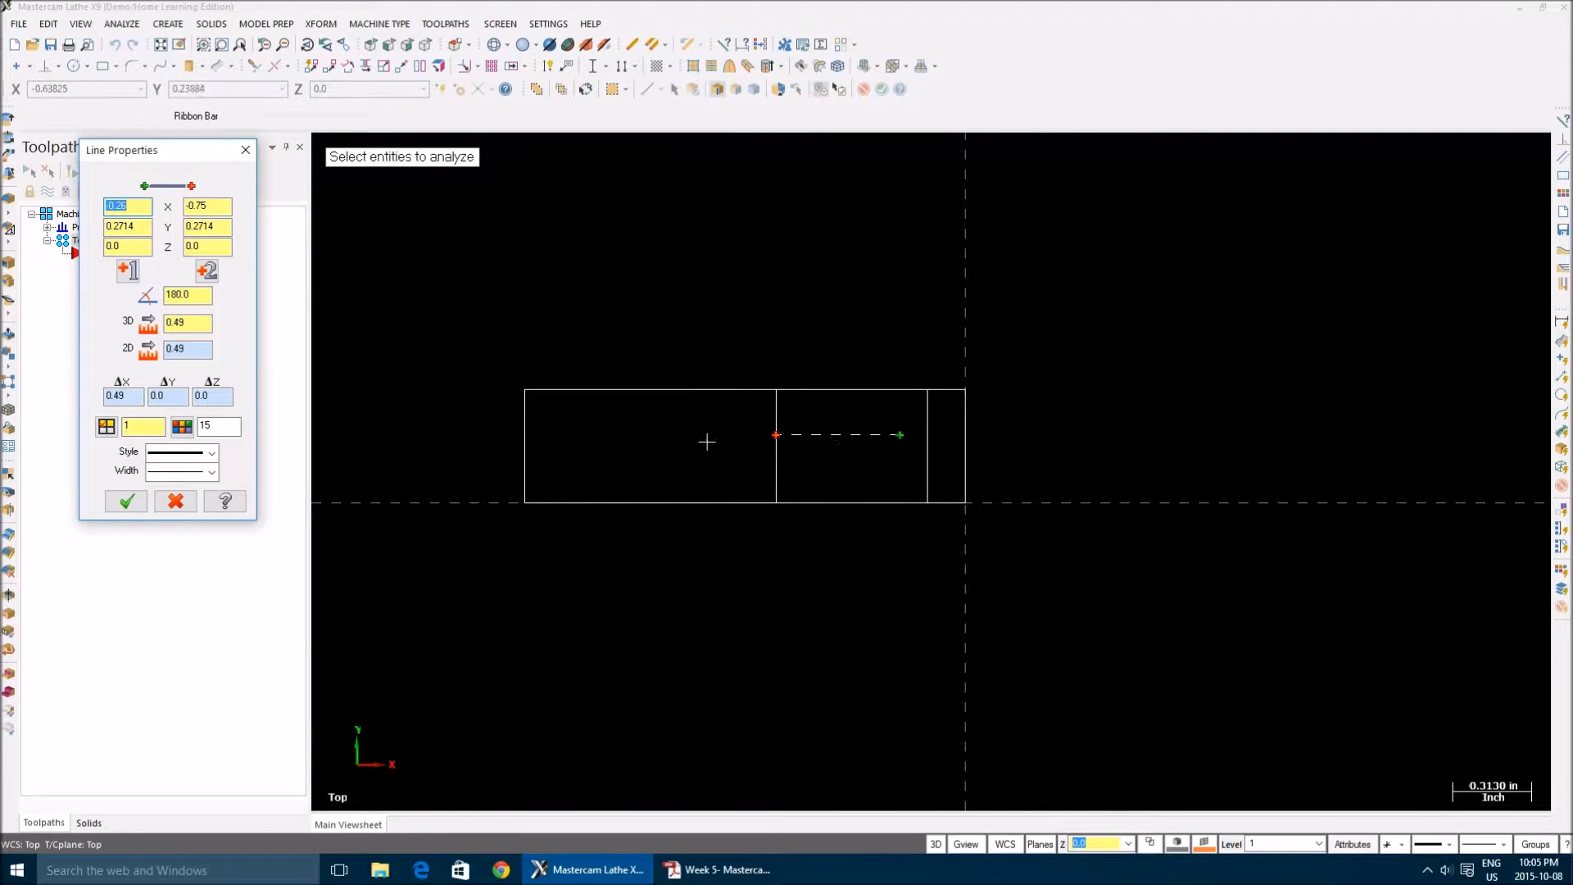
drag(119, 150, 154, 161)
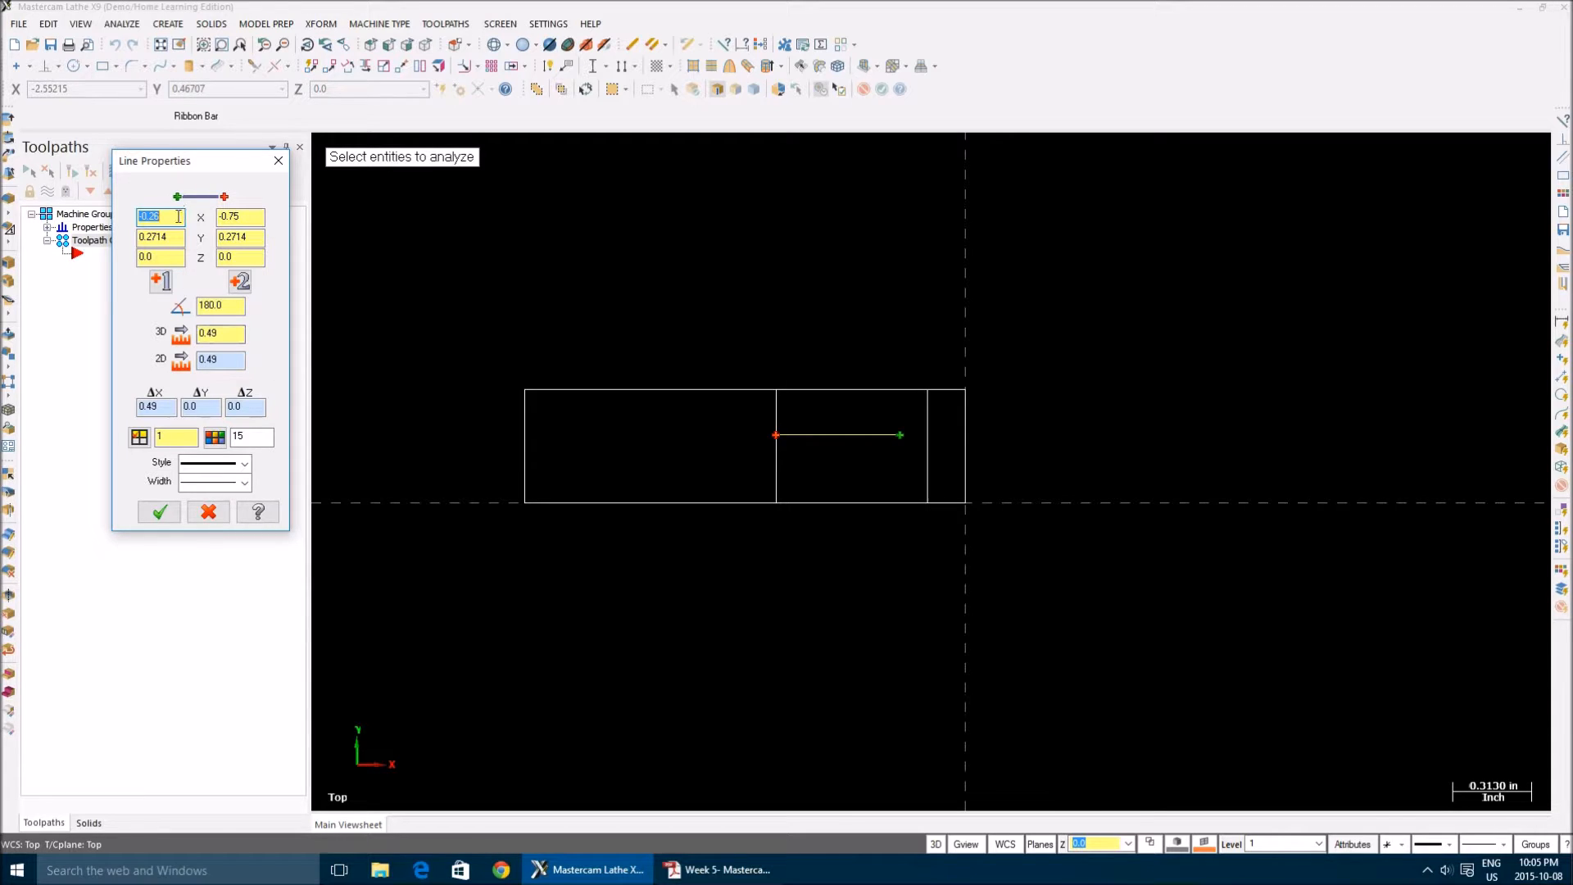
text(-15)
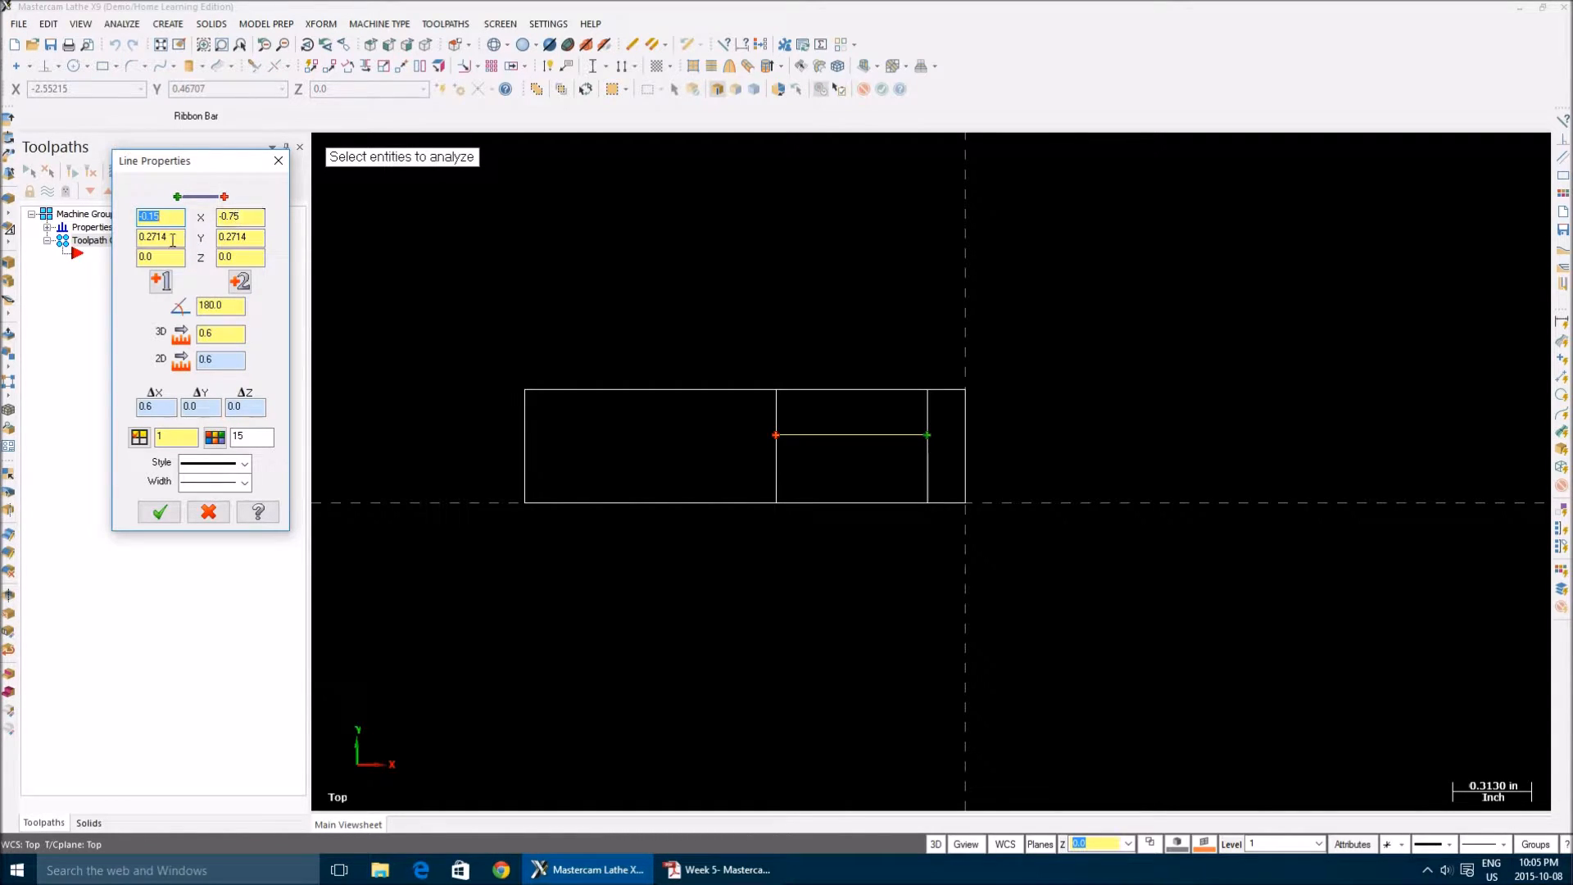
click(161, 237)
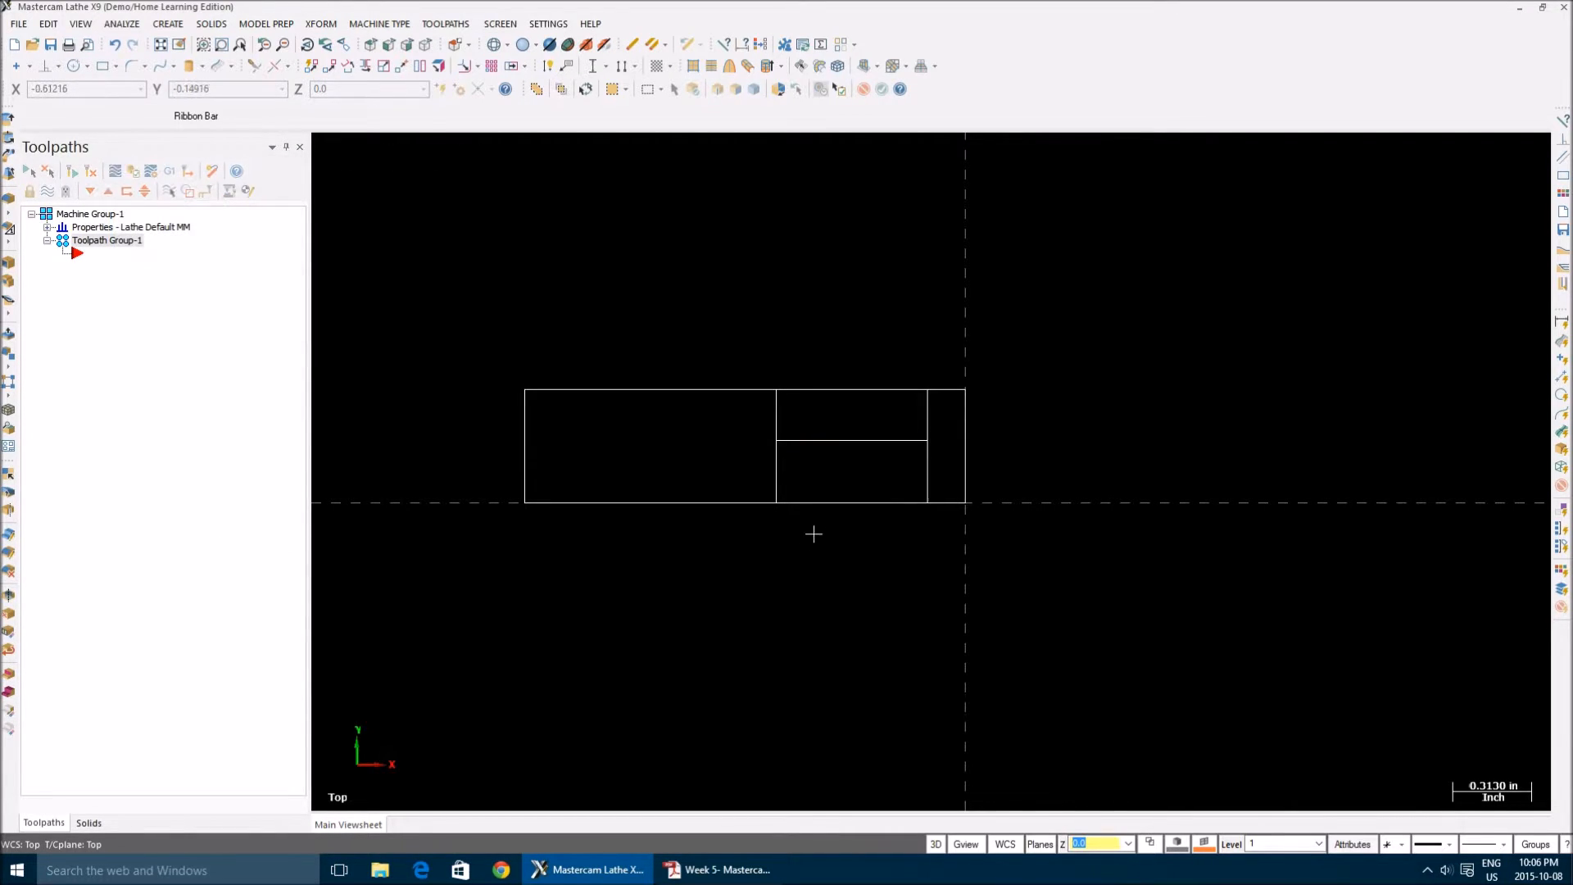
mouse_move(529, 265)
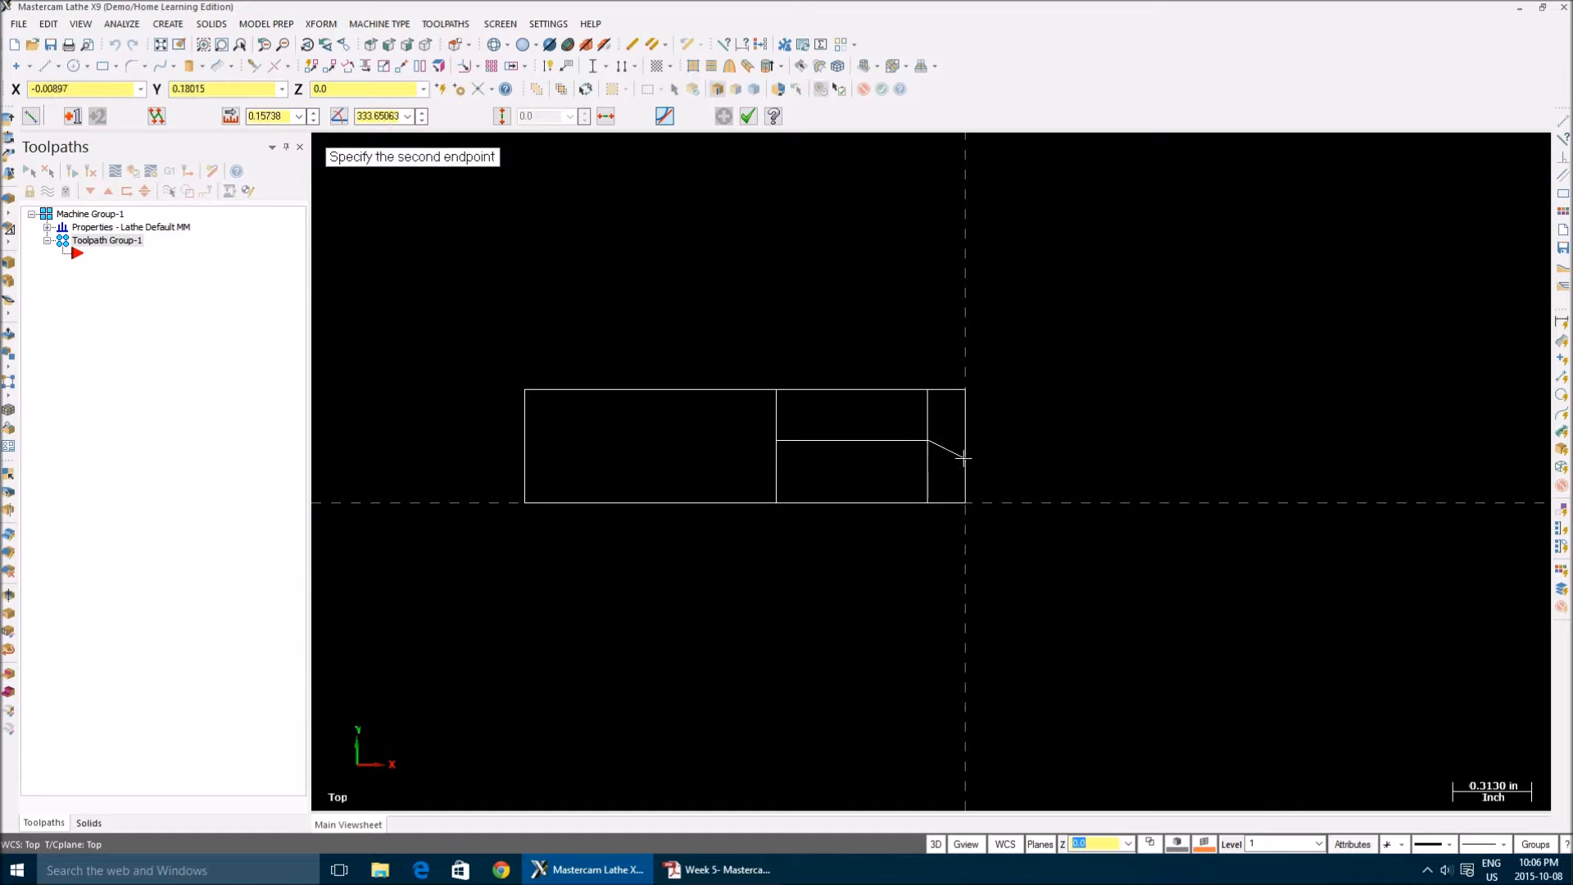
Draw the chamfer line from the step end at angle 315 with length 0.15
click(964, 456)
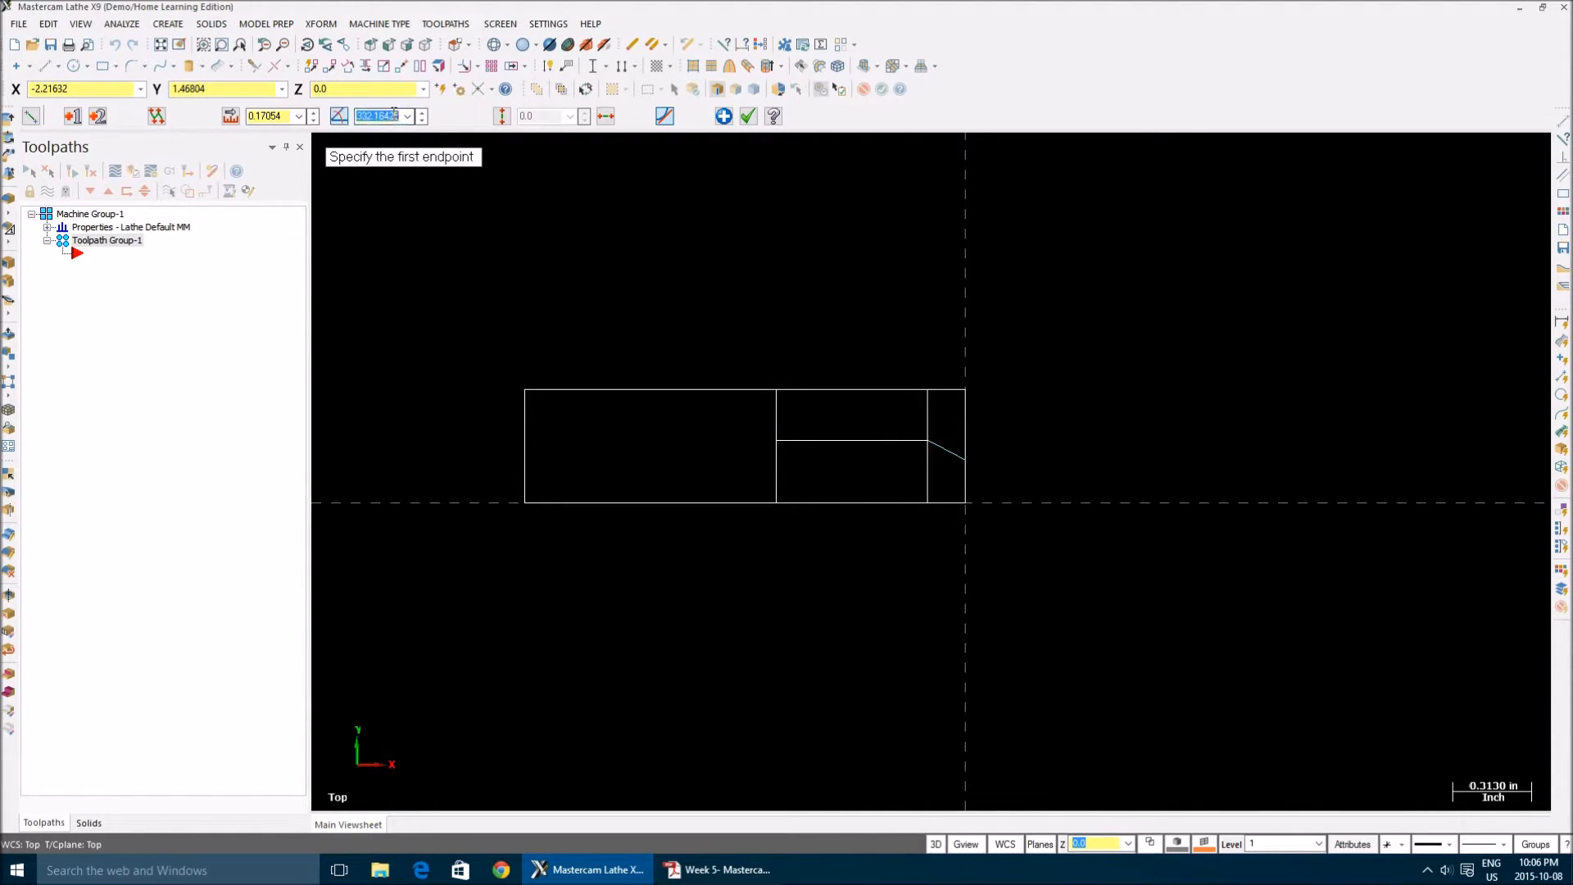
text(315.)
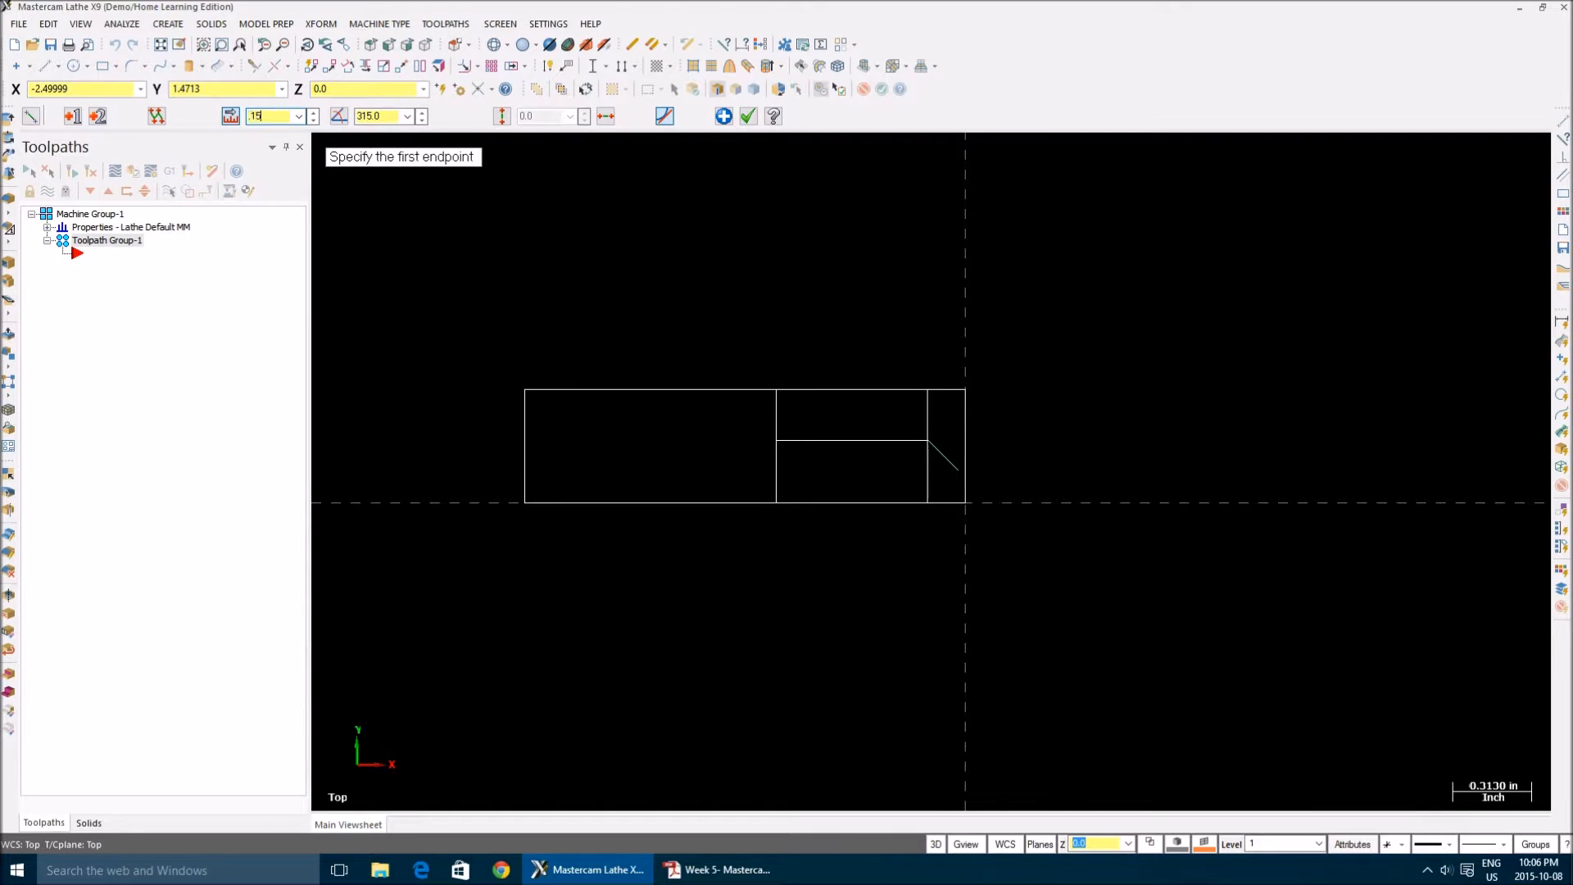
text(0.15)
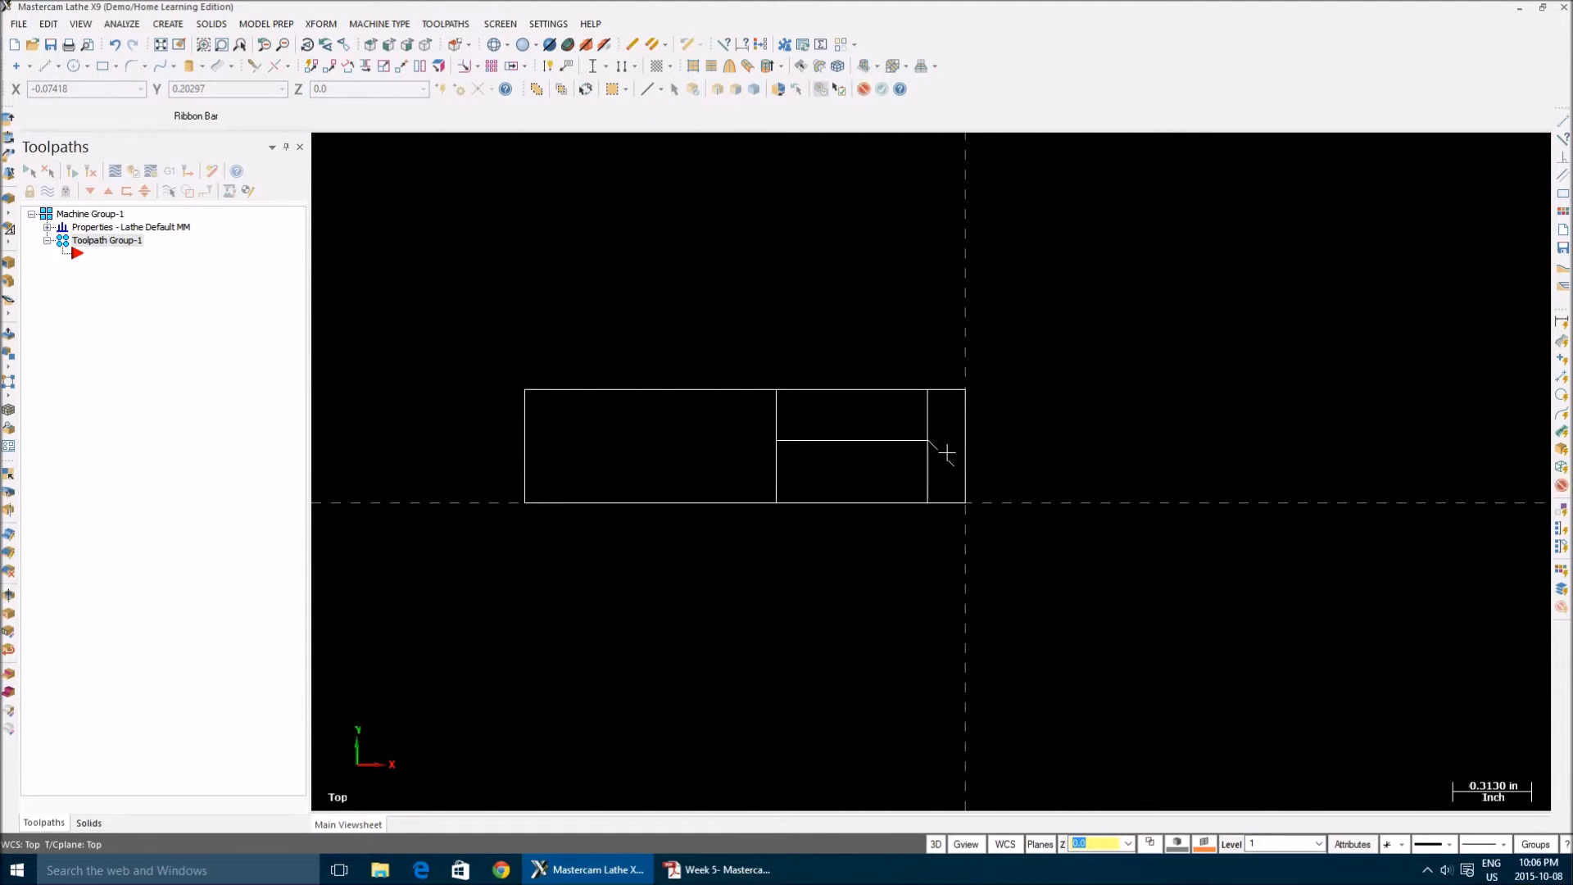
Correct the chamfer line's second endpoint Y to 0.1 through Analyze Entity
click(930, 439)
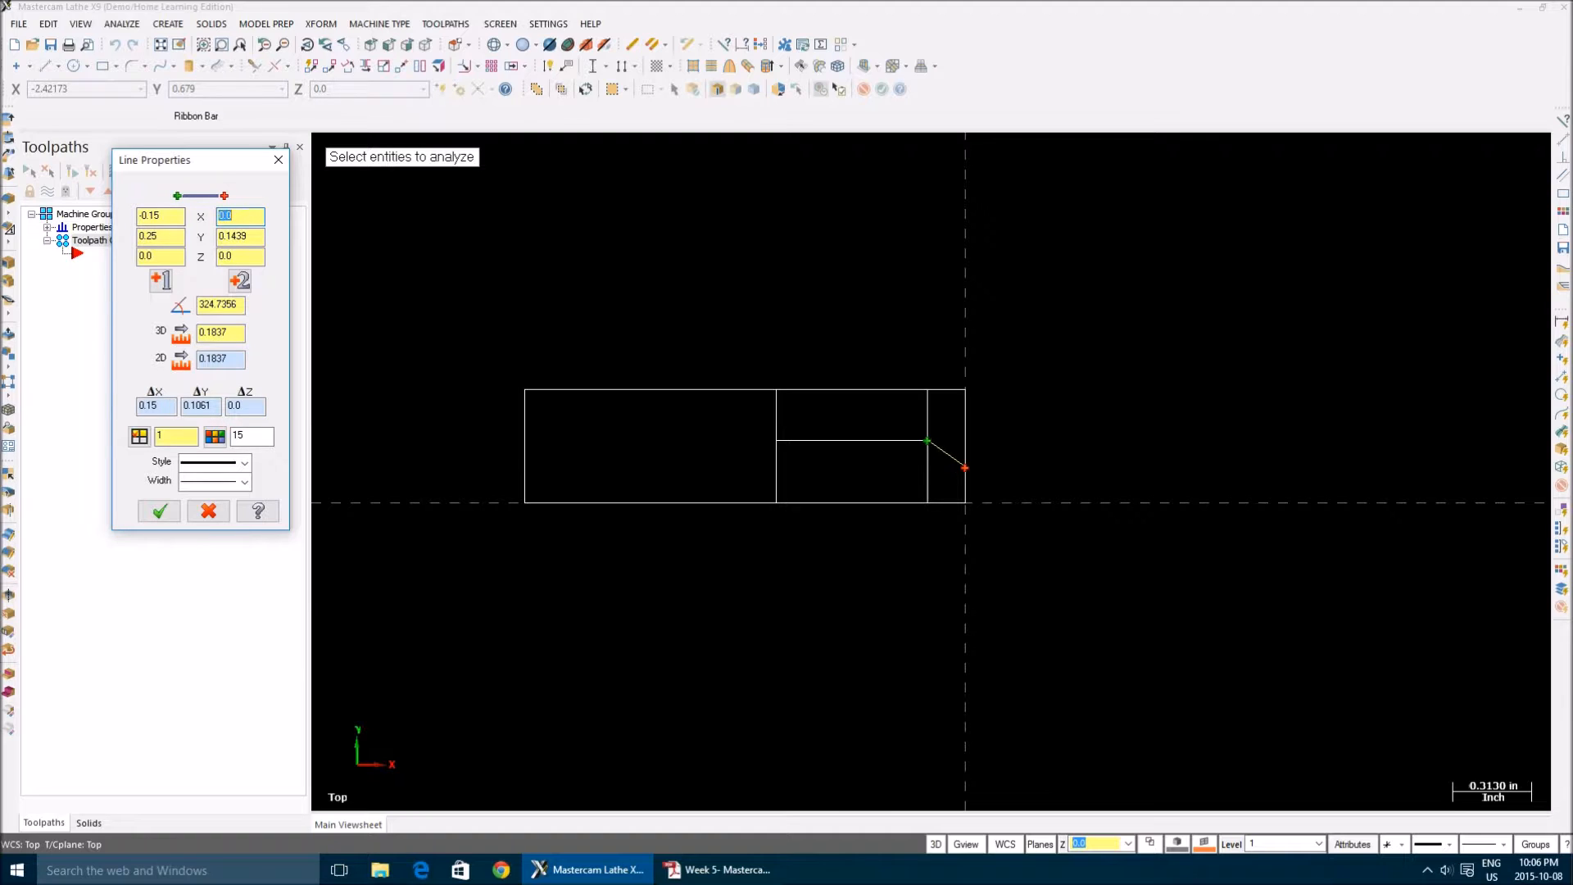
click(239, 236)
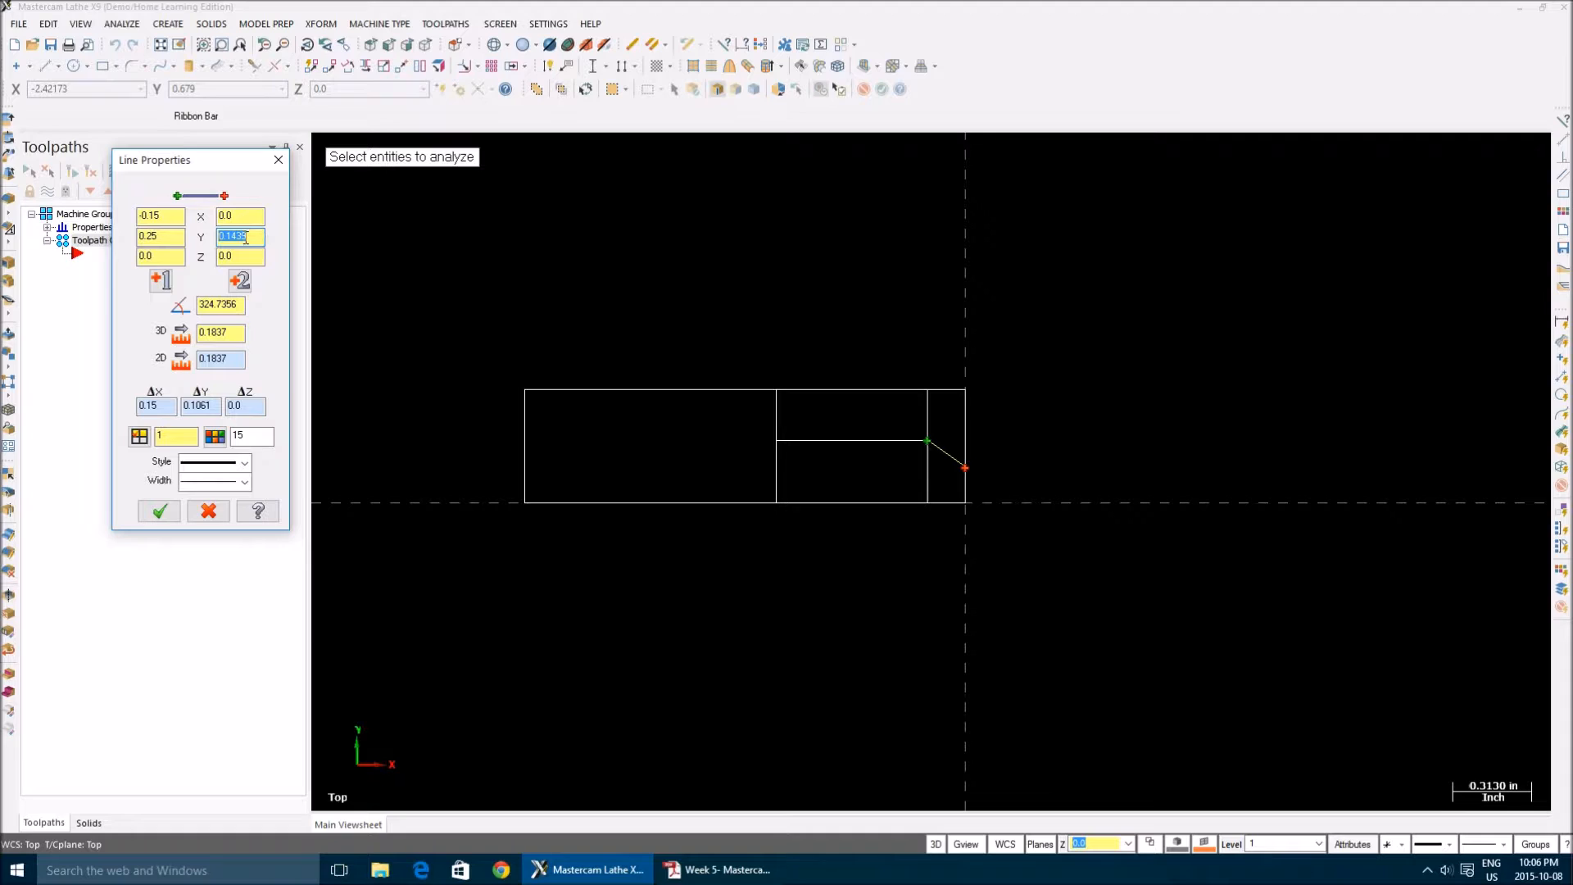
text(0.1)
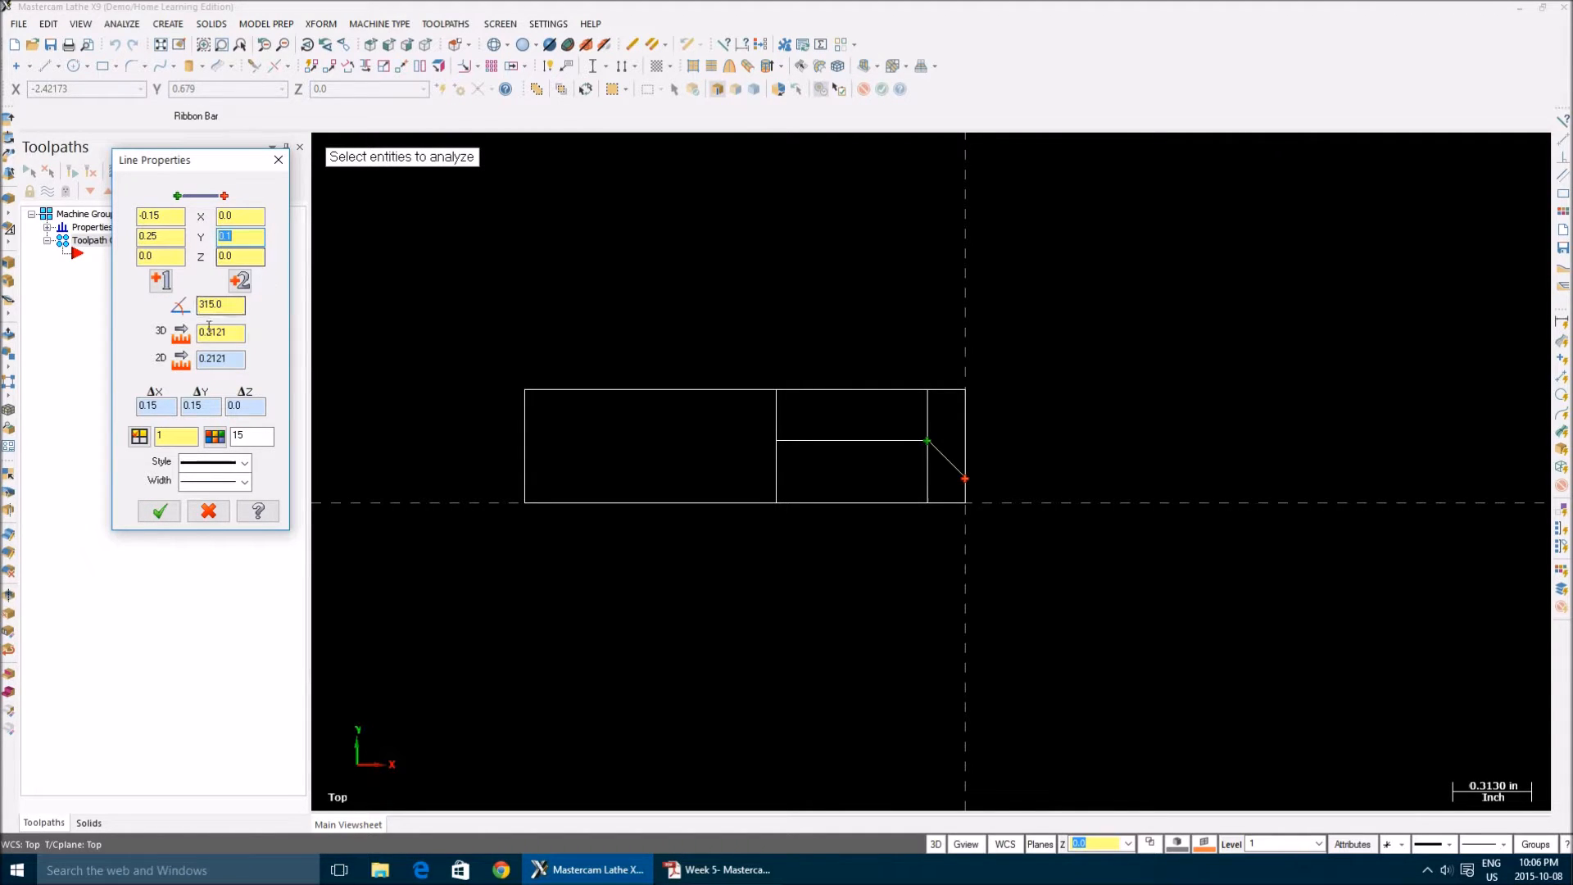
click(159, 511)
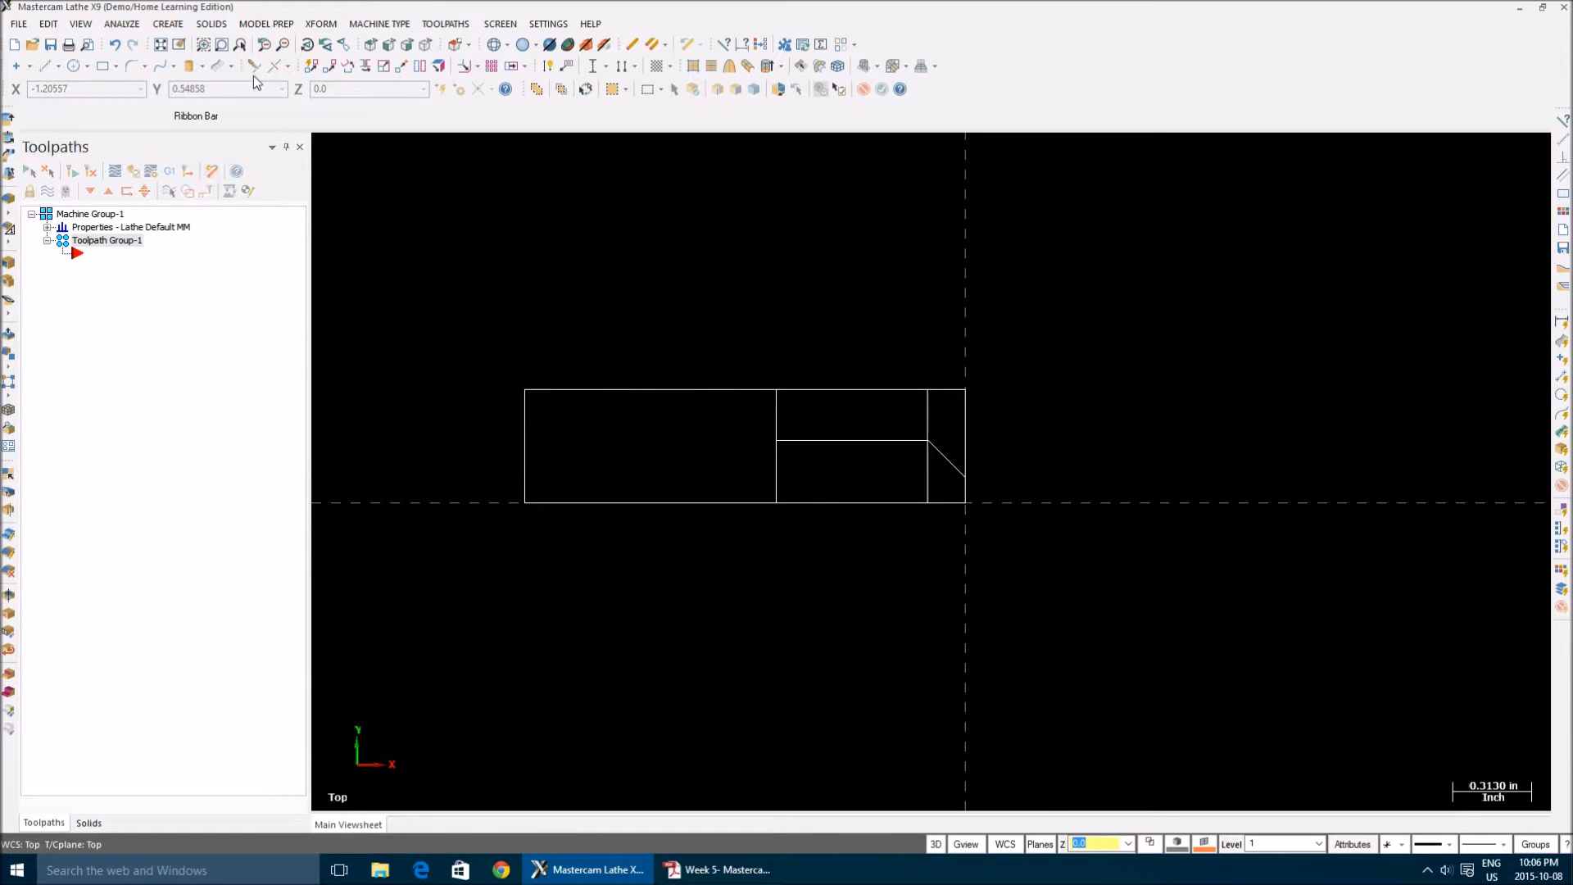
Delete the leftover rectangle segments and start filleting the shoulder corner
click(253, 66)
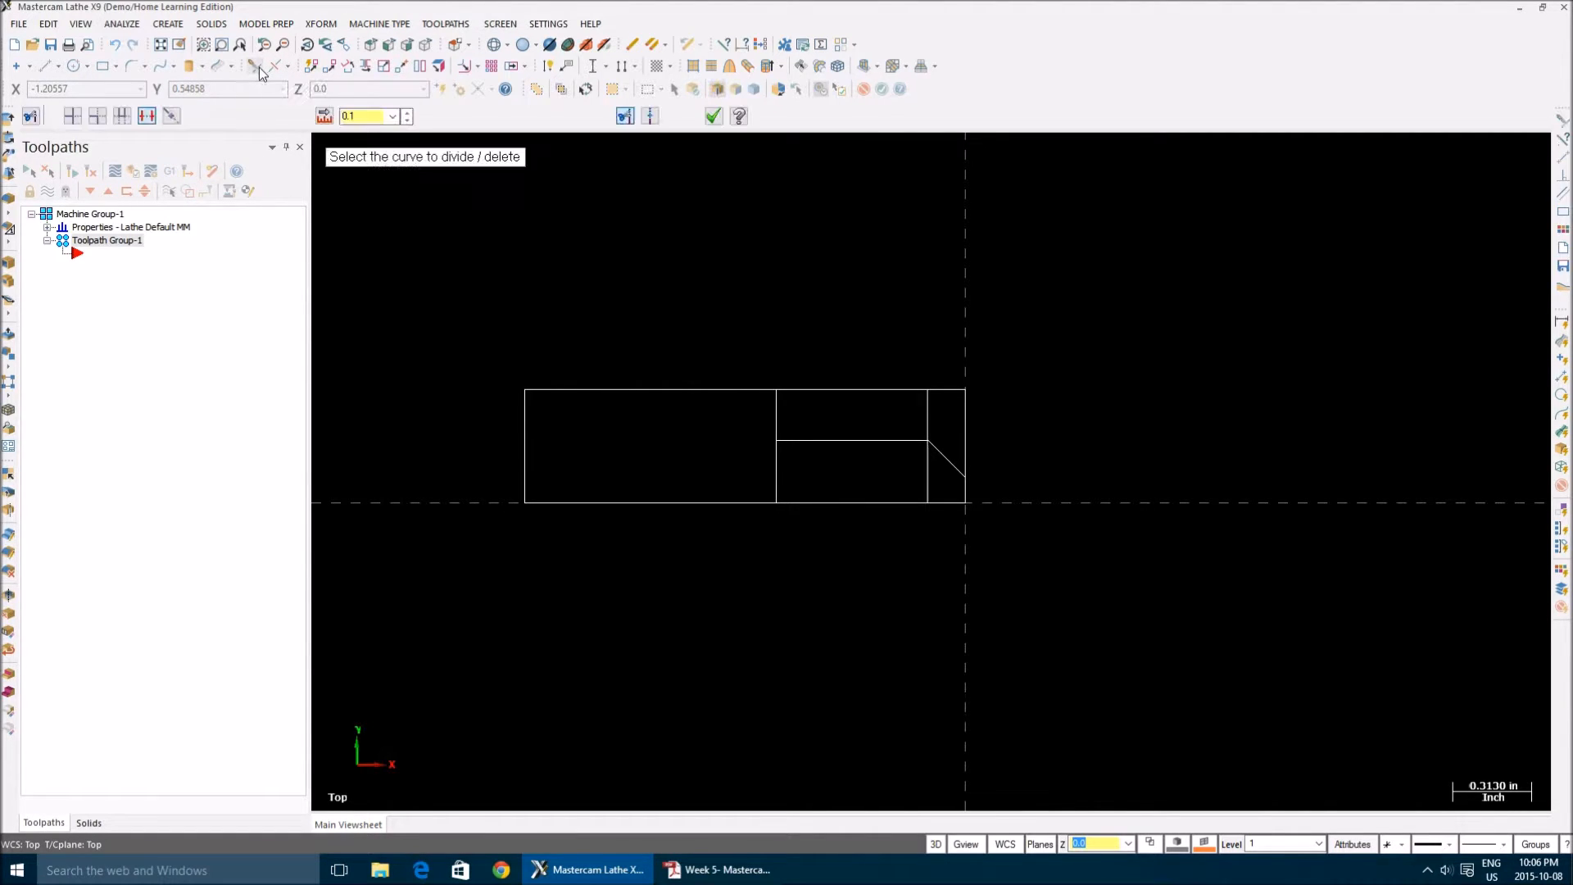
mouse_move(485, 395)
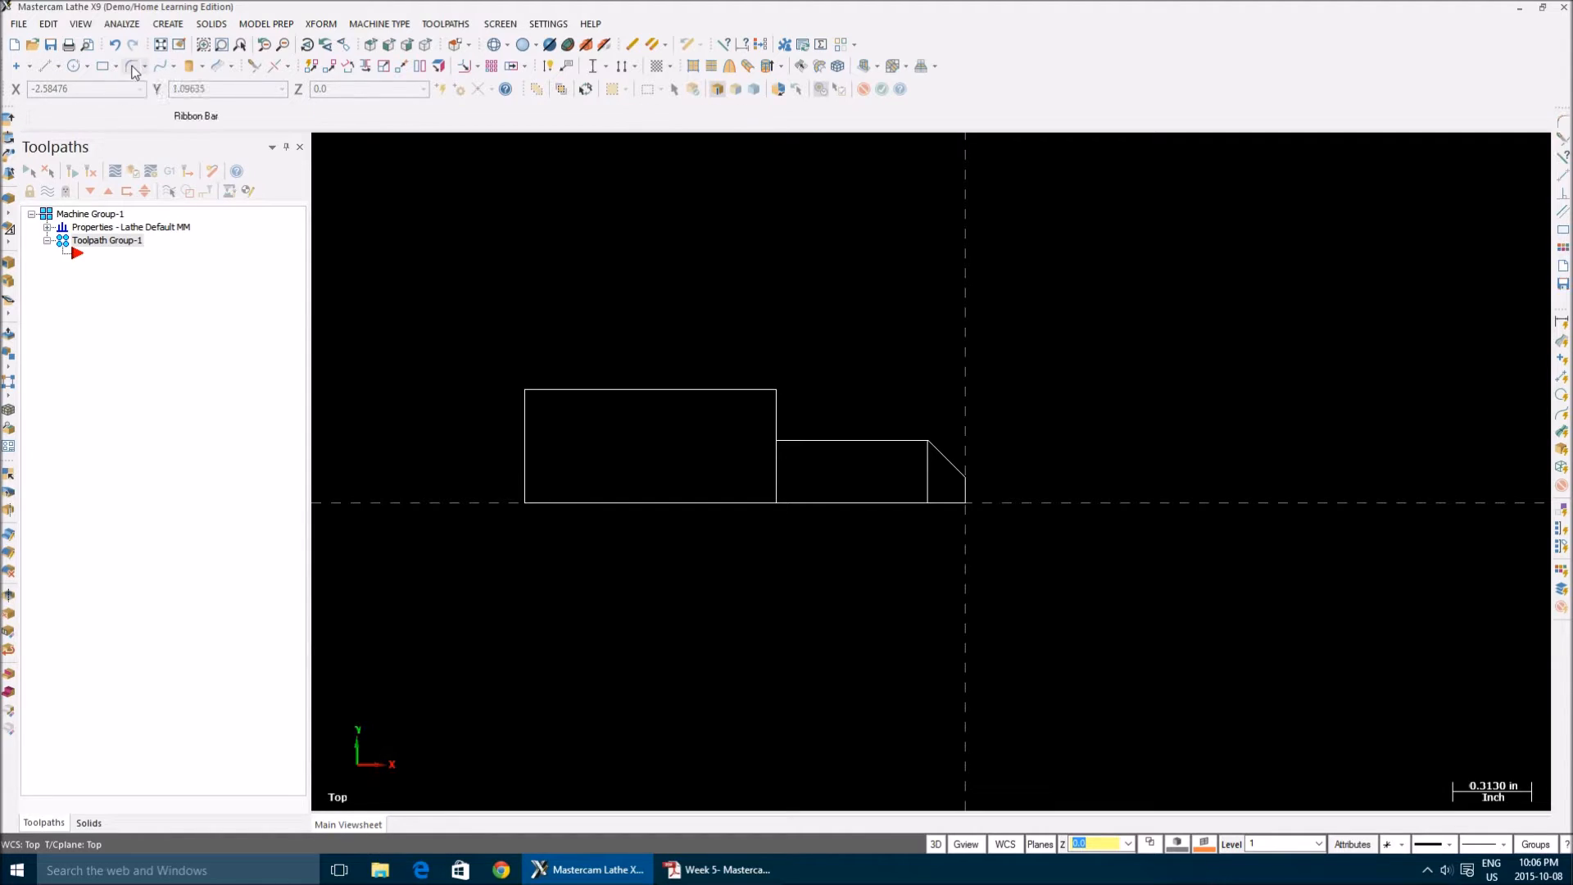
click(131, 66)
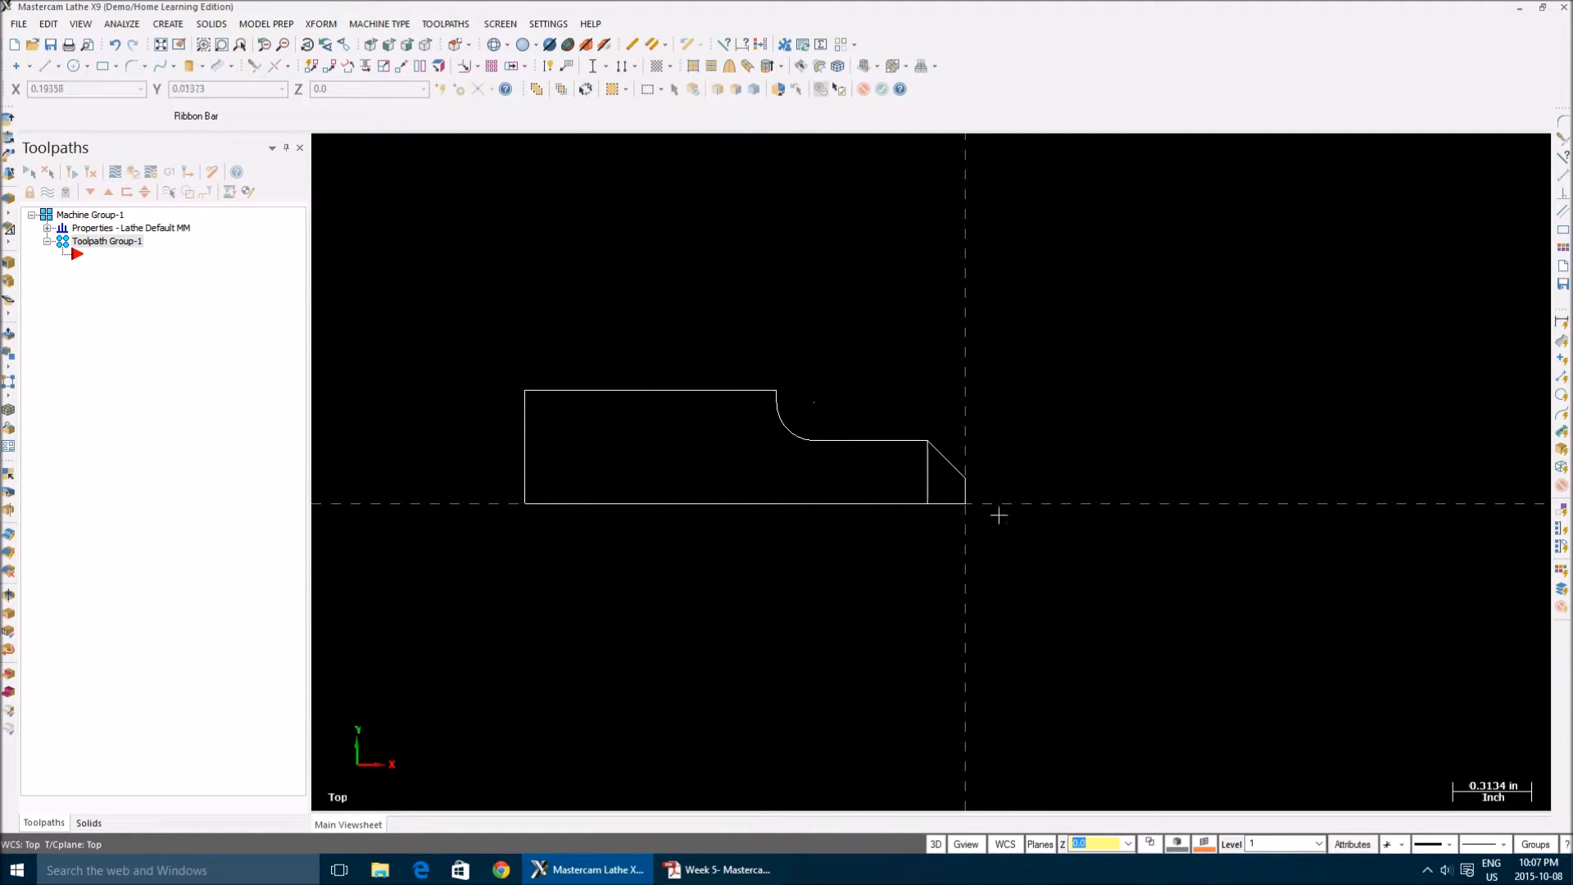
mouse_move(482, 545)
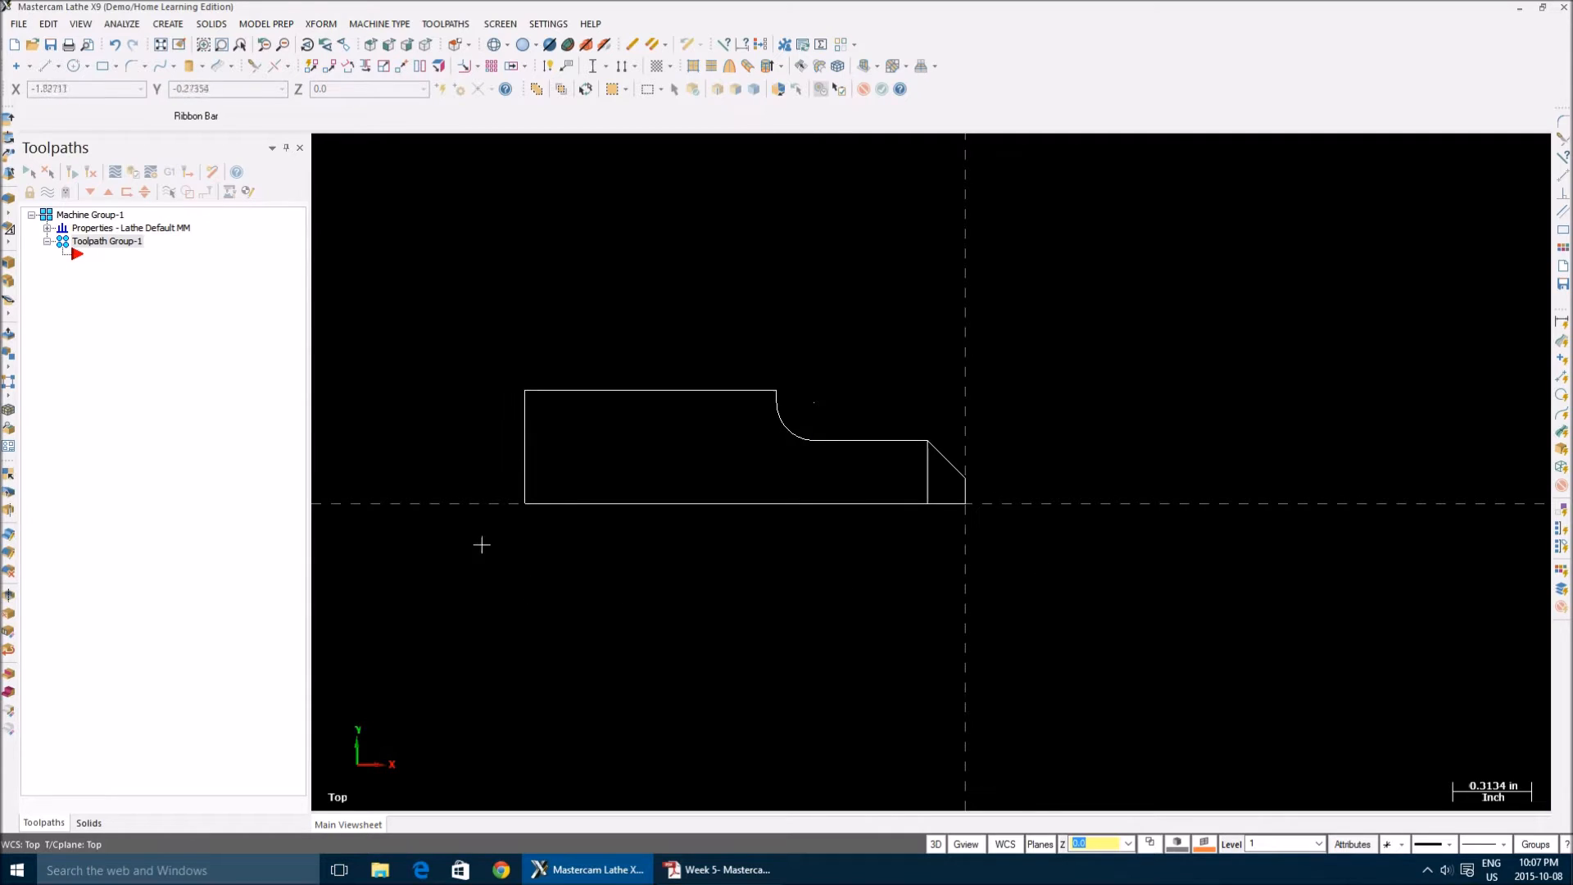
mouse_move(861, 573)
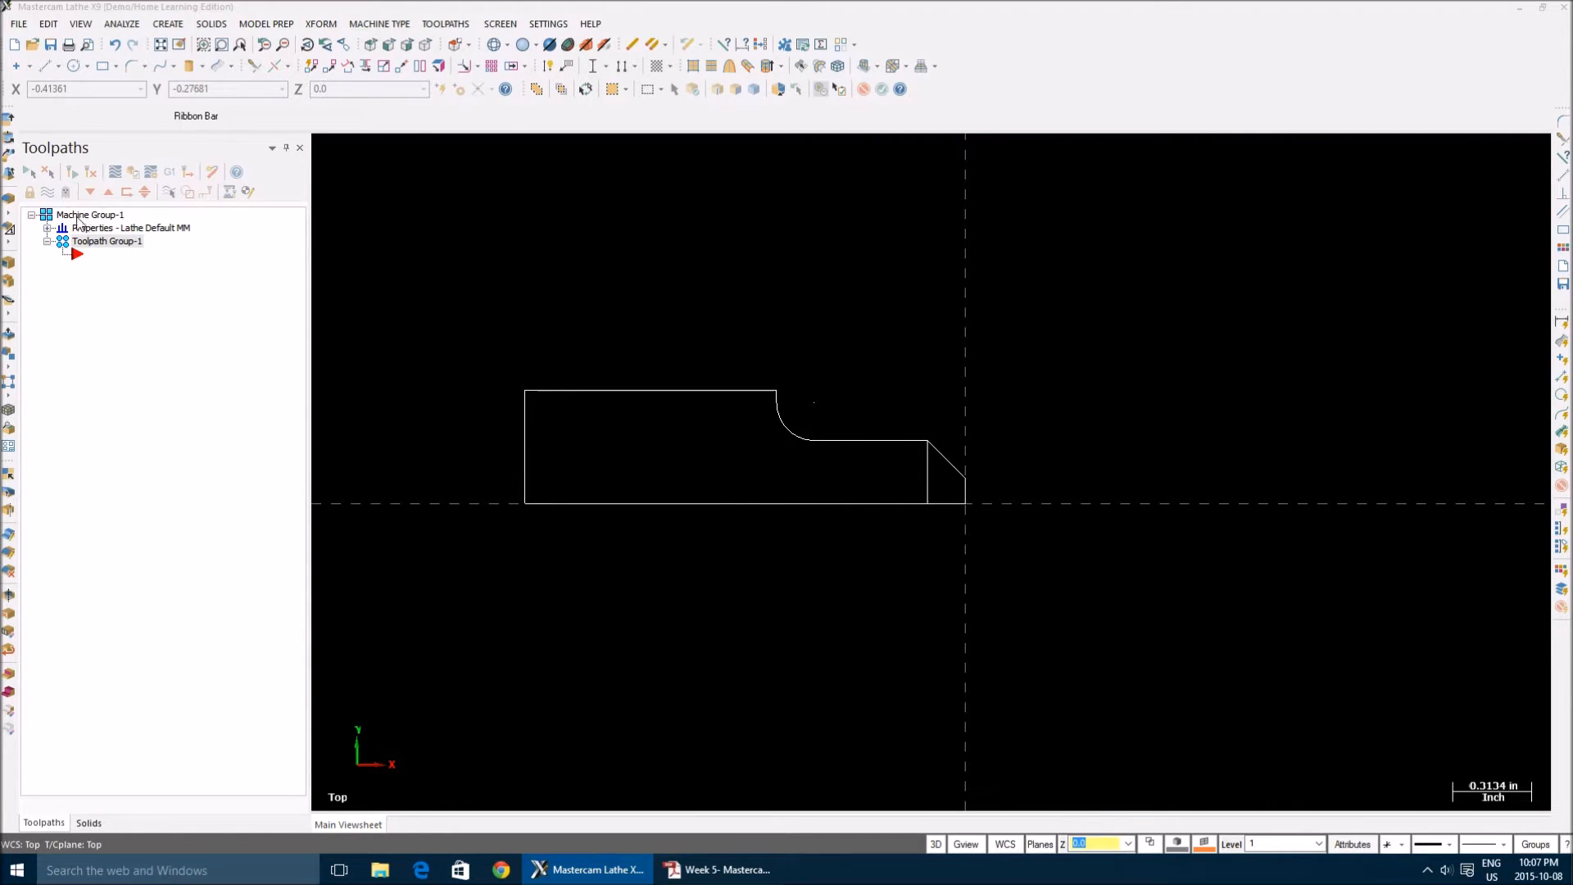
mouse_move(187, 236)
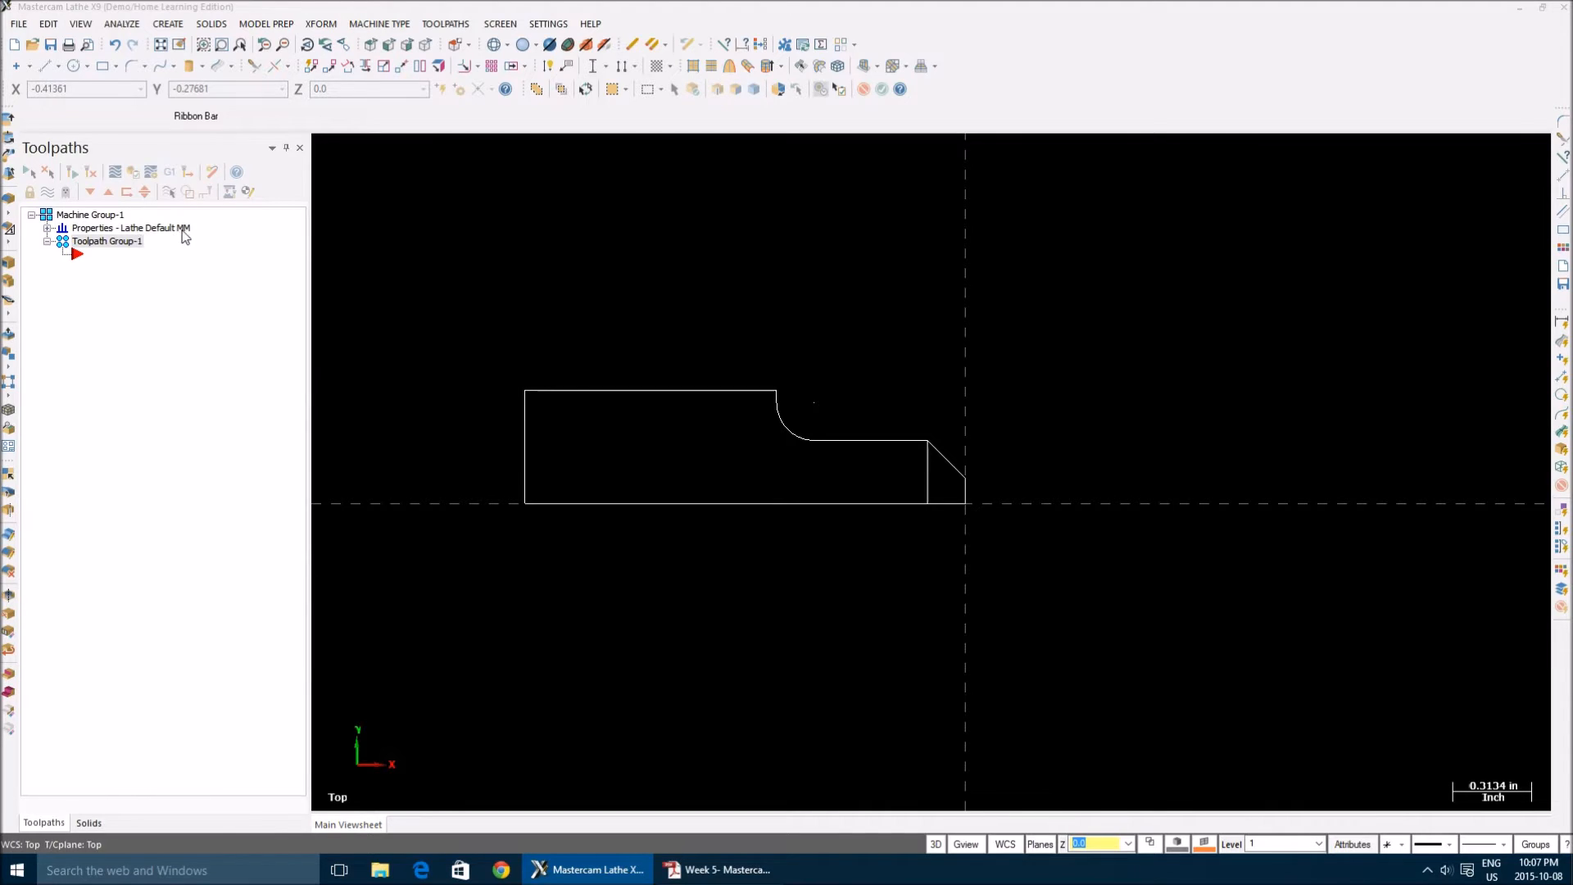
Review the lathe machine definition list and select the Default lathe machine
click(381, 23)
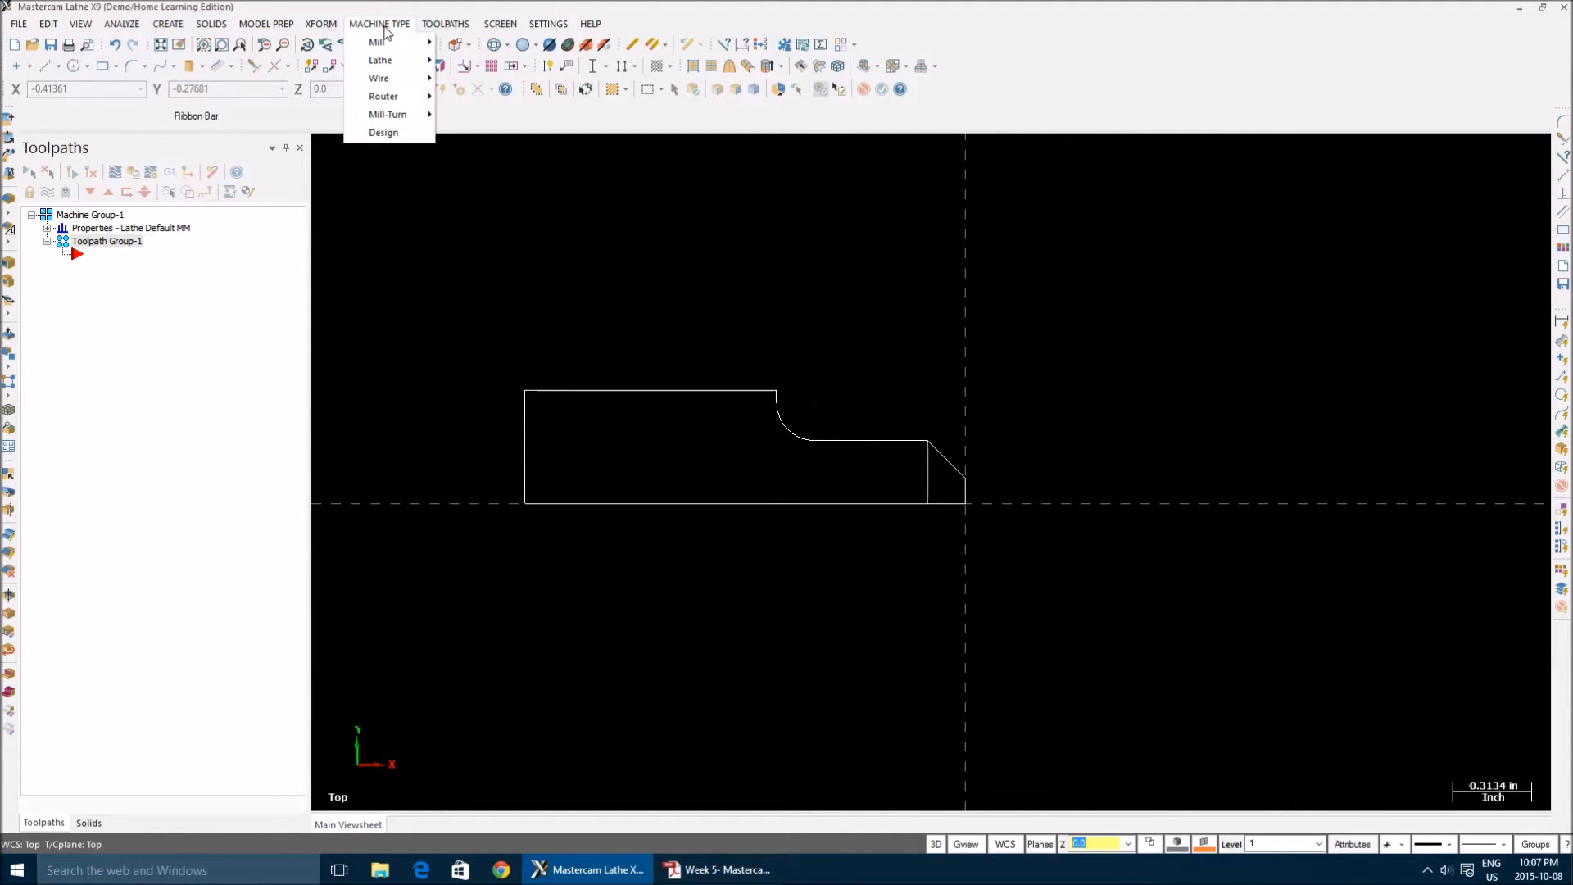
mouse_move(380, 59)
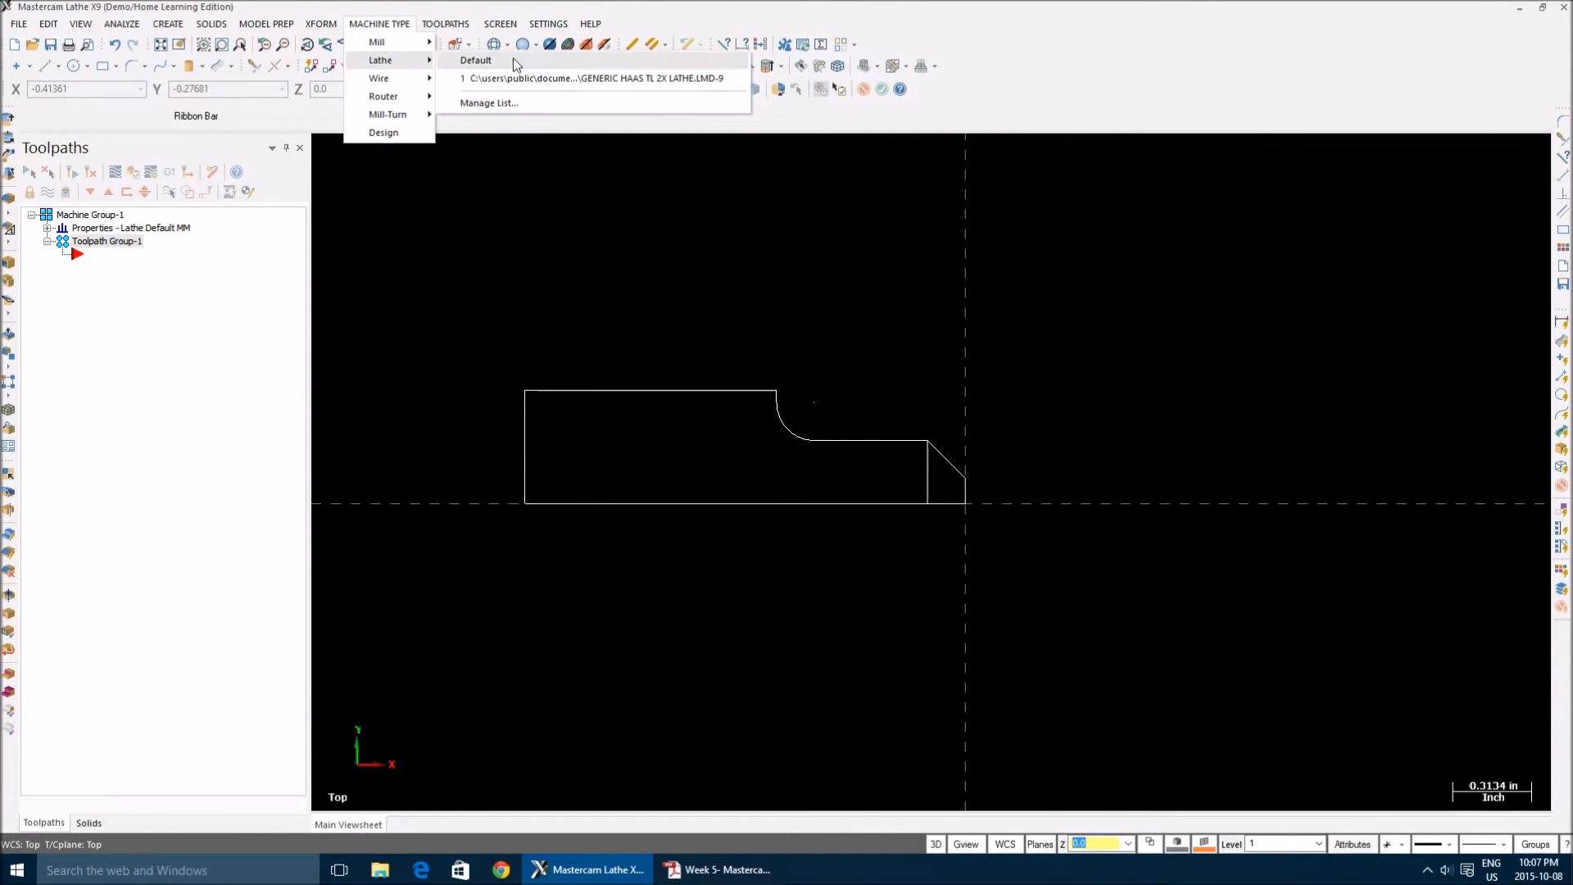
mouse_move(564, 85)
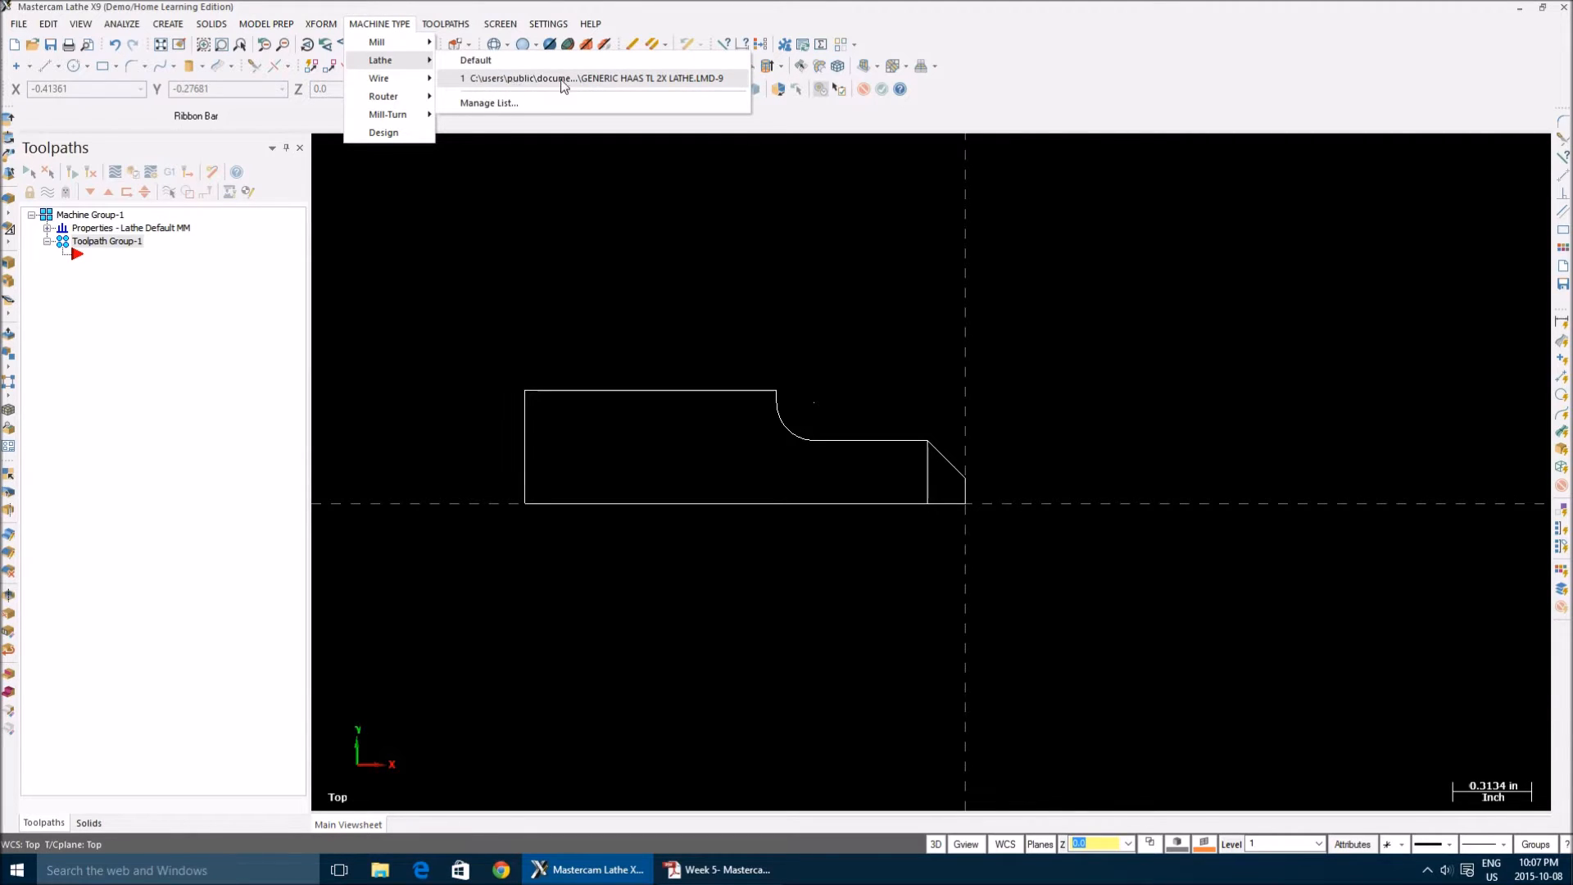
mouse_move(504, 66)
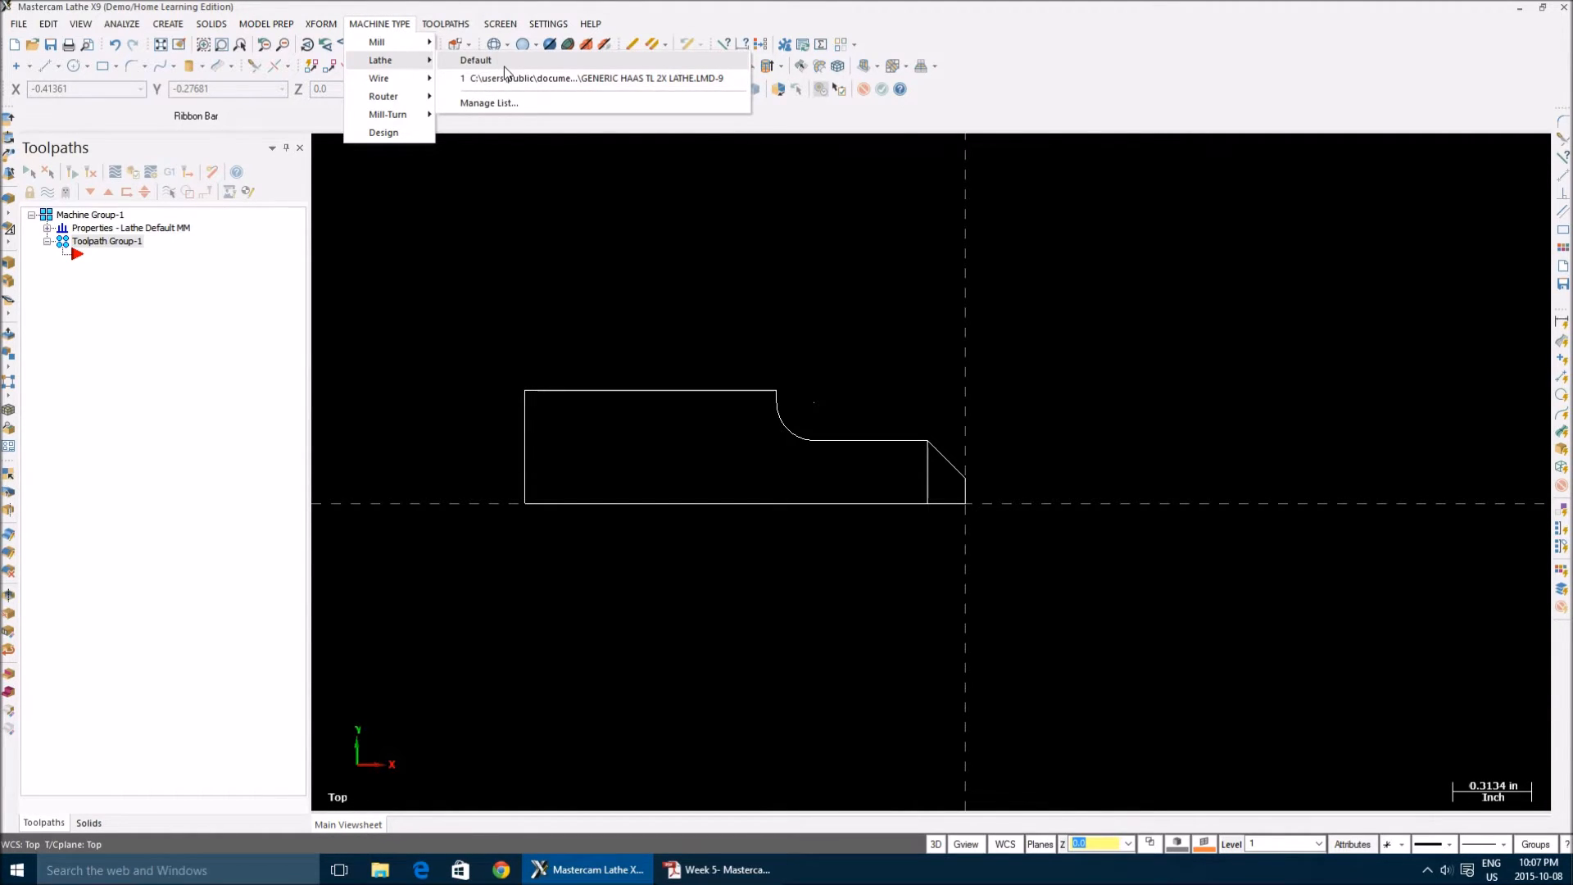
click(475, 59)
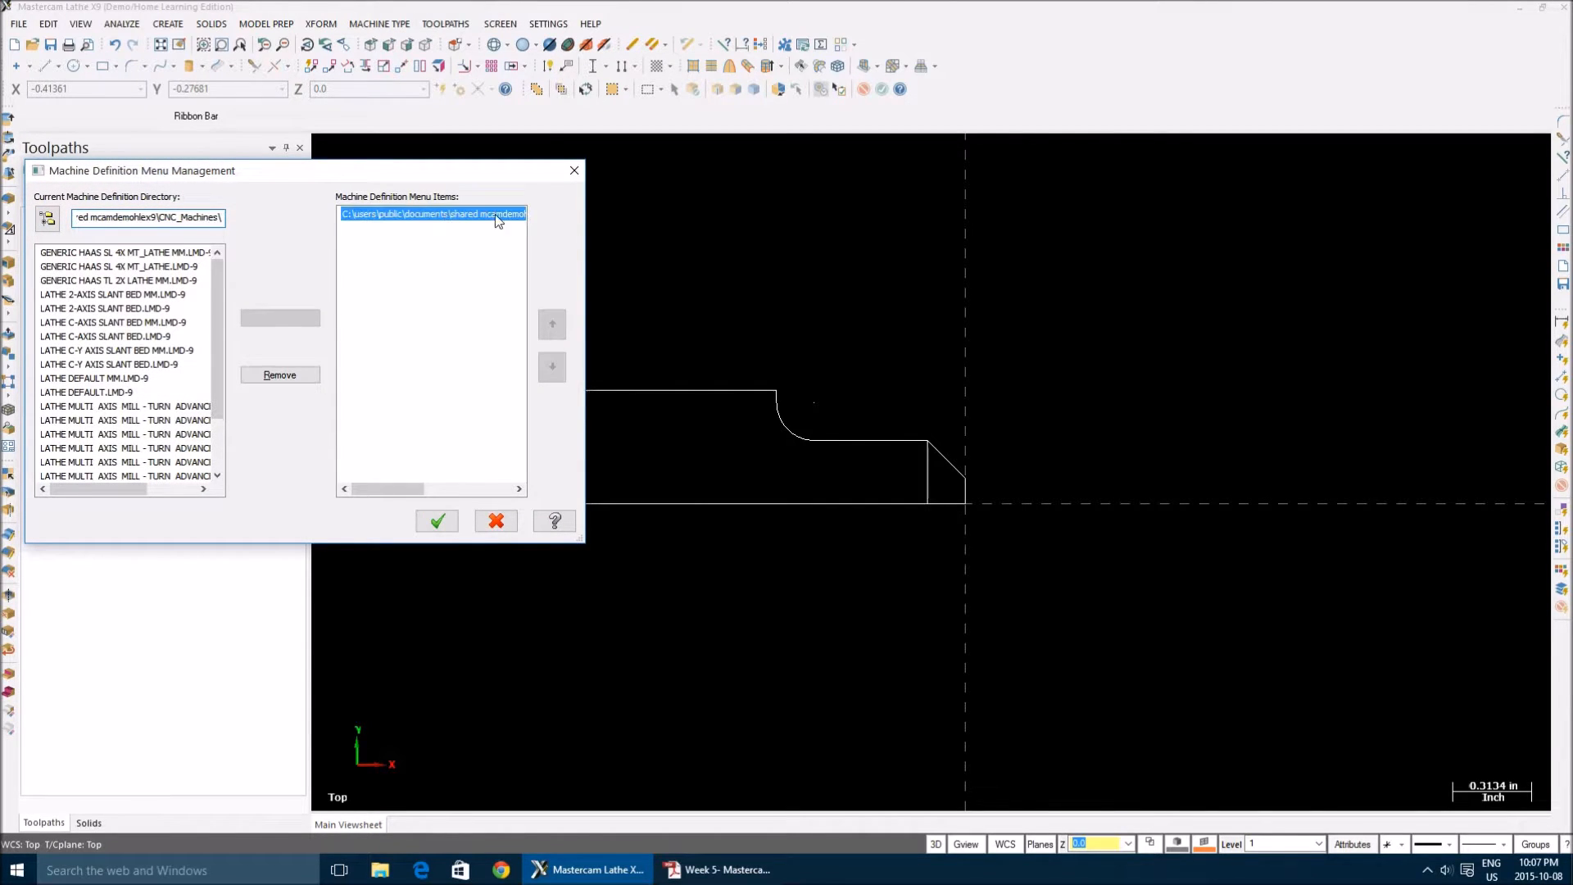
click(278, 374)
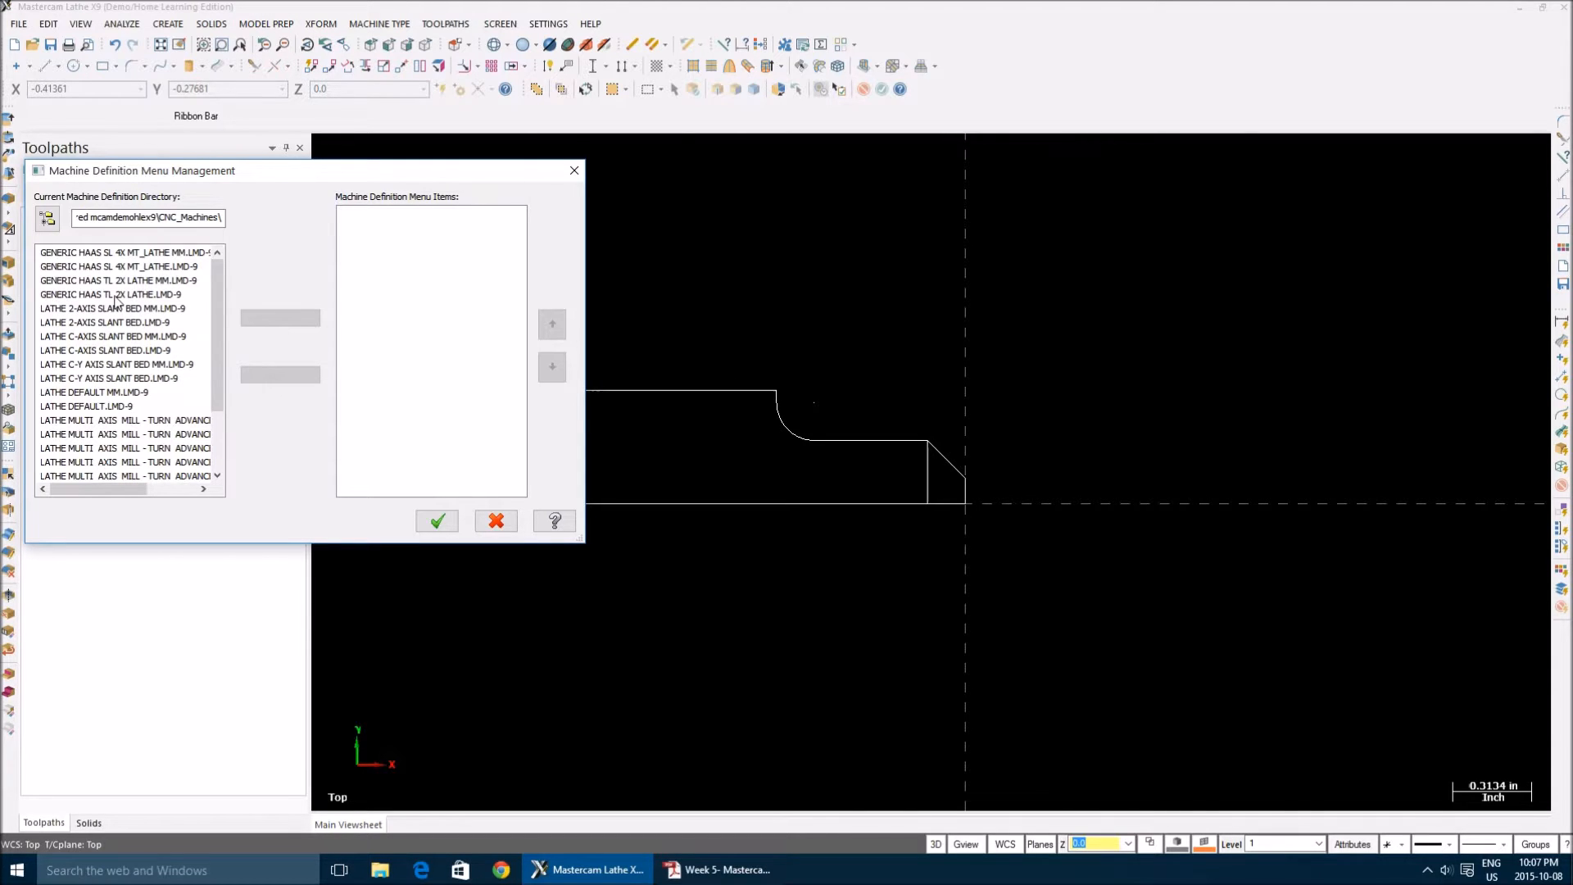
click(107, 293)
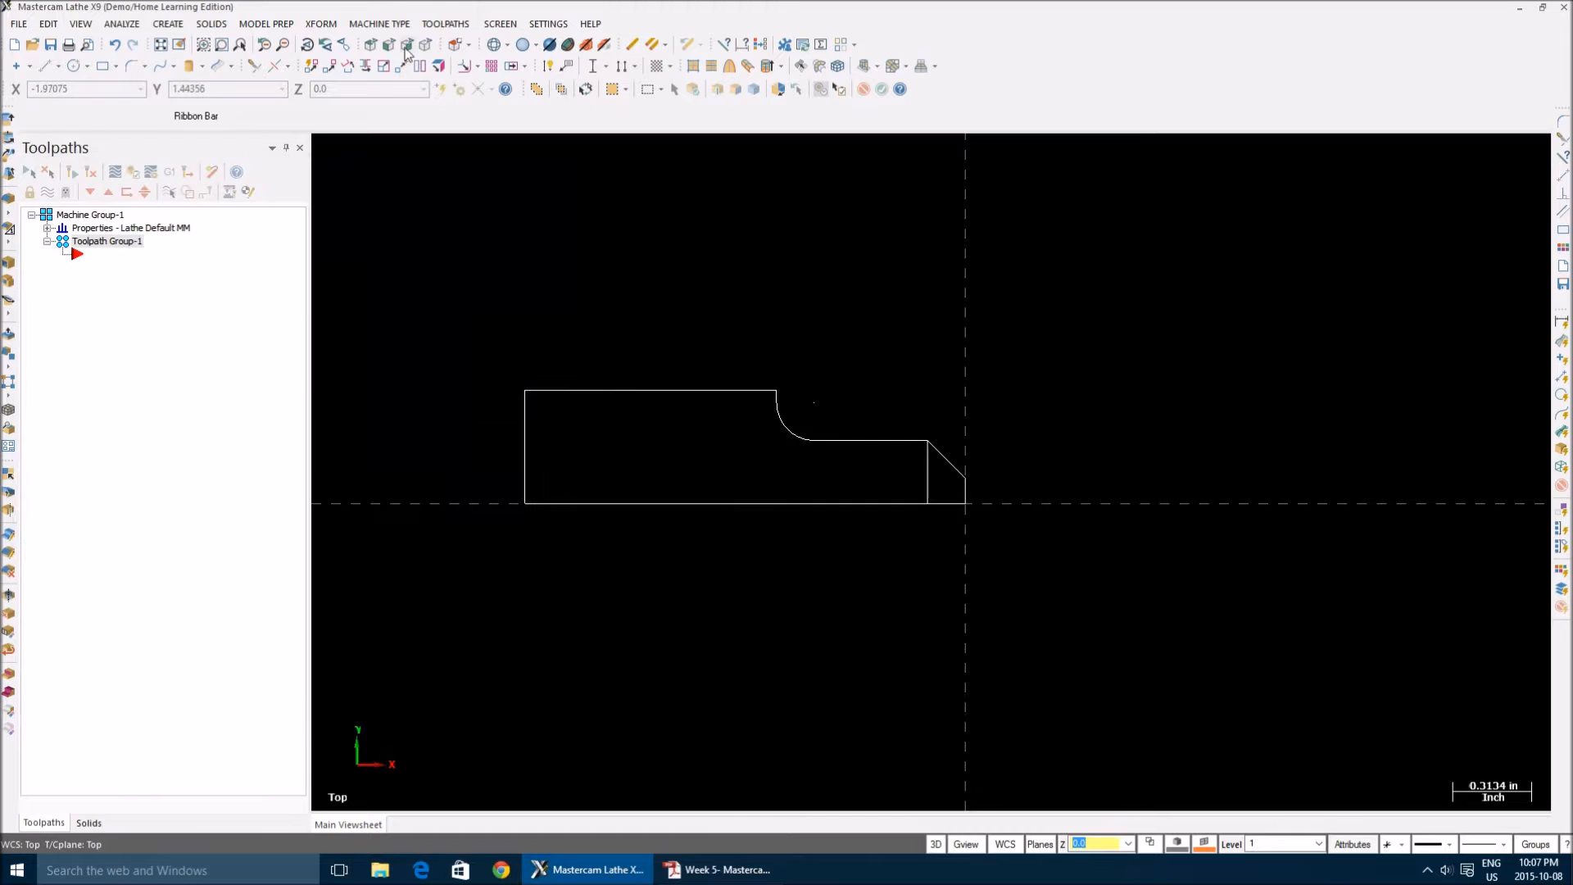
click(377, 23)
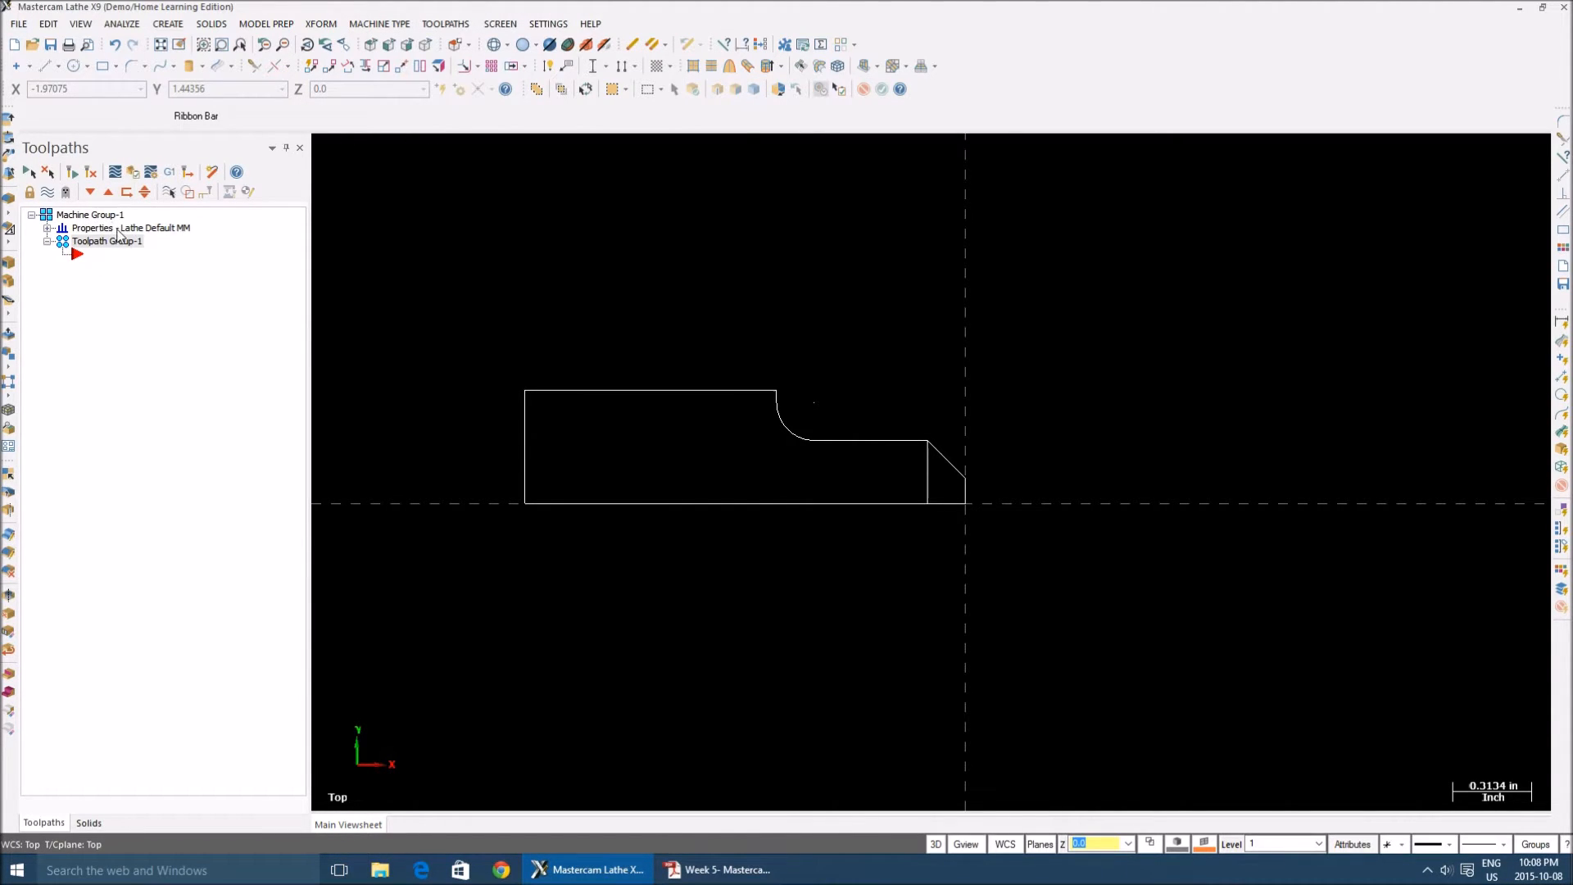
mouse_move(230, 333)
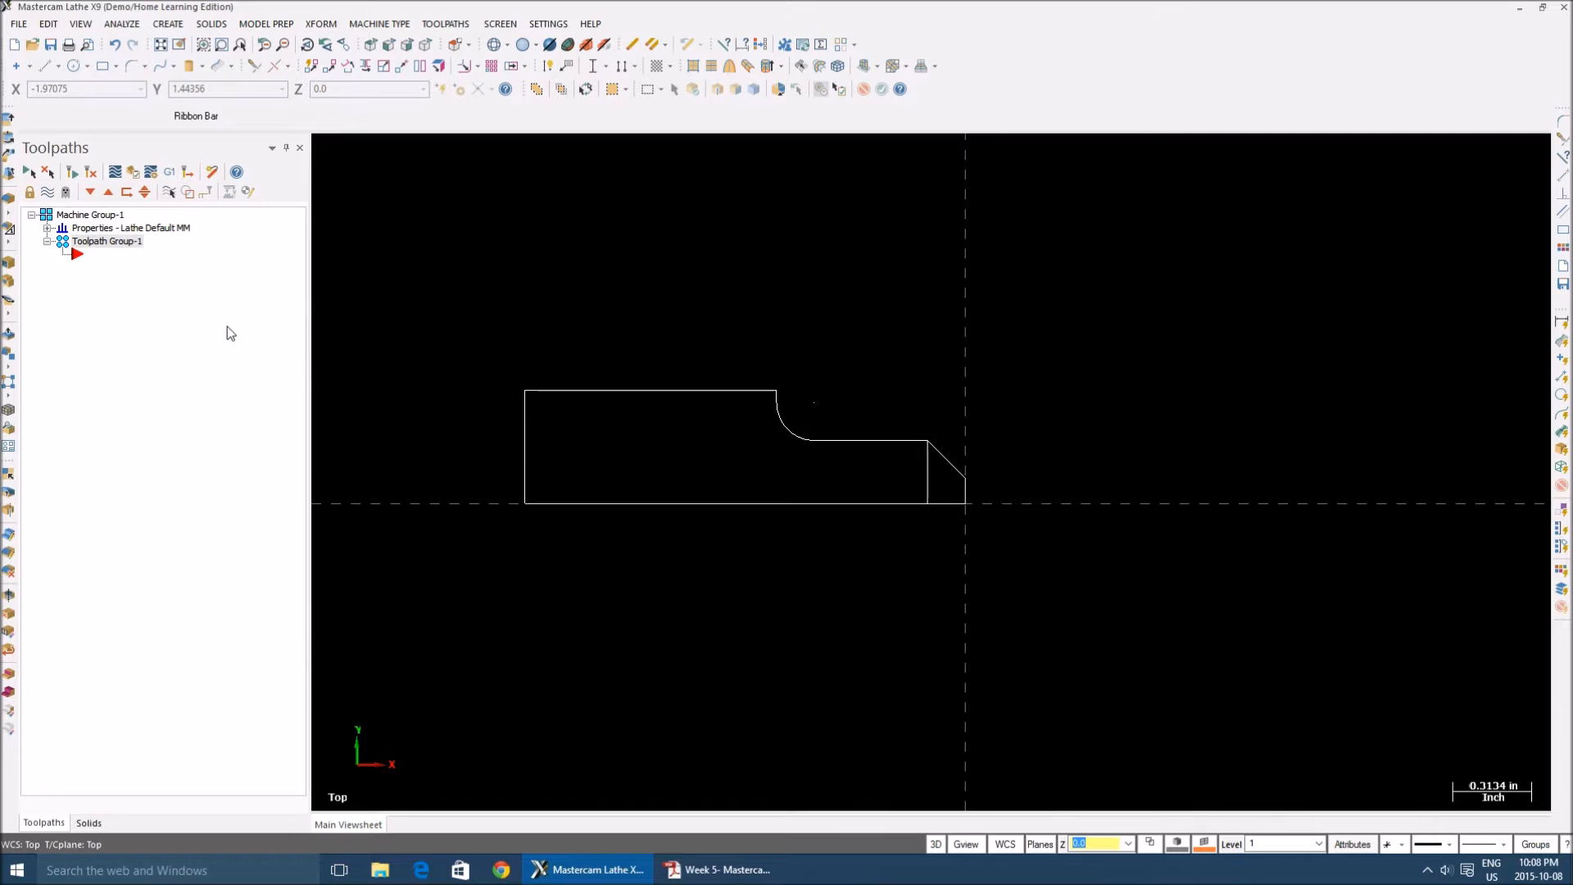
Set material ALUMINUM inch - 6061 and sequential tool numbering in Tool Settings
click(49, 228)
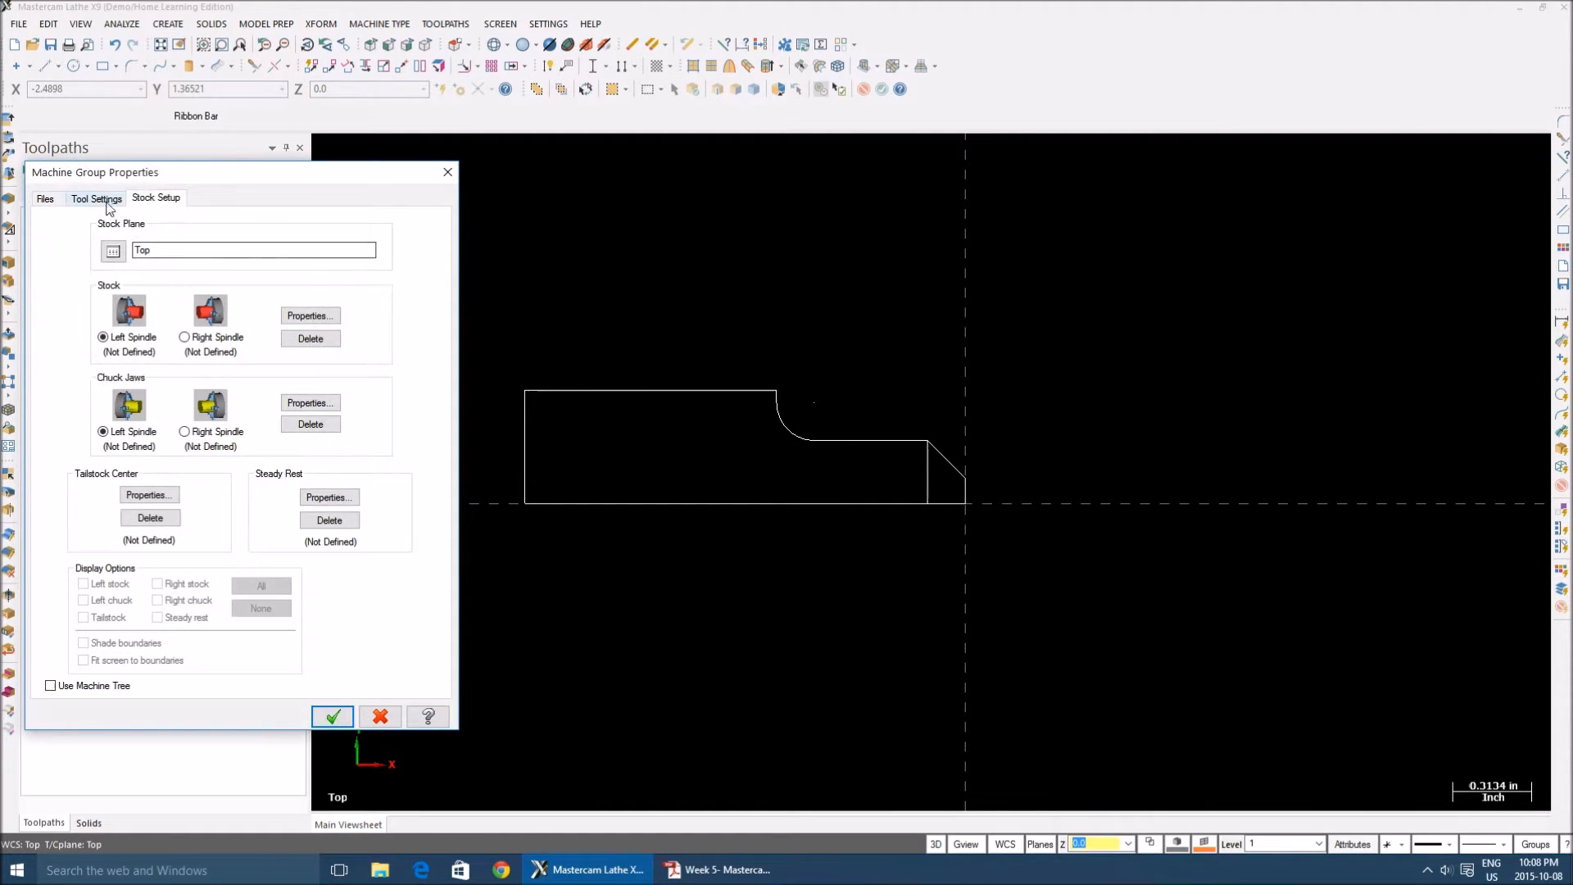
click(95, 199)
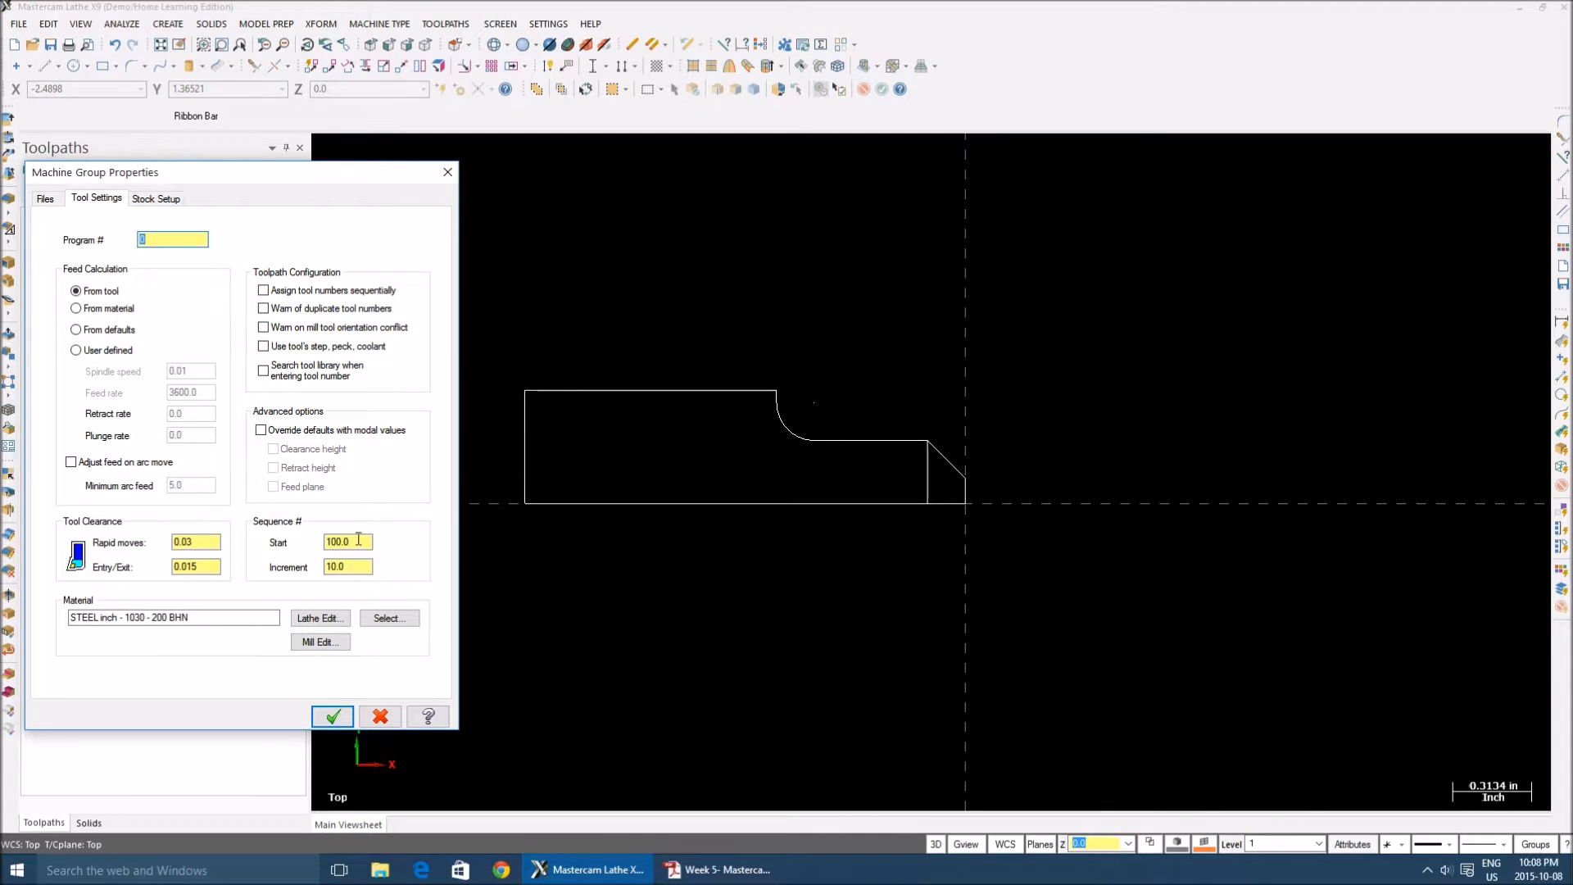
mouse_move(362, 657)
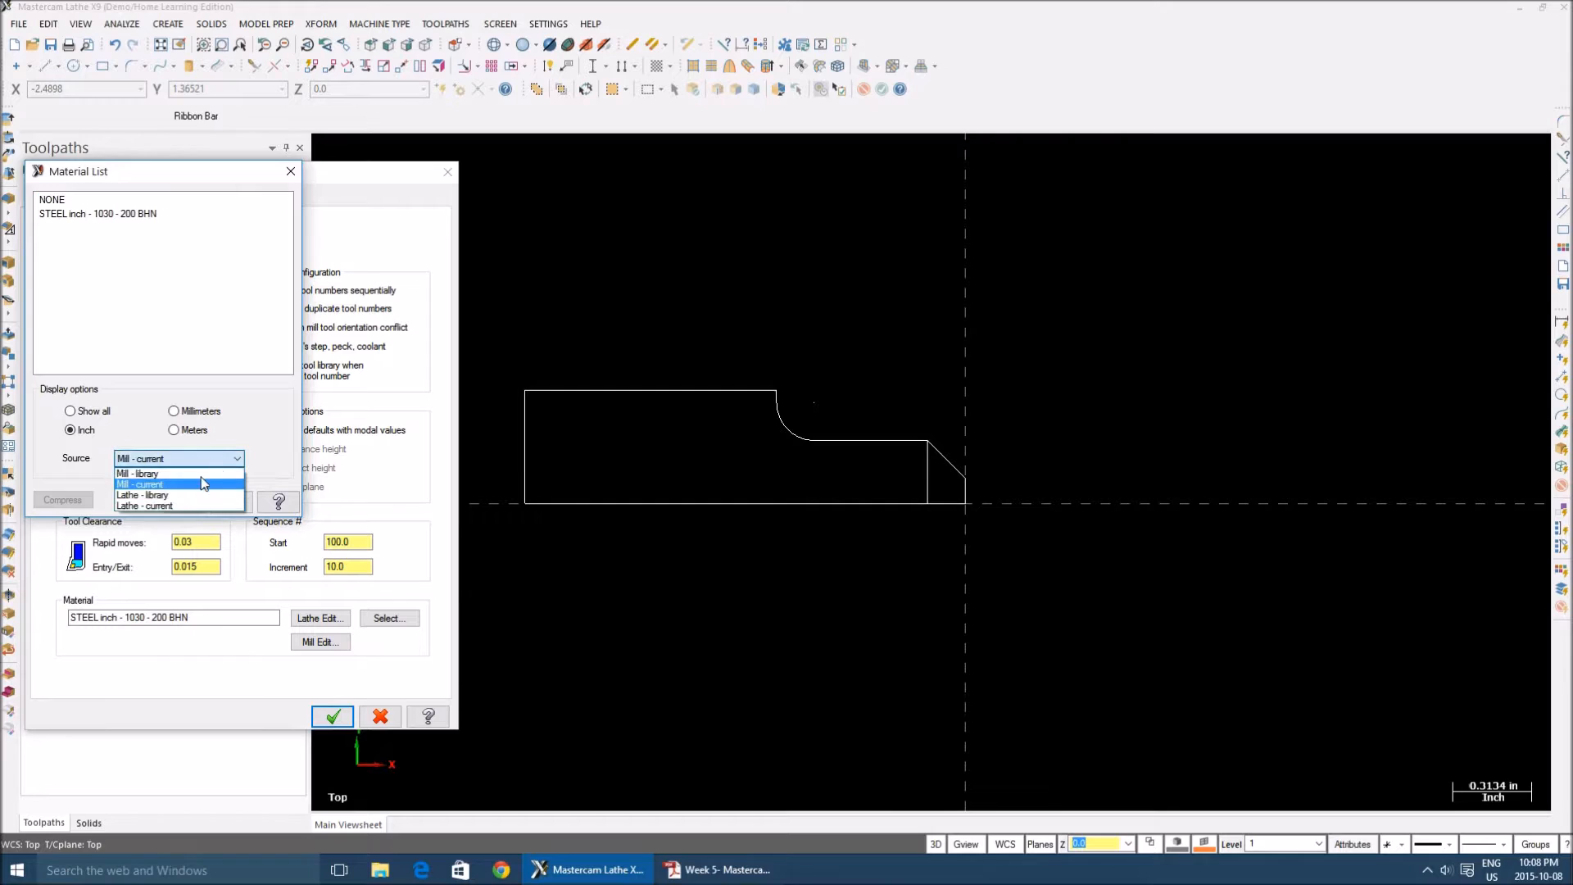
click(141, 495)
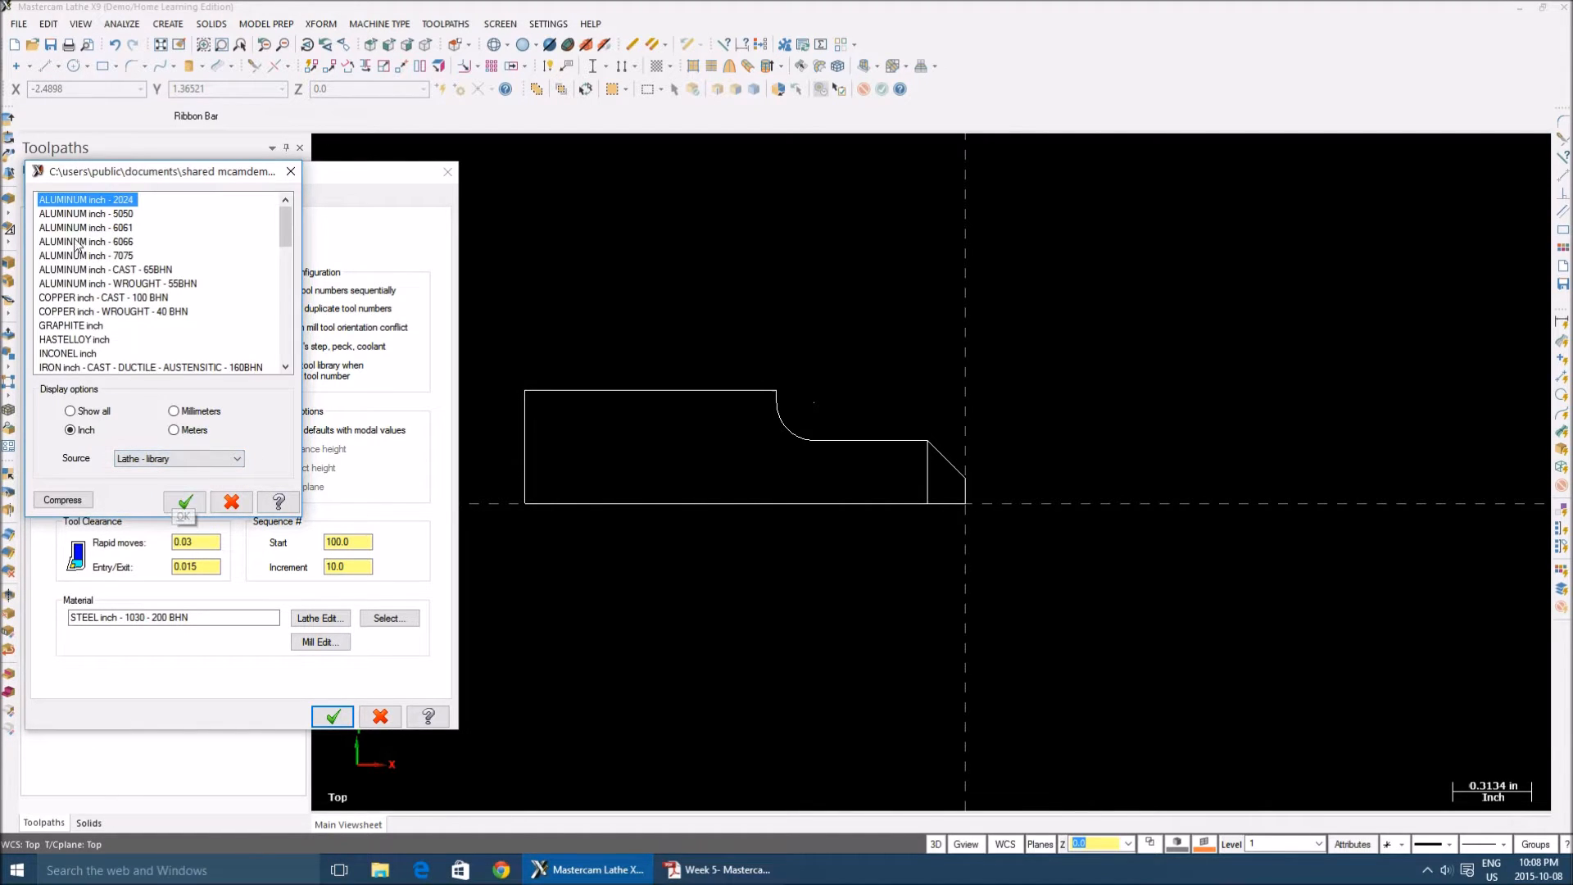
click(183, 502)
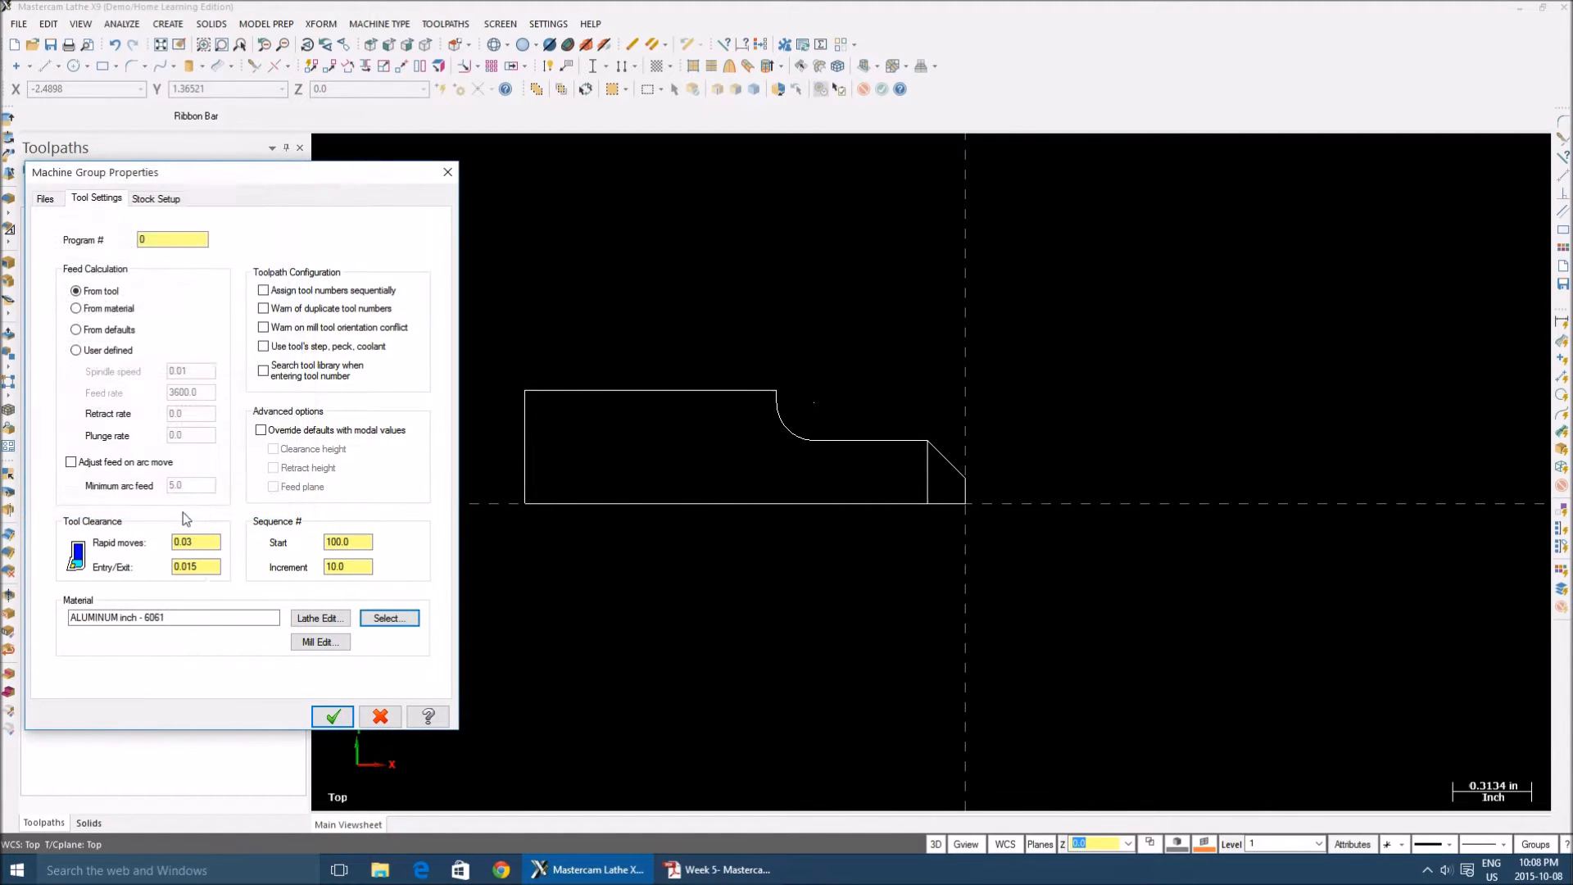
click(262, 290)
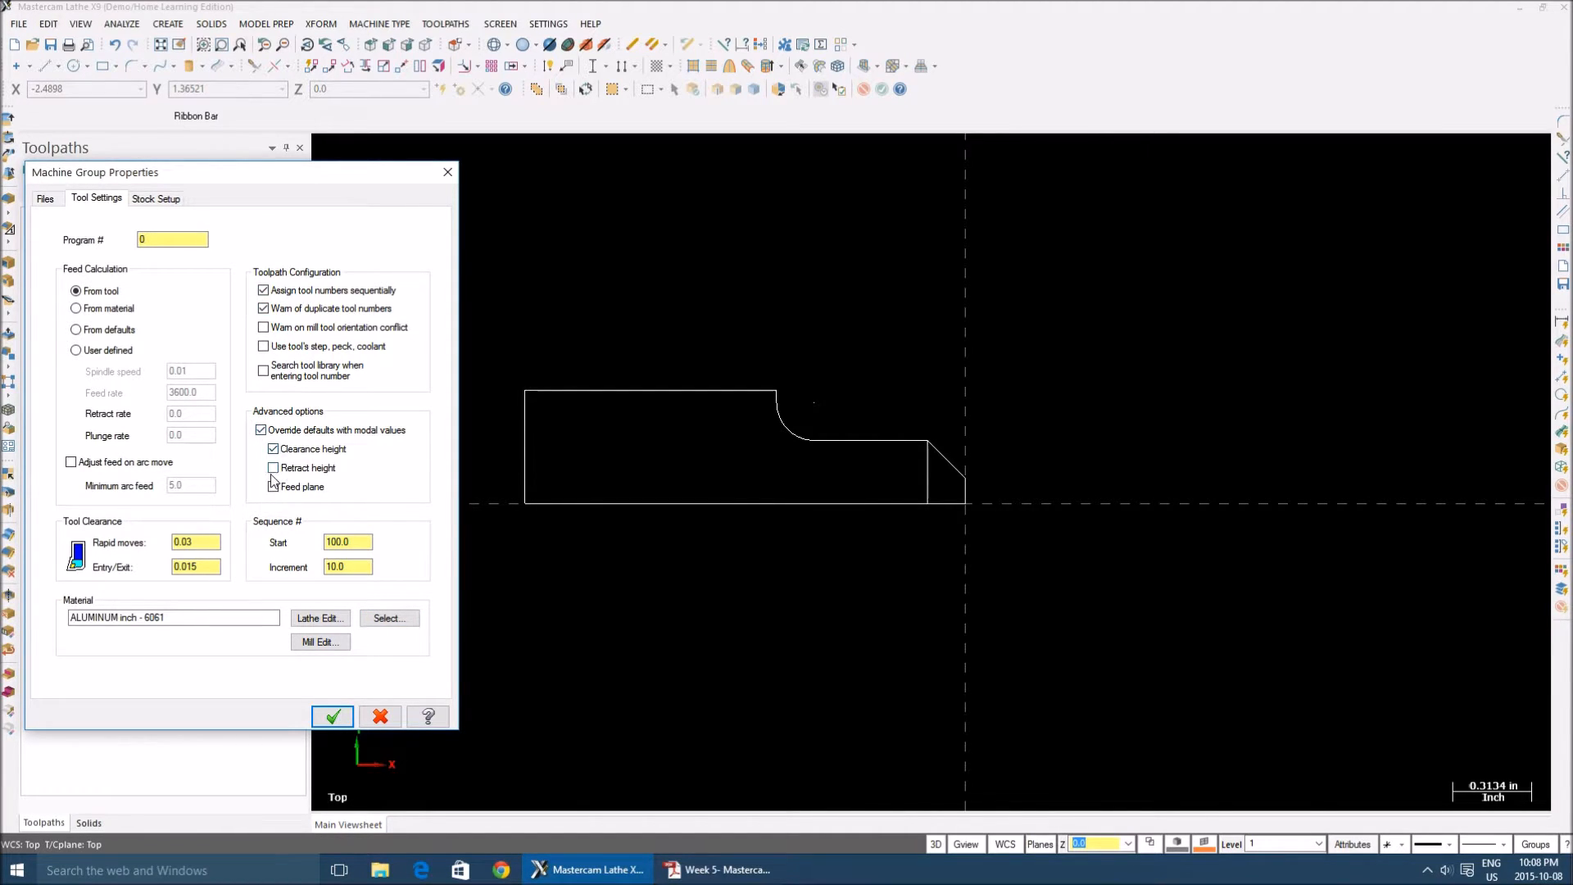
click(154, 198)
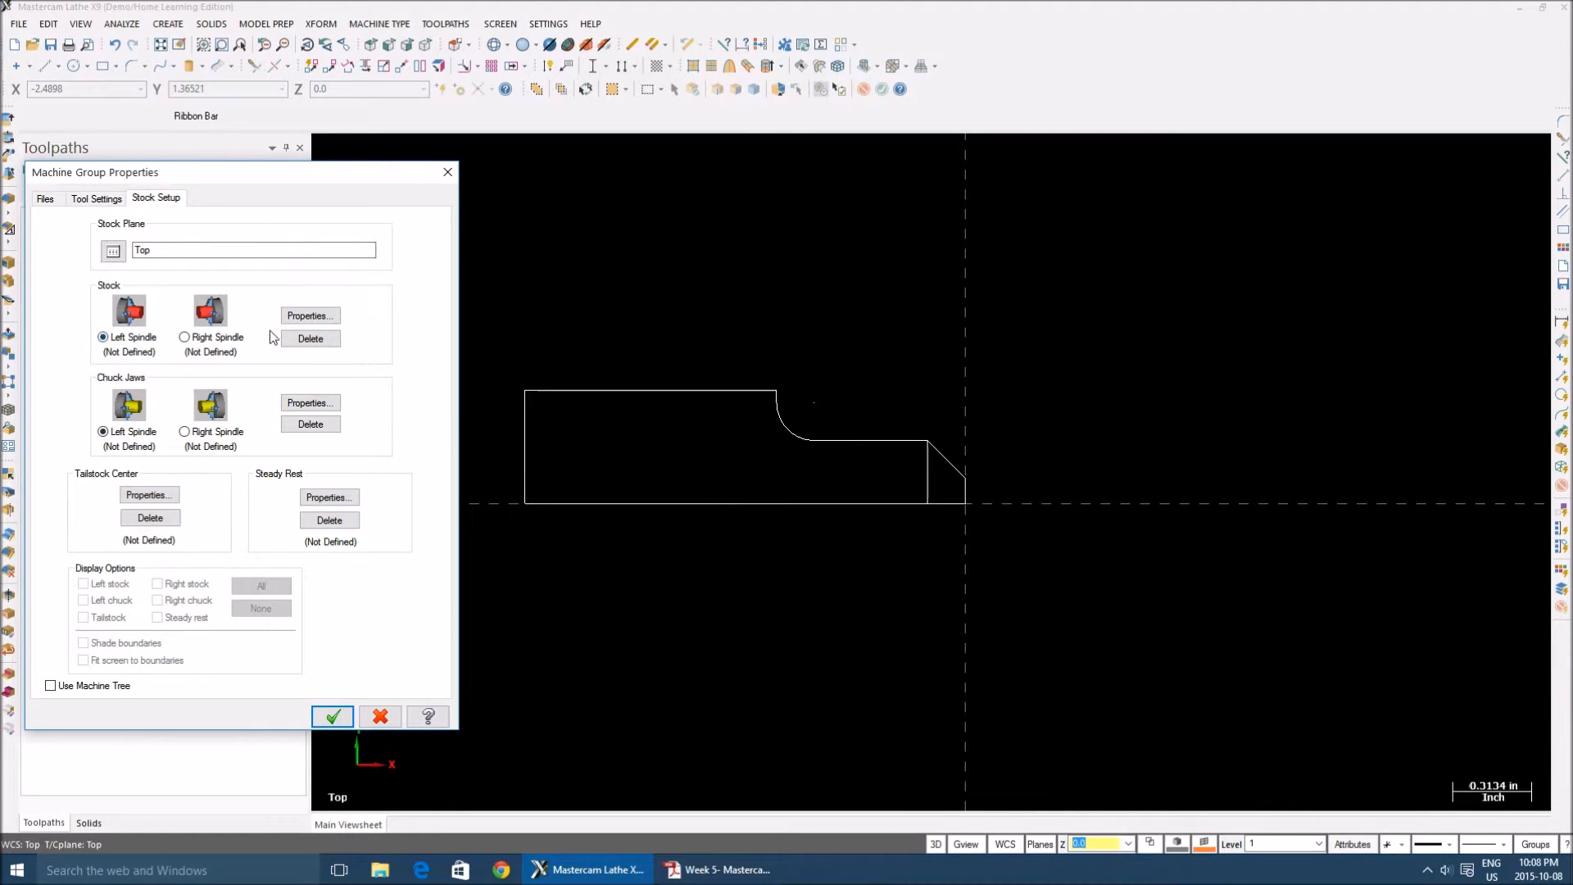
Set left-spindle stock to a 0.9 in diameter, 1.75 long cylinder with 0.1 OD and right margins
click(310, 317)
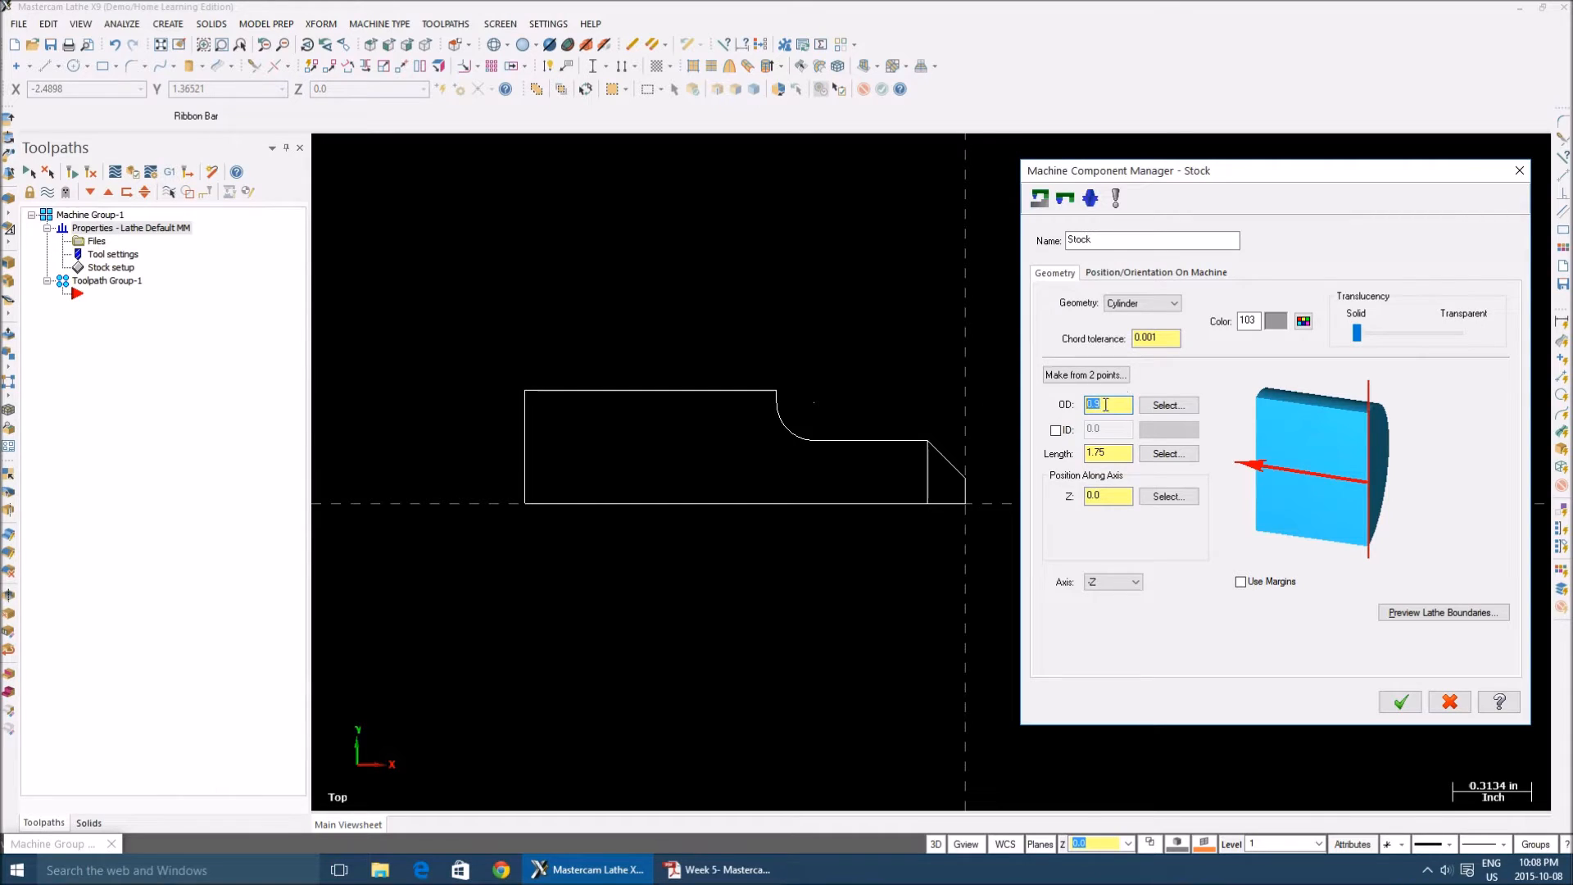
text(0.9)
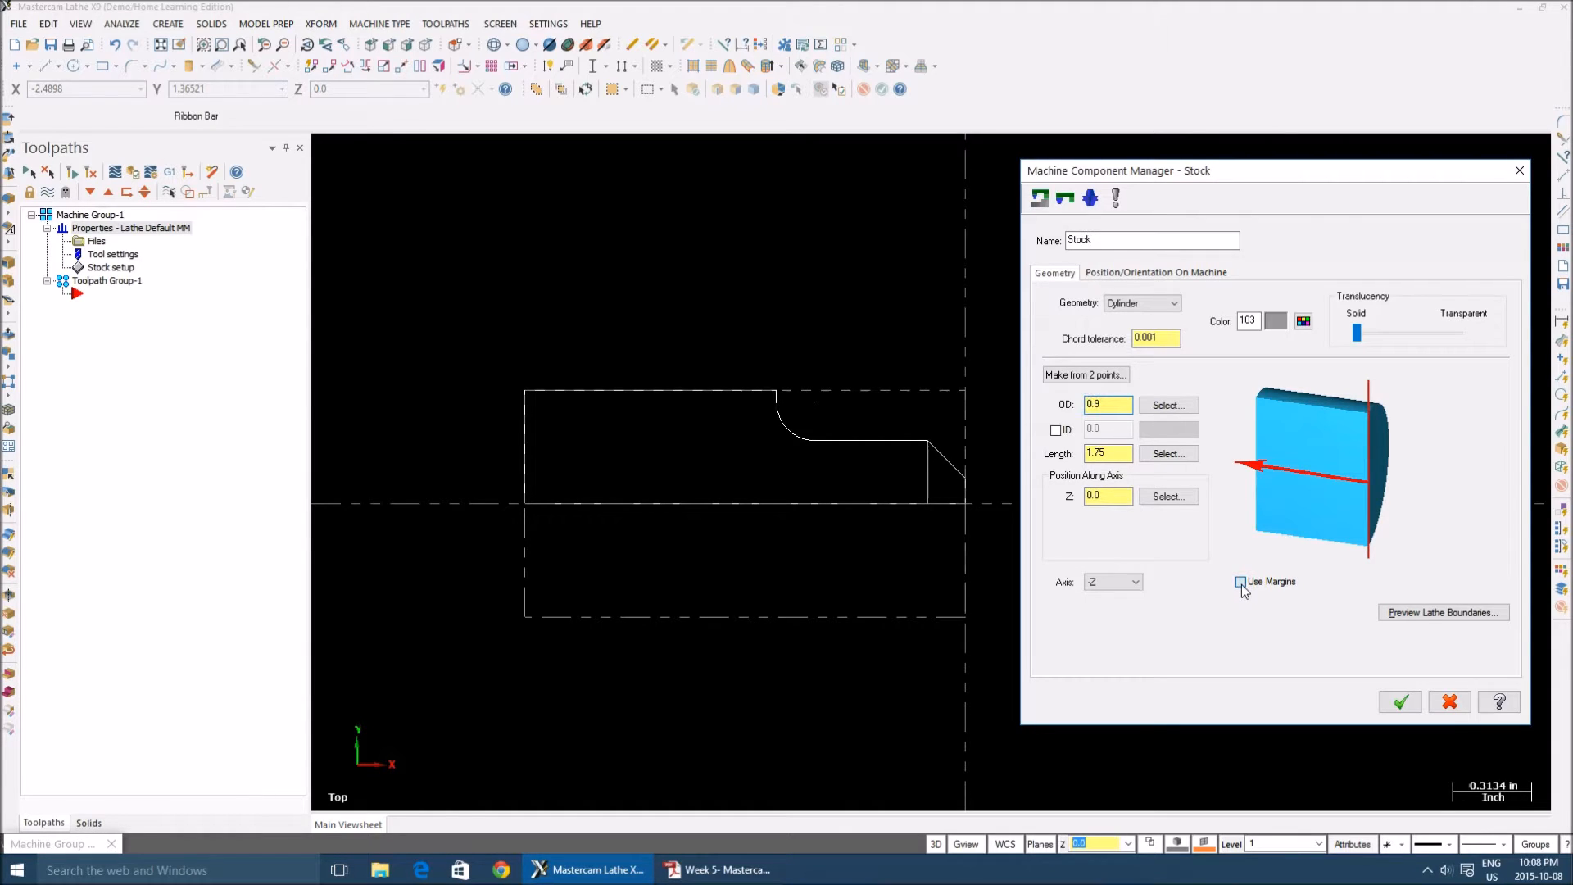
click(1238, 582)
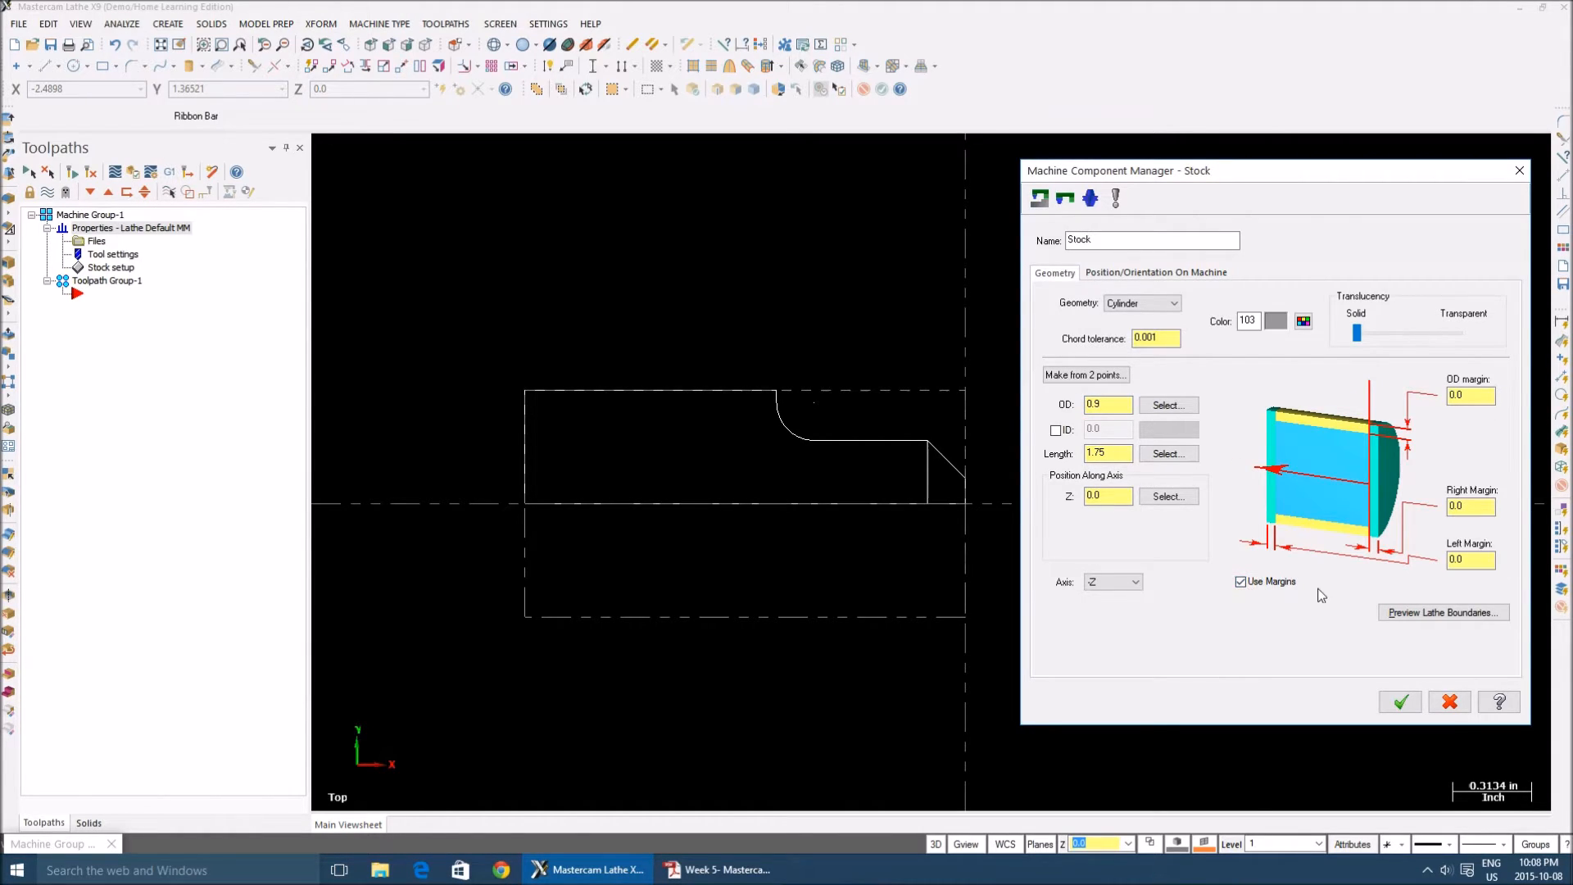
mouse_move(1301, 566)
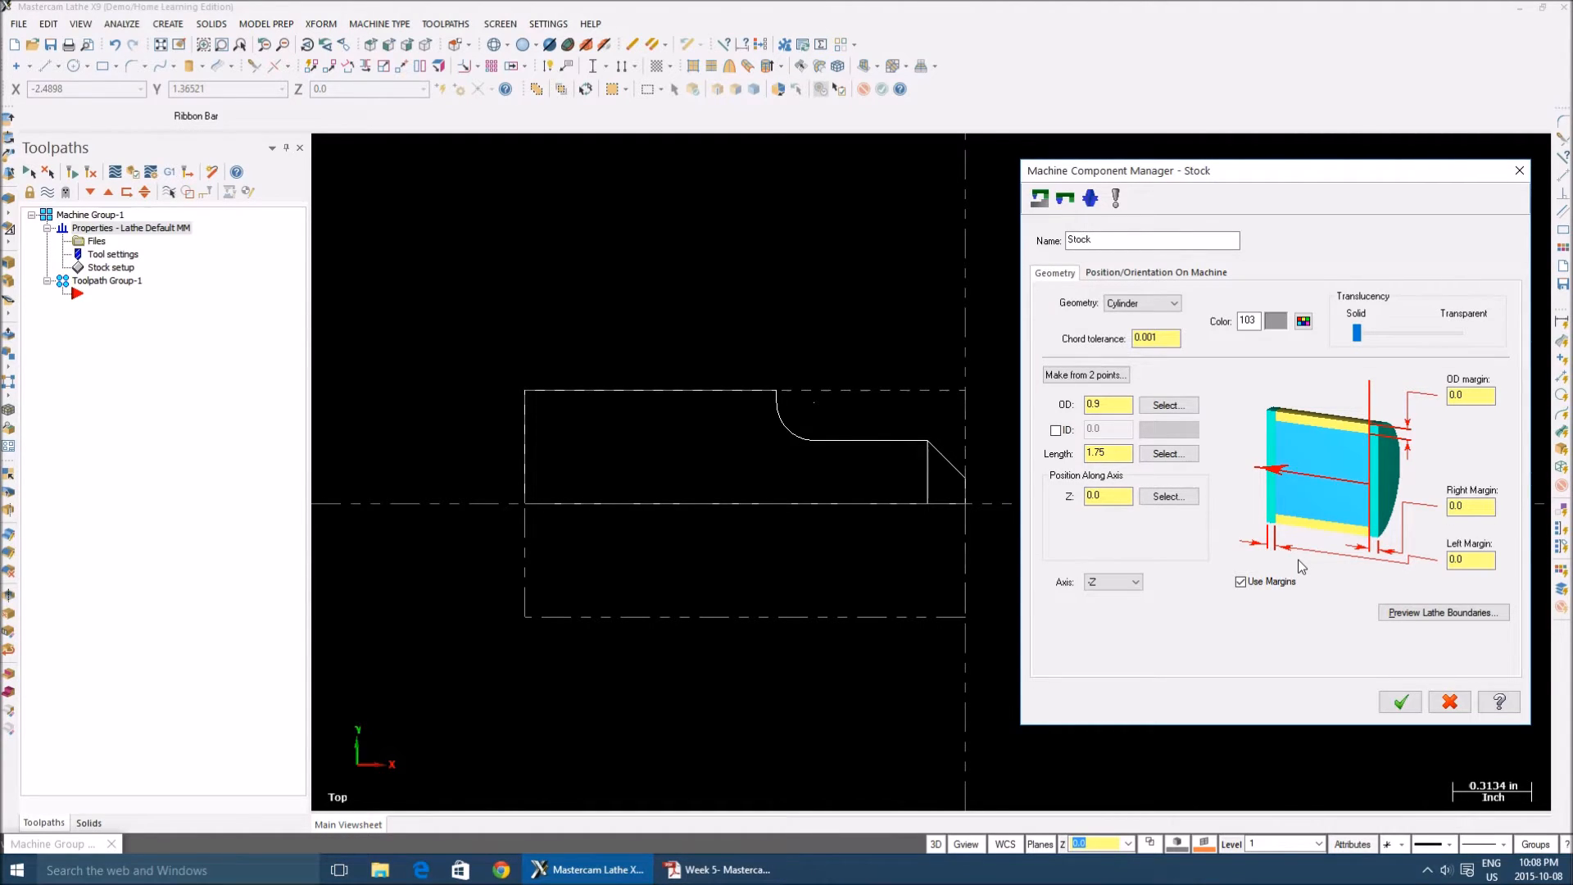
click(1470, 395)
text(0.1)
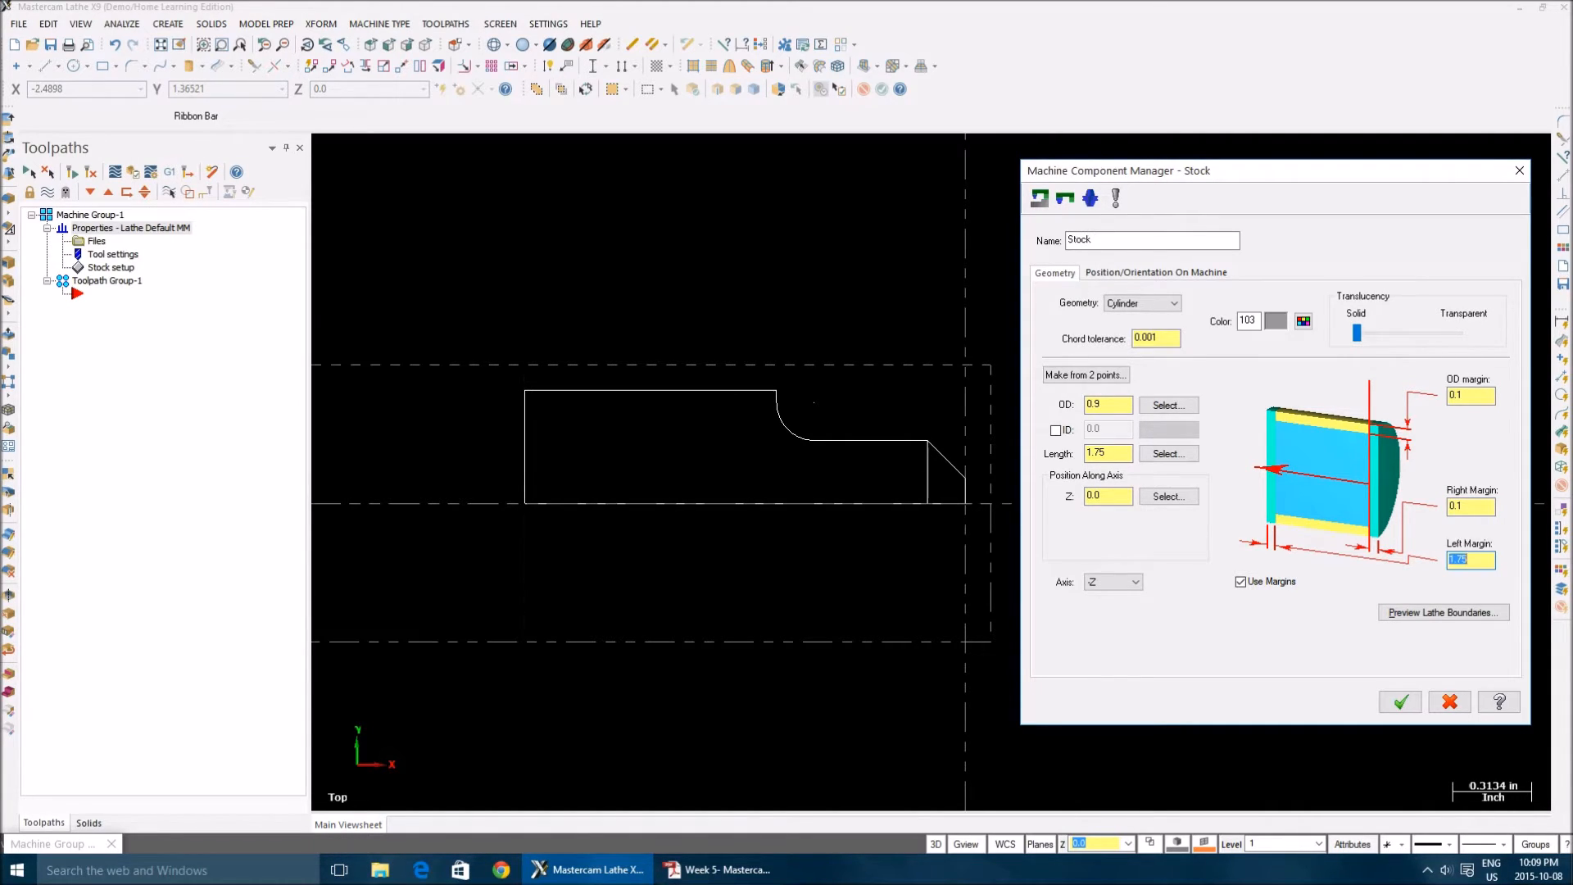
mouse_move(1281, 606)
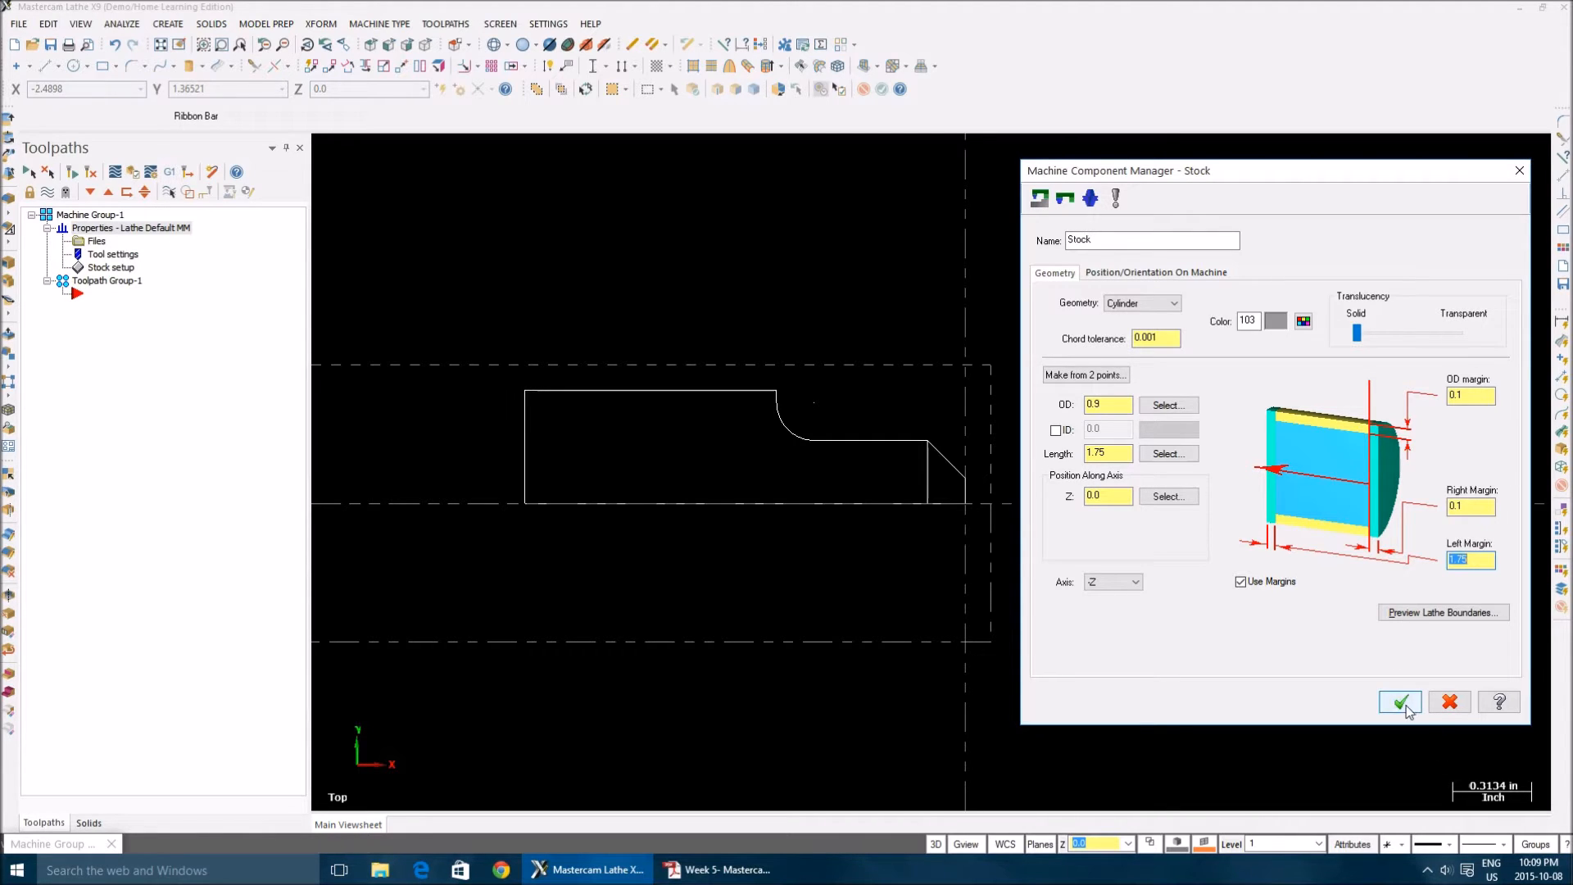
click(1399, 702)
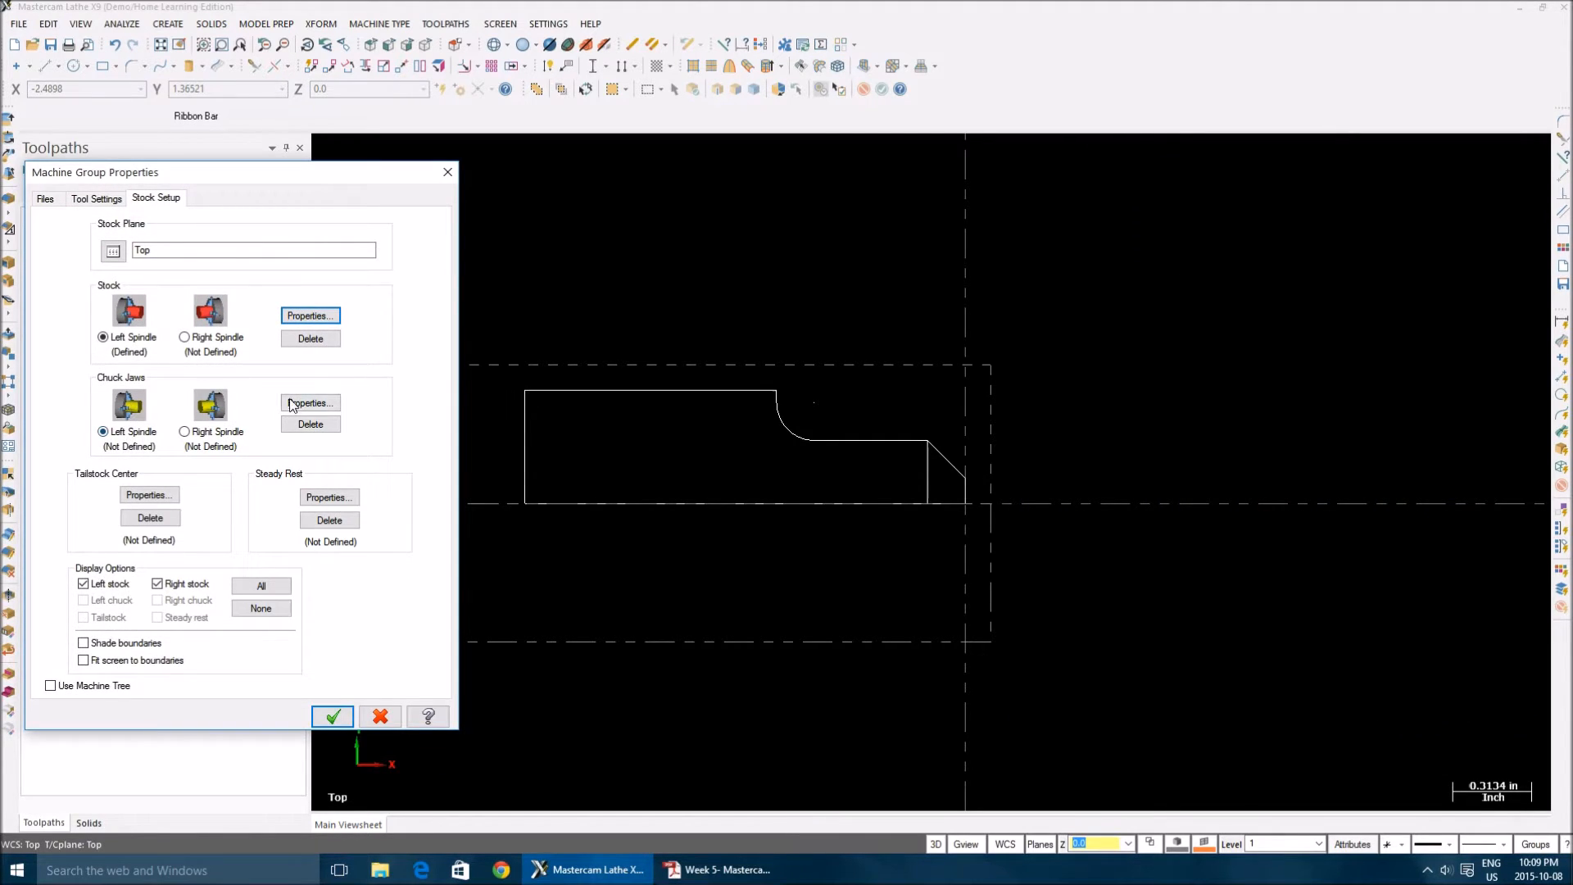
Define left-spindle chuck jaws positioned from the stock
click(310, 403)
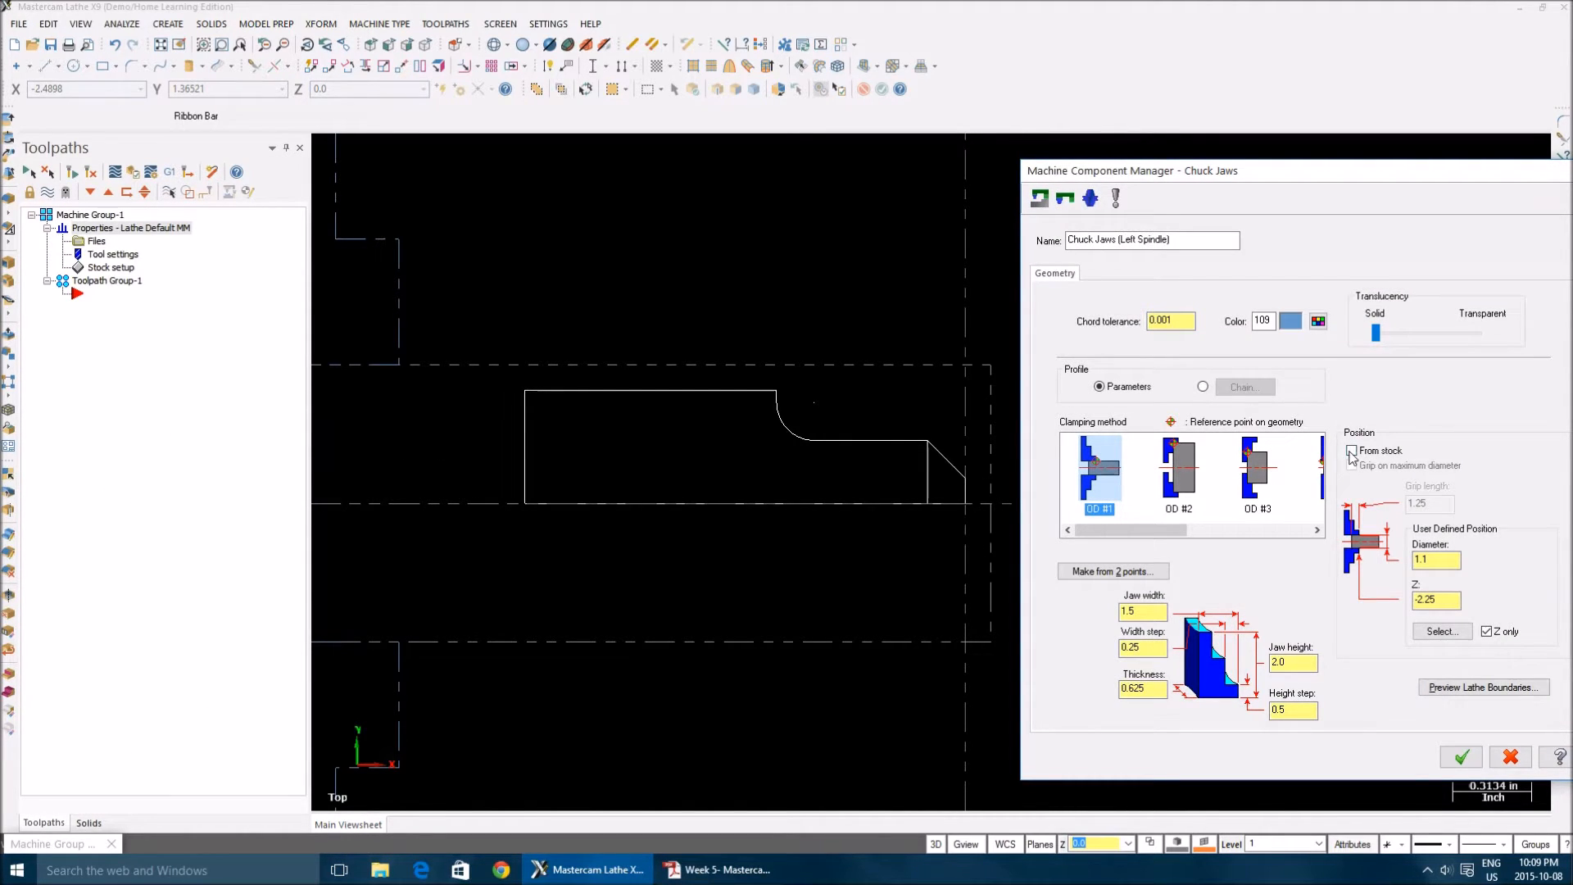
click(1351, 451)
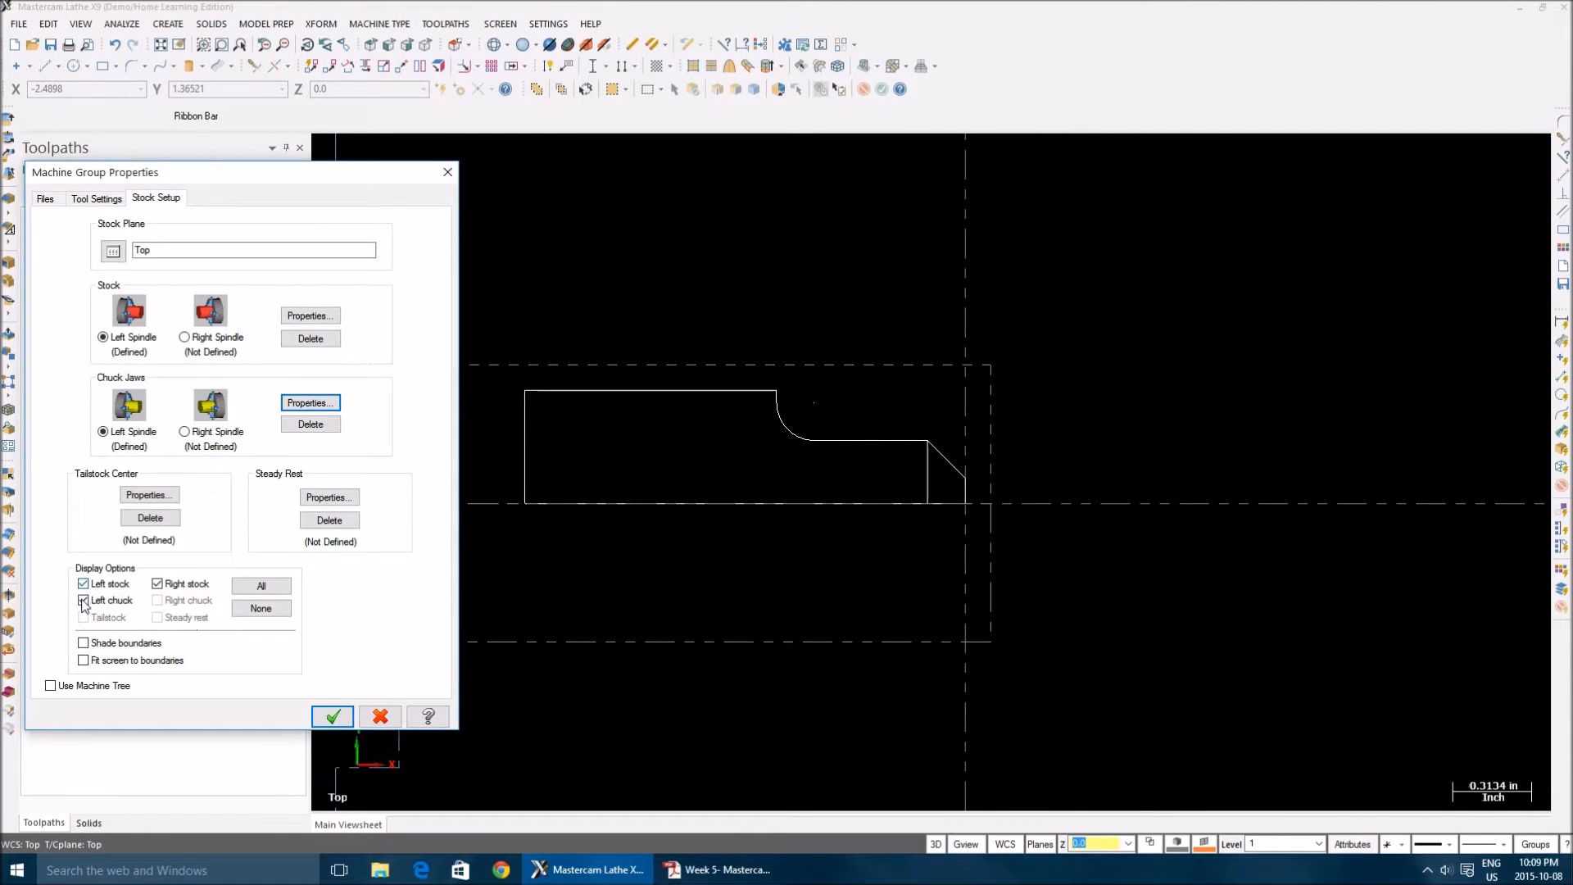
Show the left chuck with shaded boundaries fitted to the view and apply the stock setup
click(82, 600)
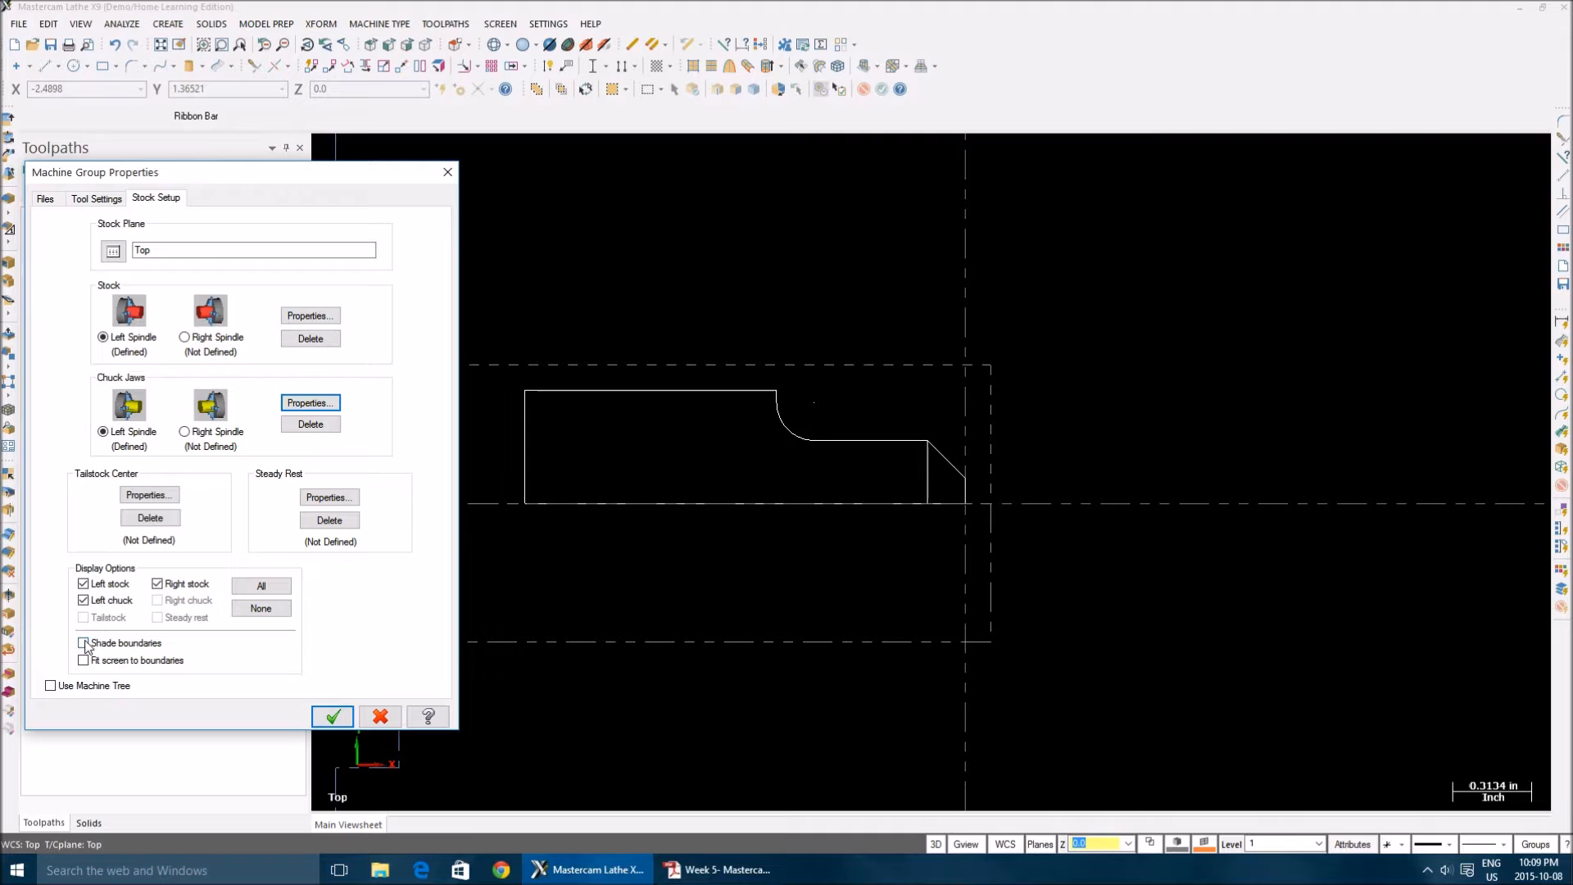
click(84, 642)
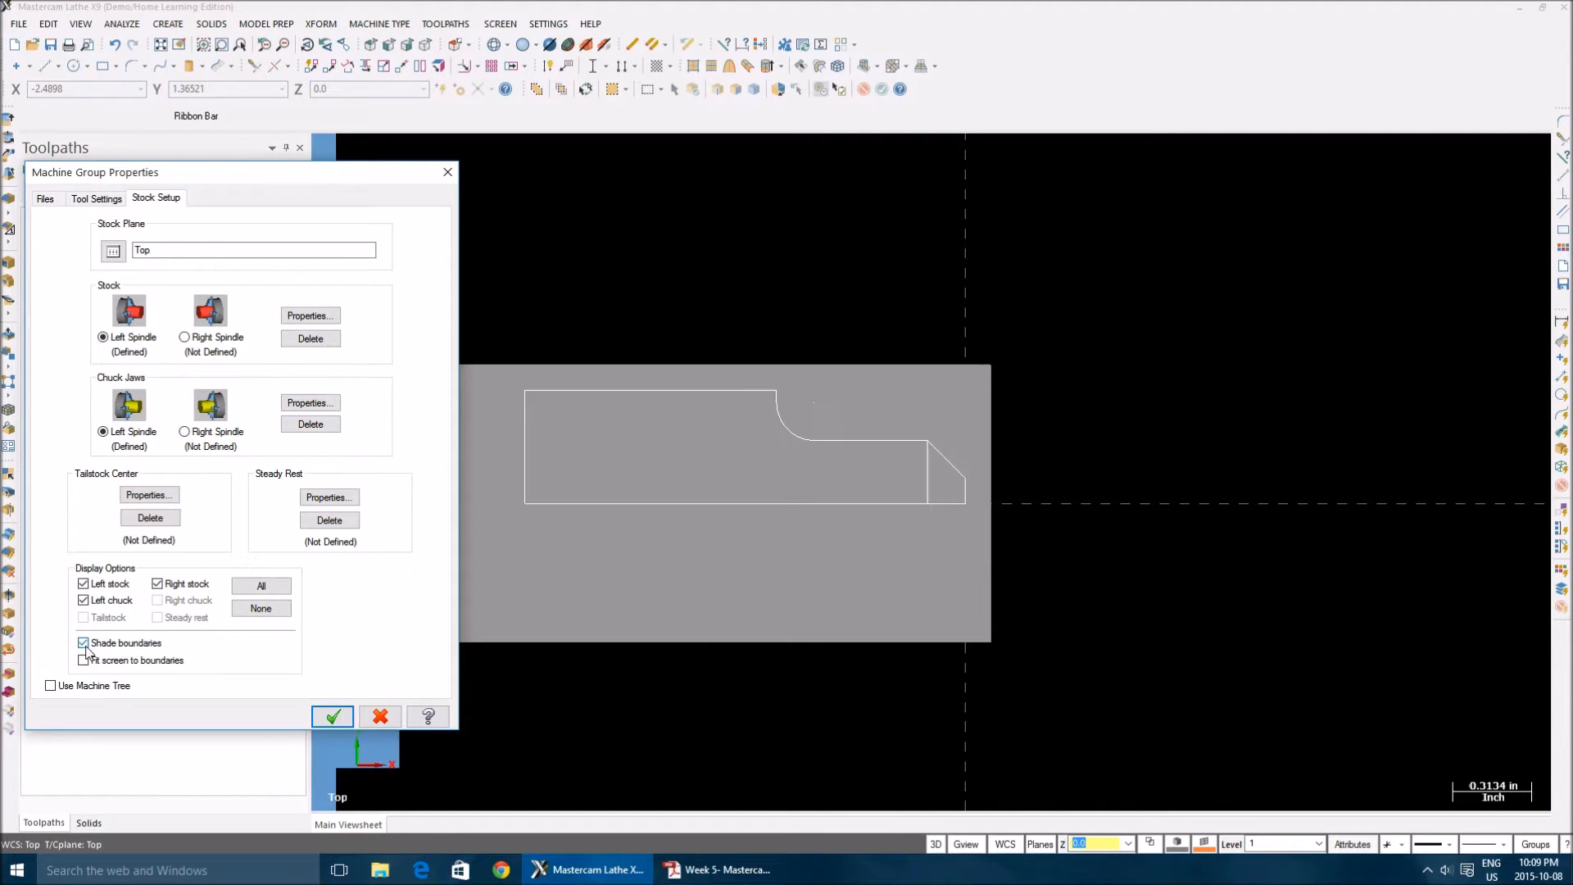
click(82, 661)
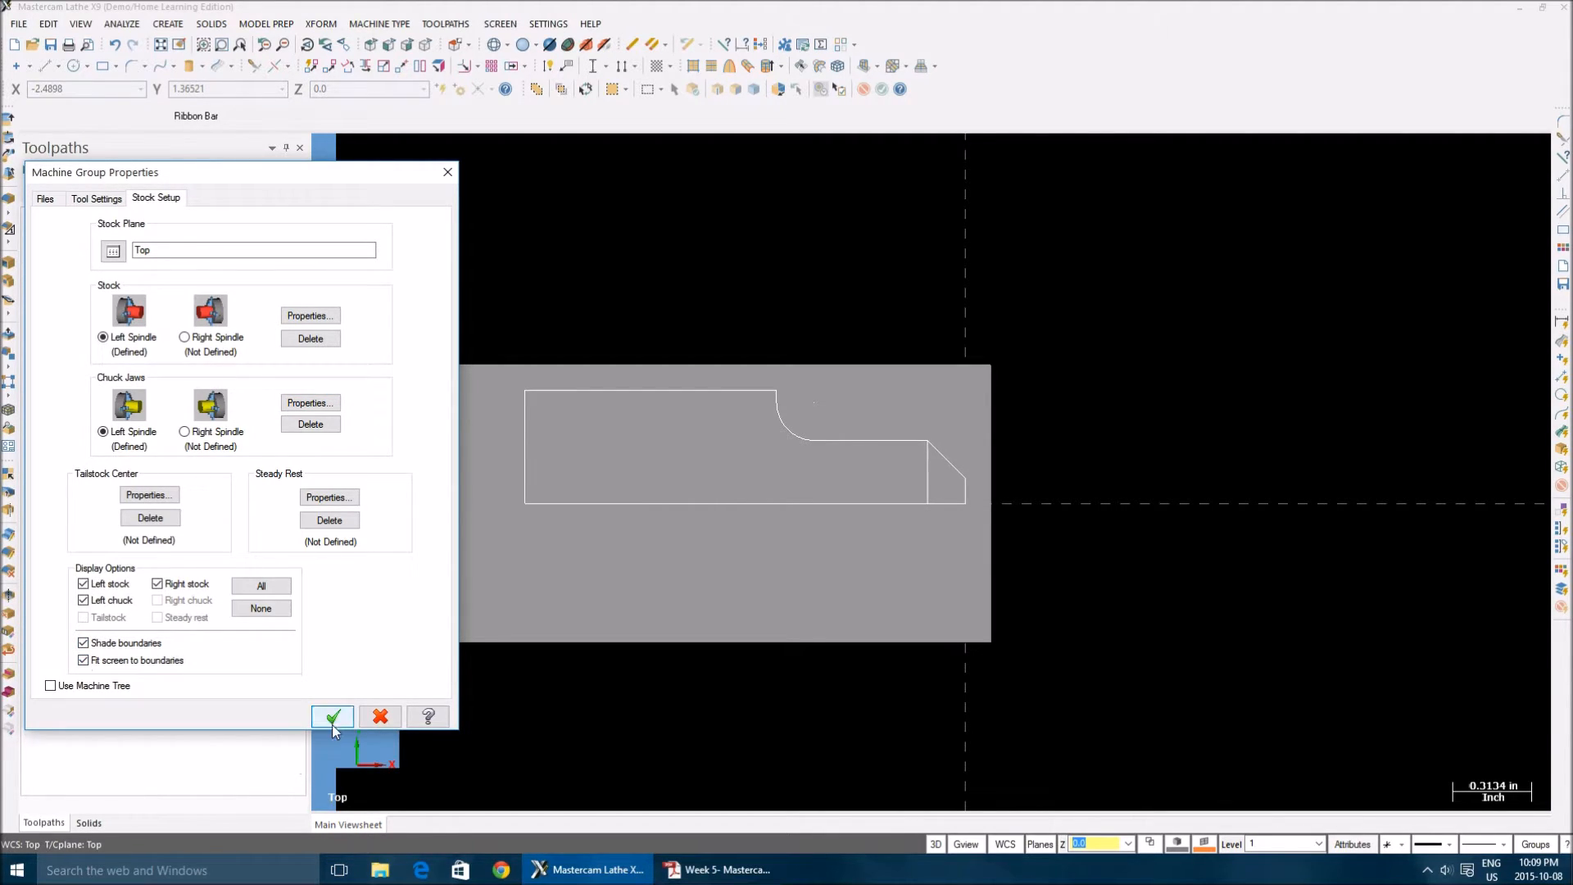
click(331, 718)
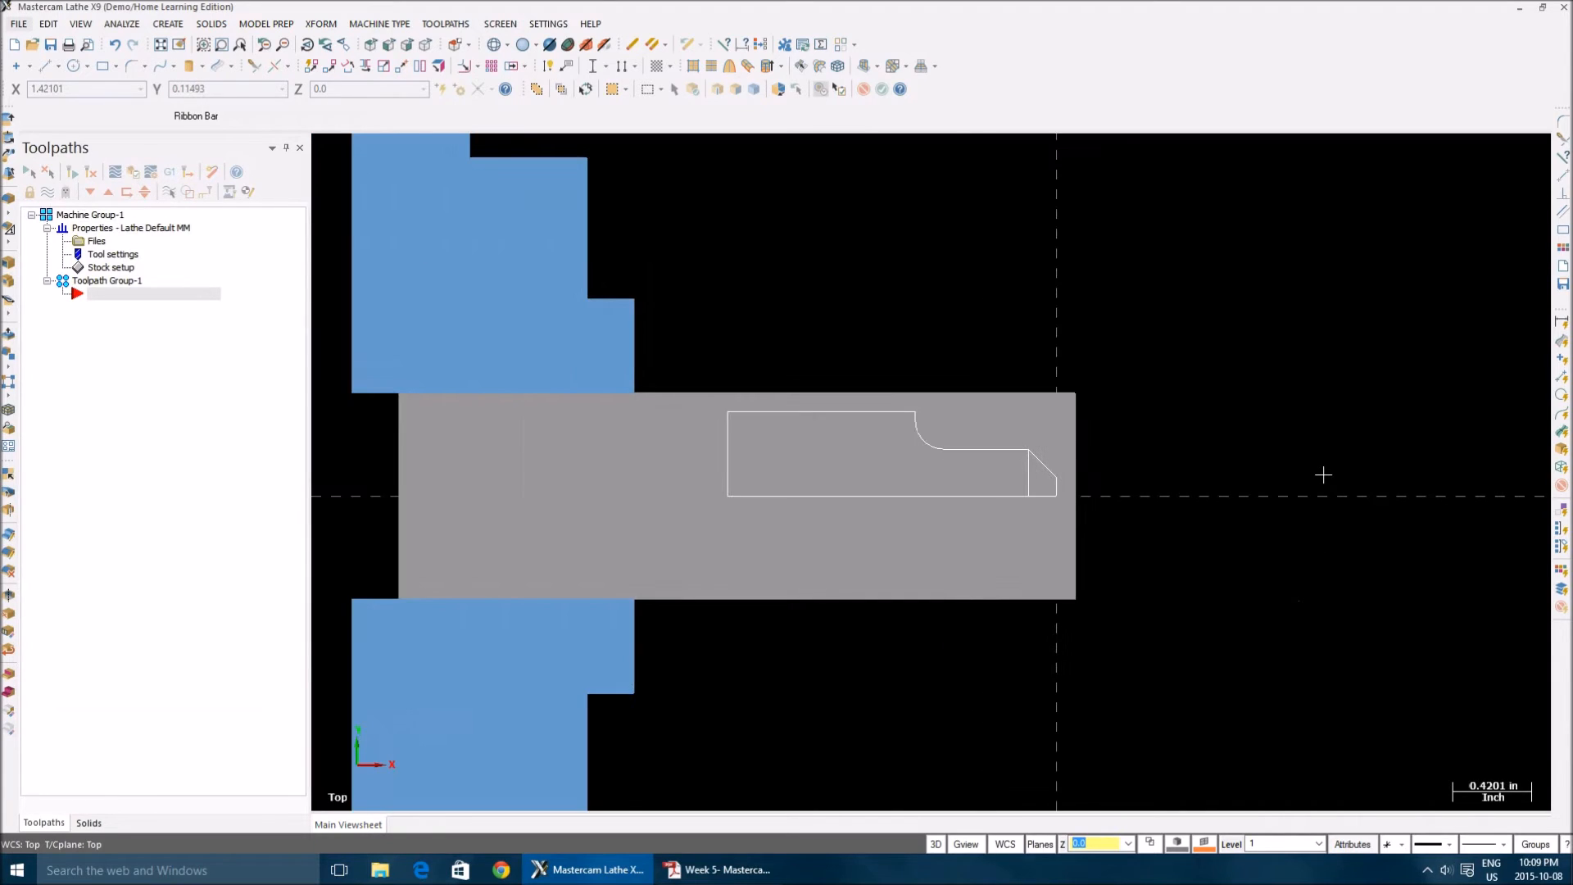
Add a Lathe Face operation and bring up its Face parameters
click(444, 23)
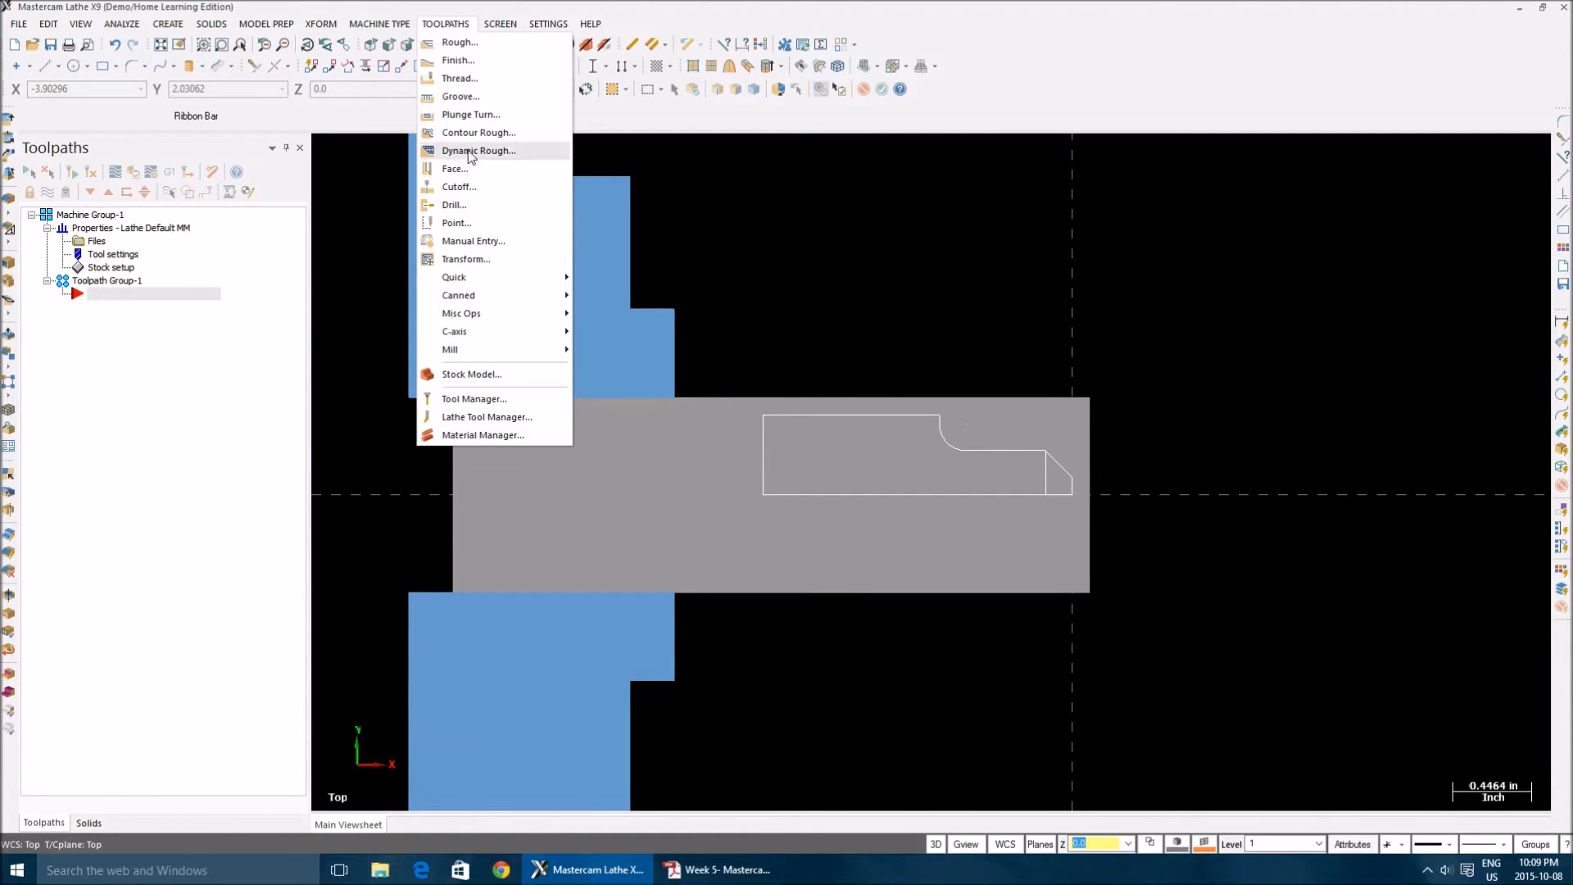
click(454, 167)
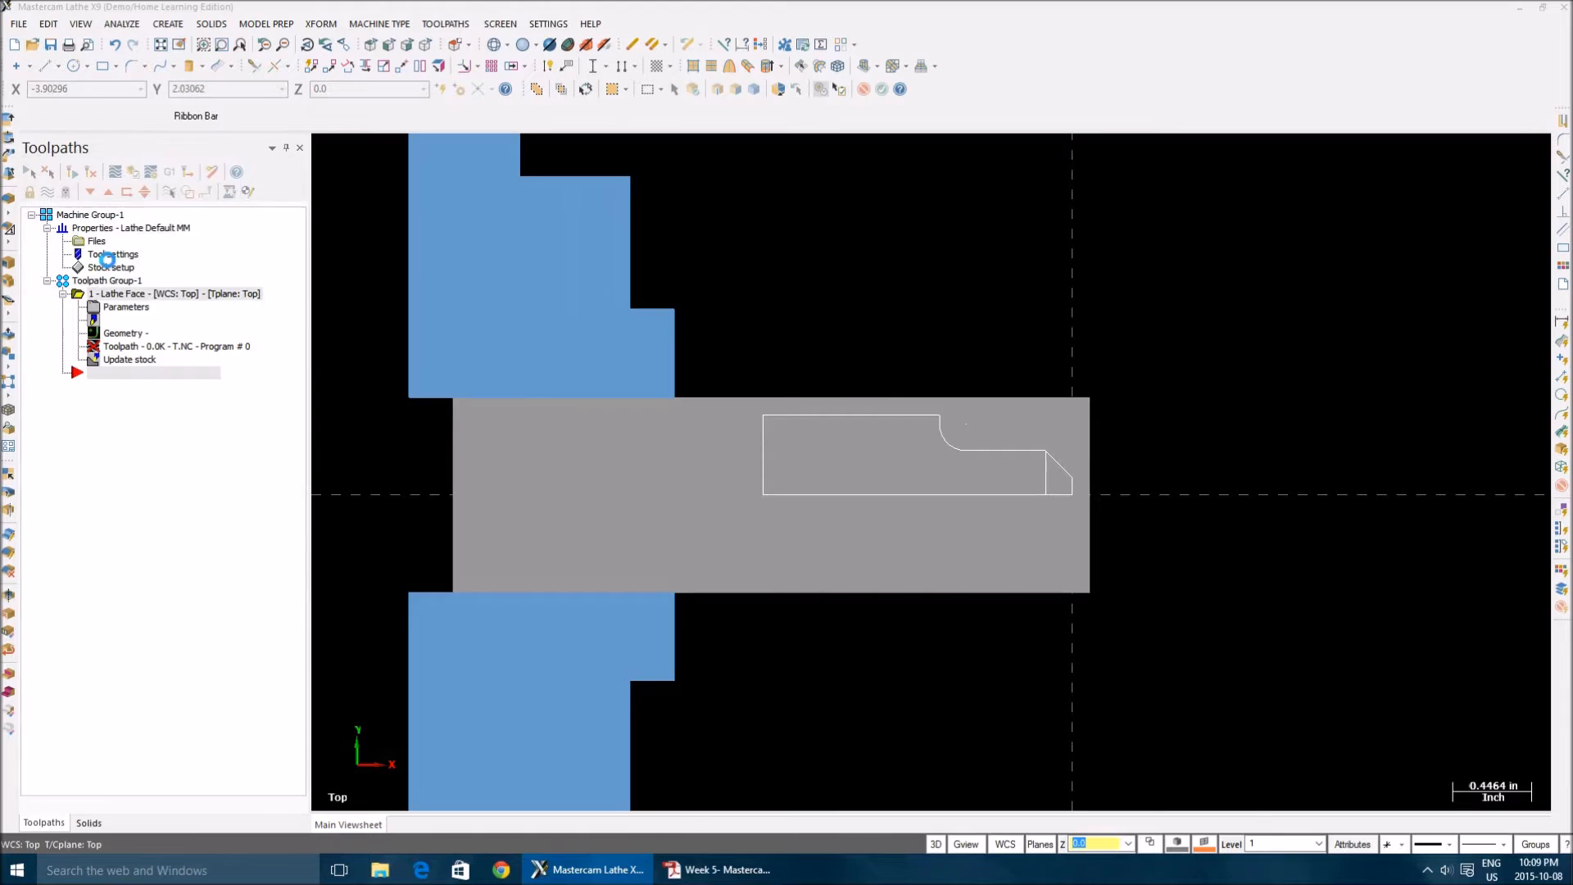
double_click(126, 307)
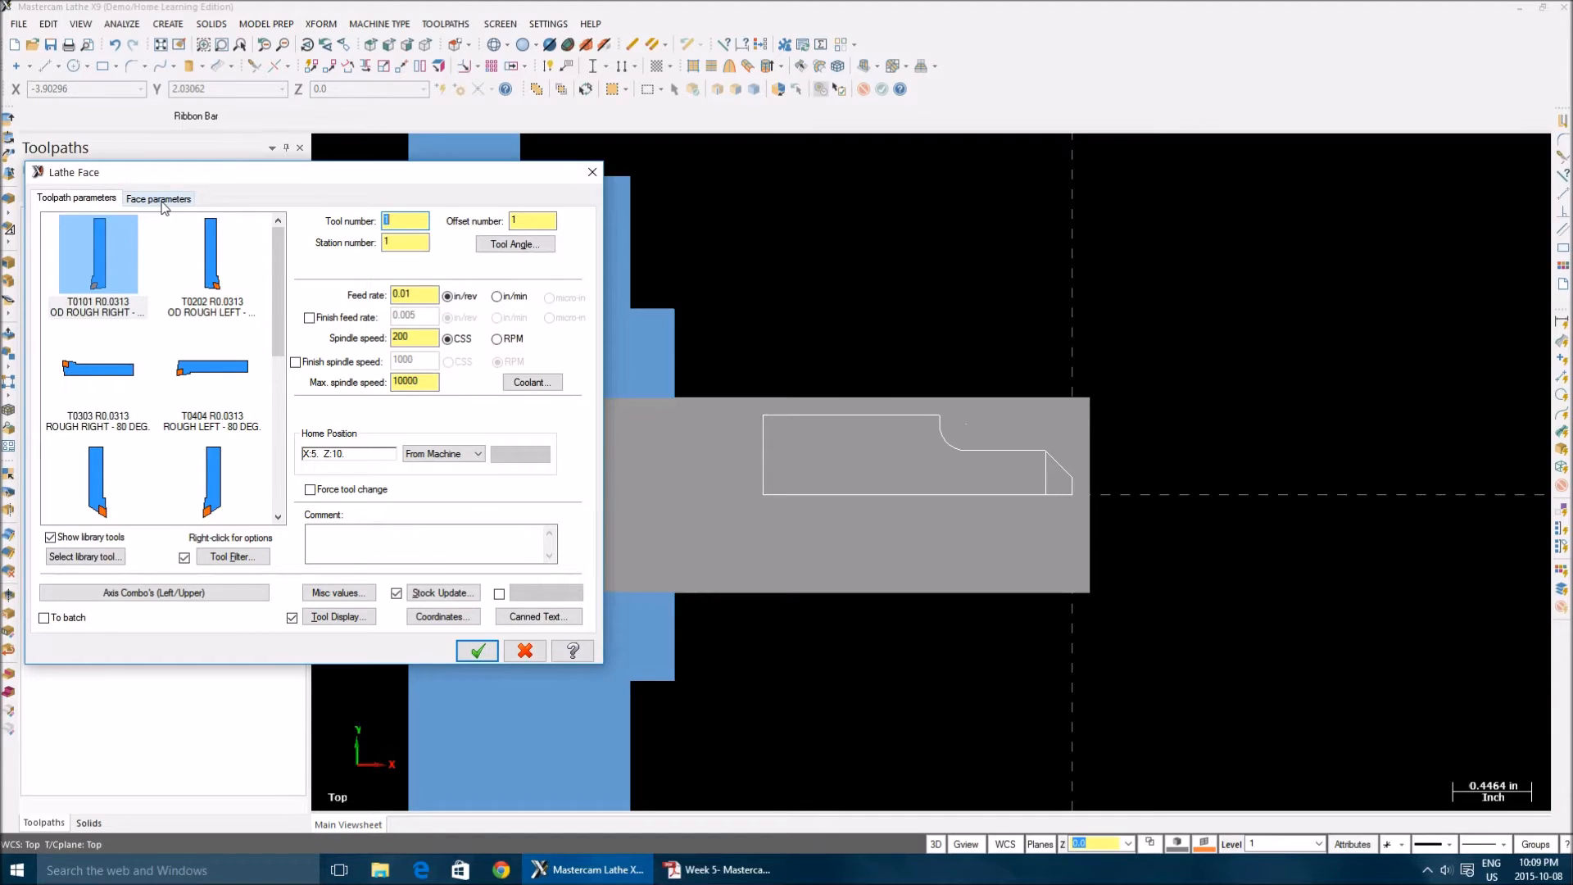
click(159, 198)
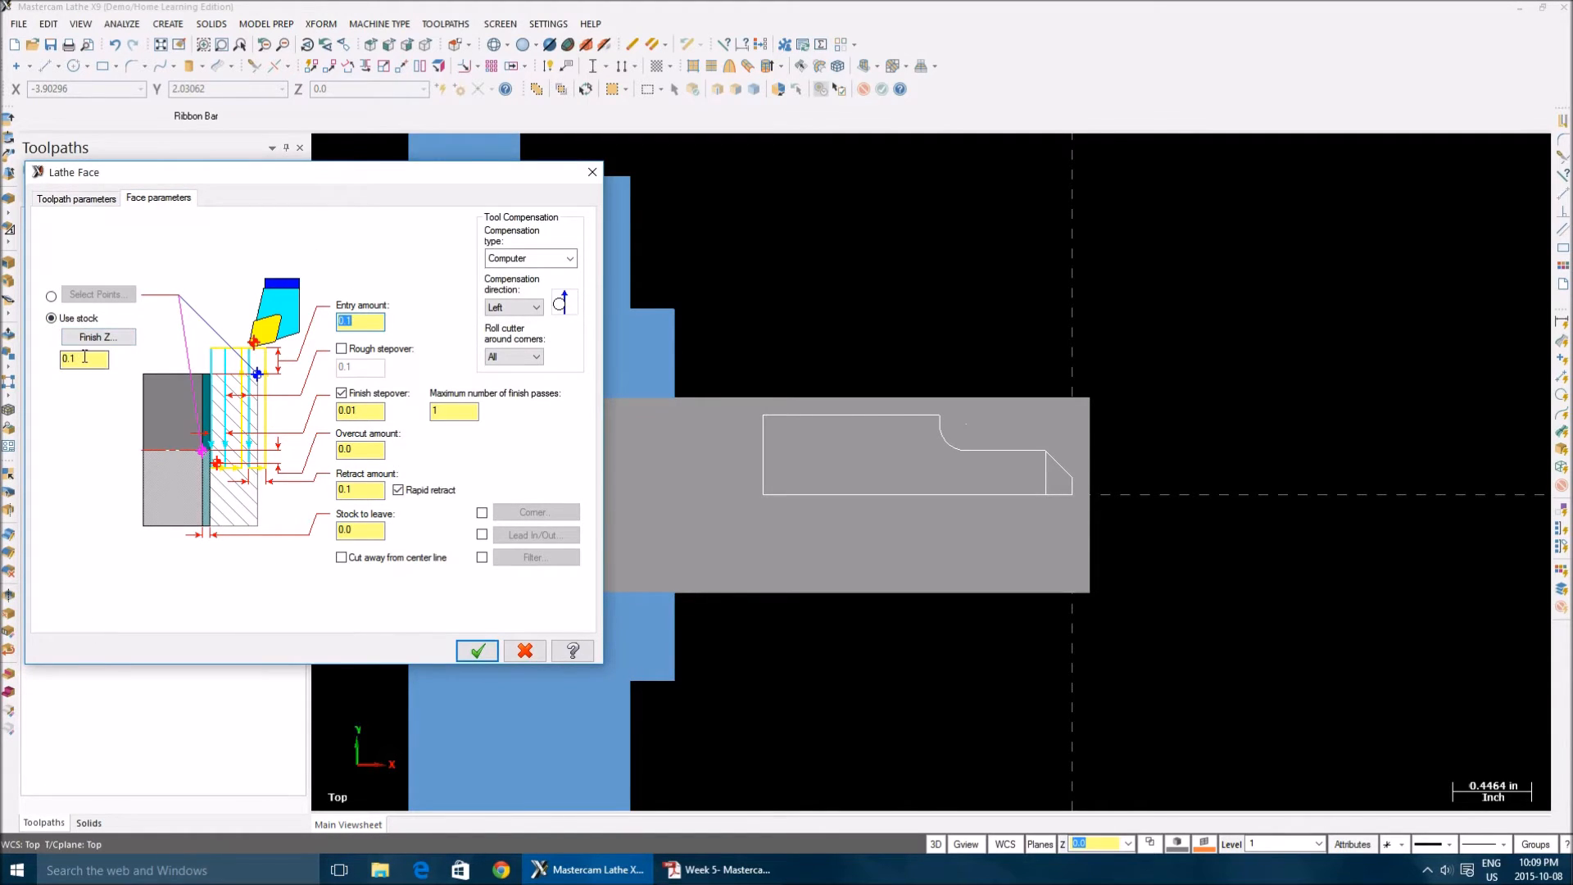
Set facing finish Z to 0.0 with rough stepover on and create the face toolpath
click(82, 359)
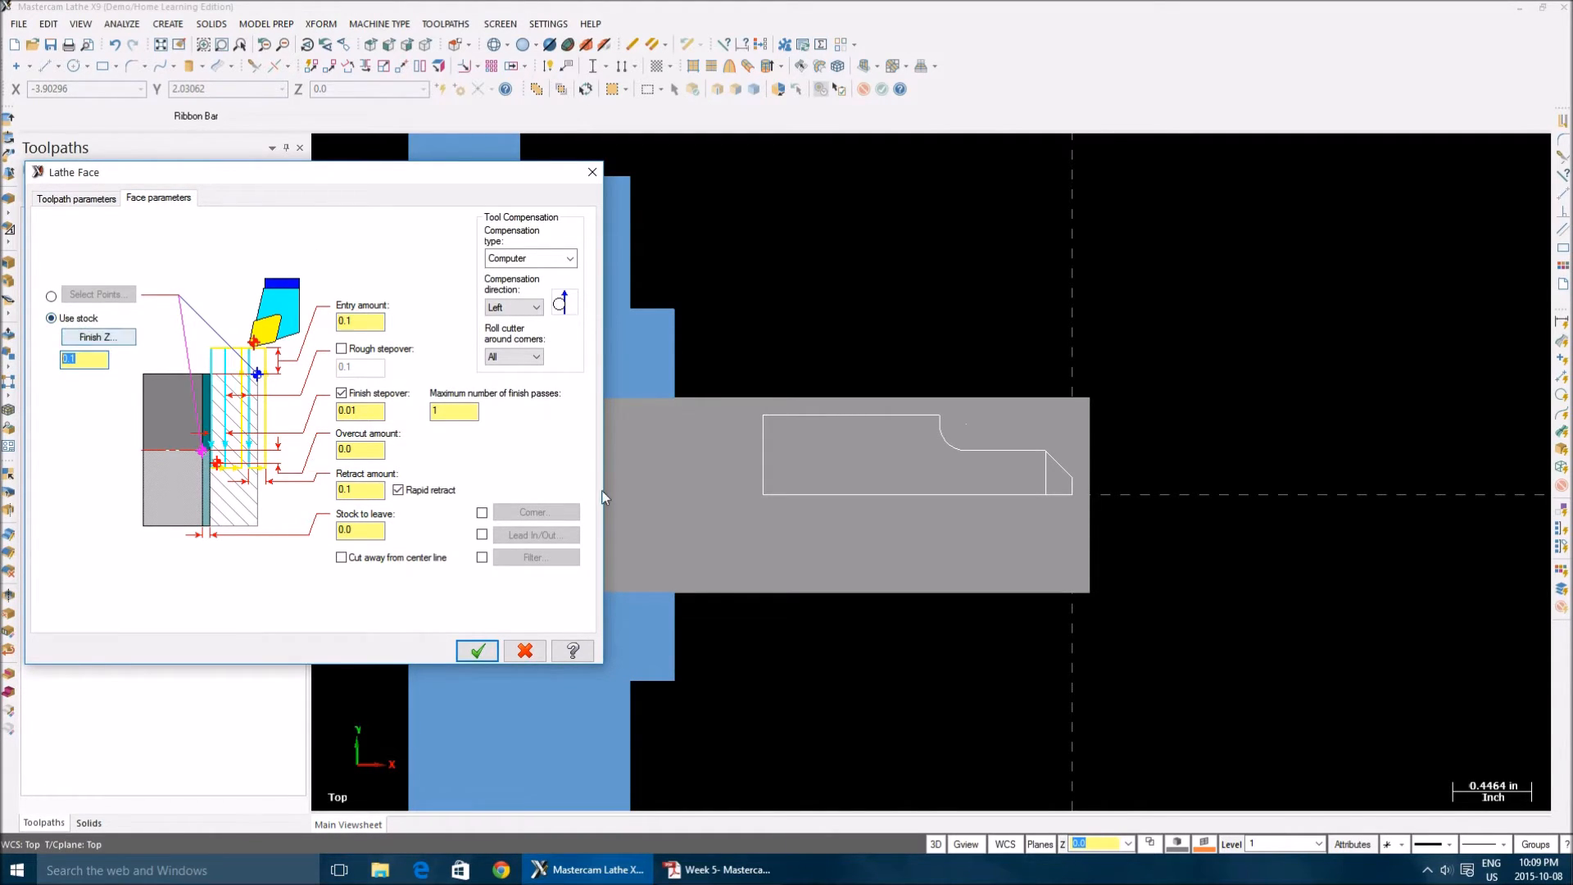
mouse_move(1072, 518)
text(0.1)
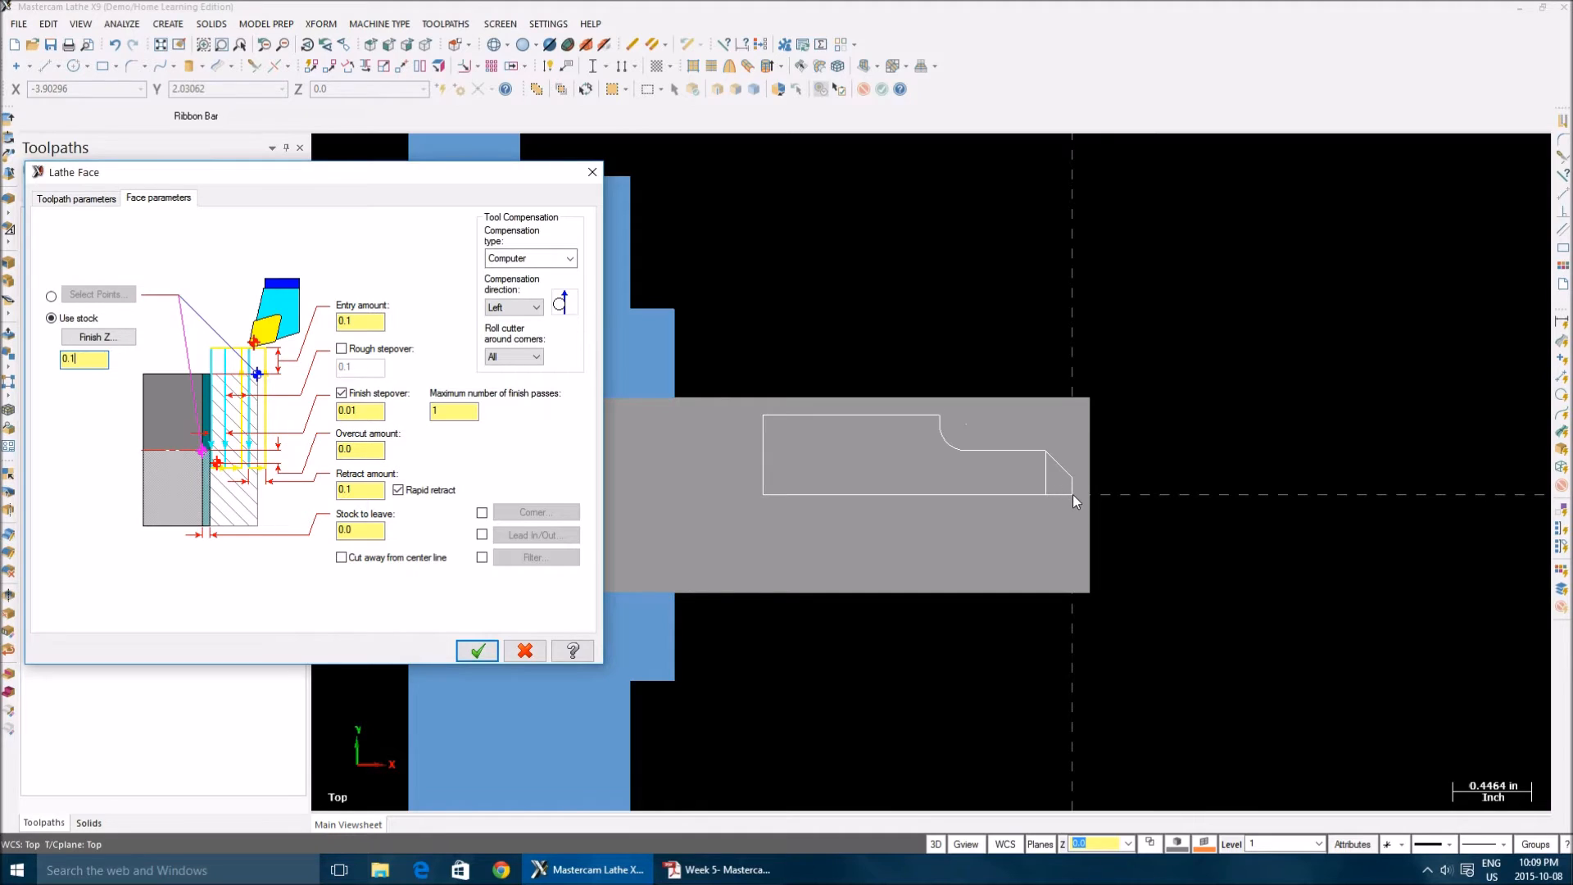
mouse_move(1088, 508)
text(0)
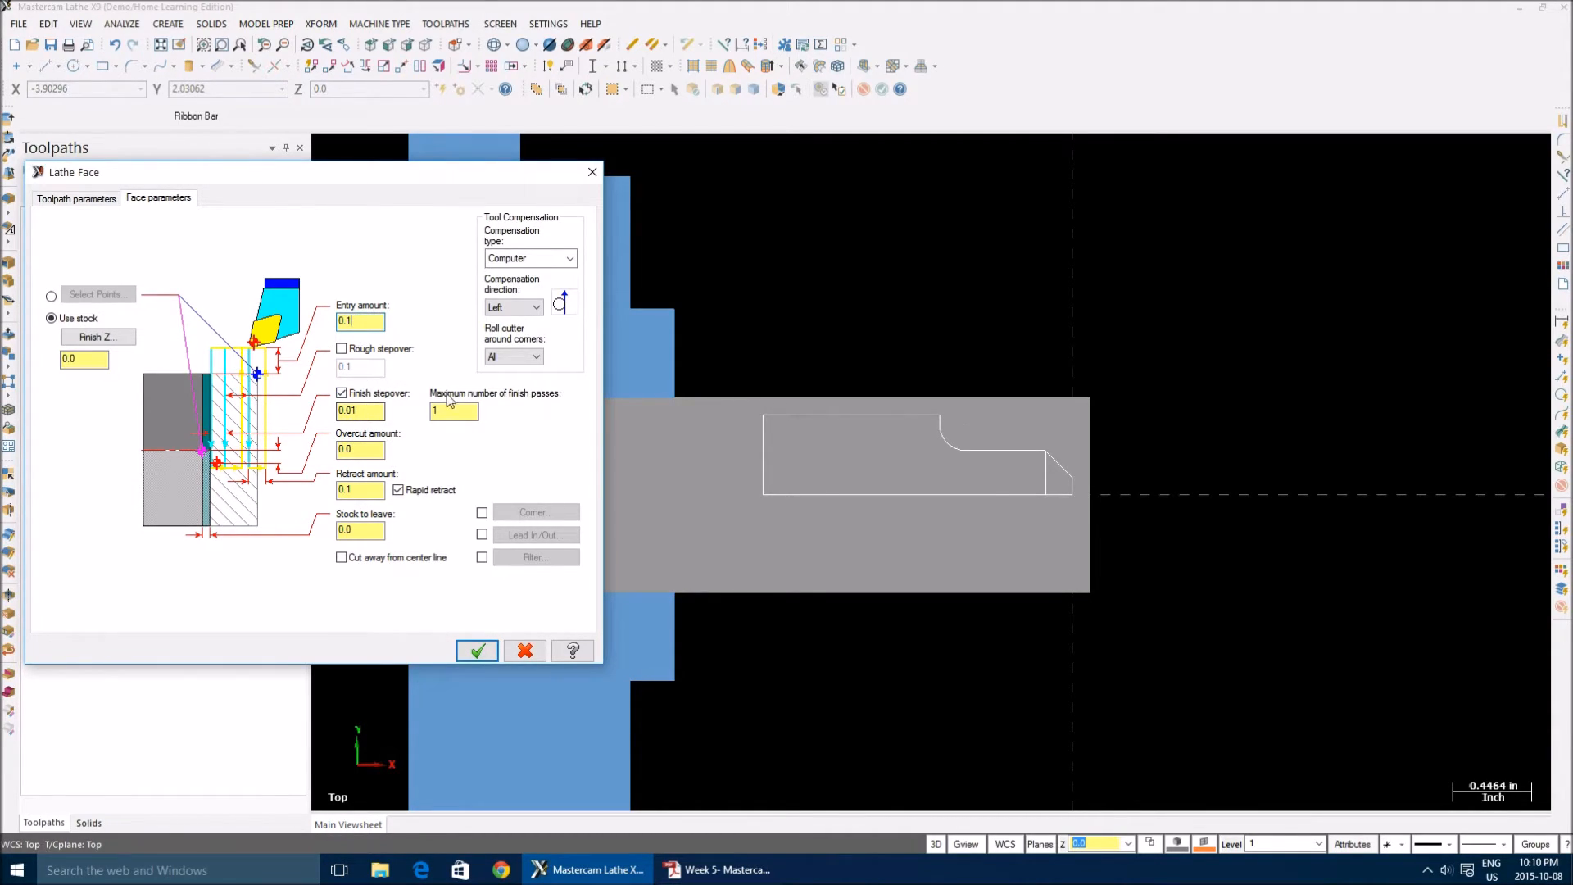
click(341, 348)
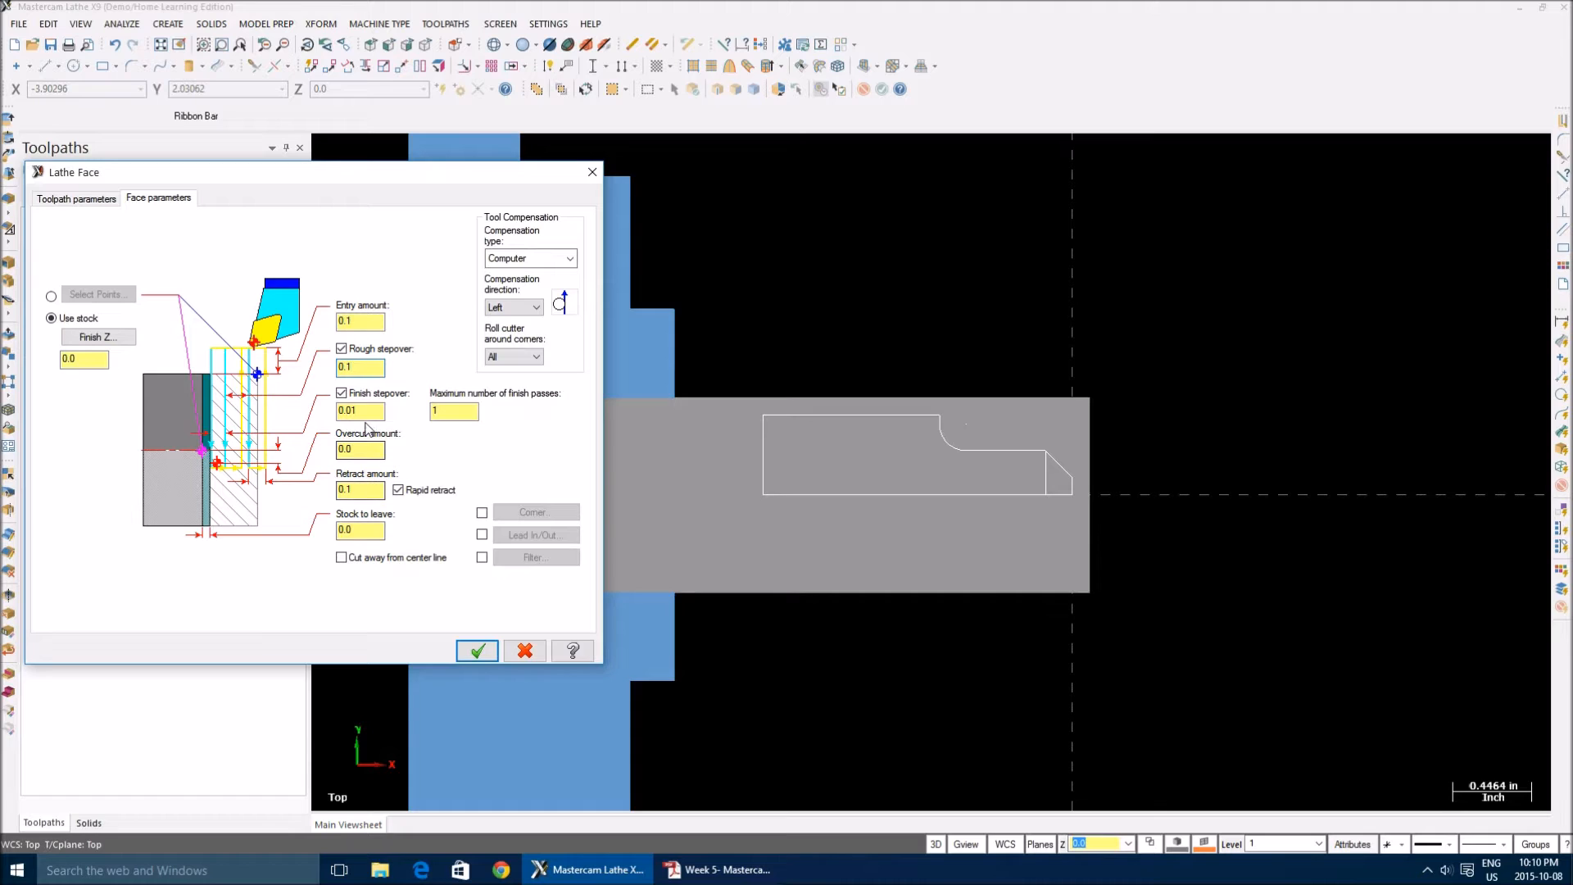
click(361, 490)
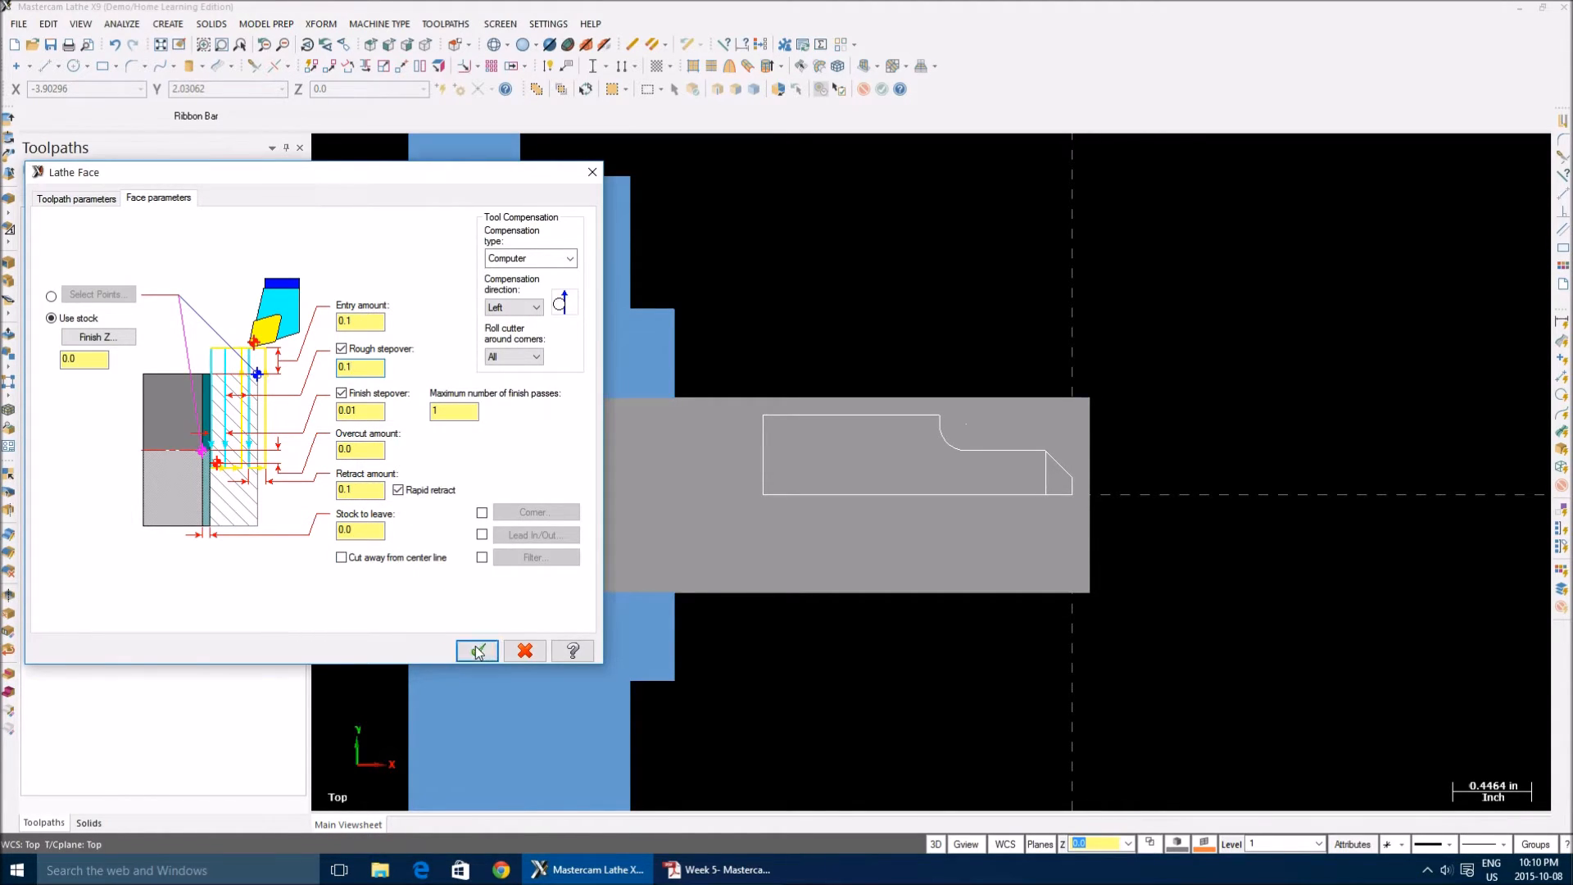
click(477, 650)
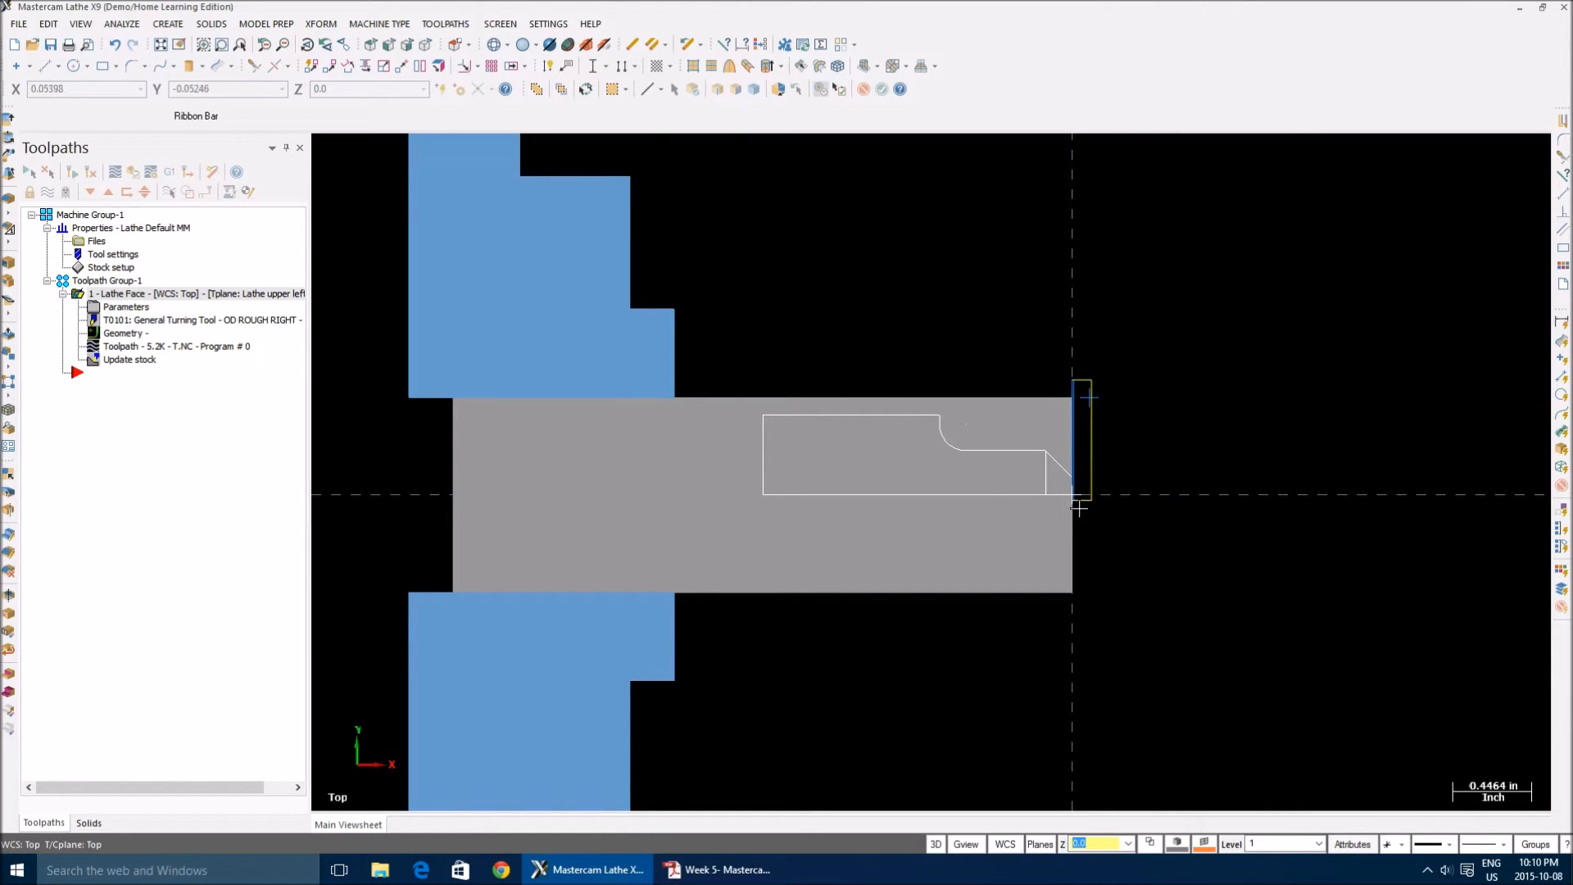
mouse_move(958, 690)
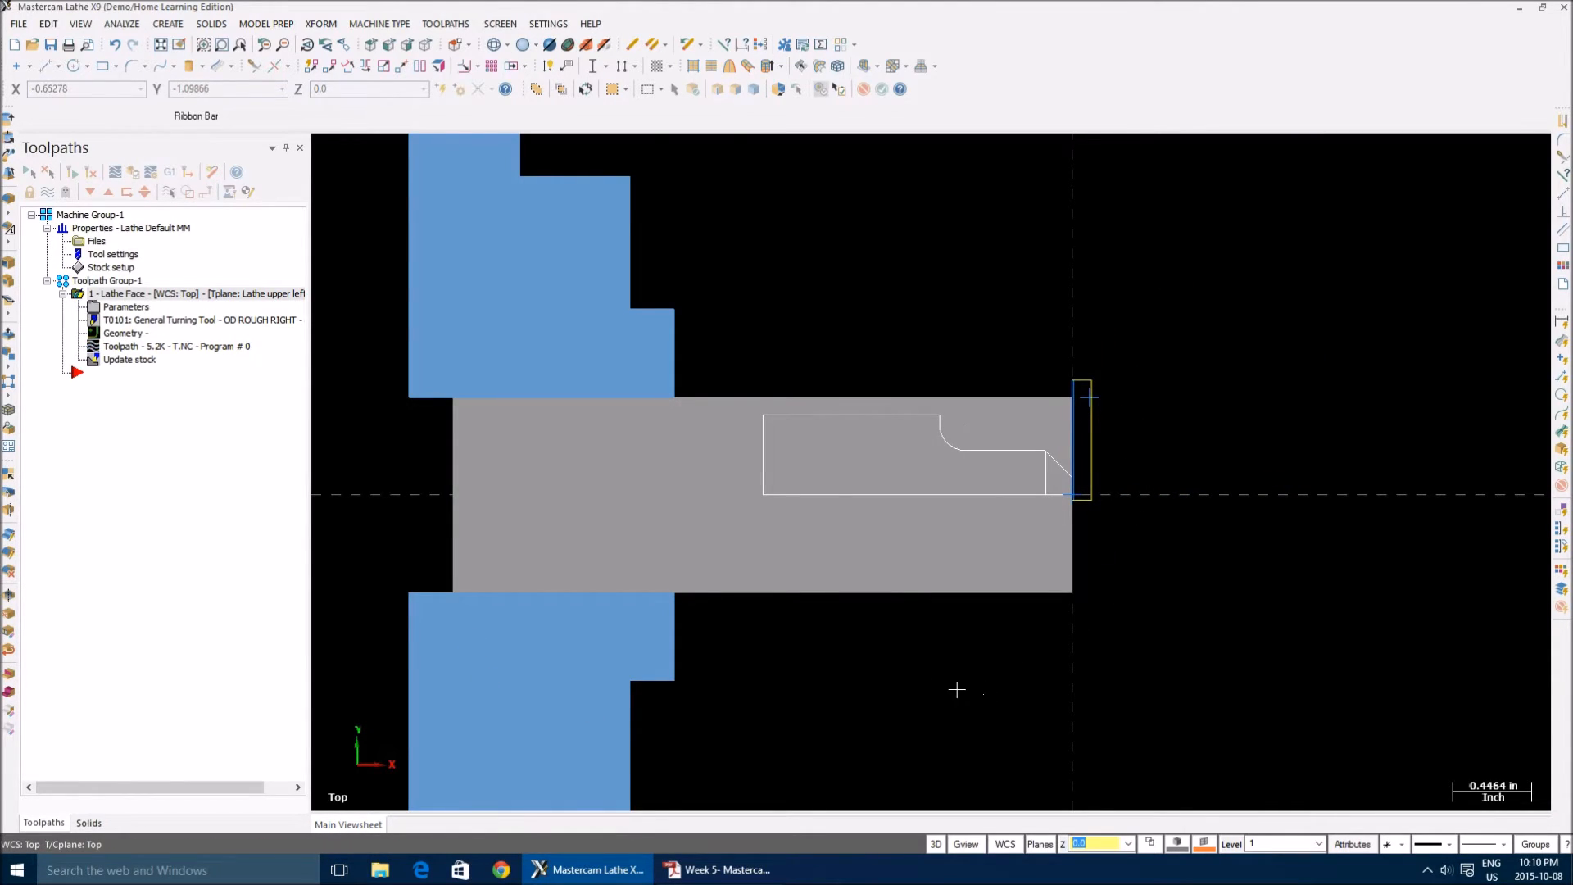
click(444, 23)
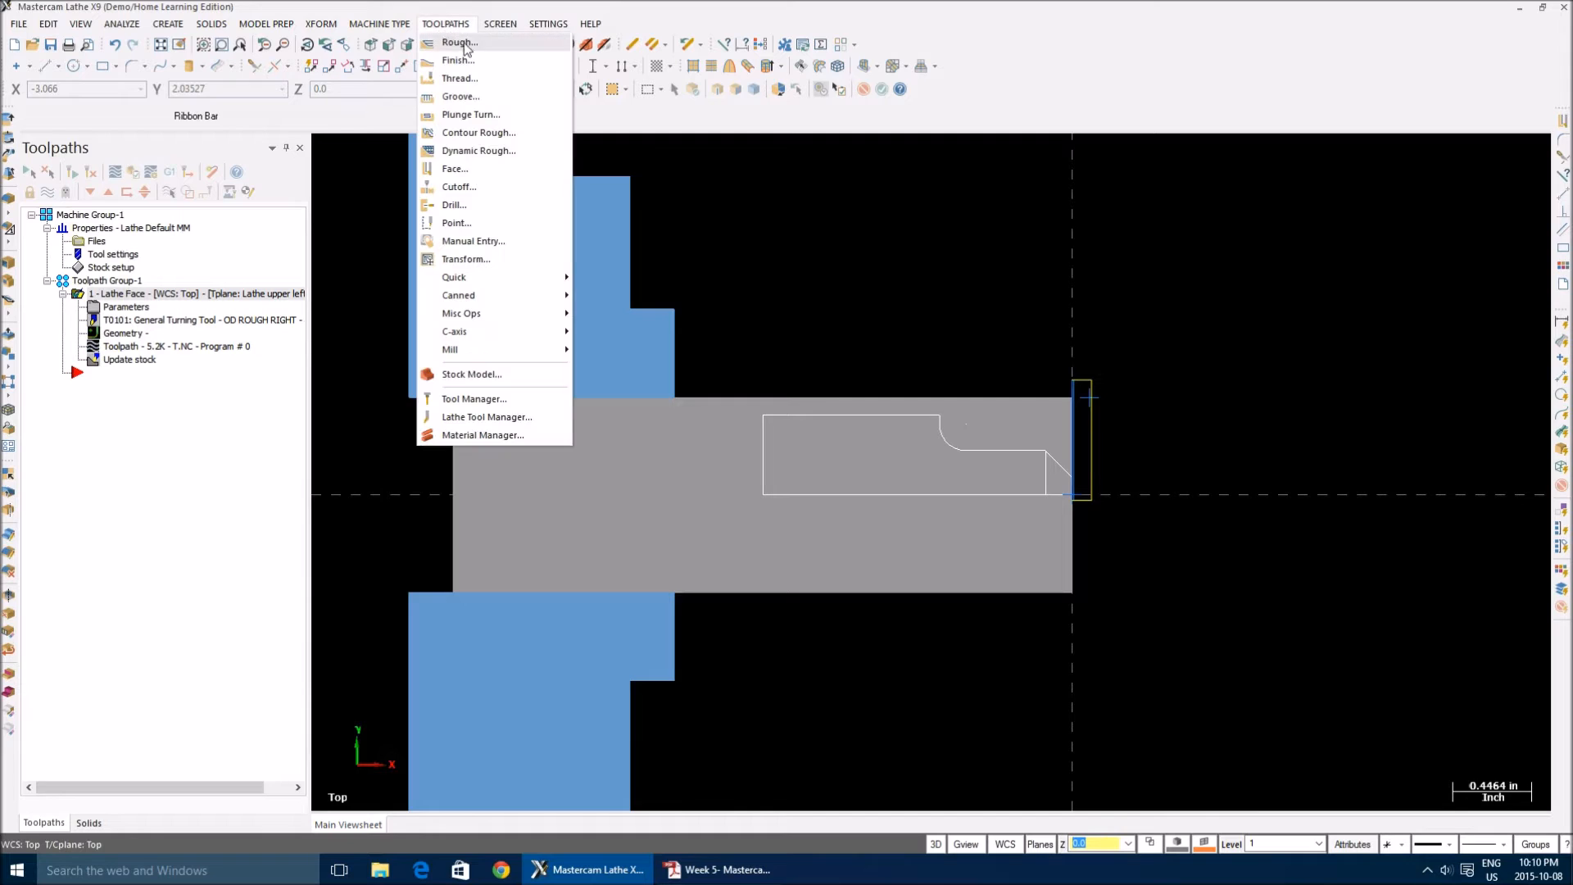
Start a Lathe Rough toolpath and chain the shaft's stepped outer profile
click(459, 43)
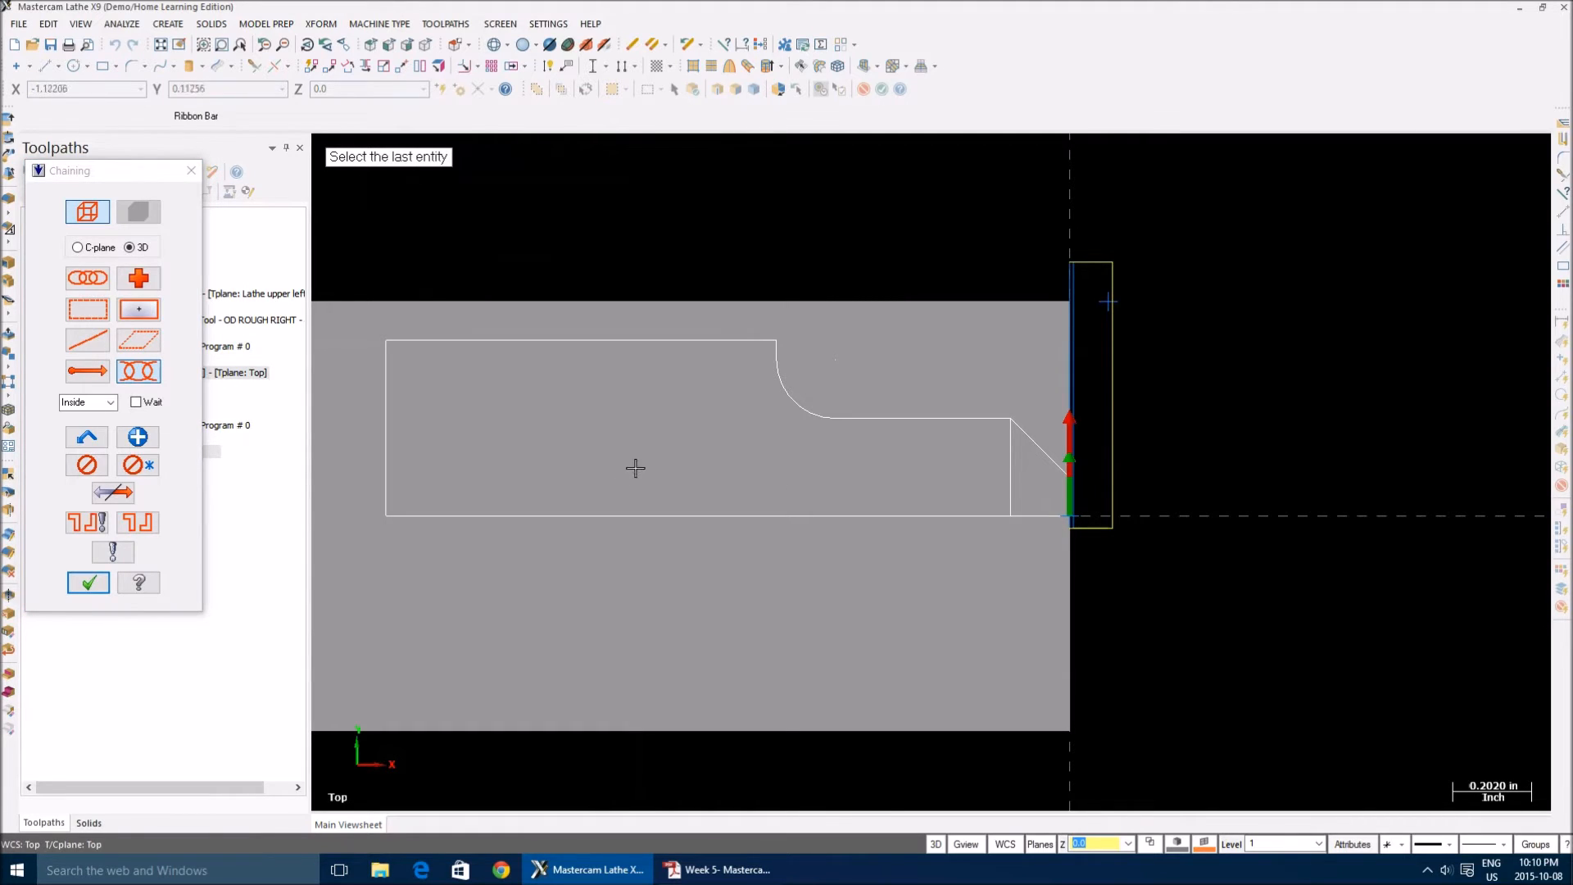
click(947, 427)
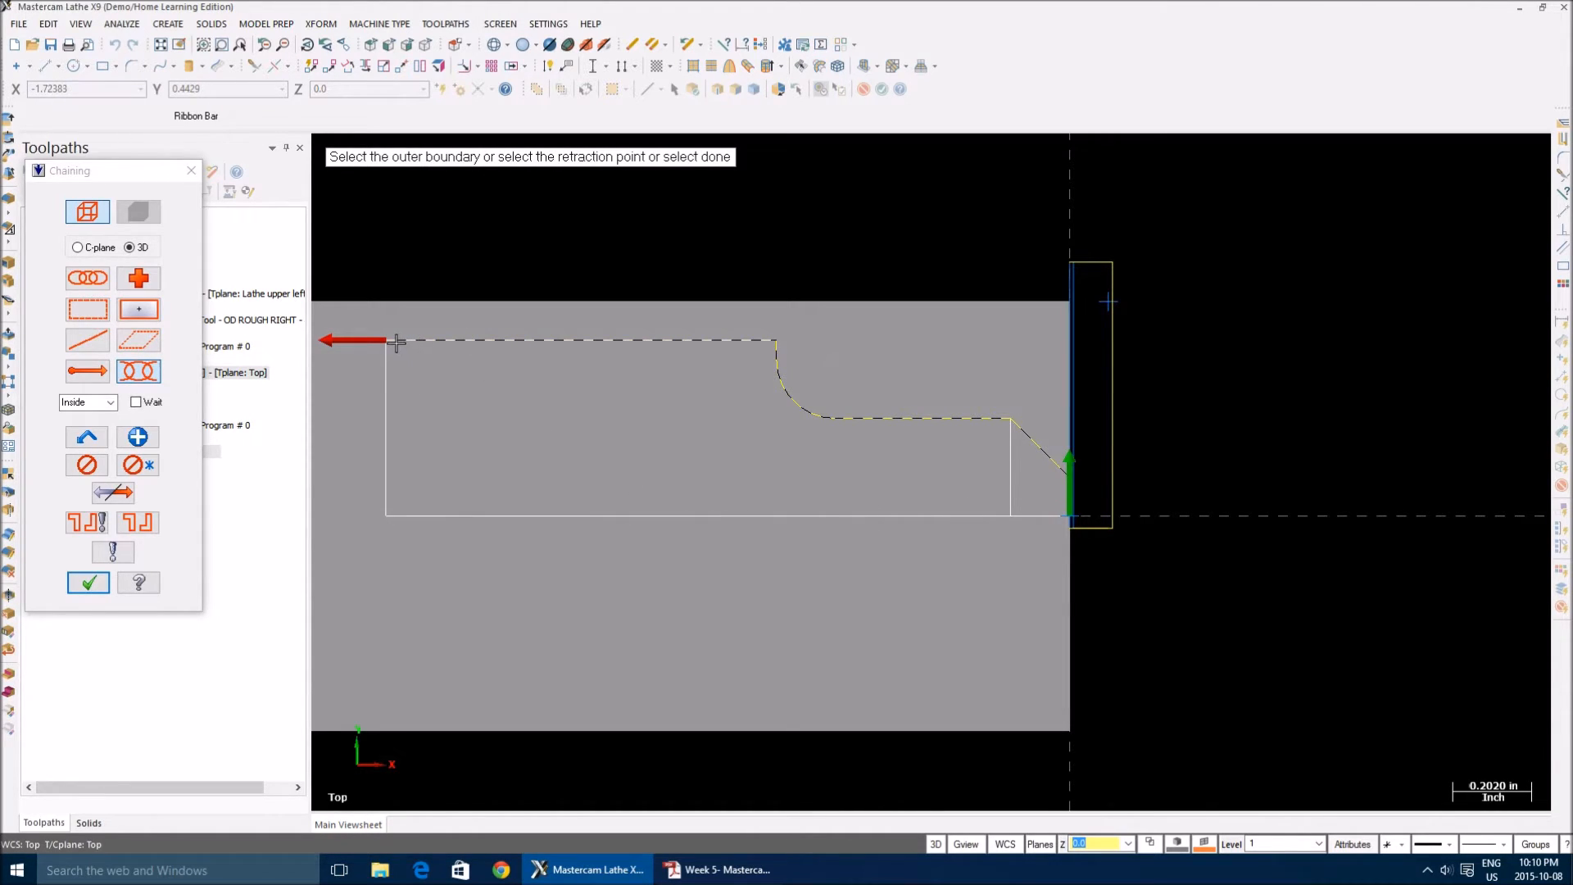
mouse_move(531, 397)
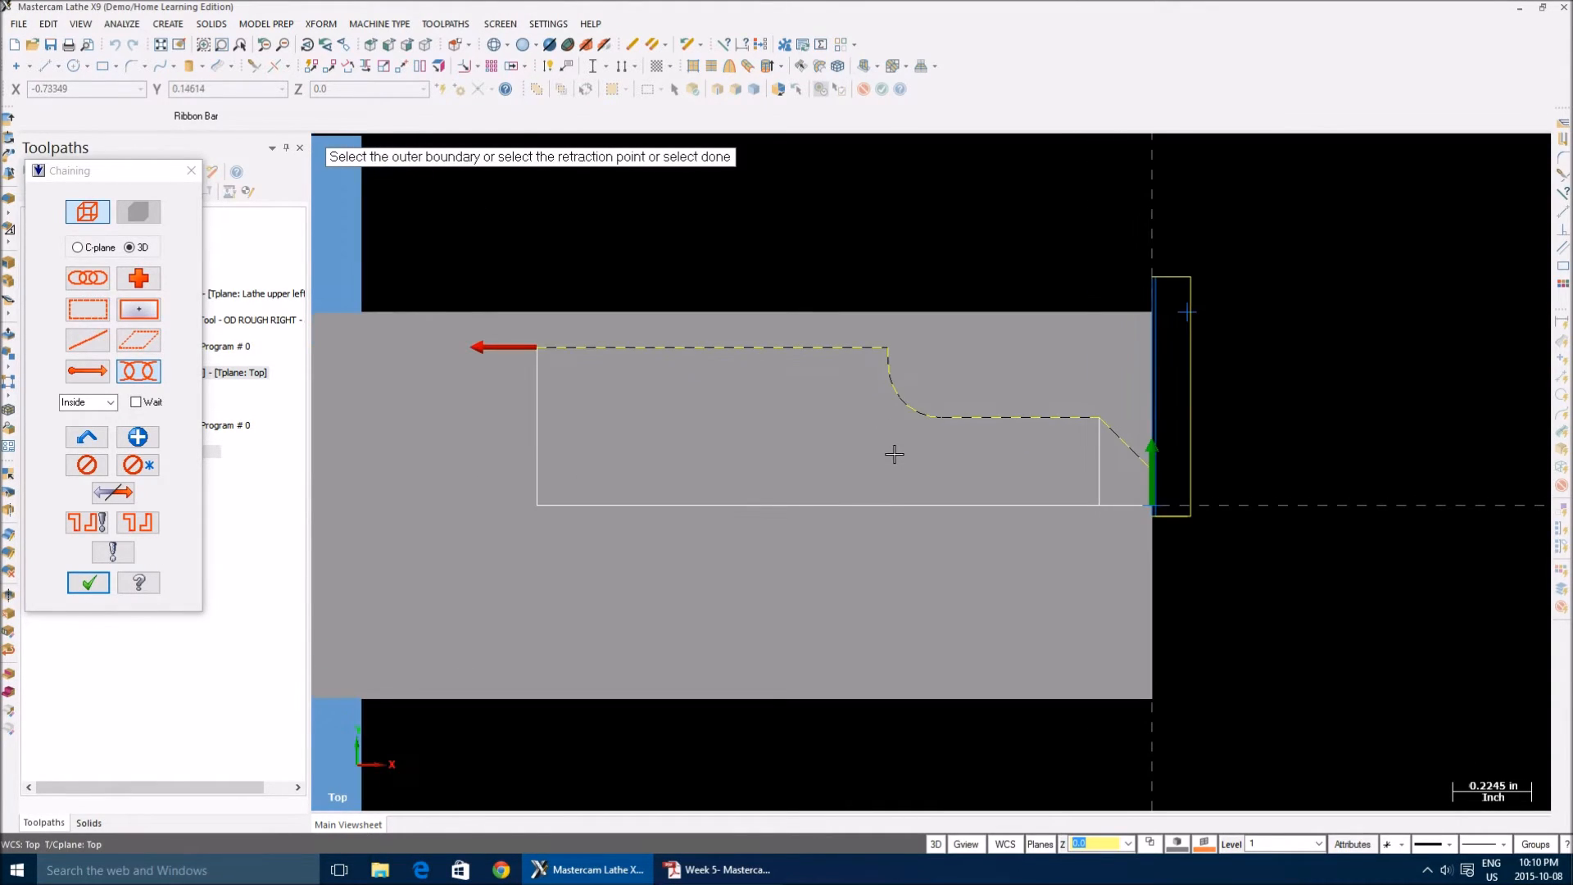
click(88, 584)
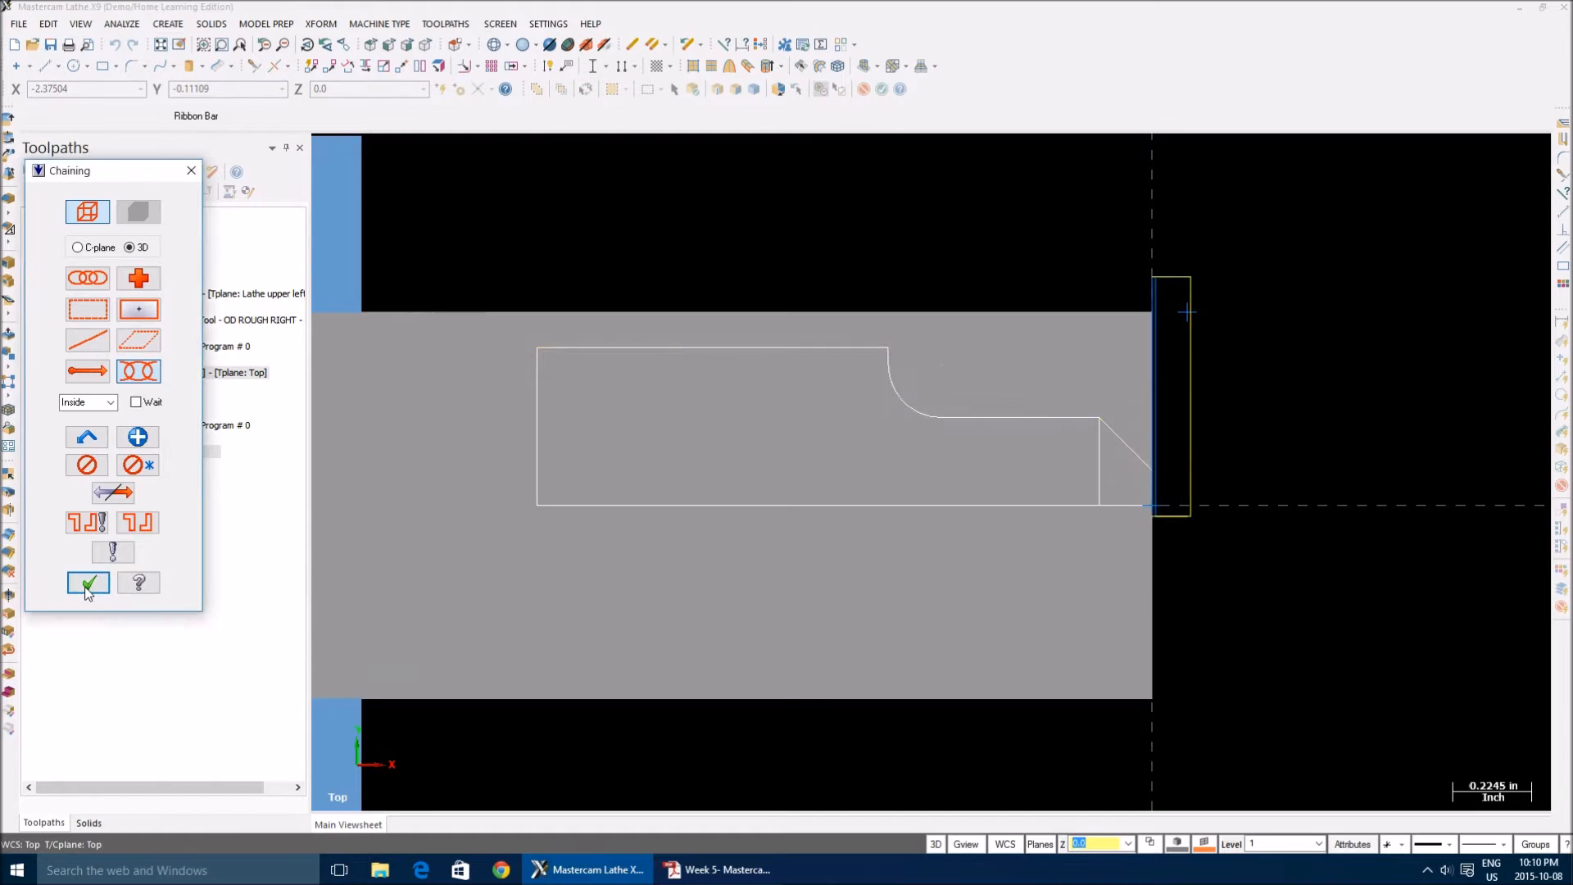
click(88, 583)
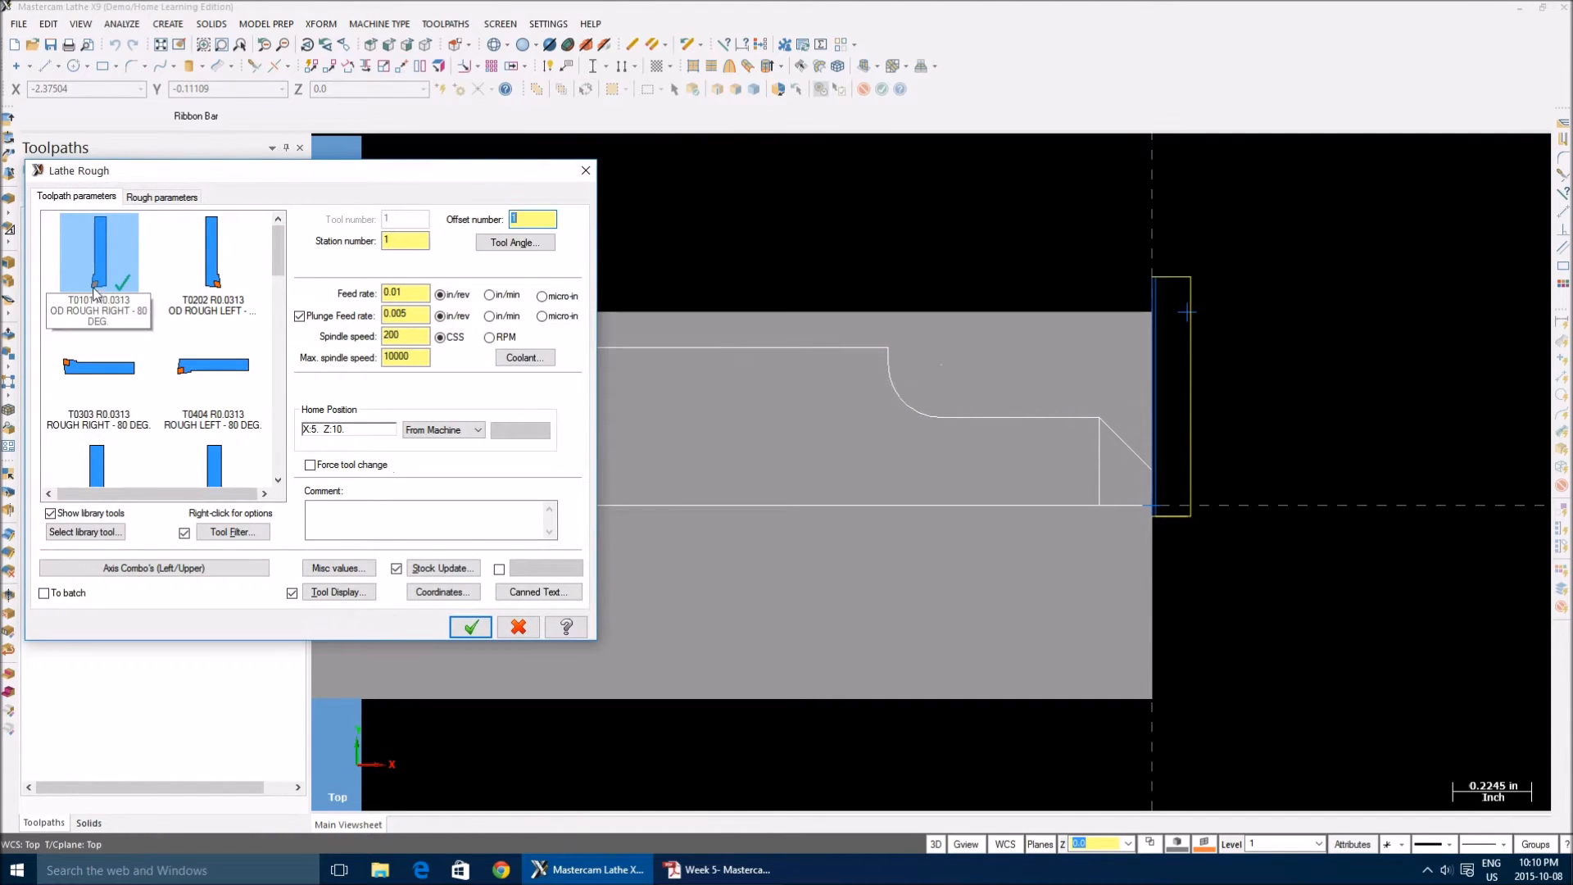
Extend the contour start and end in Lead In/Out and create the rough toolpath
click(161, 197)
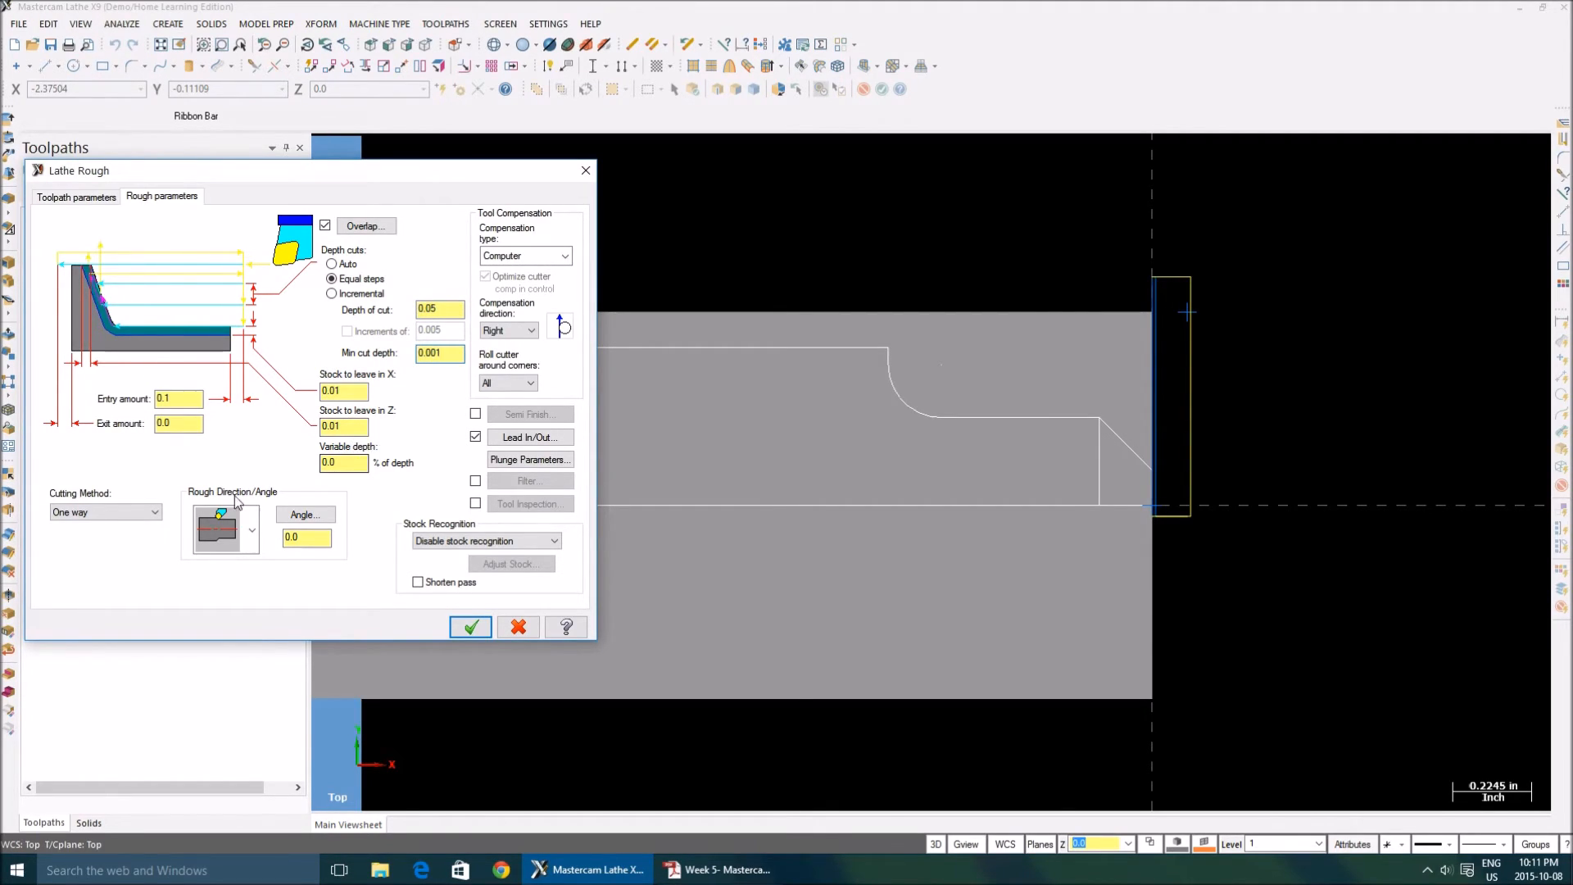
click(528, 436)
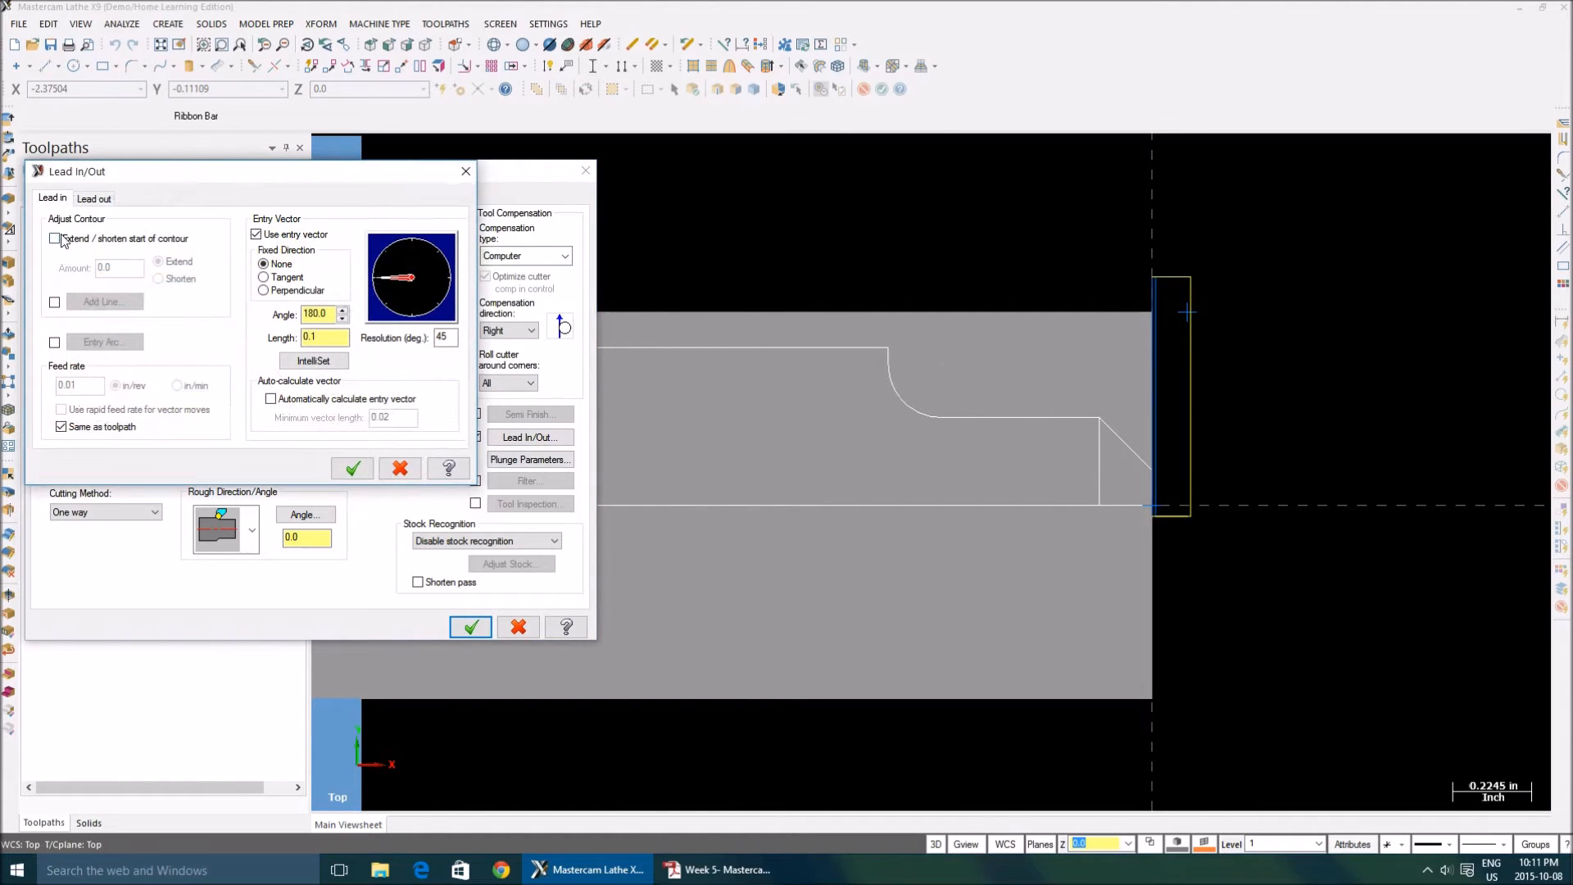
click(56, 240)
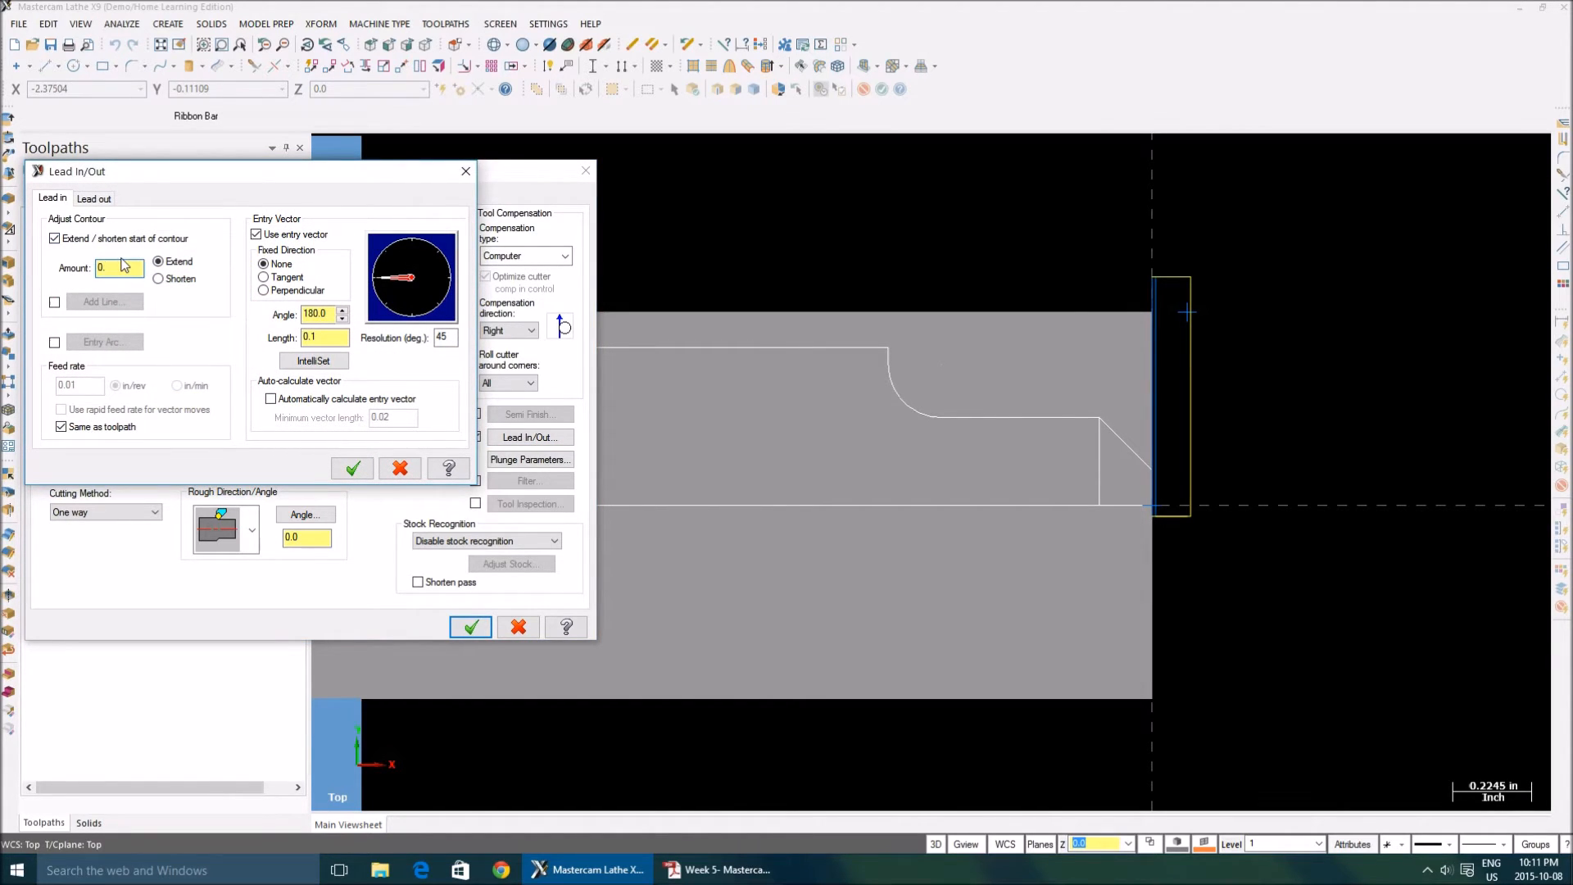
click(93, 196)
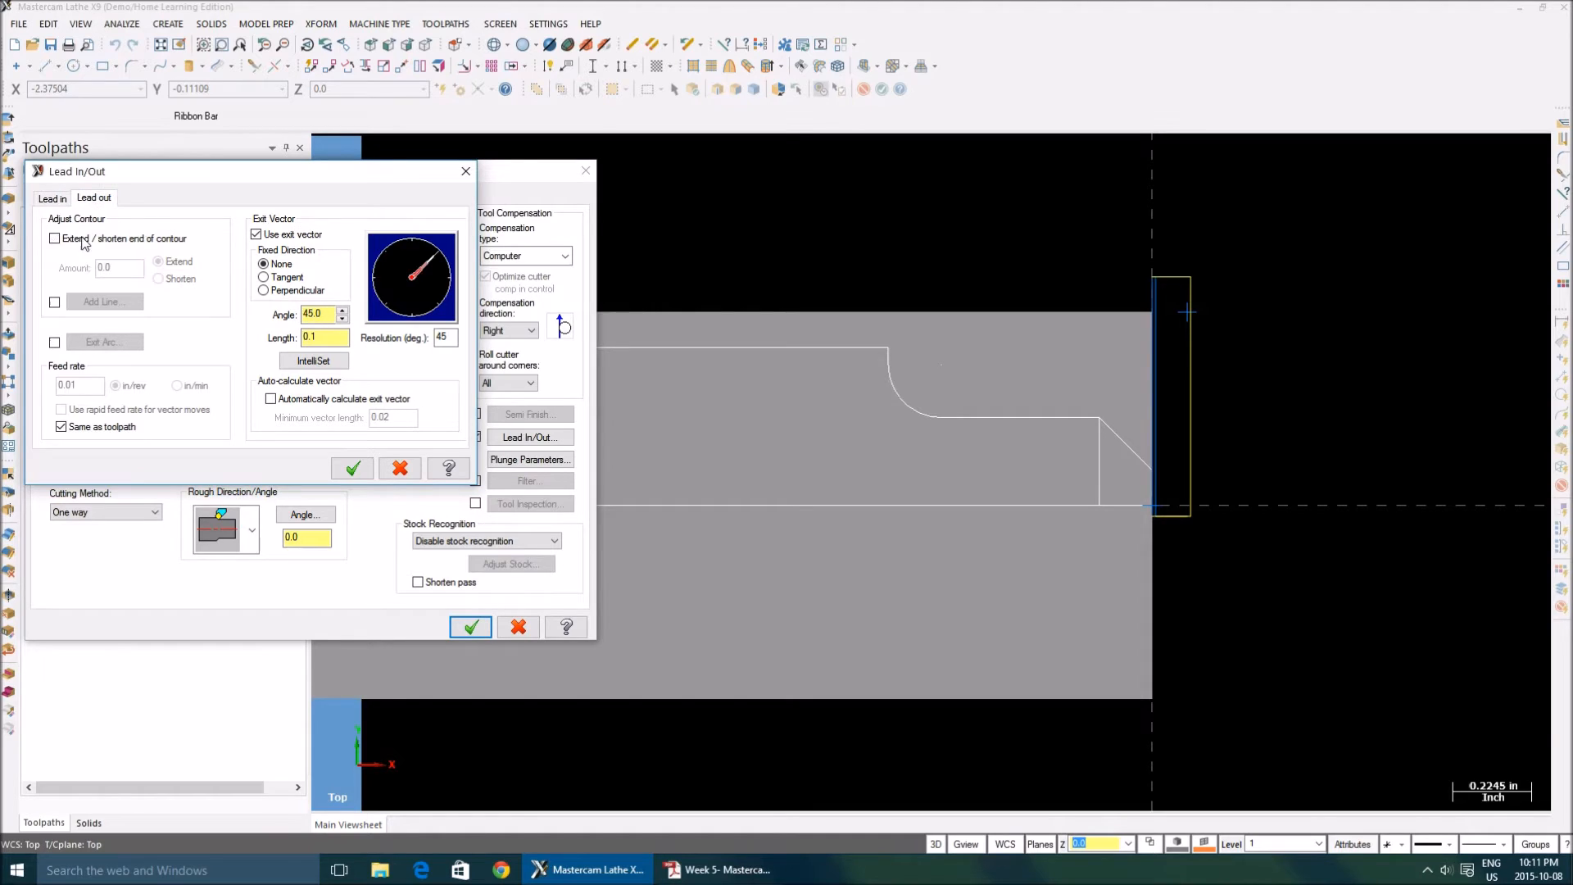
click(54, 239)
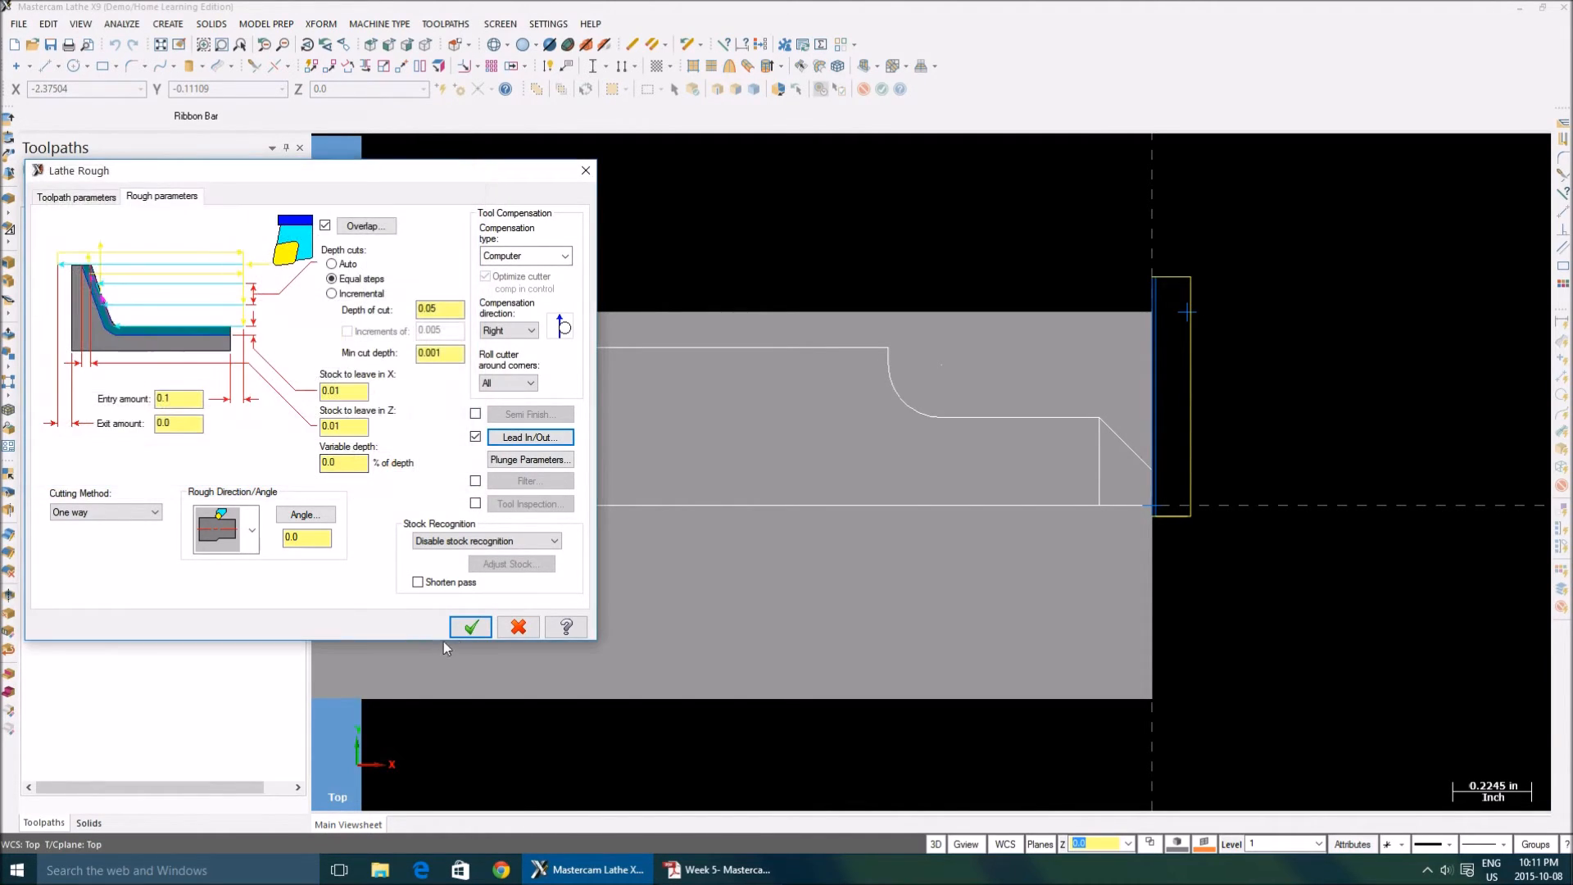
click(471, 626)
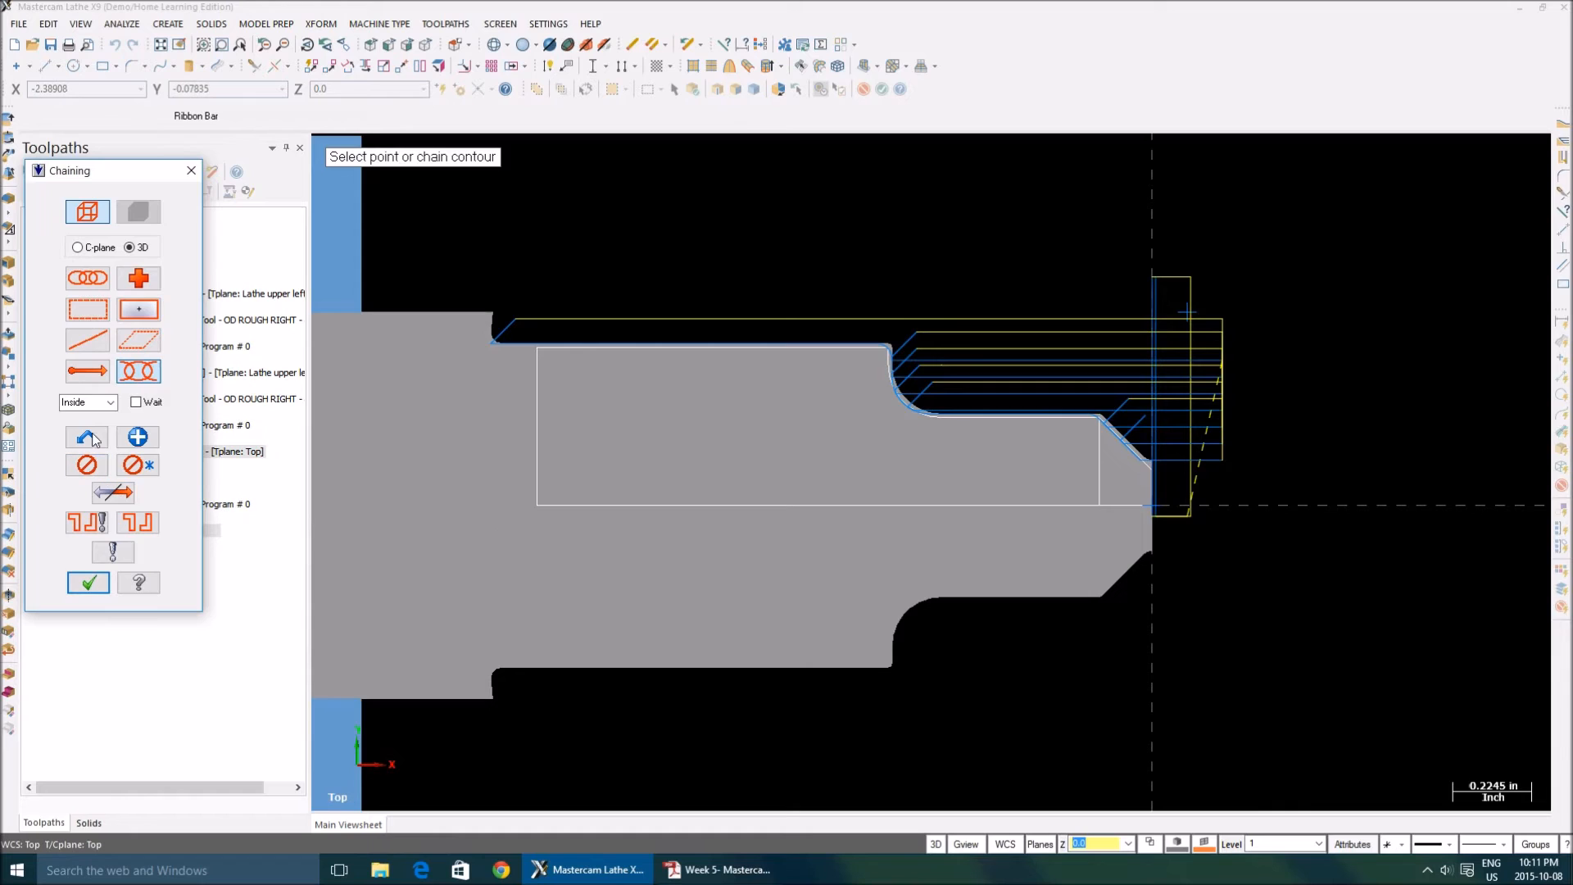
mouse_move(87, 435)
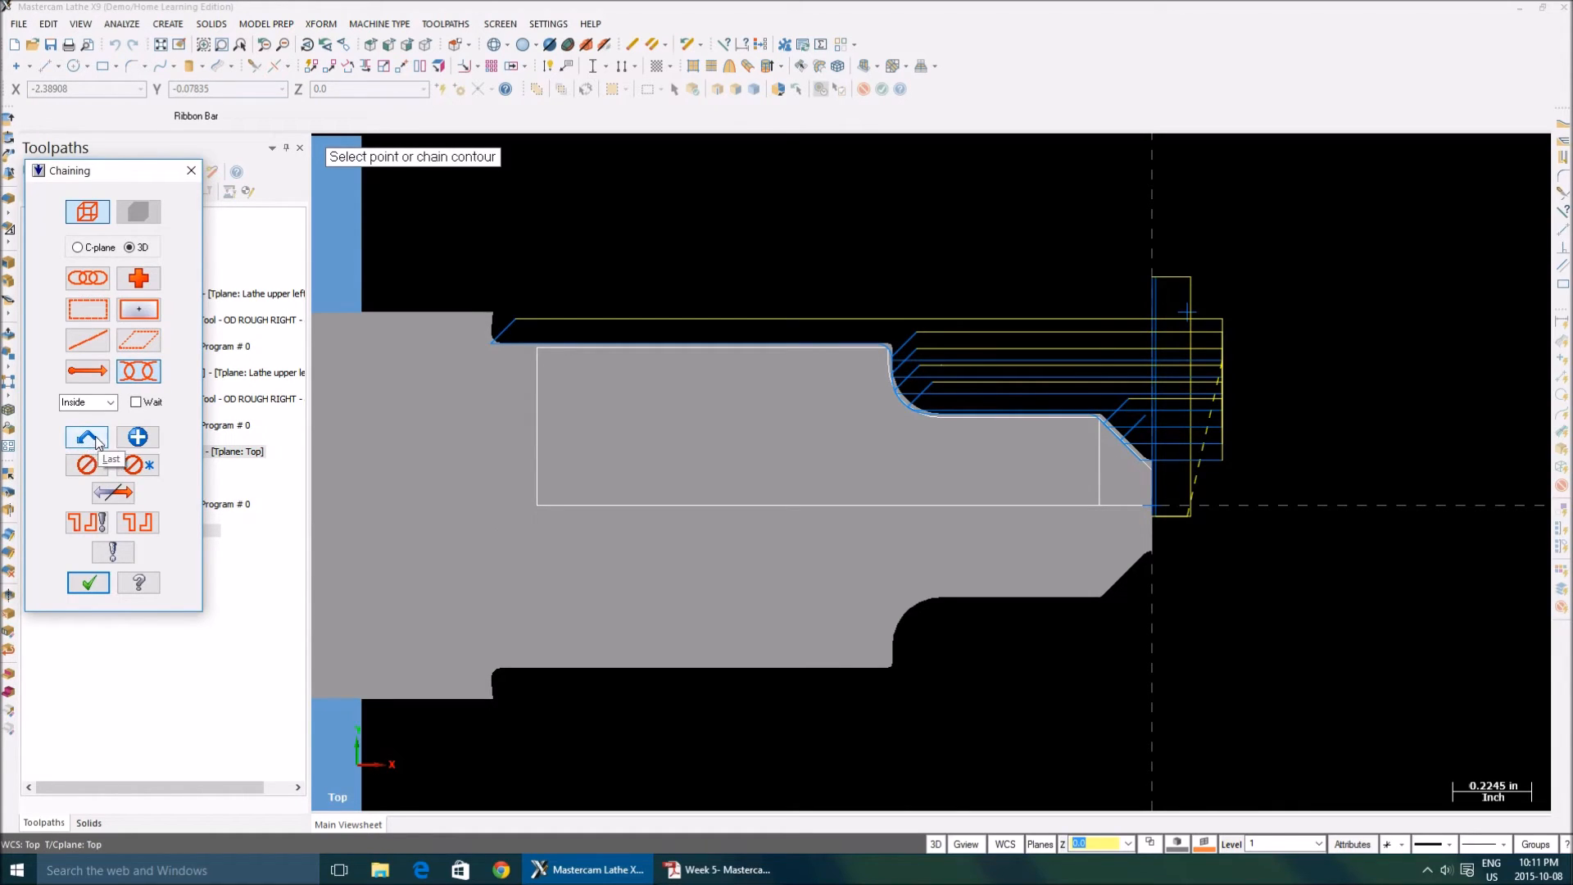
mouse_move(1169, 446)
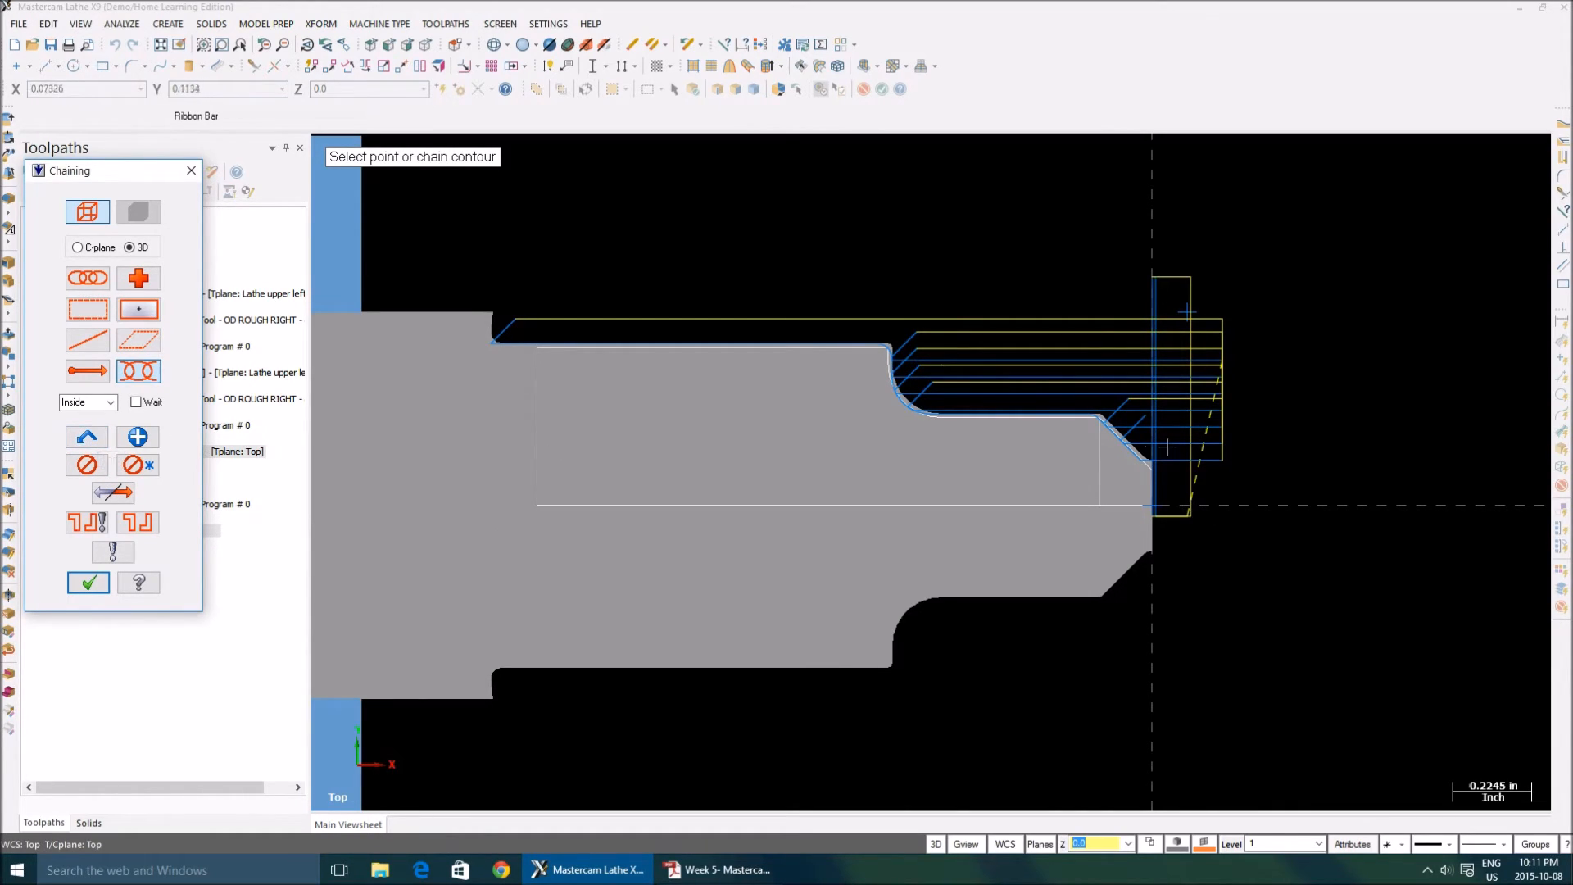
mouse_move(876, 364)
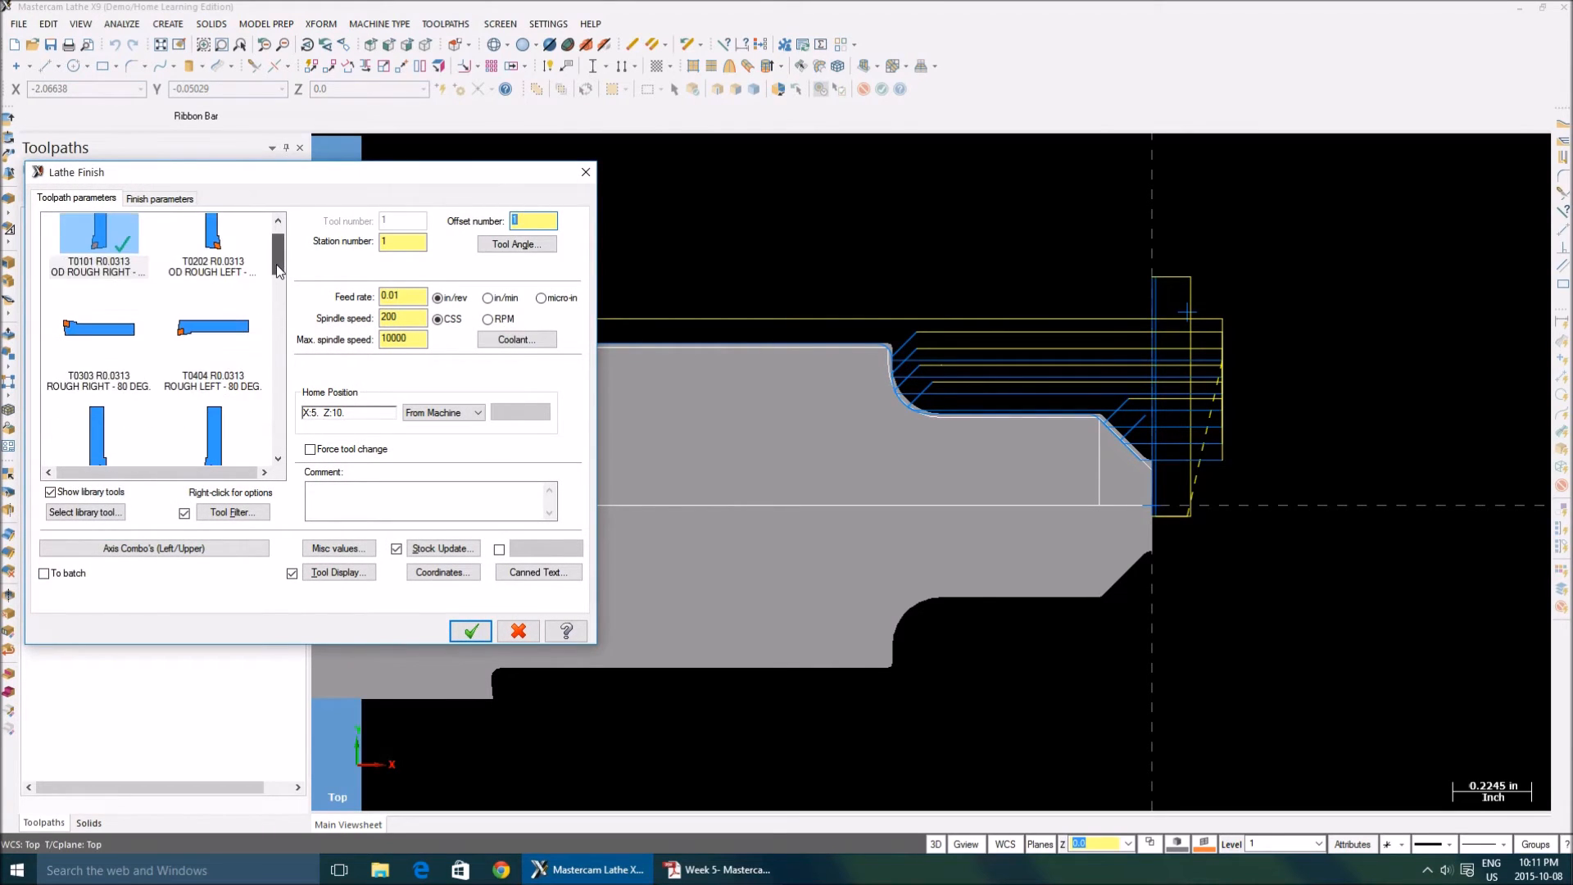
Choose the T1212 OD 55 deg Right tool with tool number 12 and station 2
scroll(down, 3)
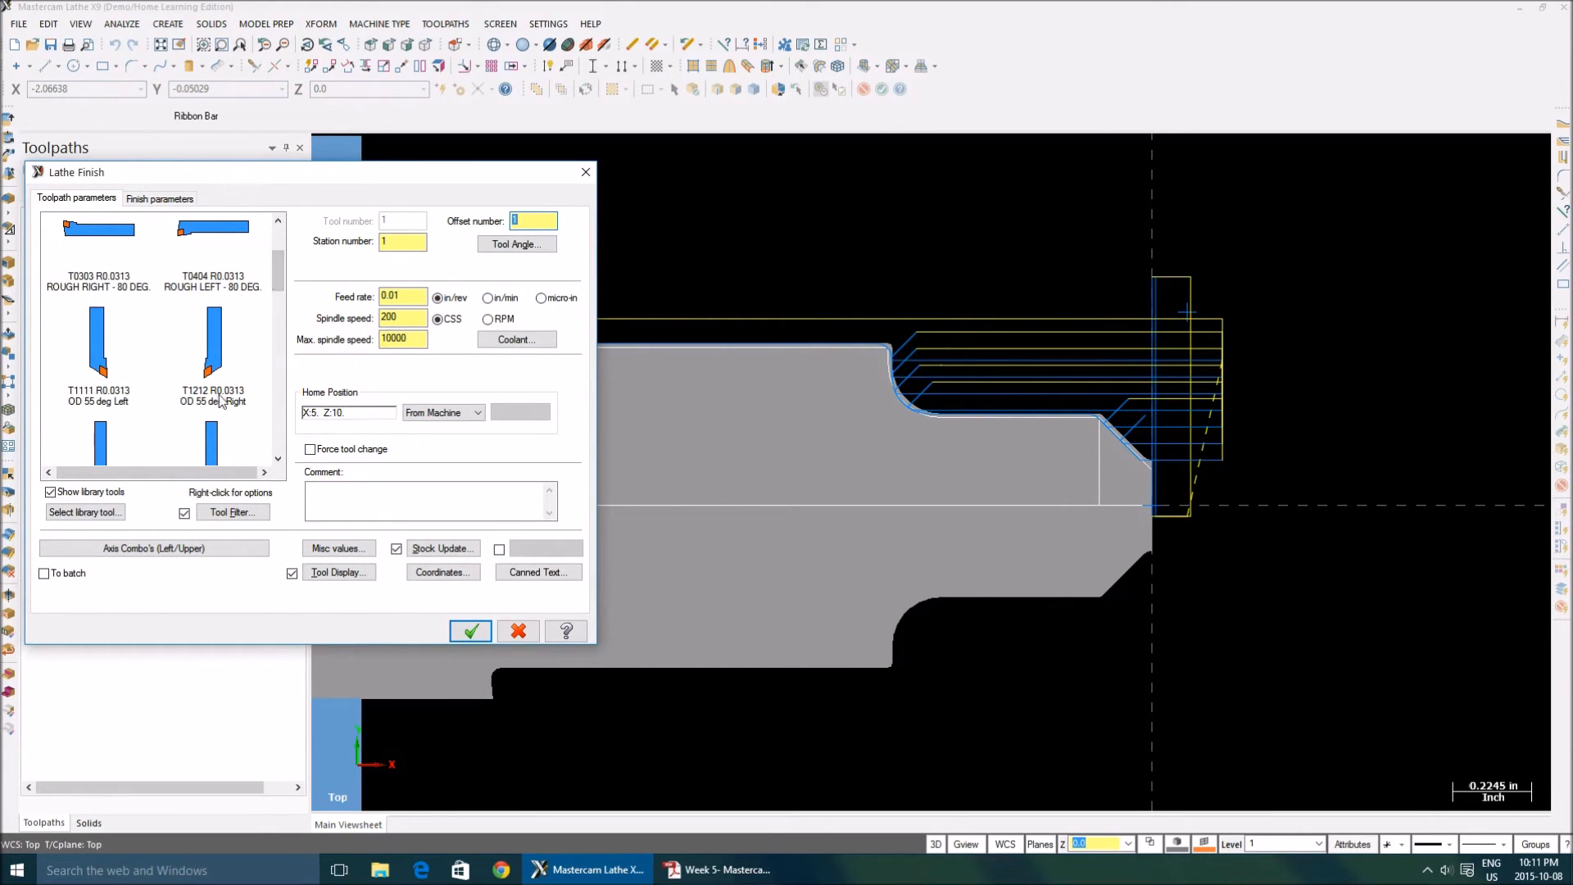
click(213, 346)
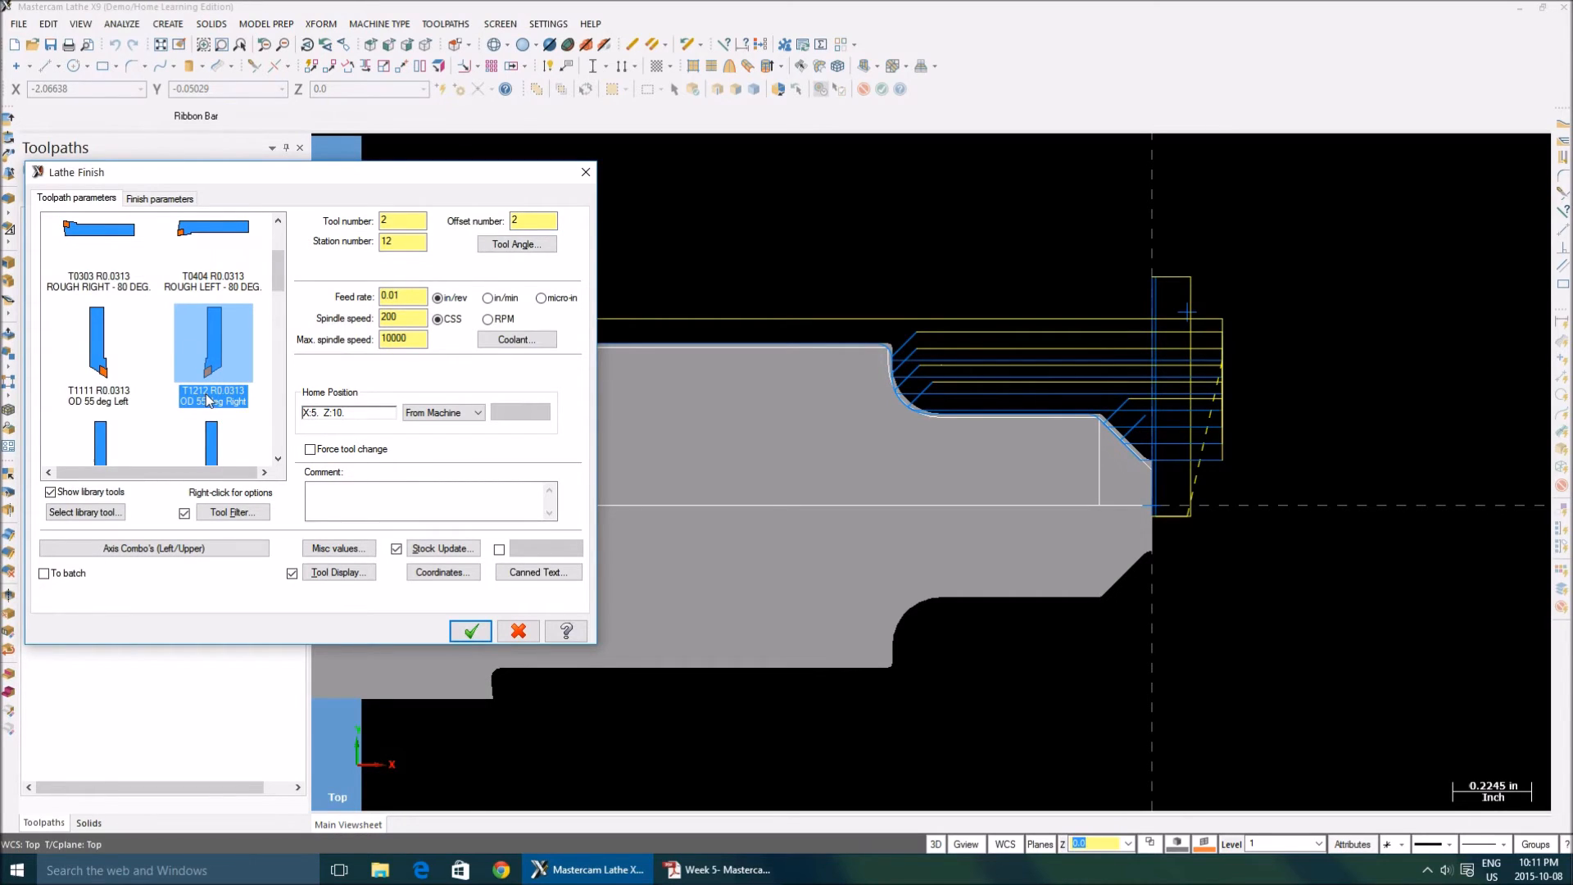
click(159, 197)
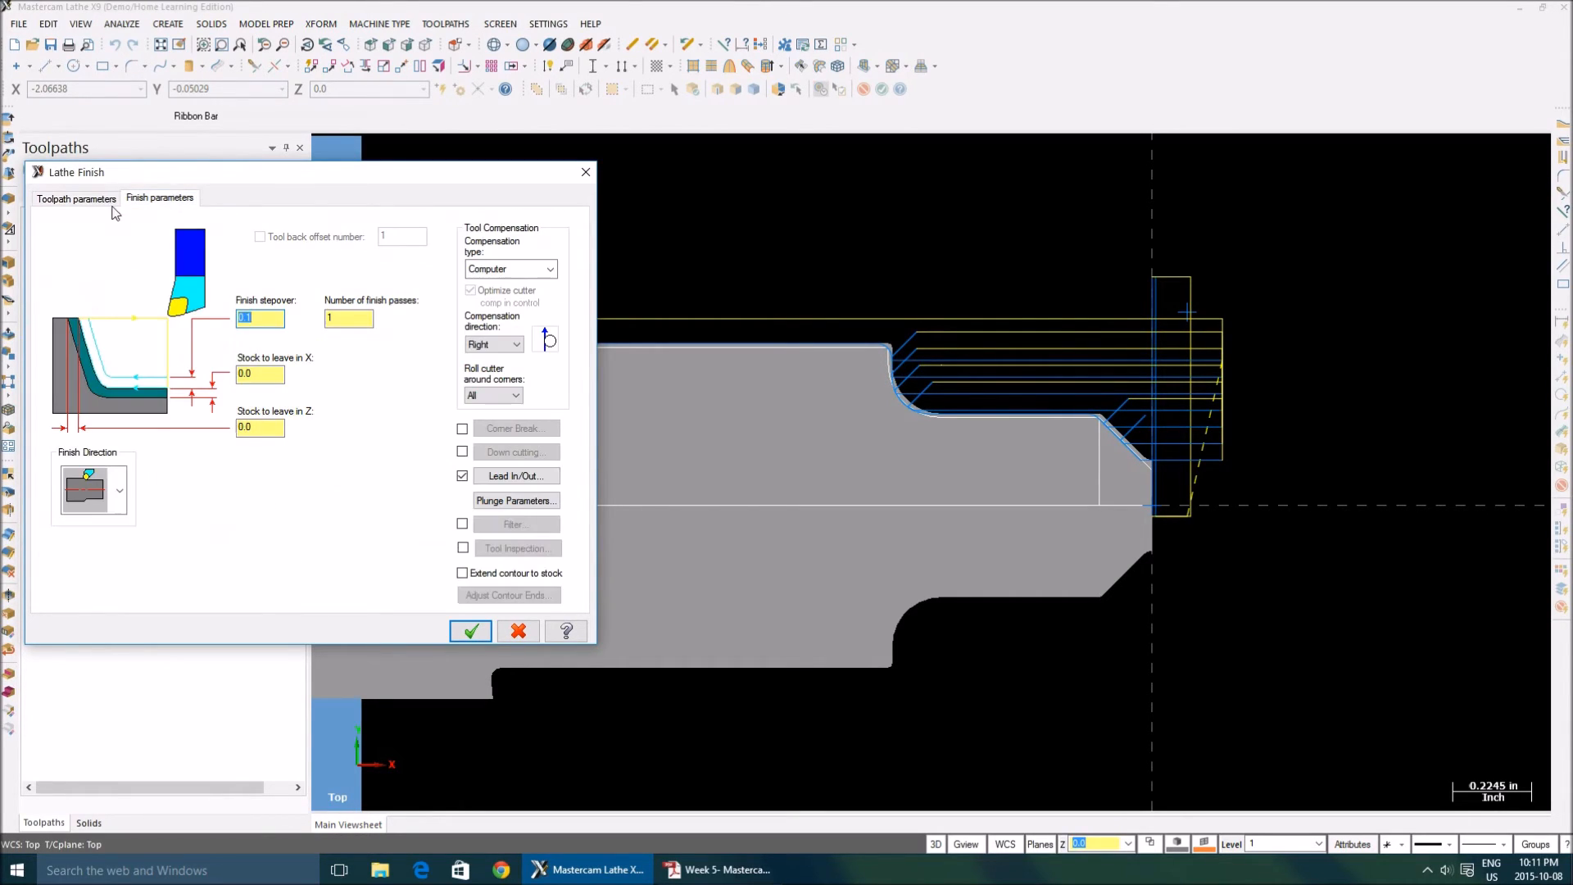
click(75, 199)
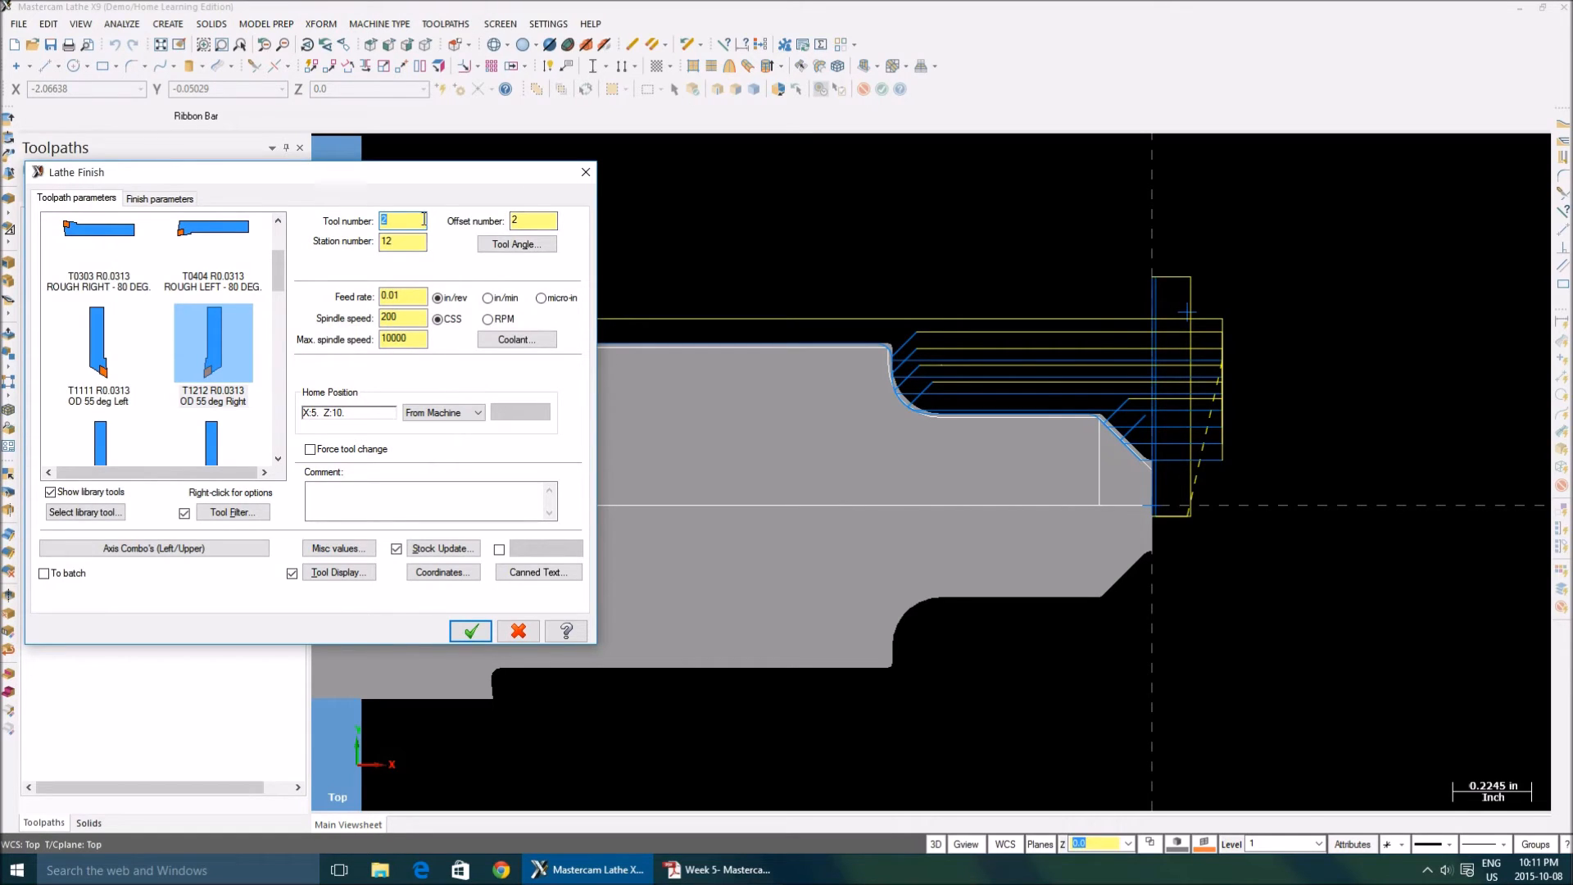
text(12)
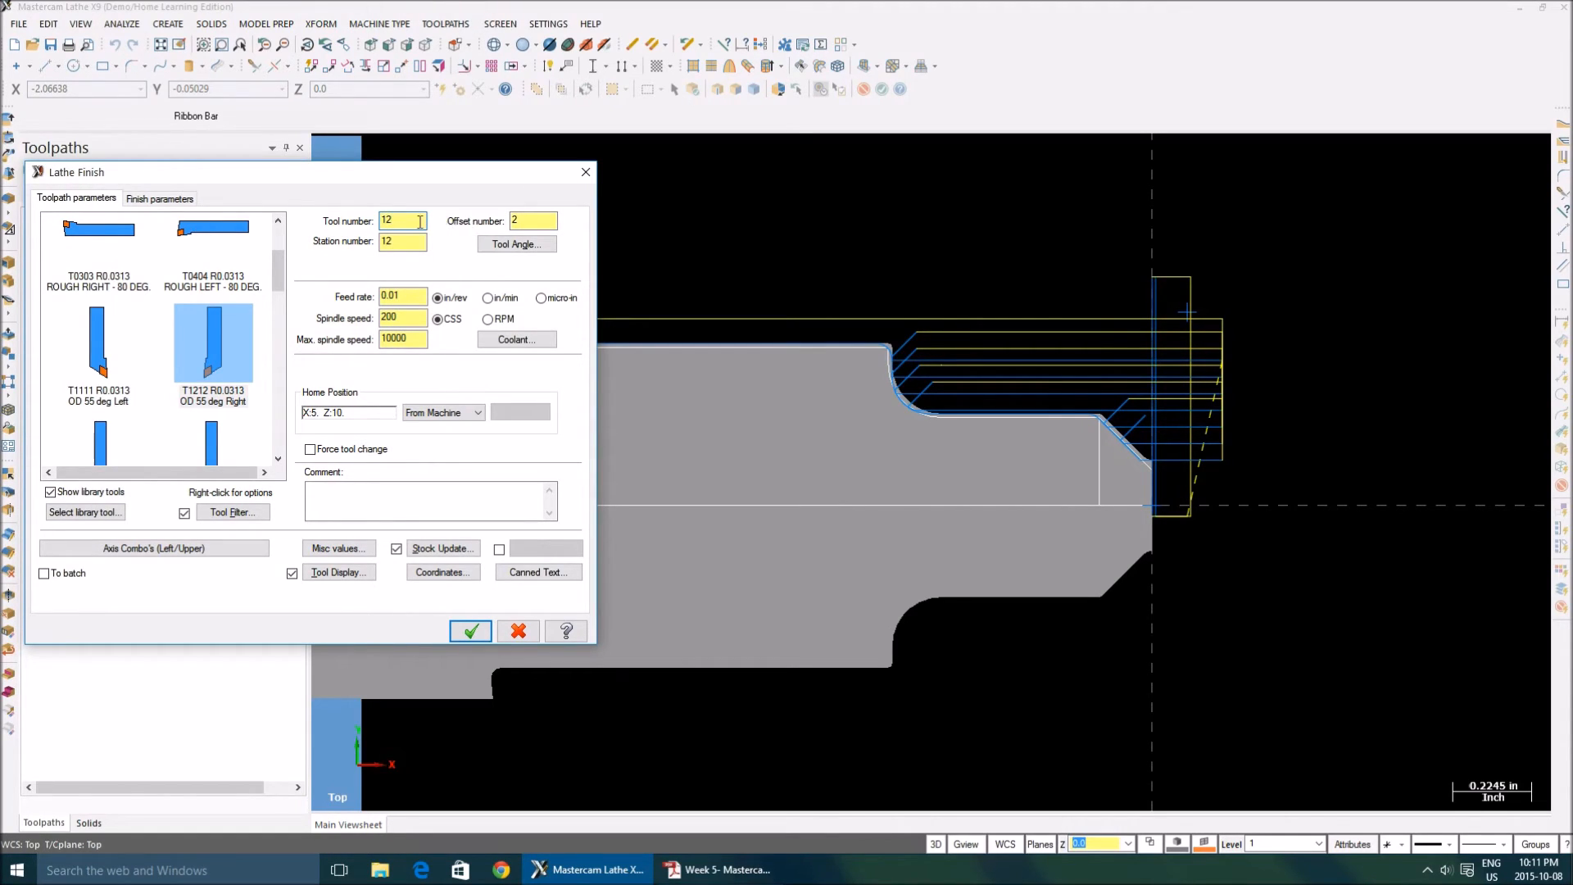
text(2)
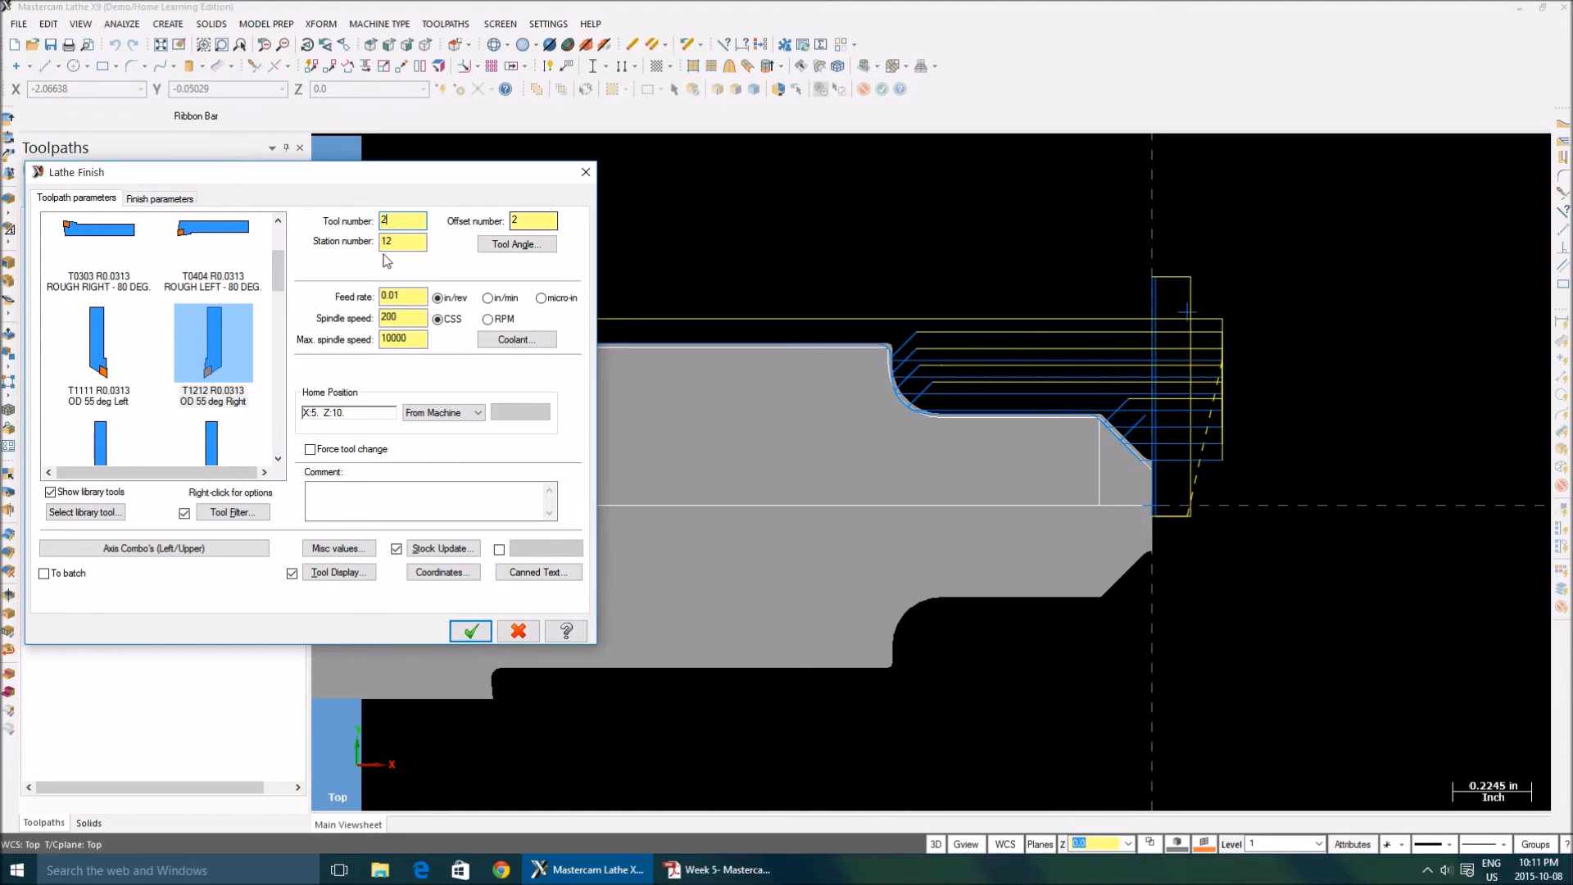
click(403, 241)
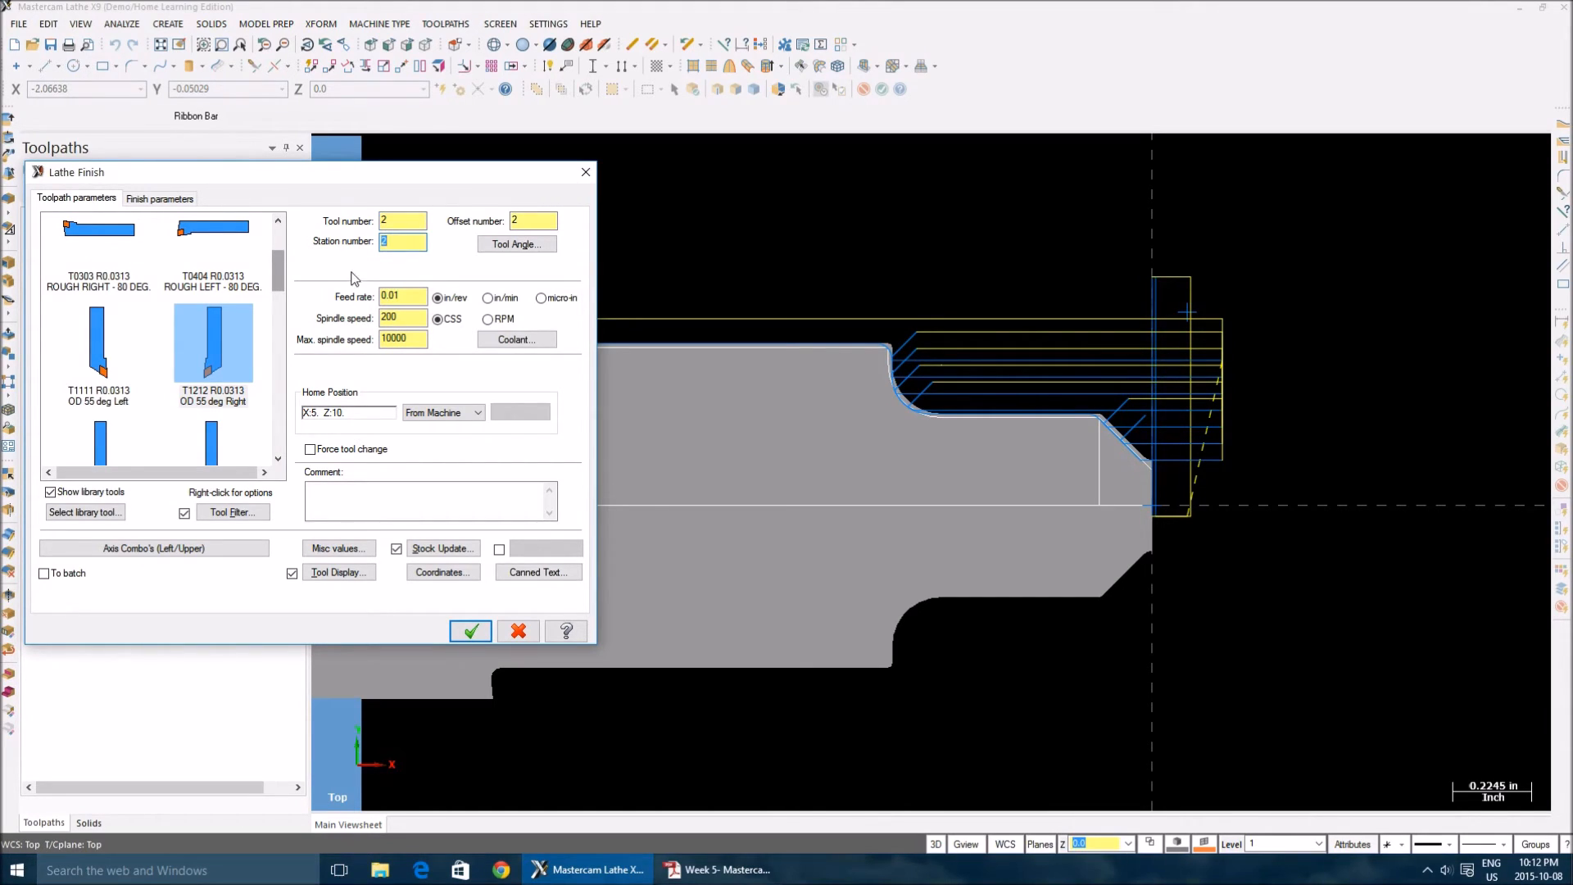
Extend the contour start by 0.125 on lead-in and enable lead-out for finishing
click(160, 199)
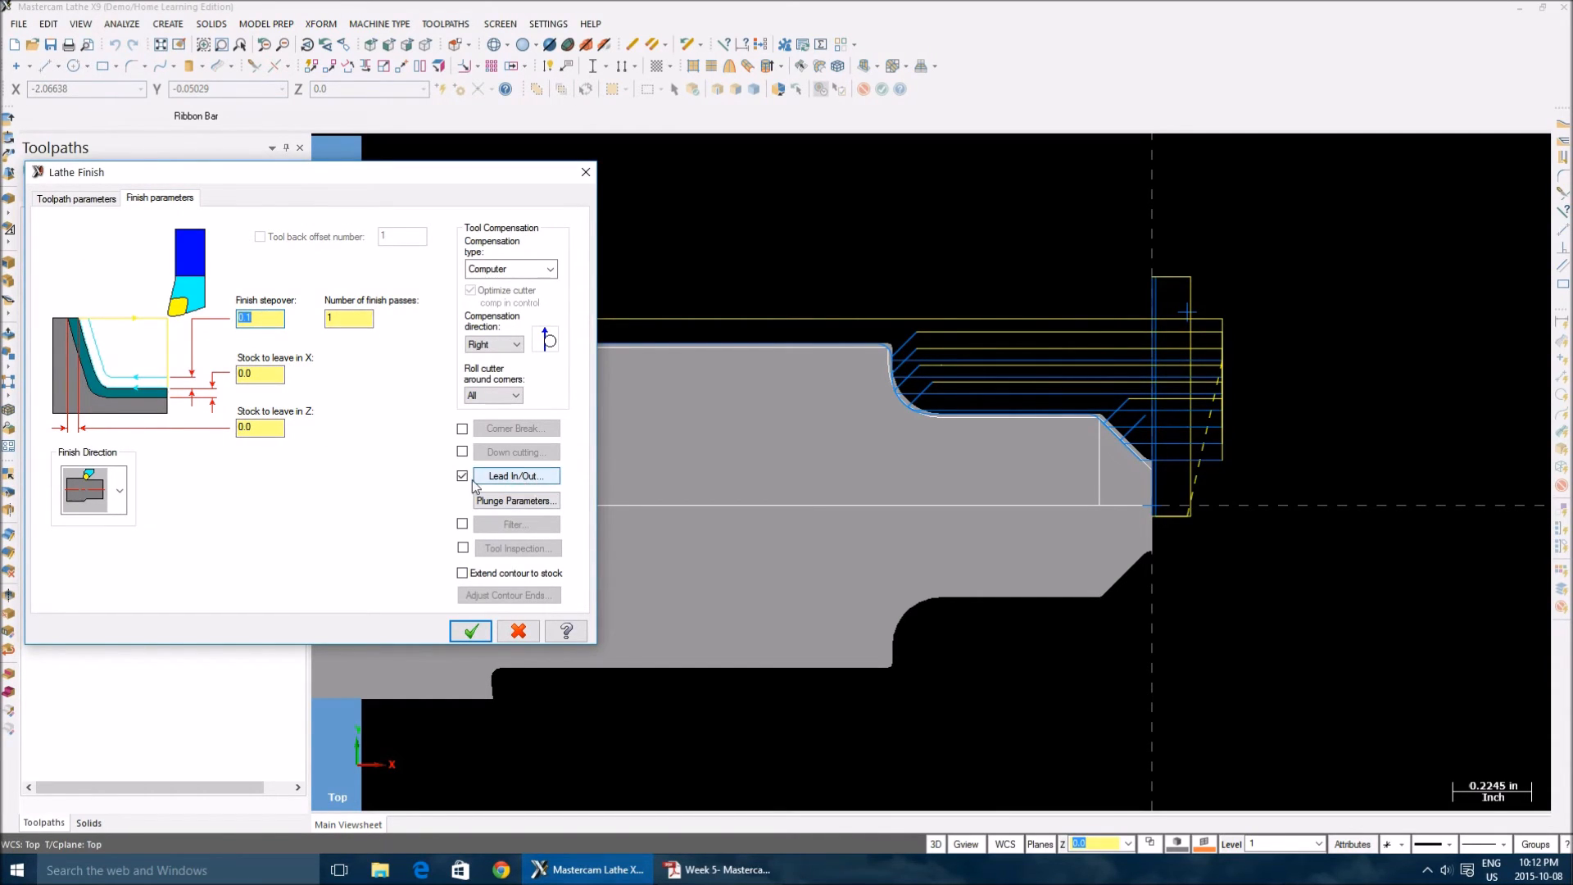
click(516, 475)
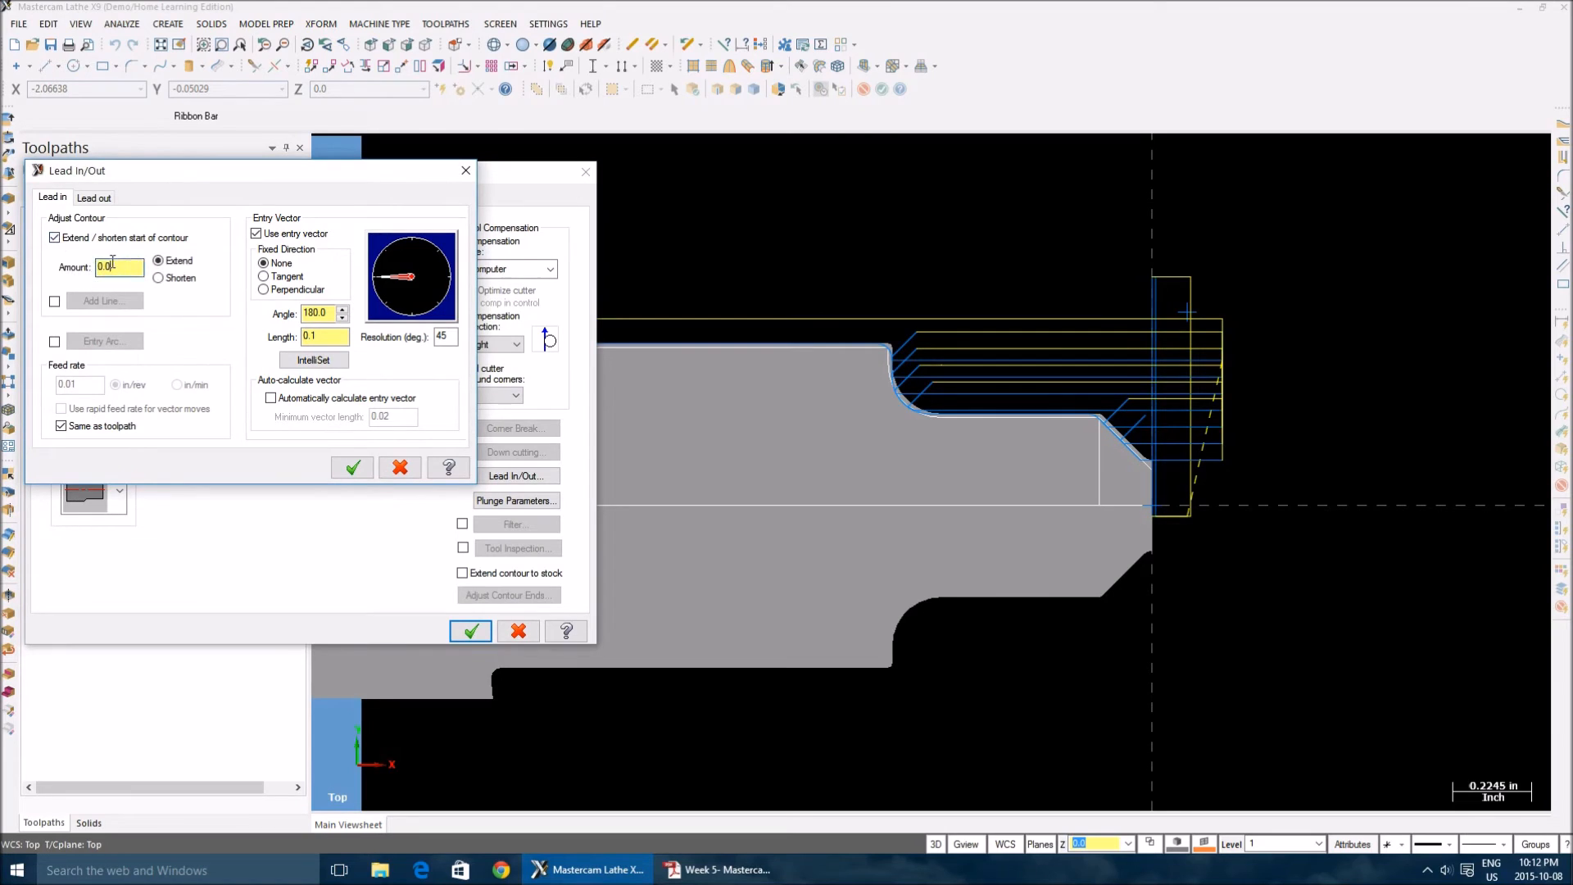
text(0.125)
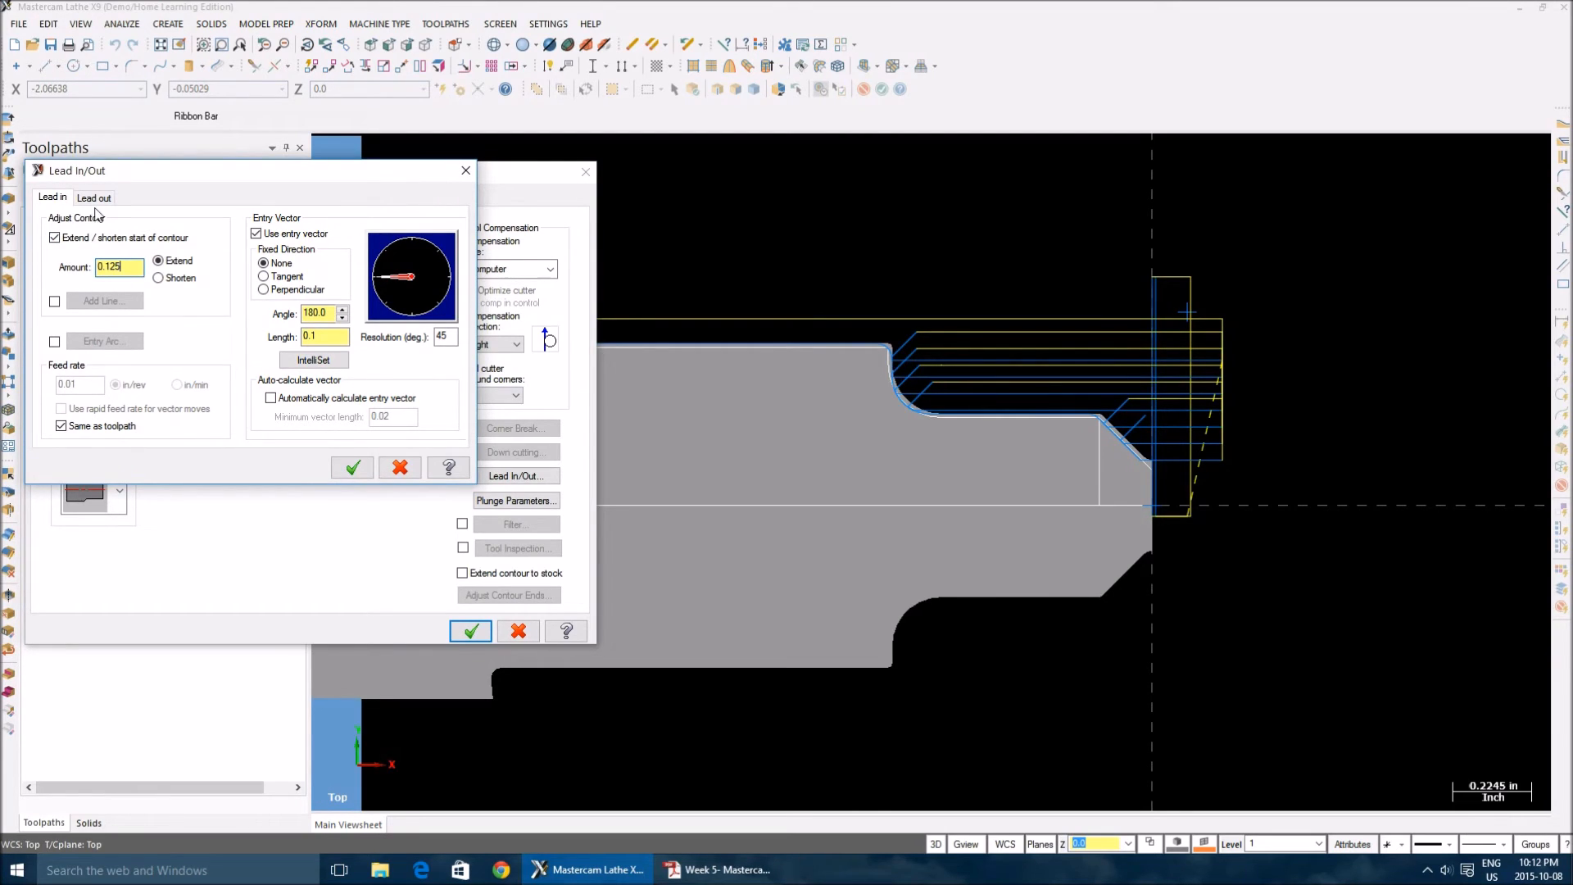
click(93, 196)
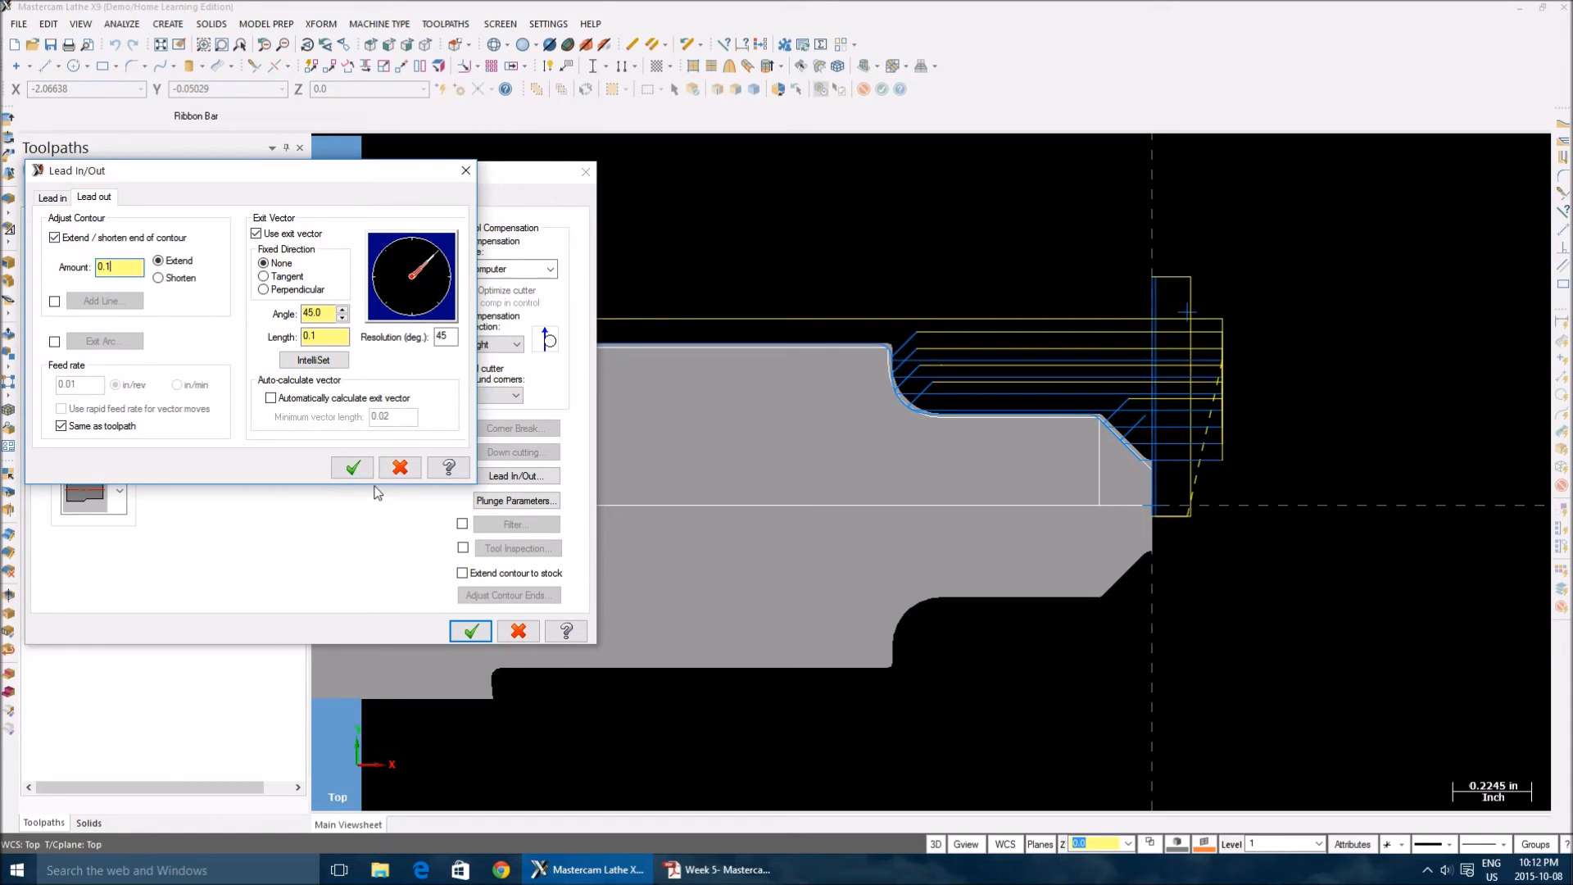
click(350, 467)
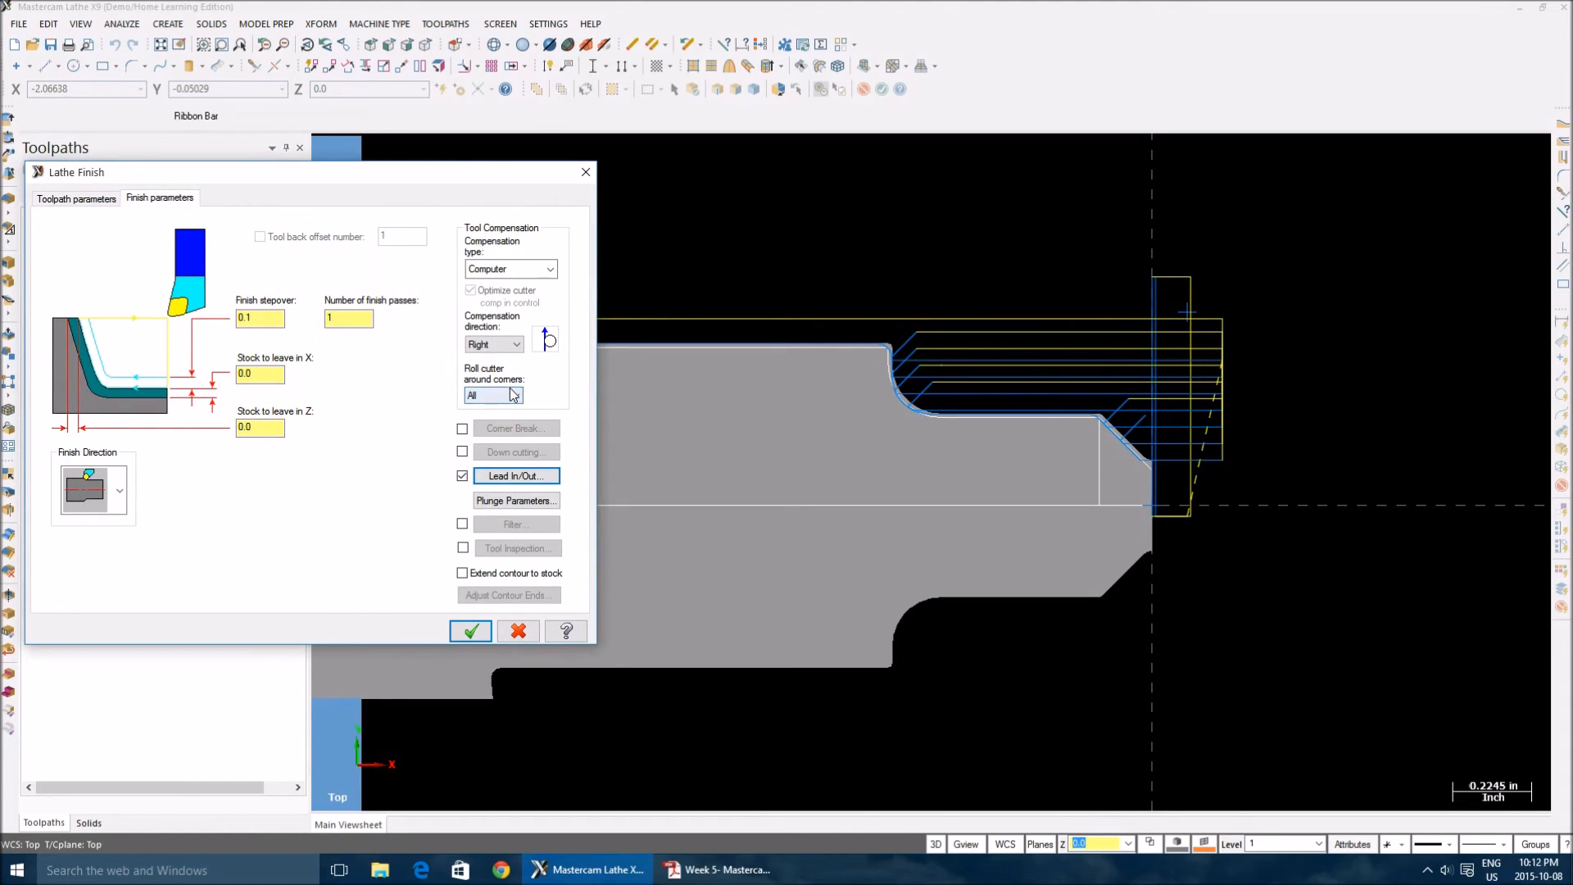
Keep Roll cutter around All corners and create the finish toolpath
click(515, 395)
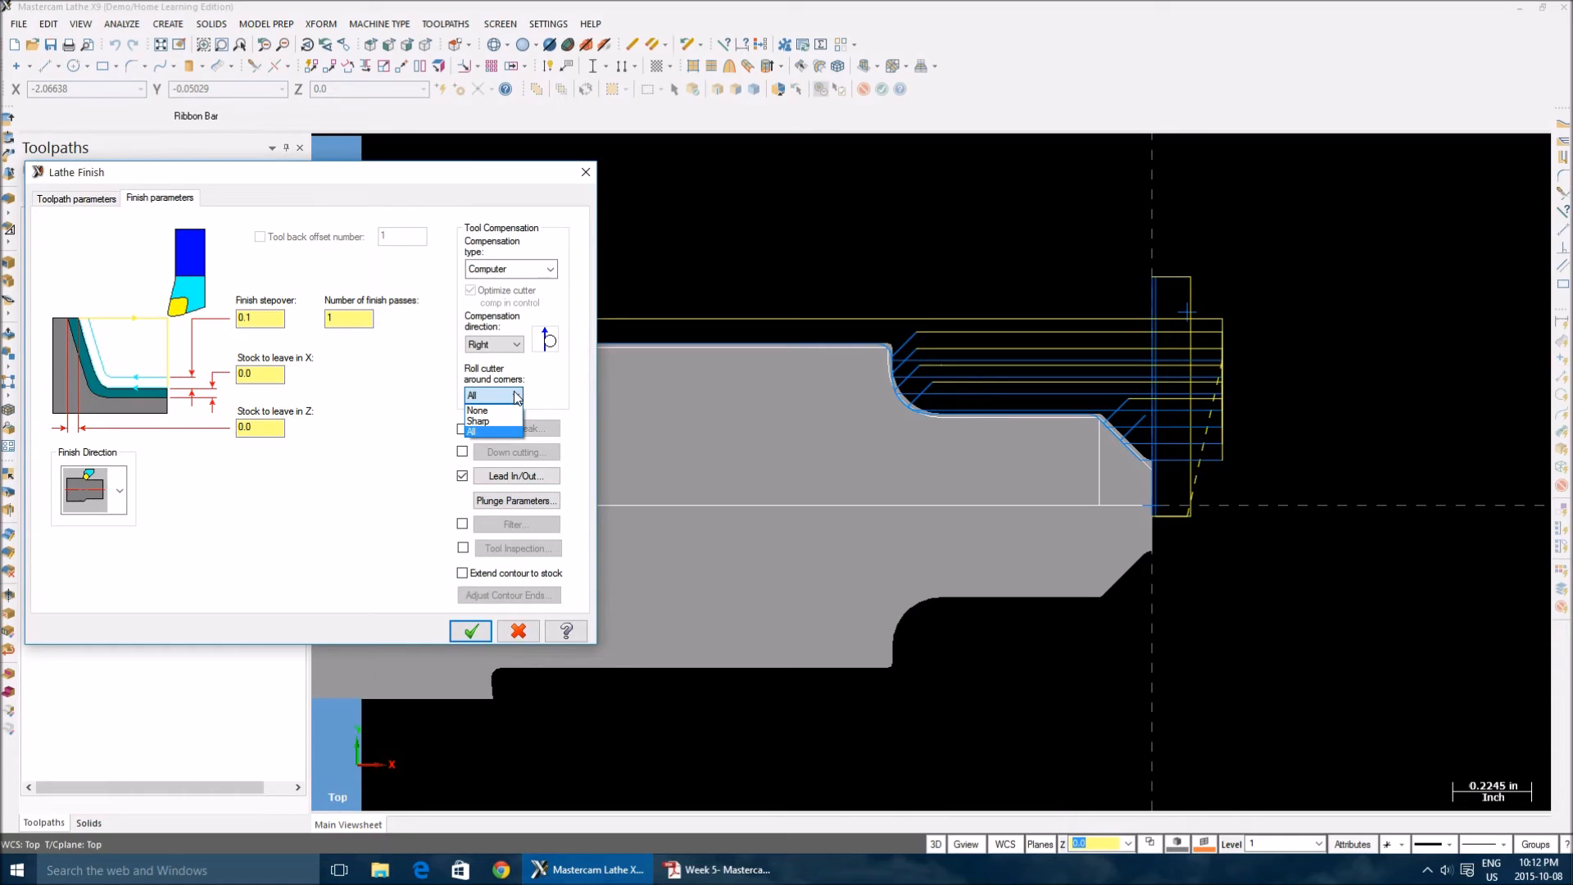
click(472, 395)
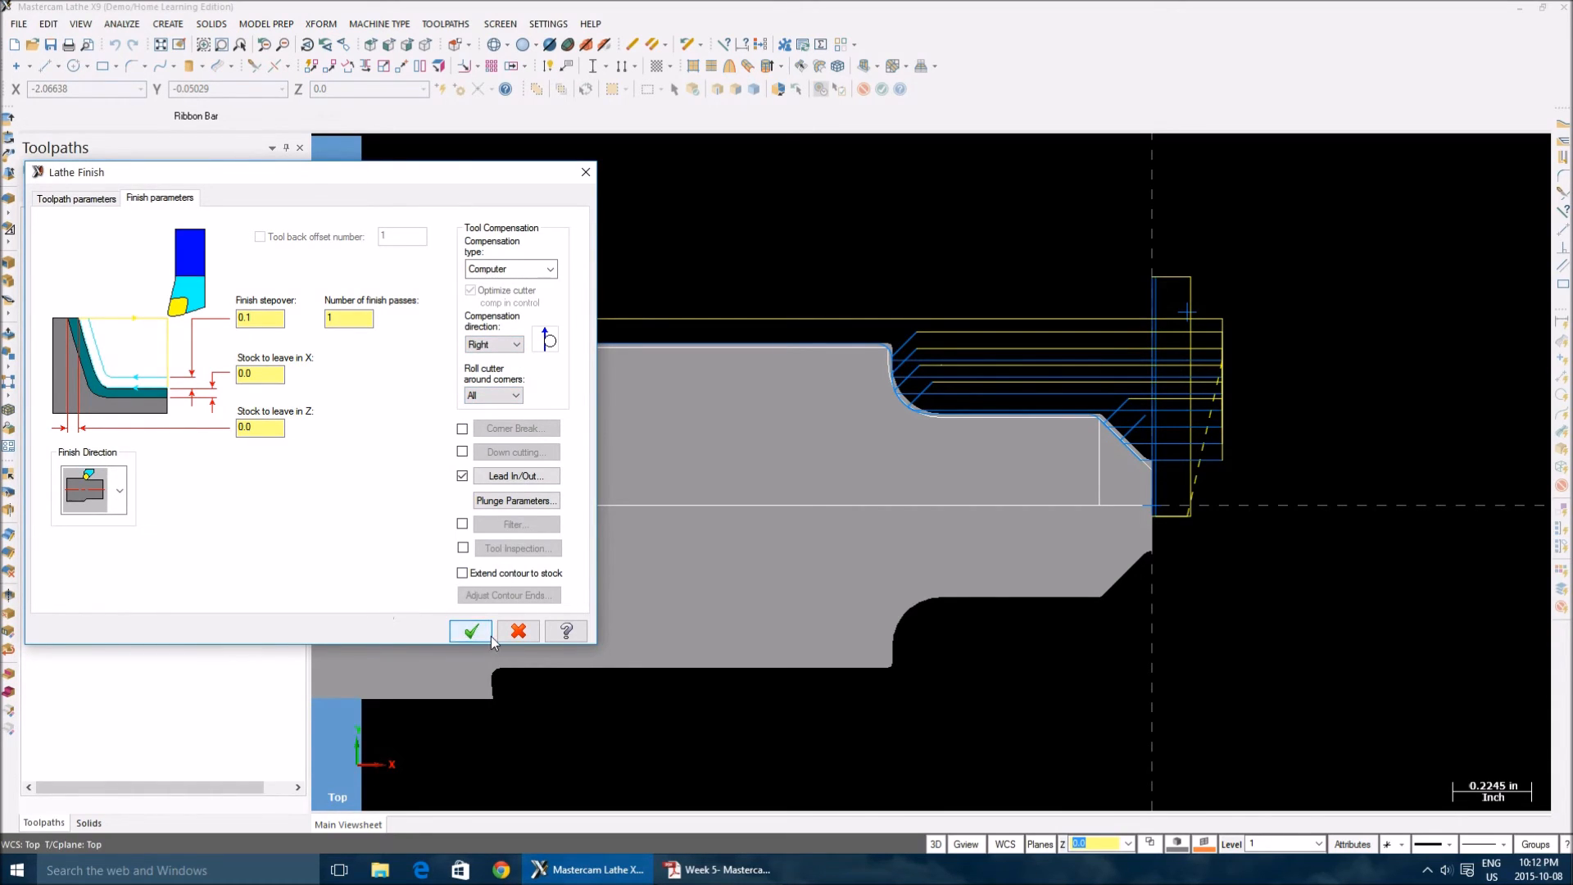
click(470, 631)
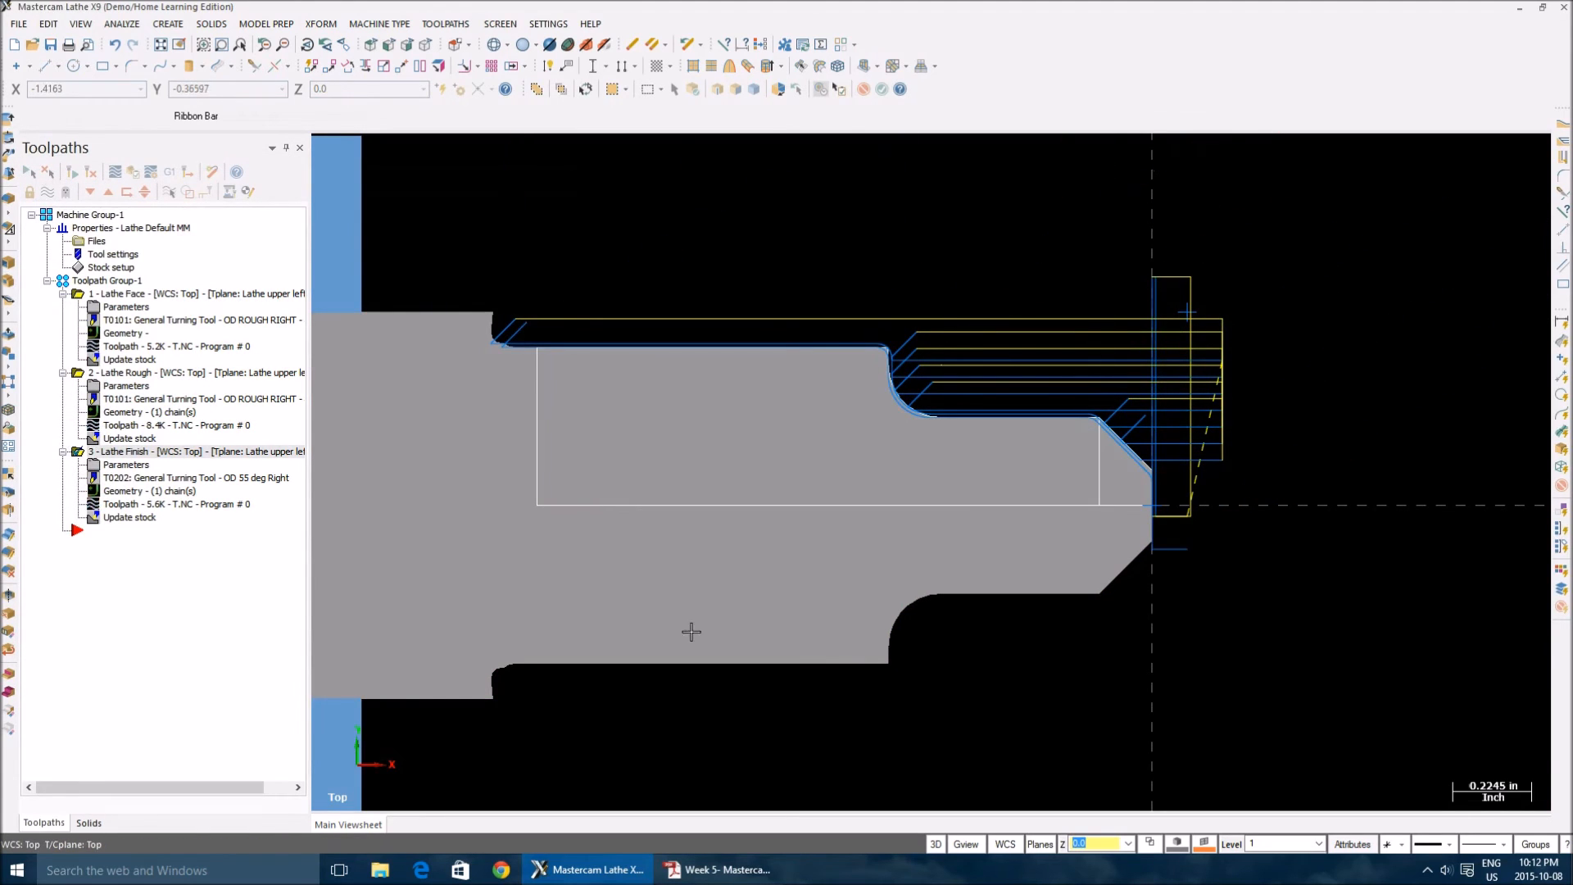
mouse_move(592, 374)
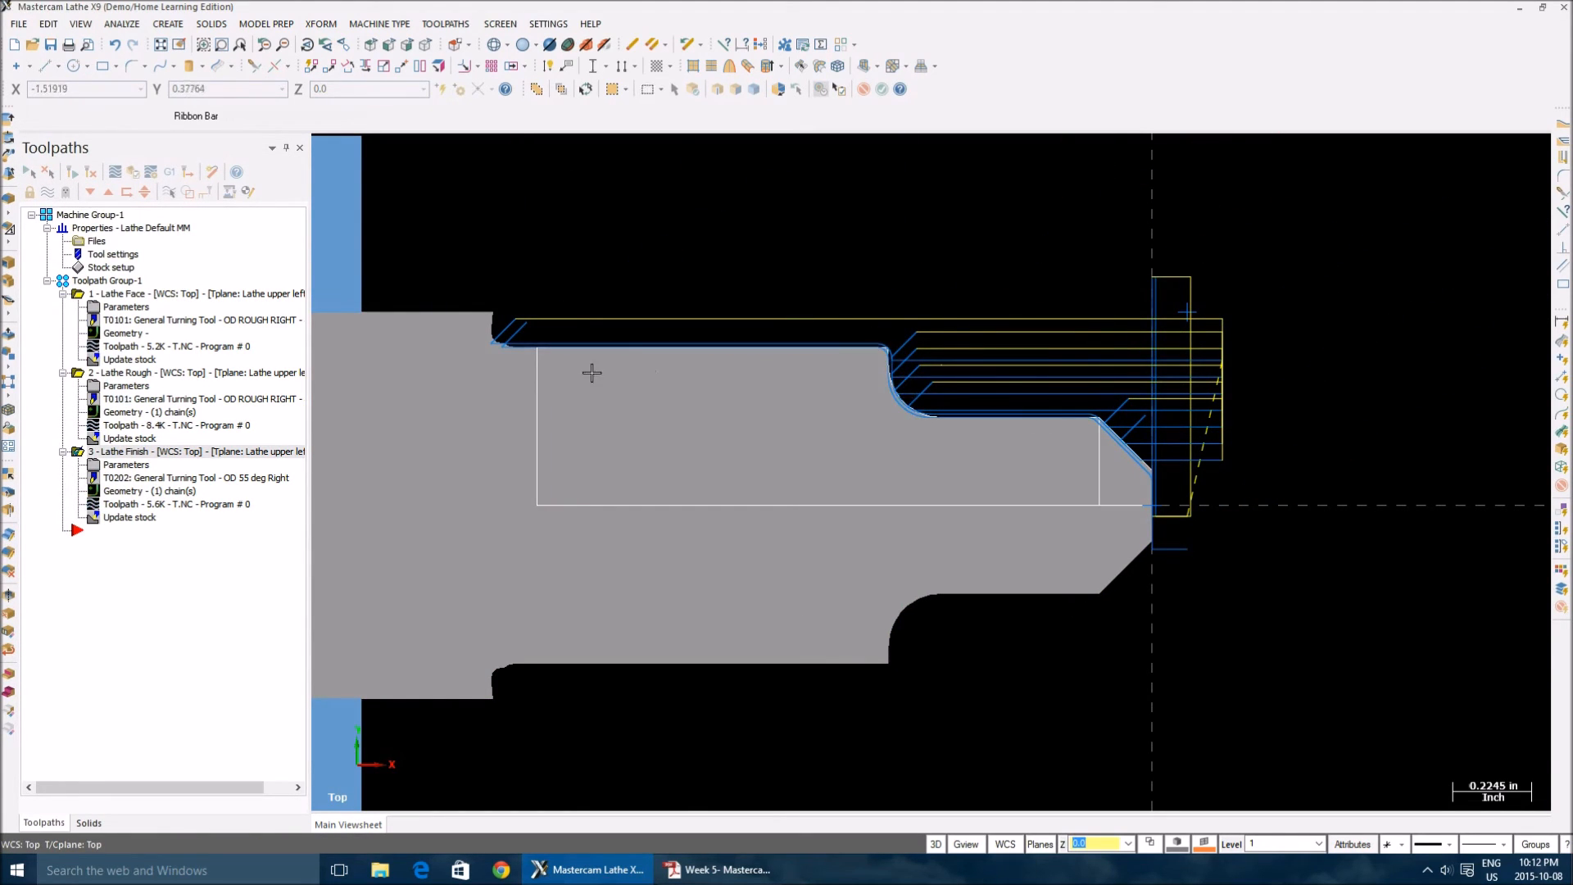
mouse_move(453, 541)
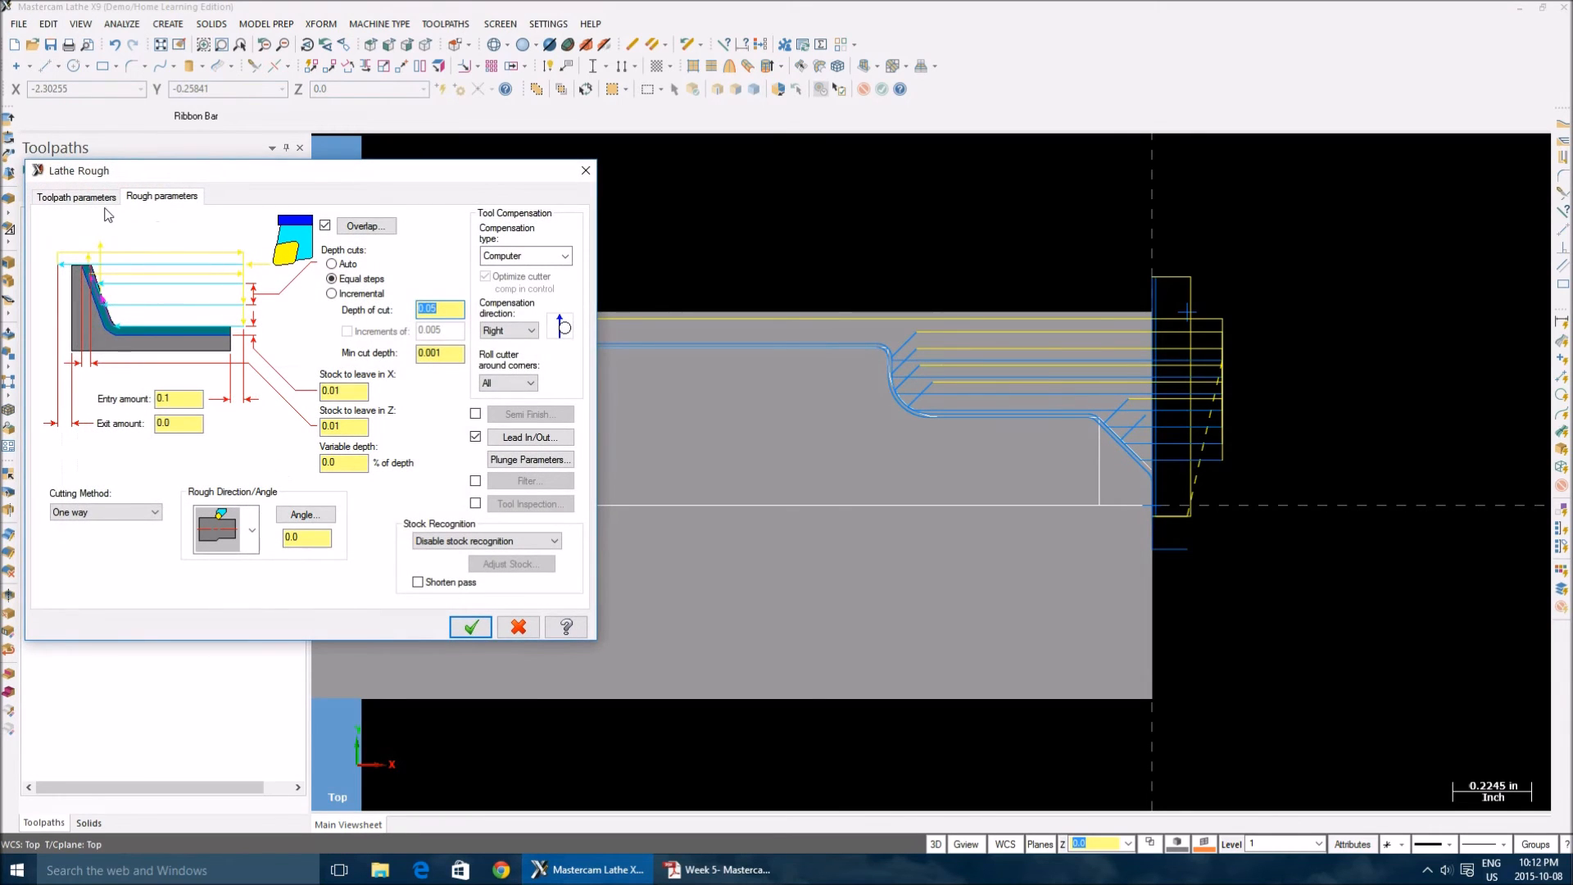
click(75, 197)
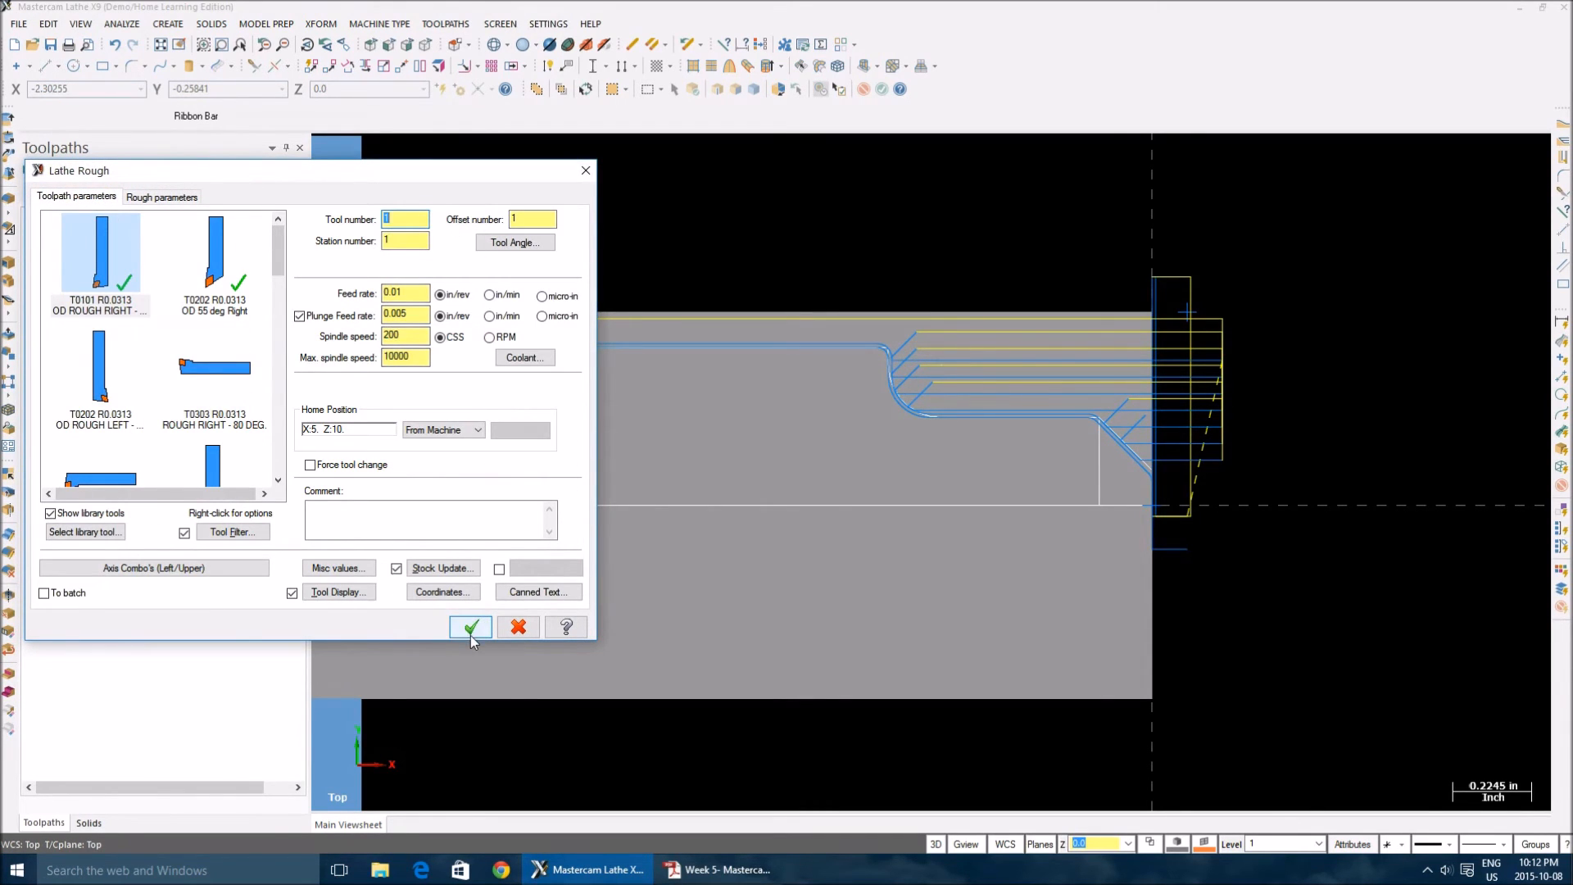
click(468, 626)
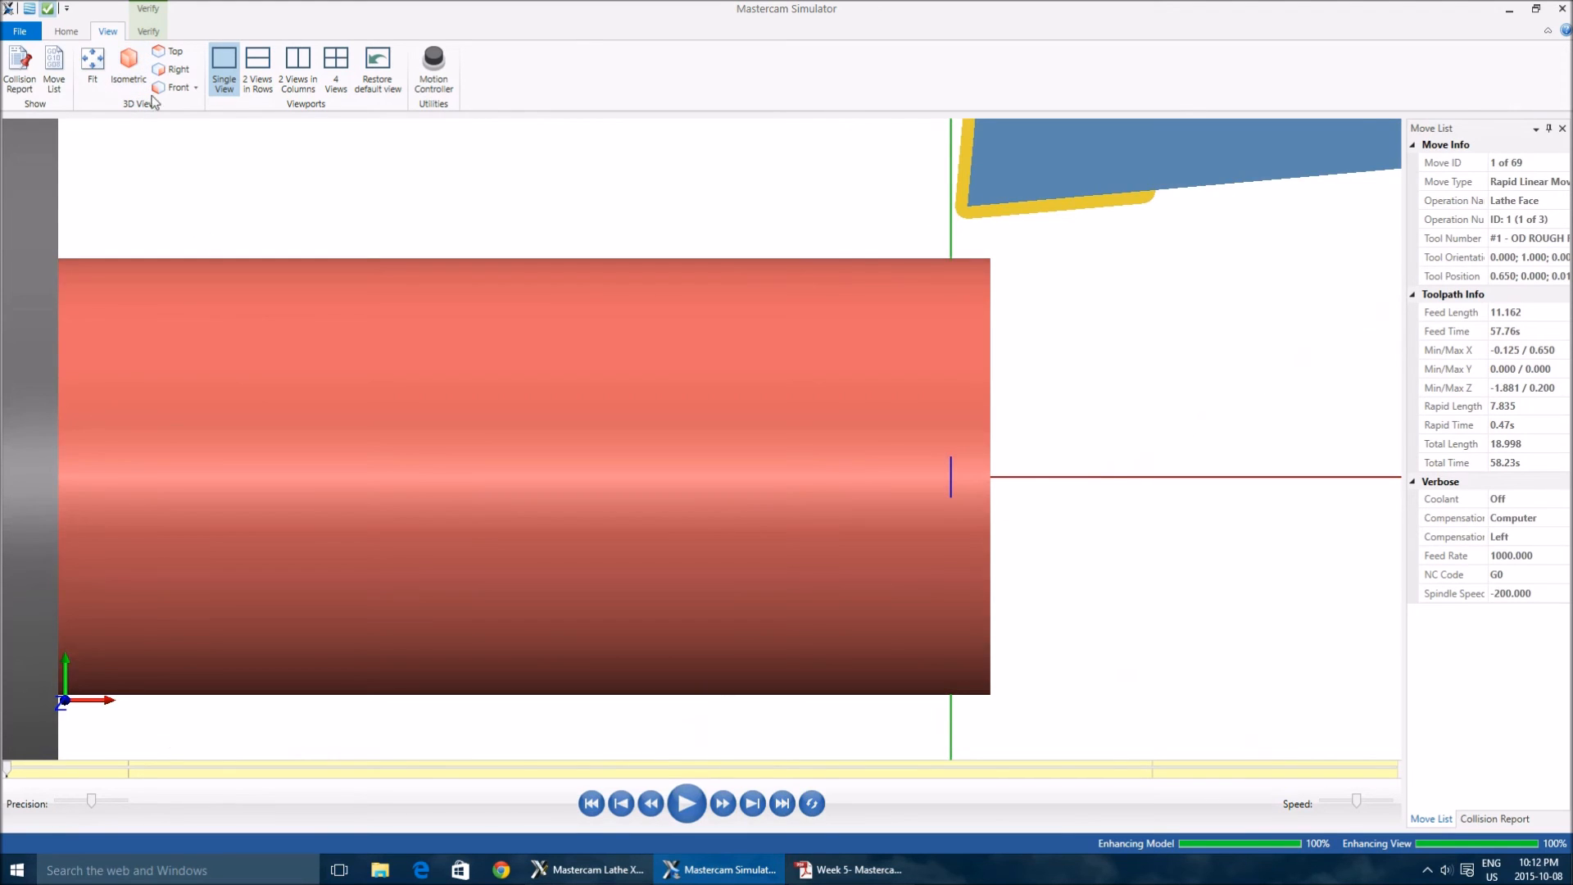
Play all 69 moves in isometric view in Mastercam Simulator, then close it
click(126, 66)
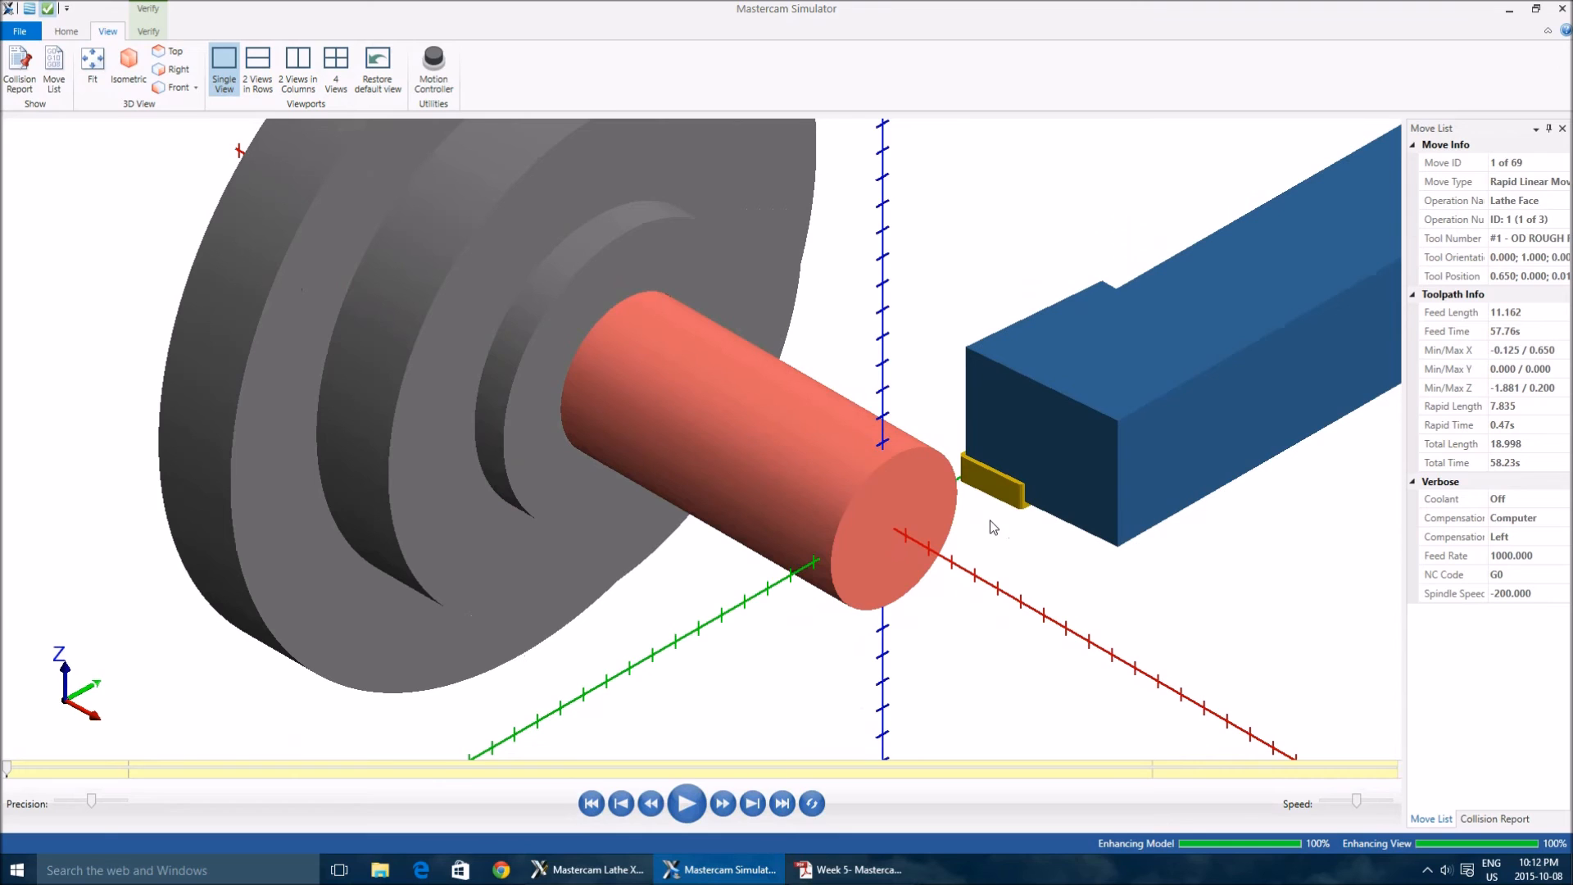
click(688, 803)
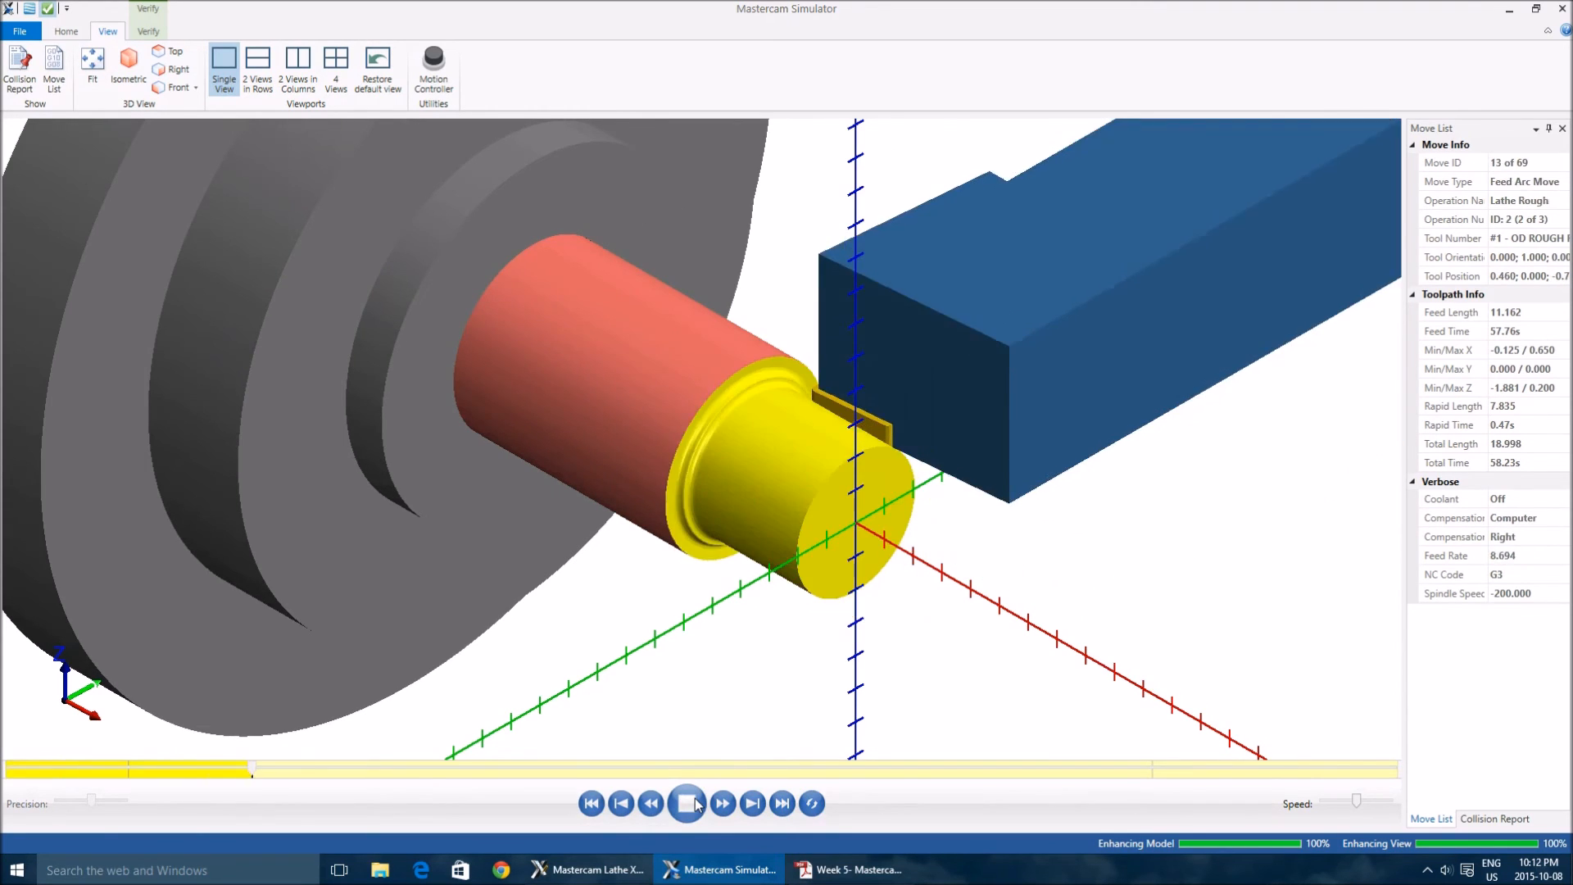
click(721, 803)
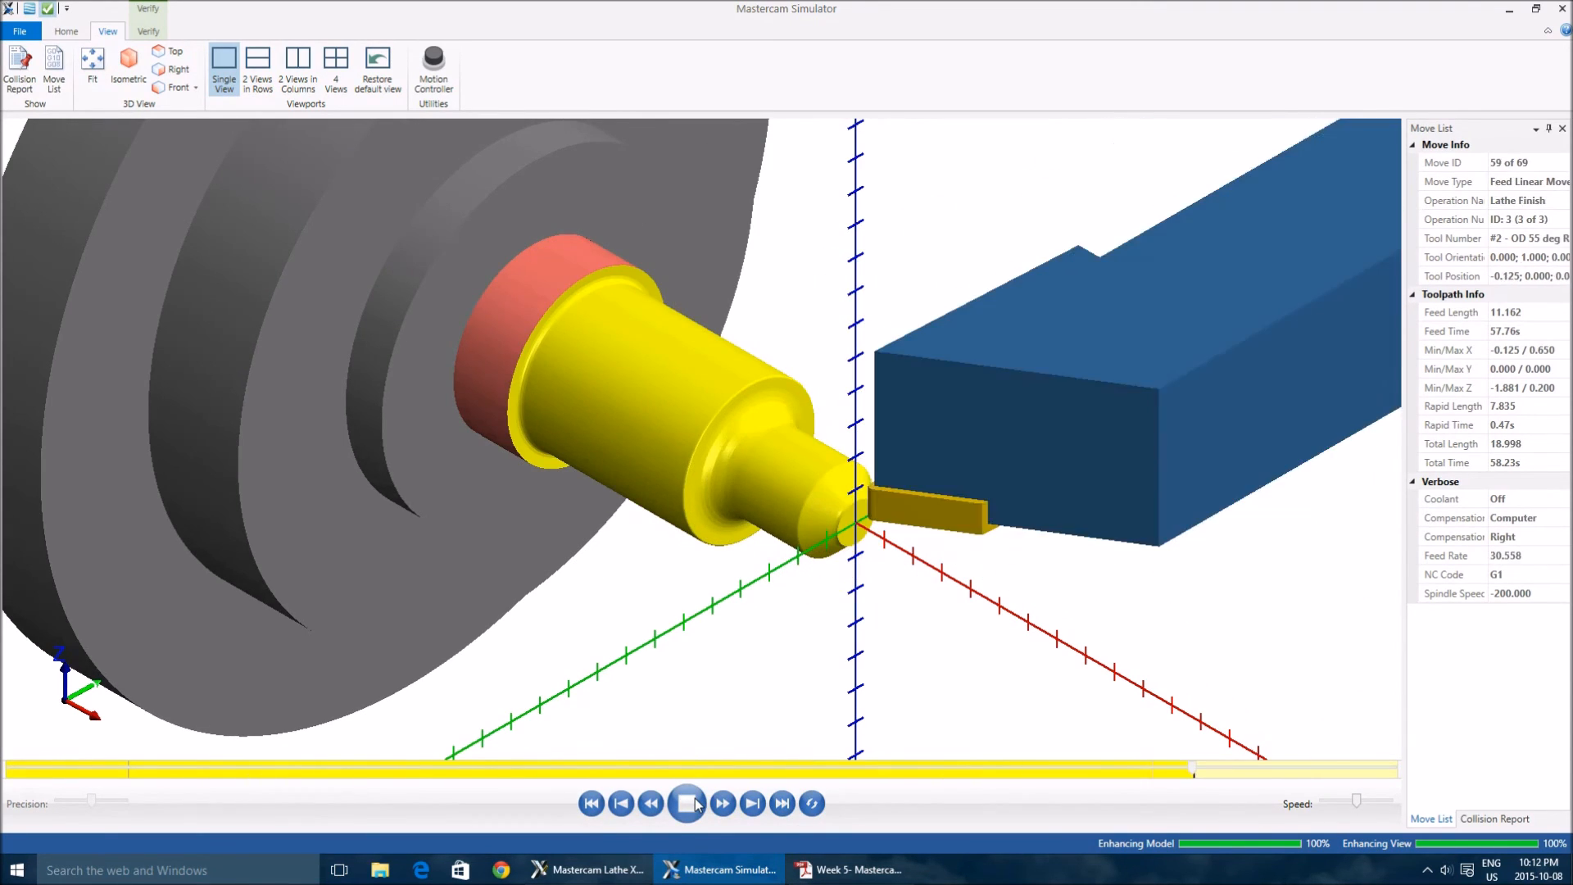
click(688, 803)
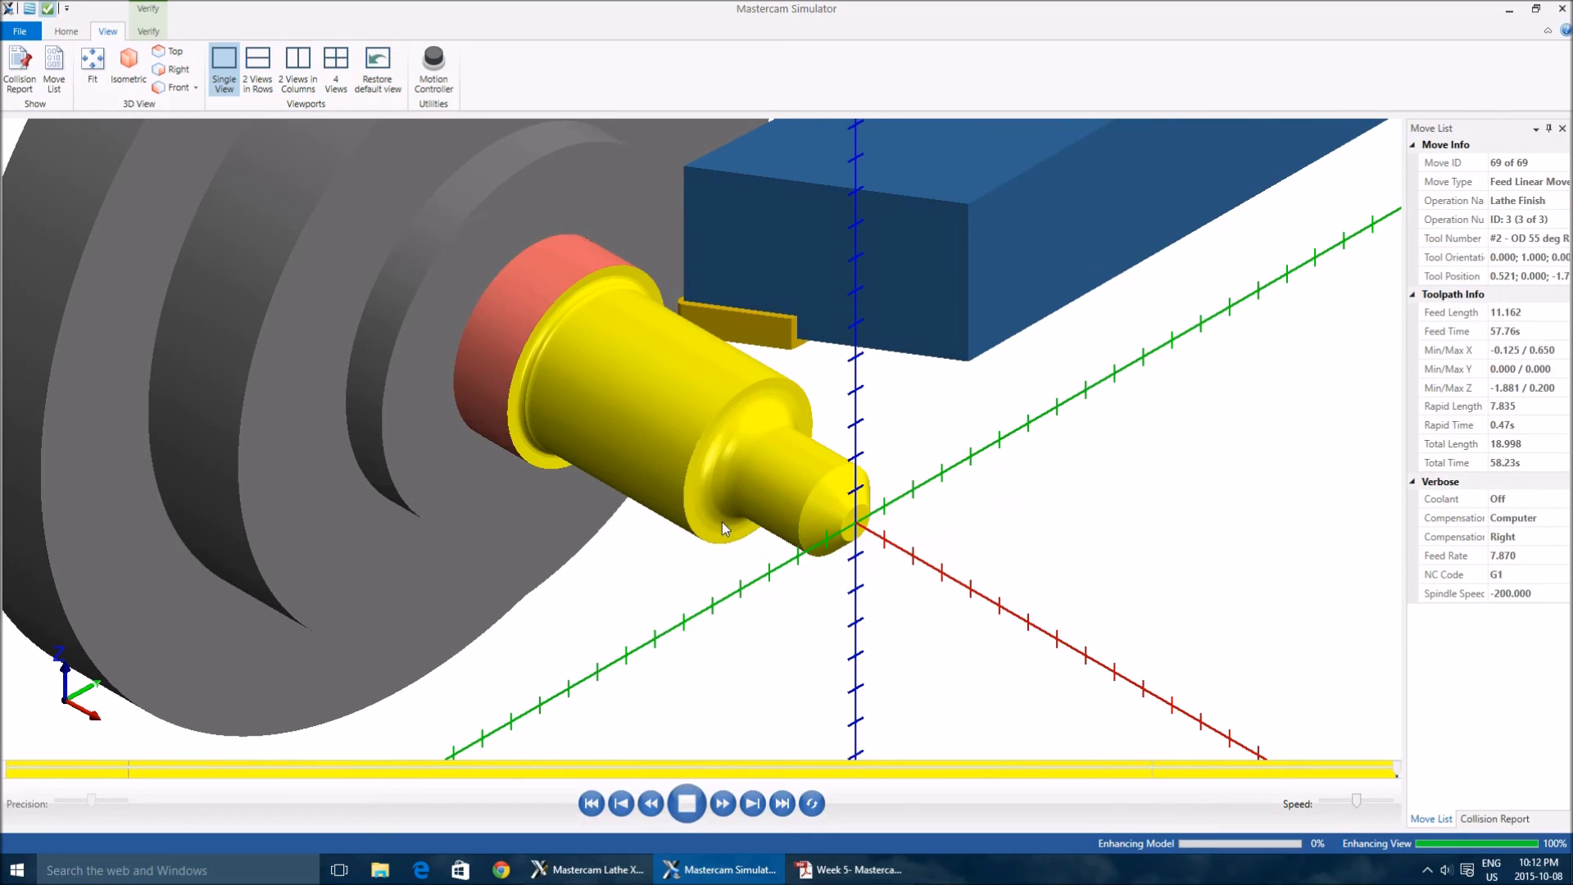
click(689, 803)
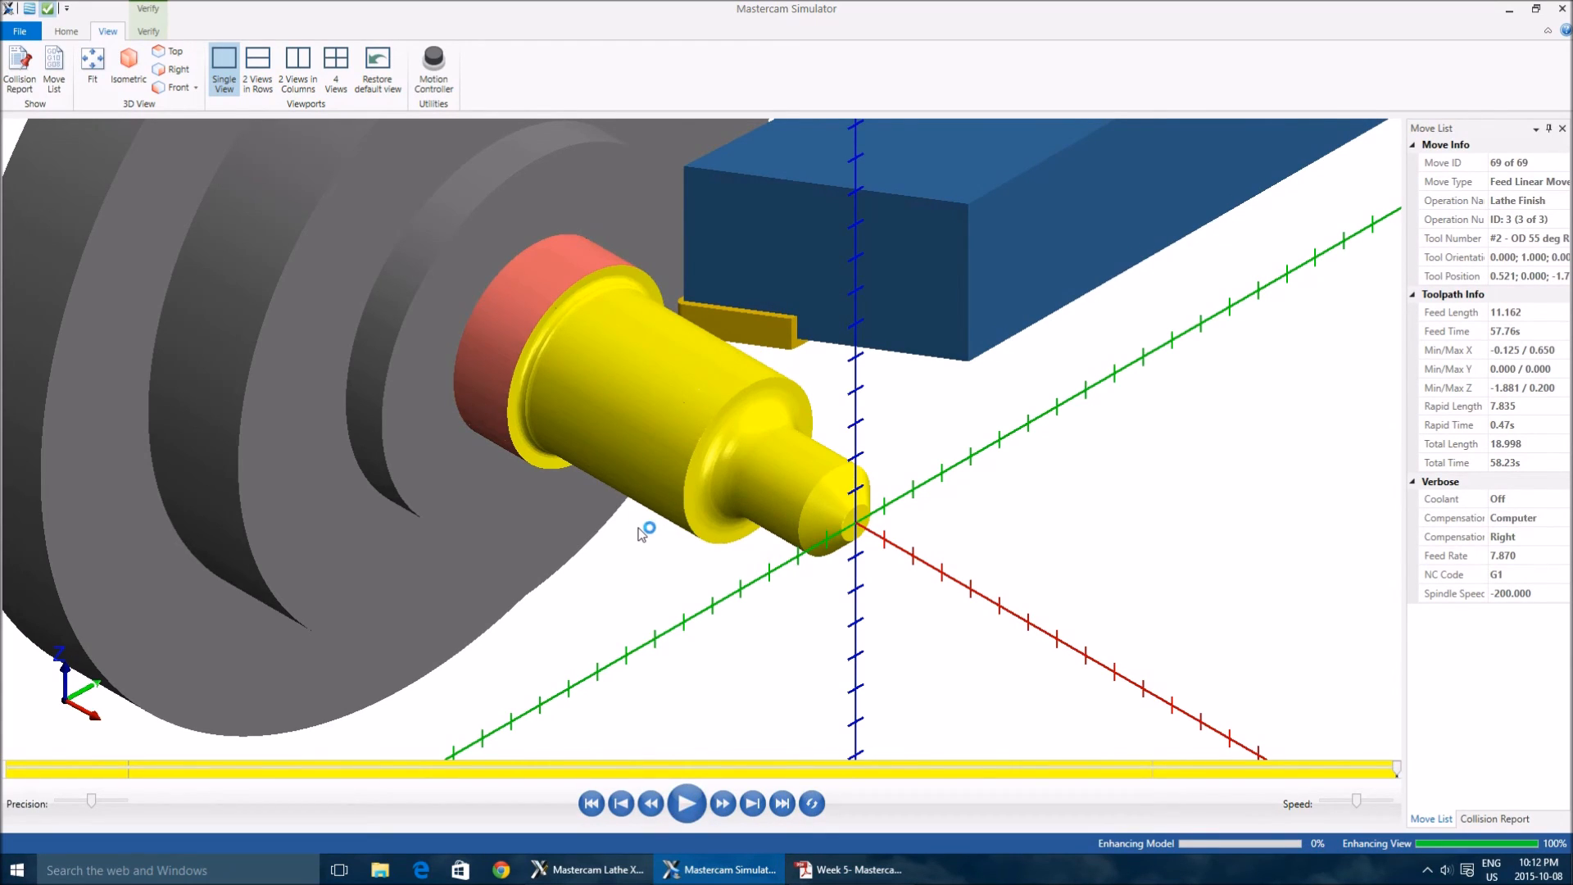
mouse_move(1090, 421)
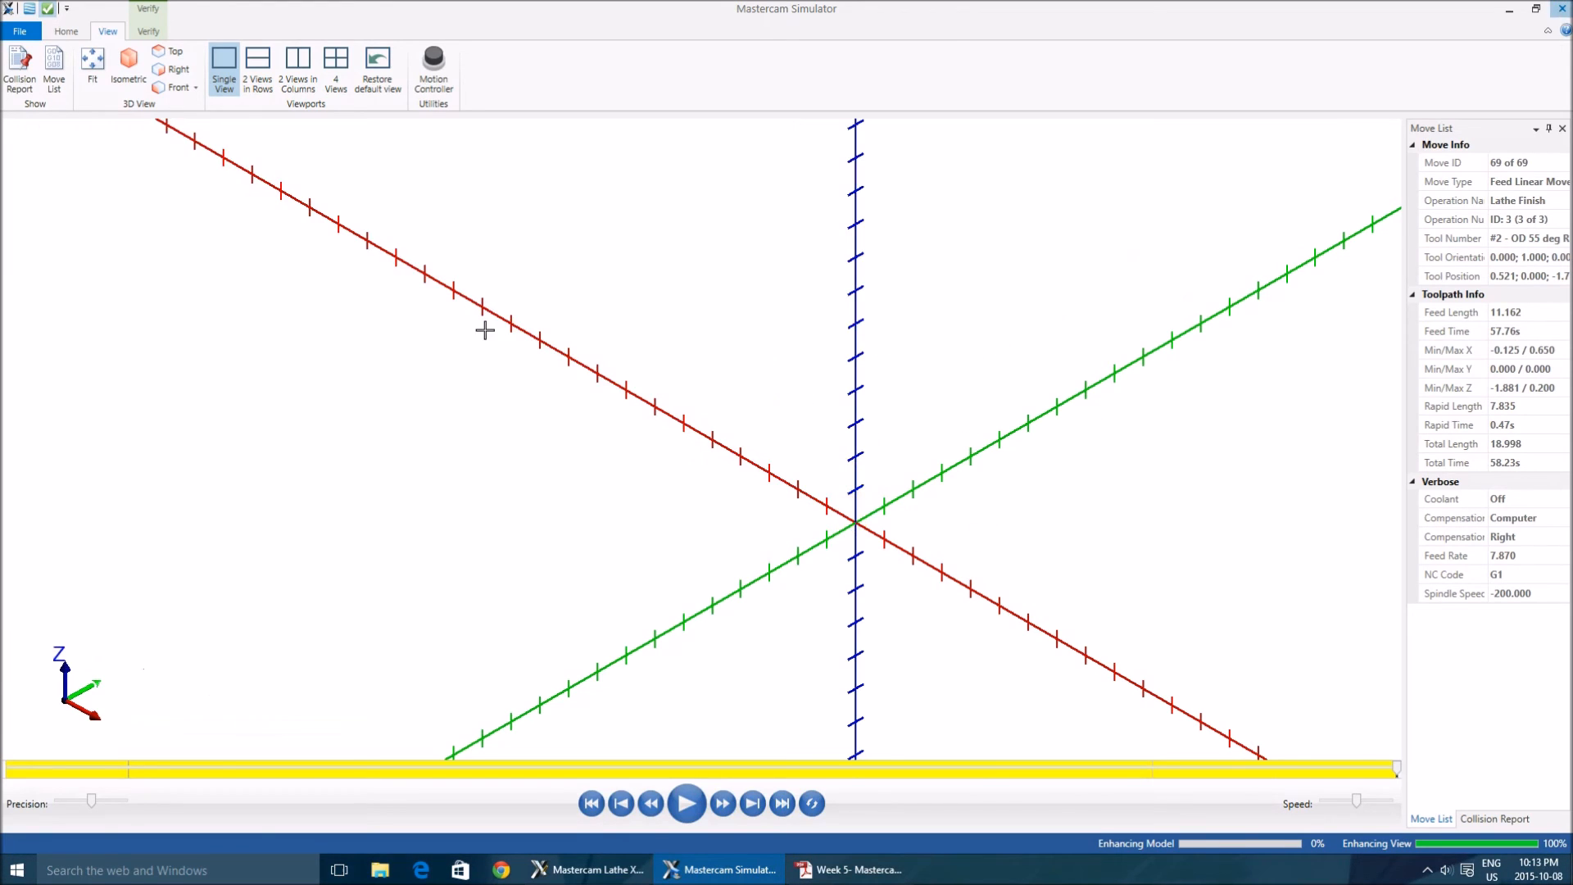
click(593, 869)
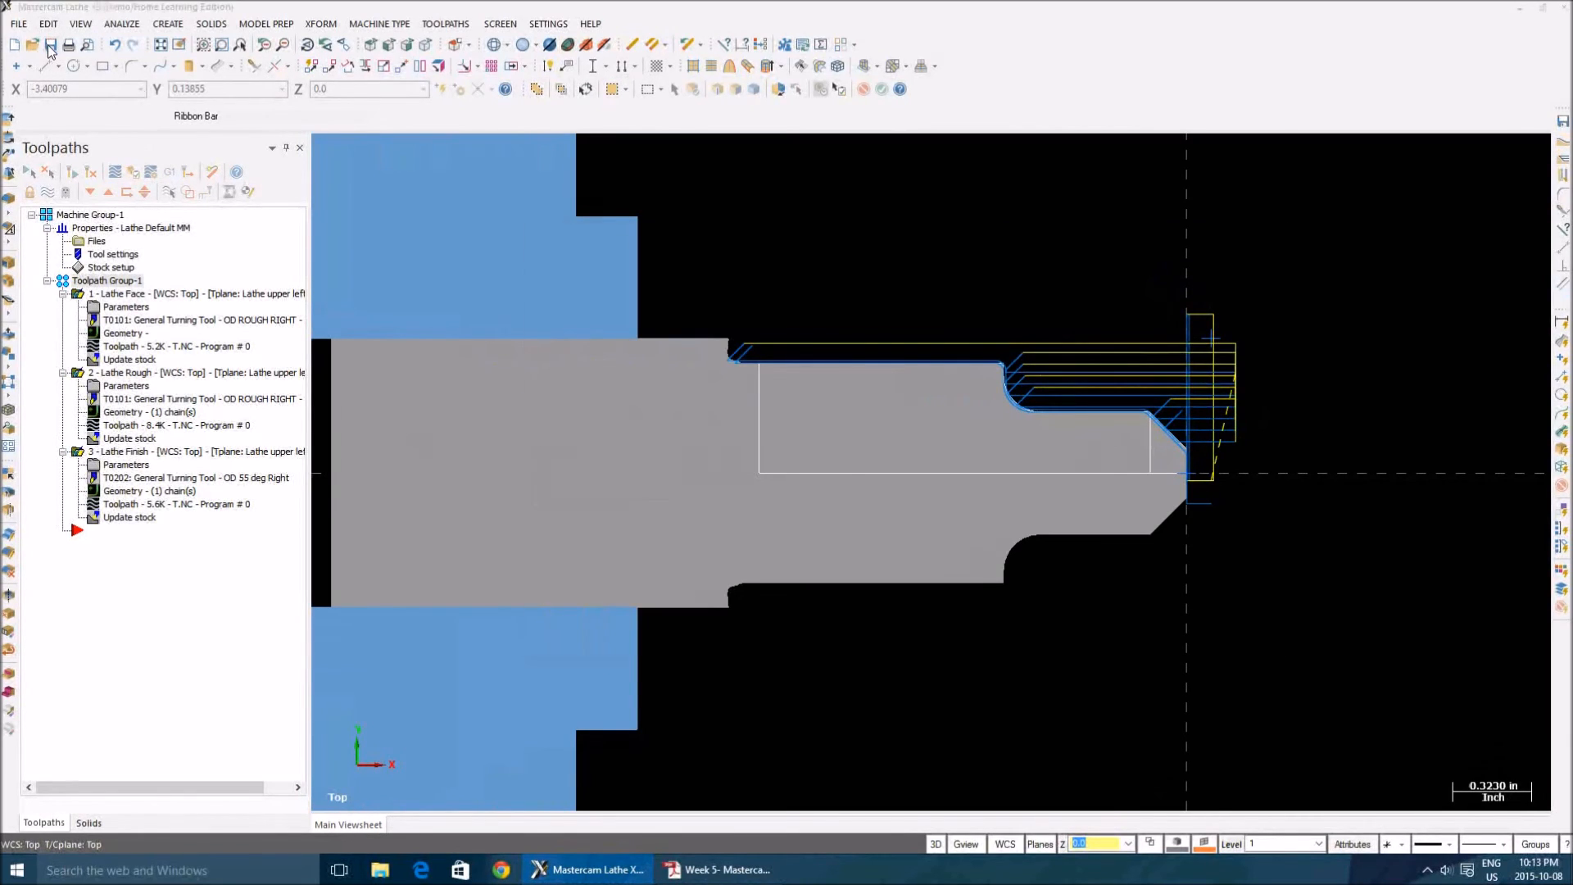
Save the part to the Desktop as Toolpath.emcx-9
click(67, 46)
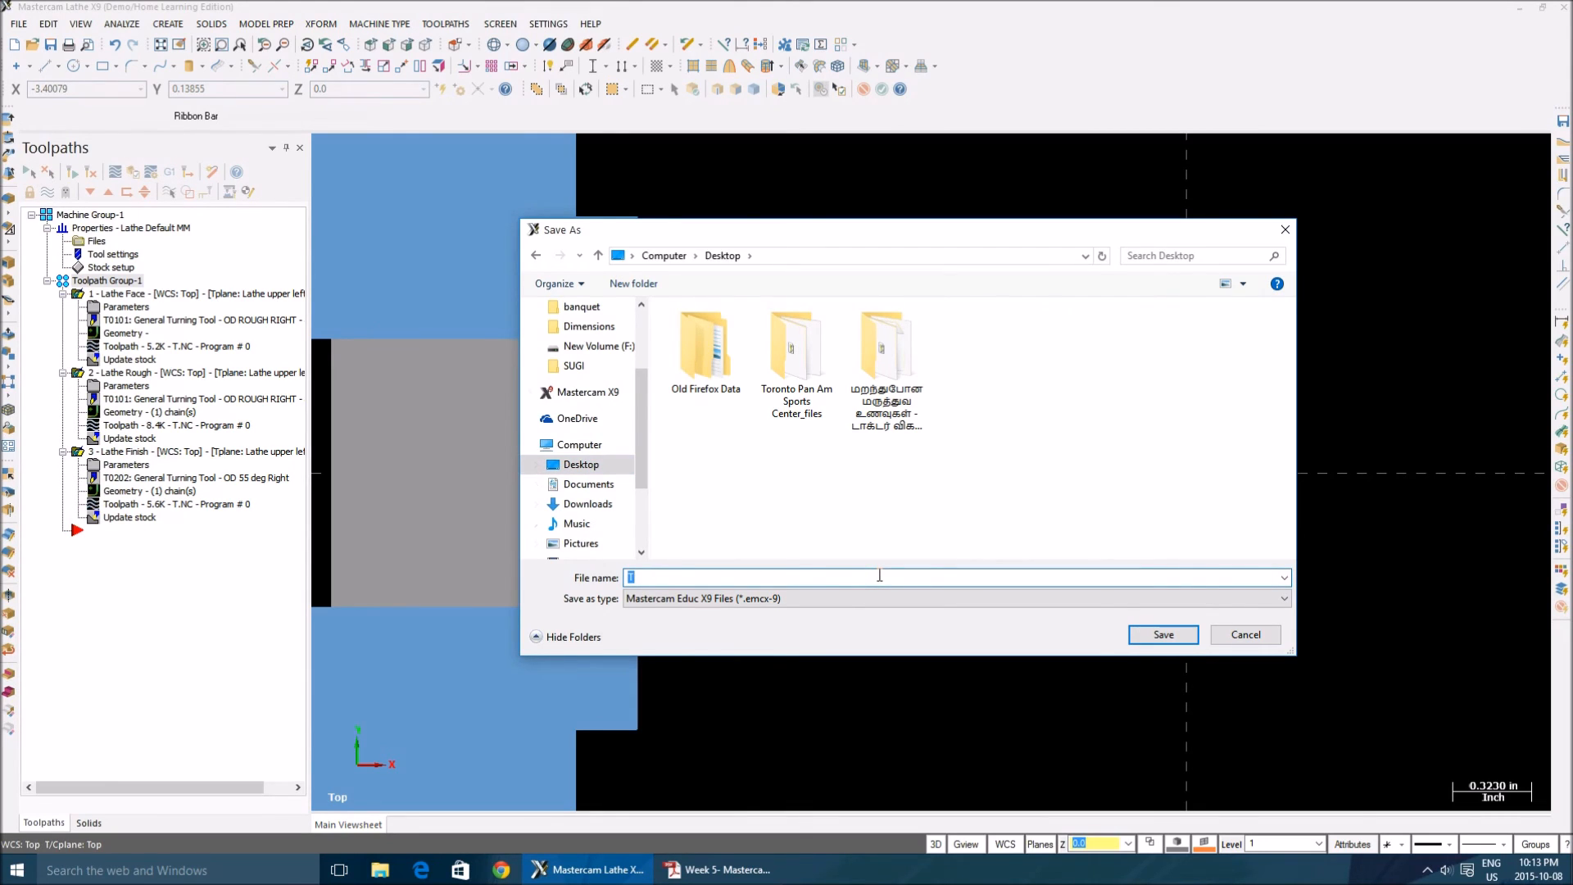
text(Tool)
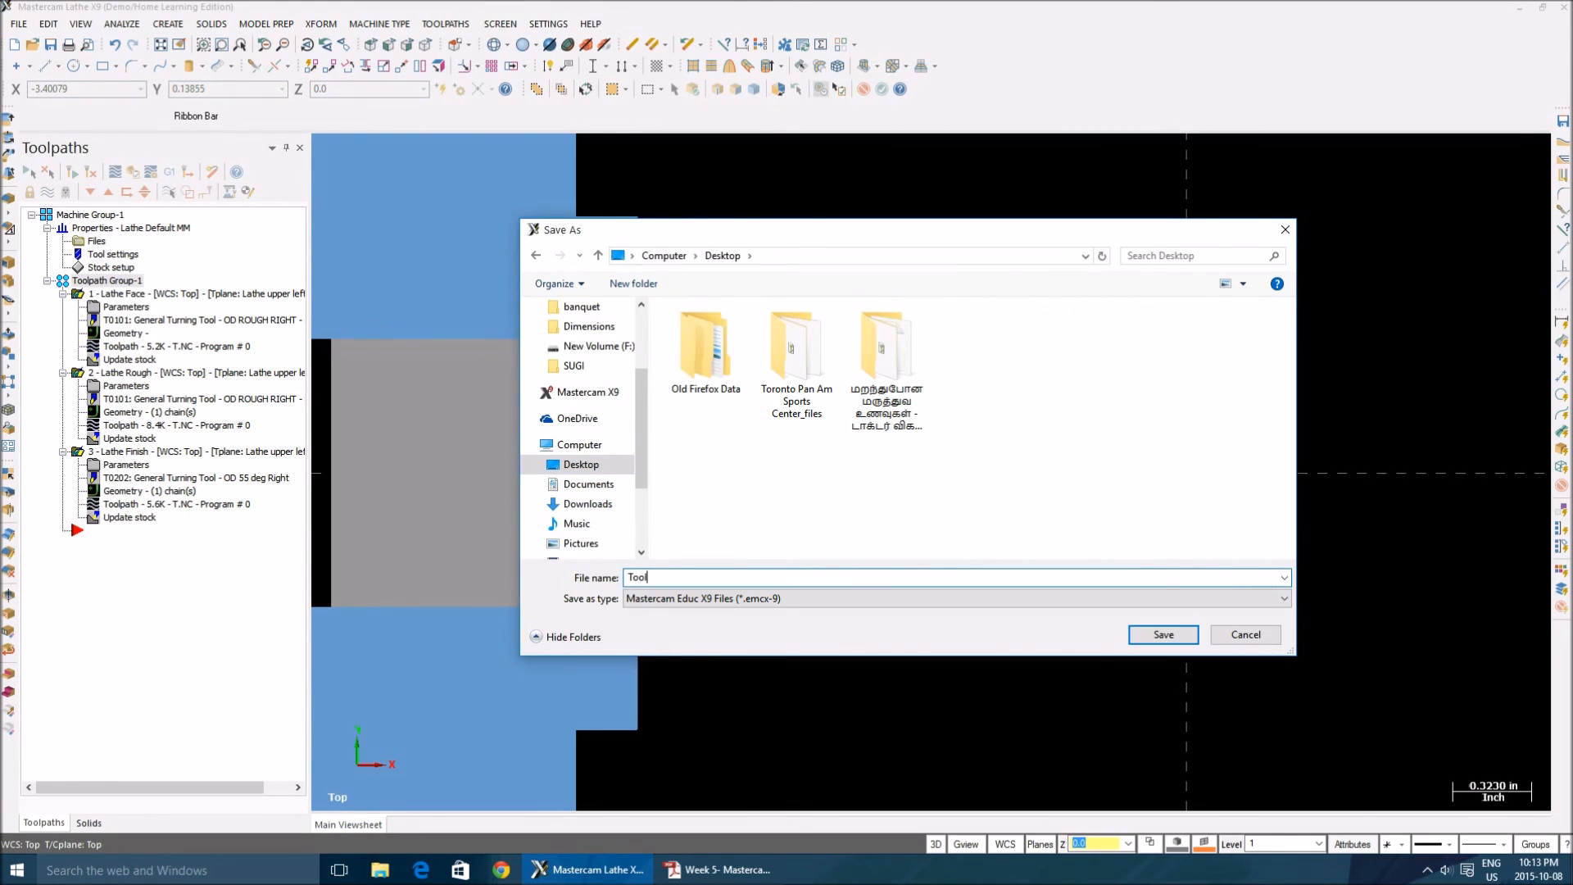
text(path)
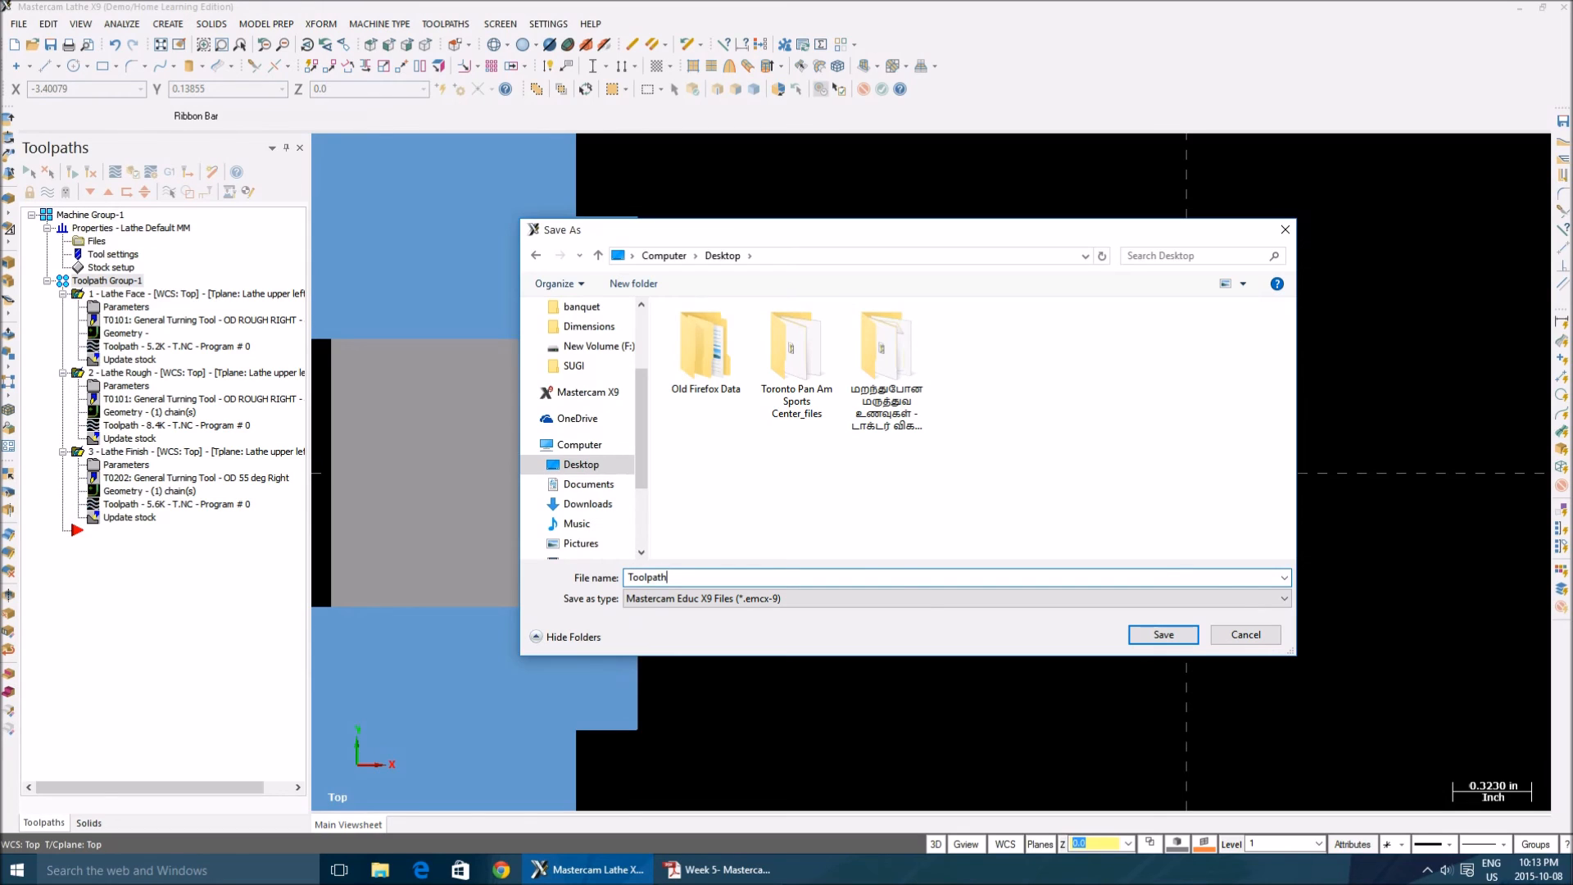
click(1163, 634)
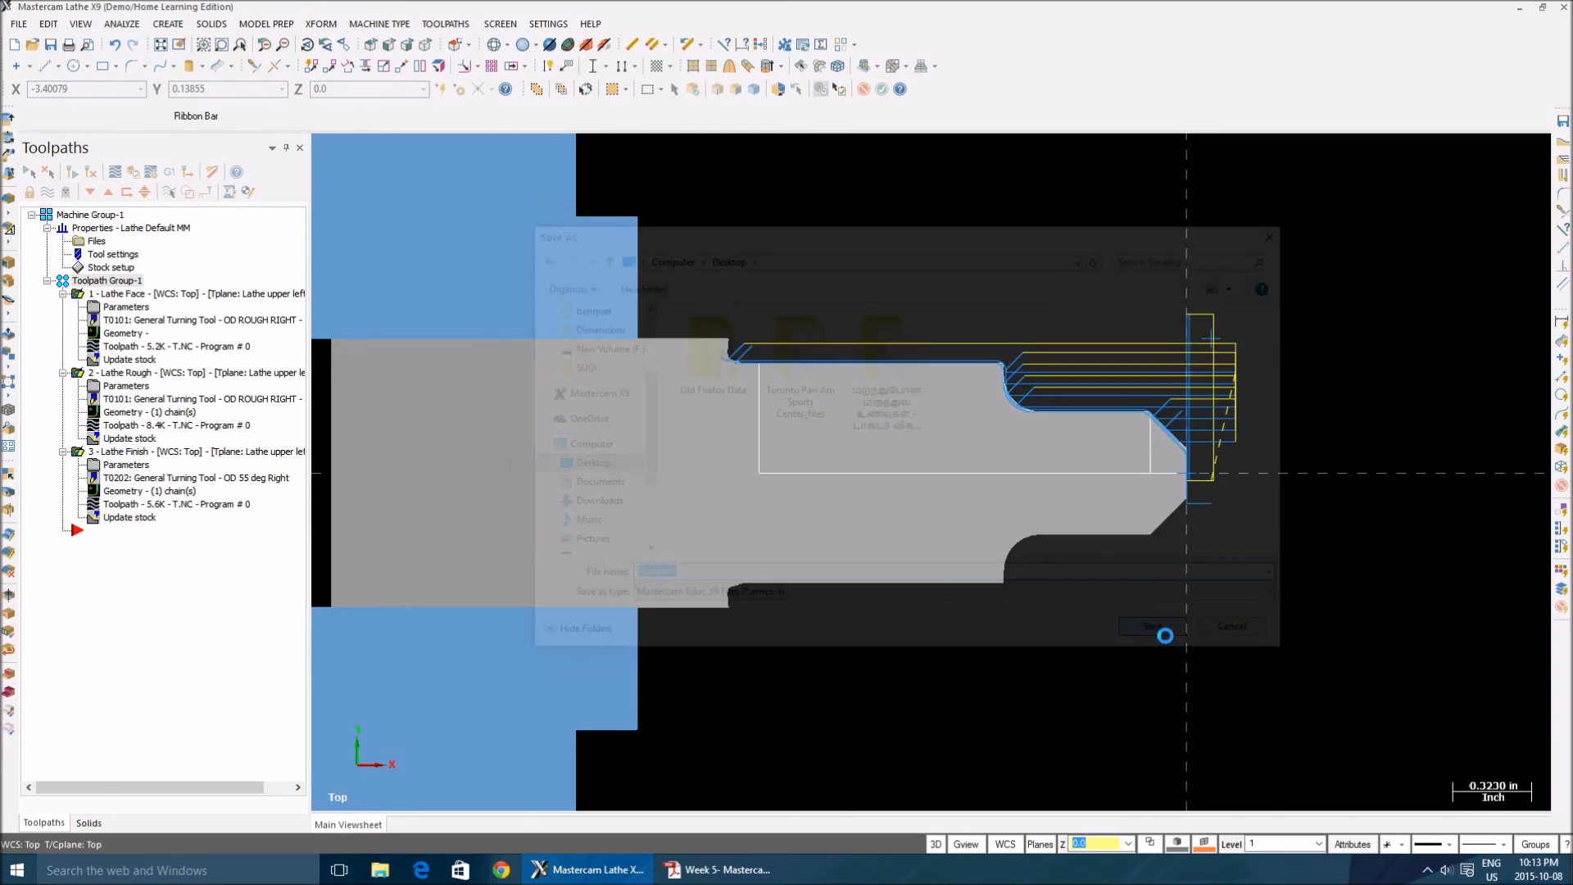
click(1152, 626)
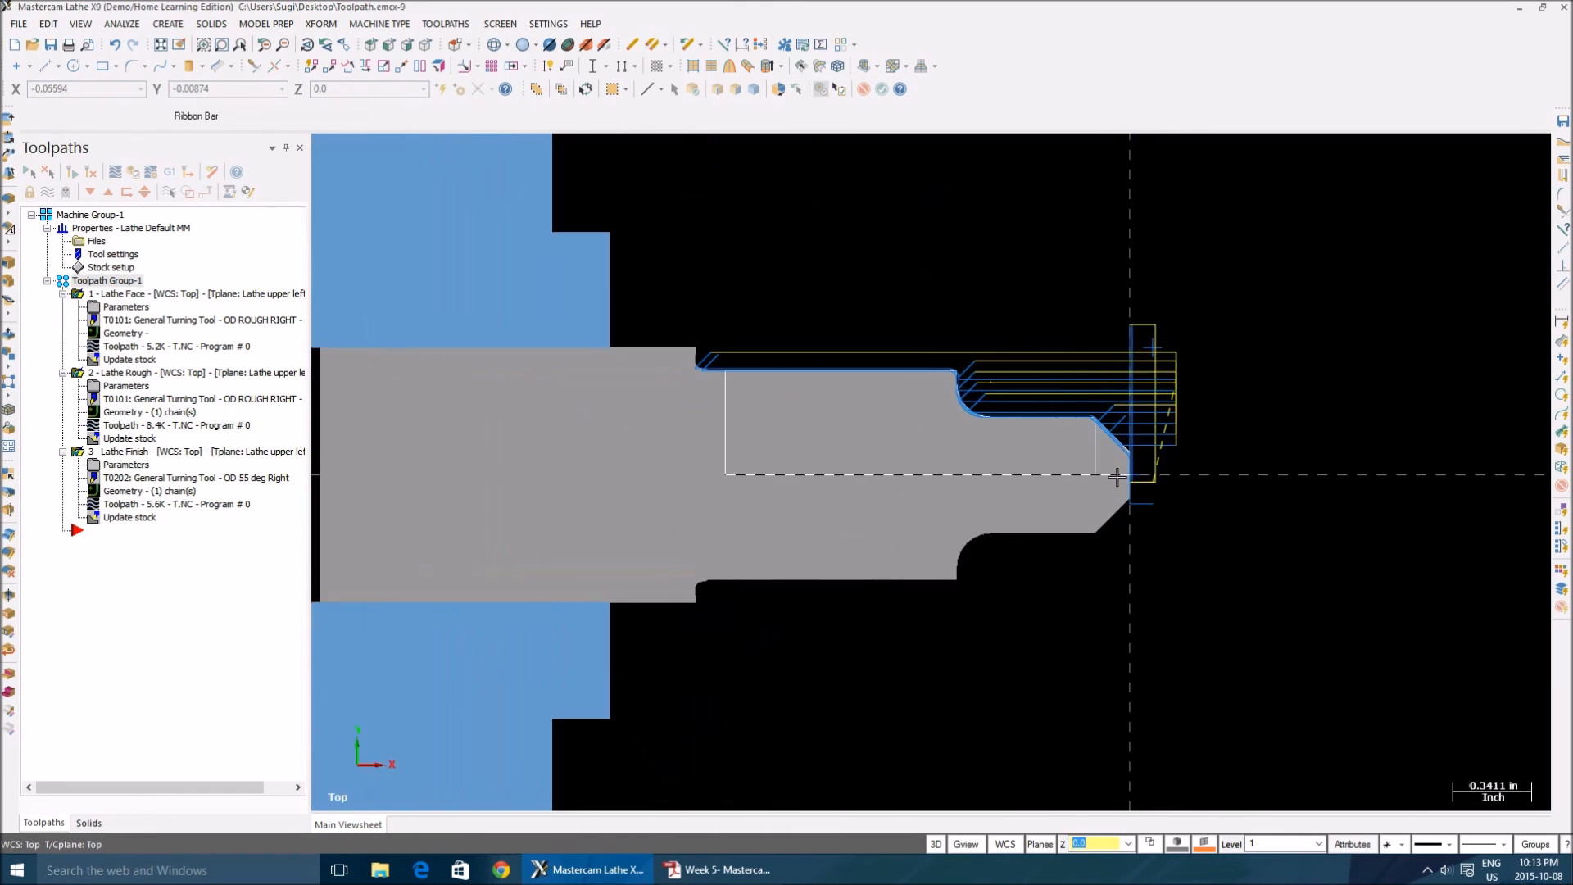
mouse_move(1128, 571)
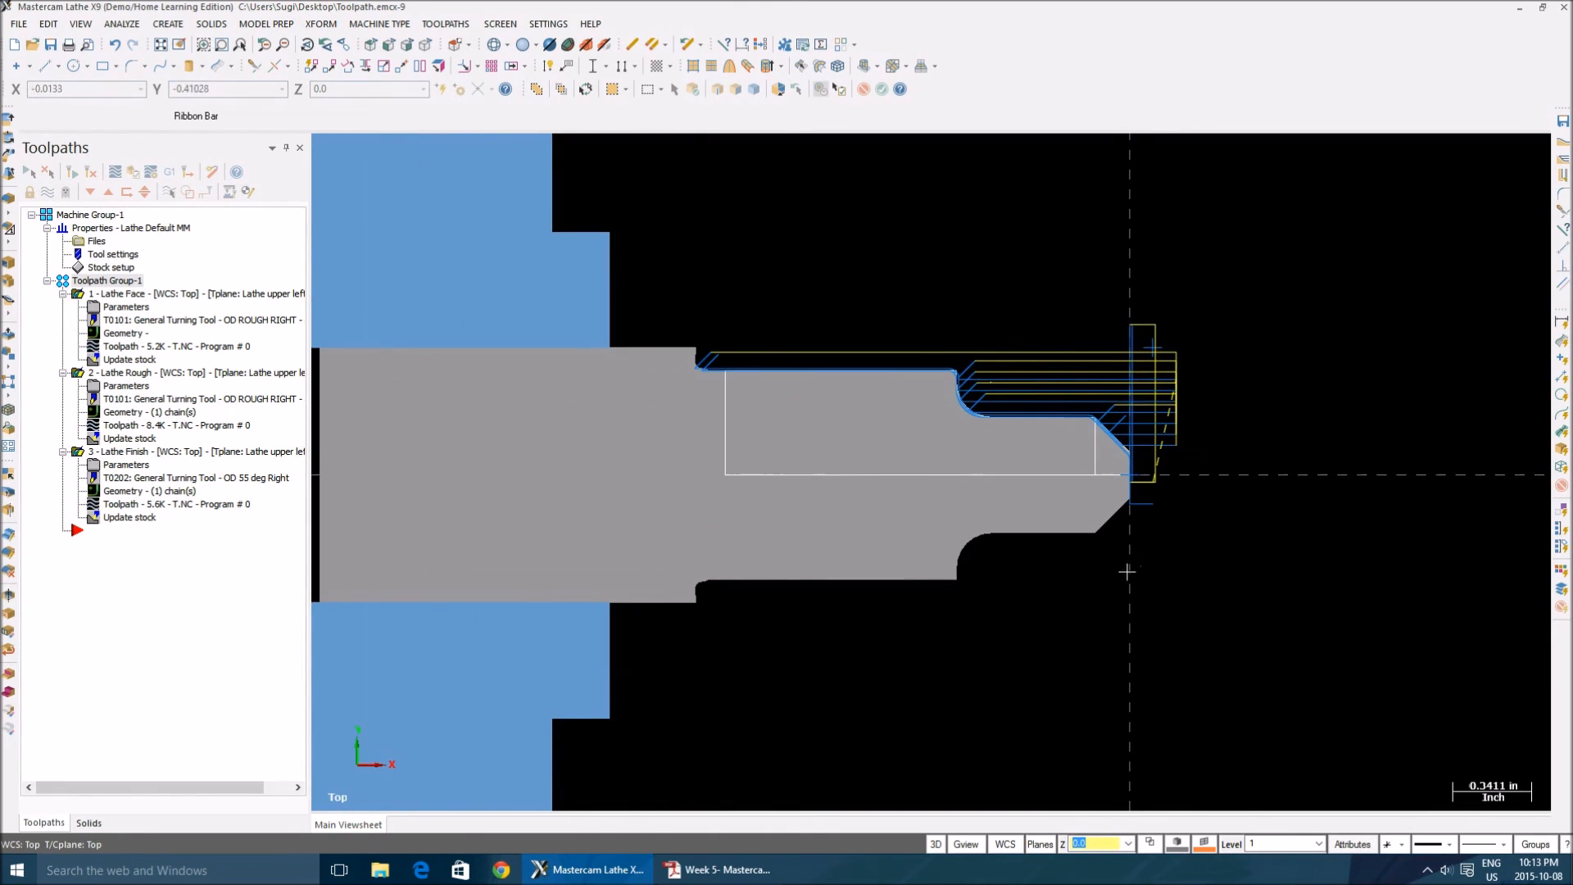
mouse_move(1131, 577)
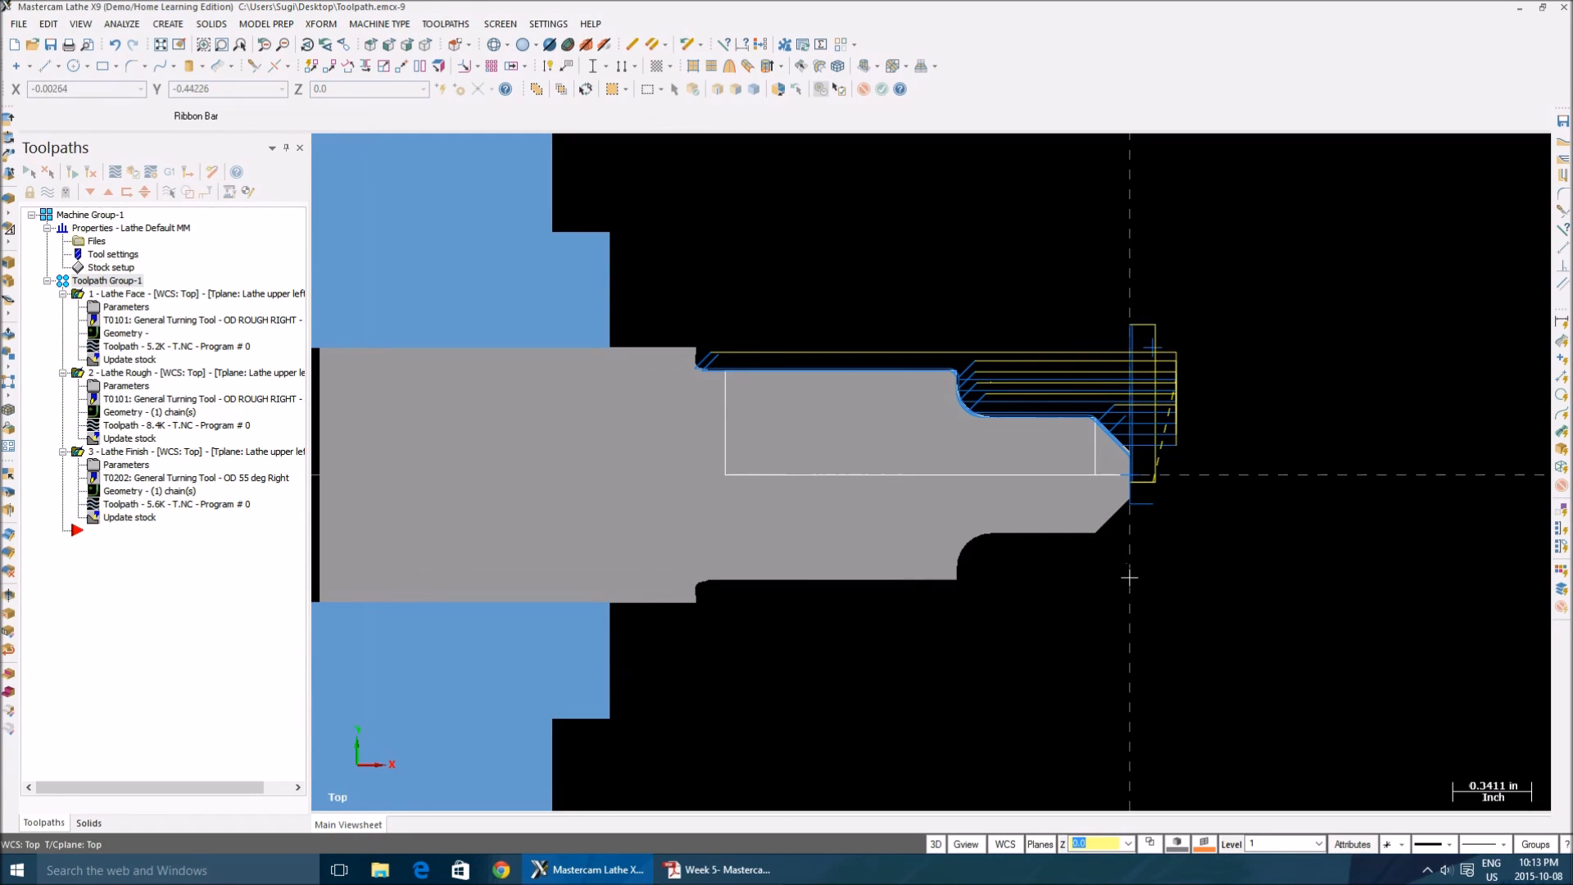
mouse_move(1087, 577)
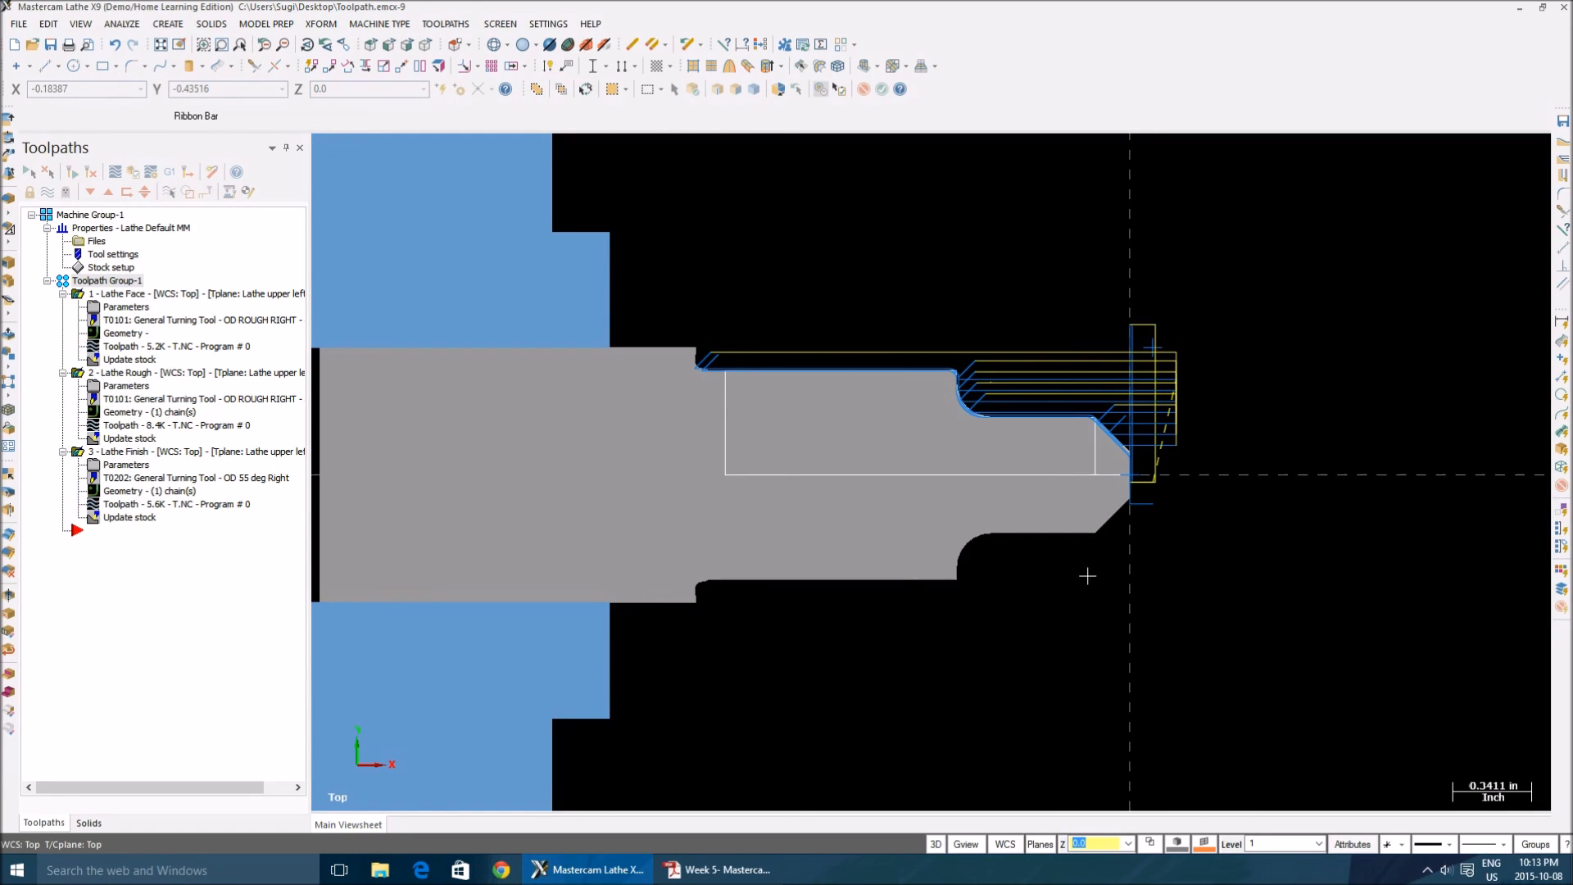